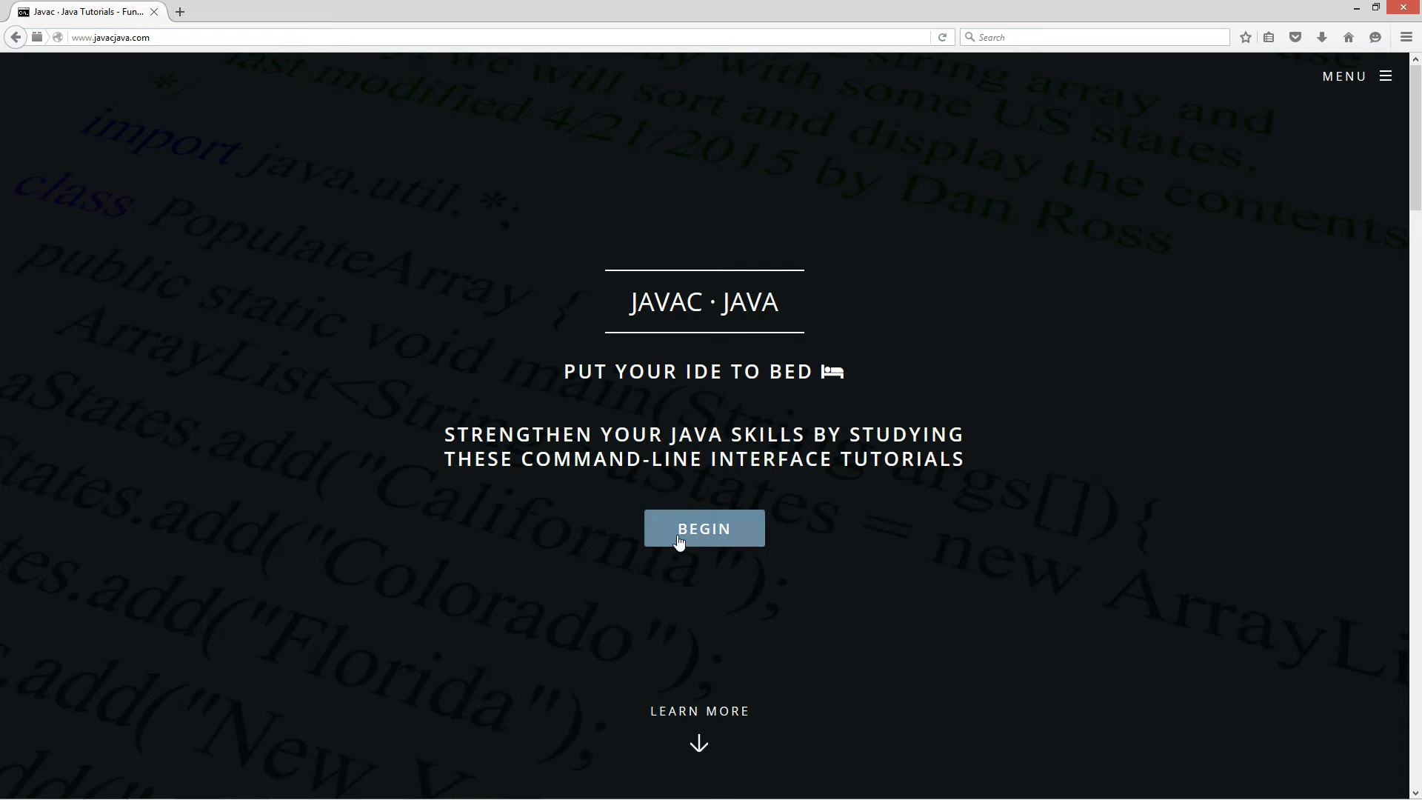
# Step: Go from the javacjava.com home page to the Enum Introduction tutorial in the tutorials list
pyautogui.click(703, 529)
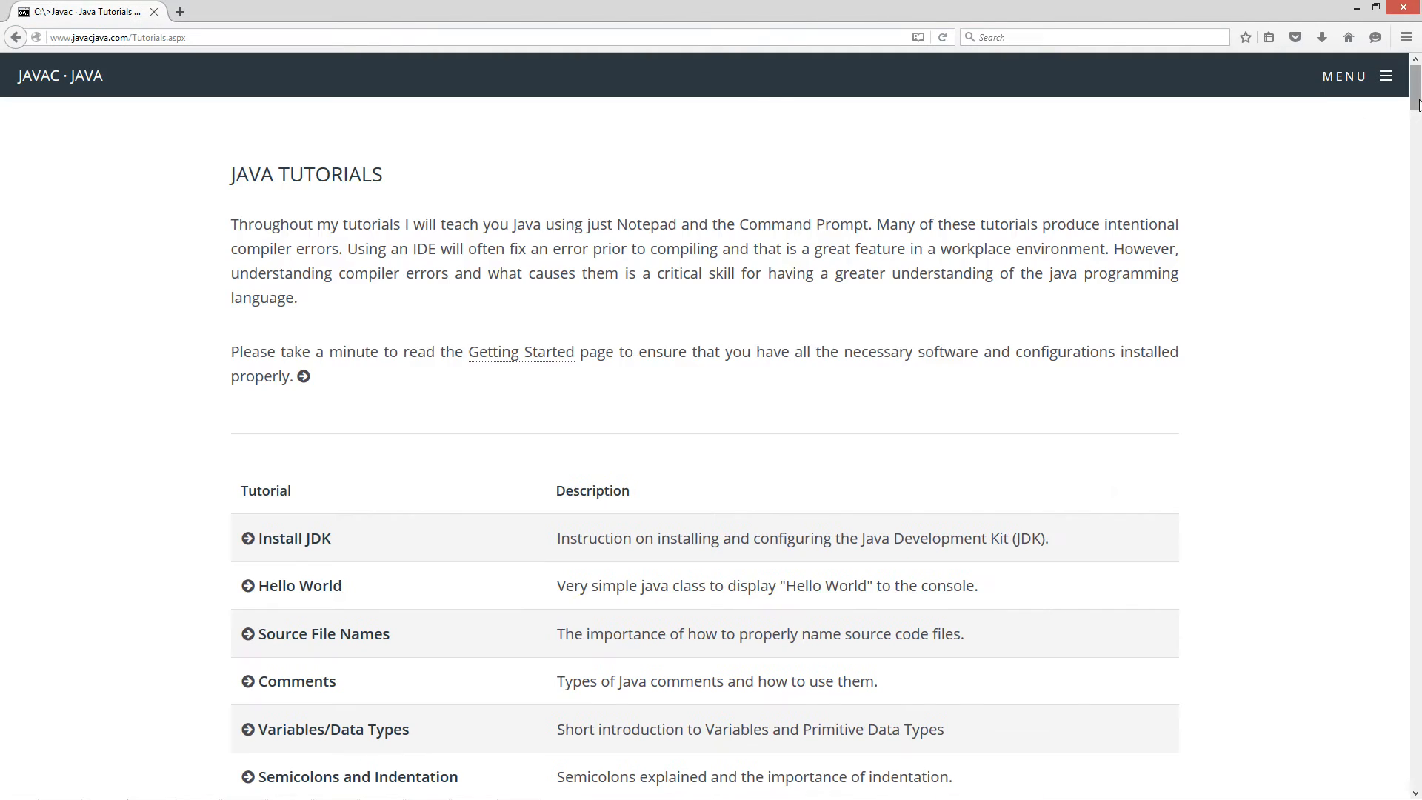
pyautogui.scroll(-3)
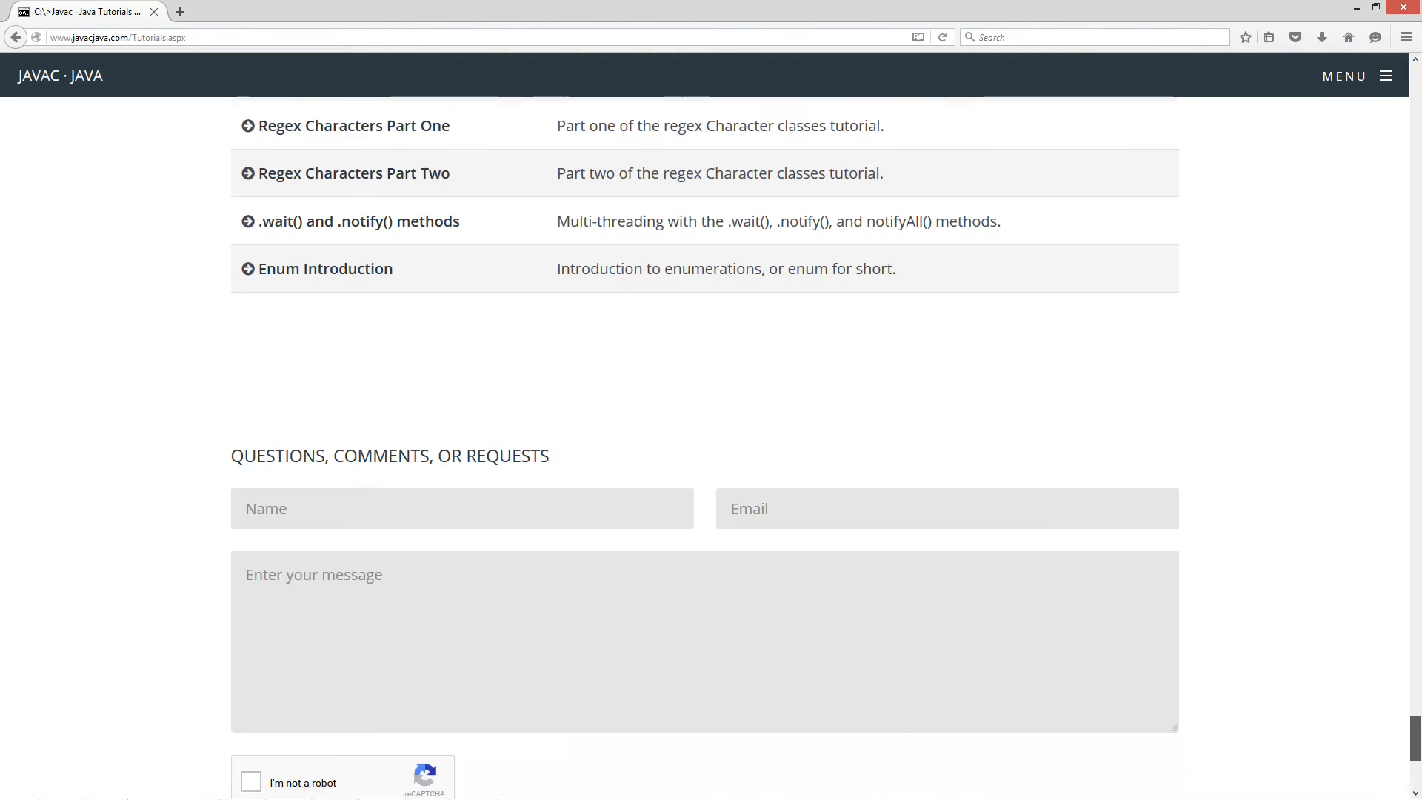
pyautogui.click(325, 268)
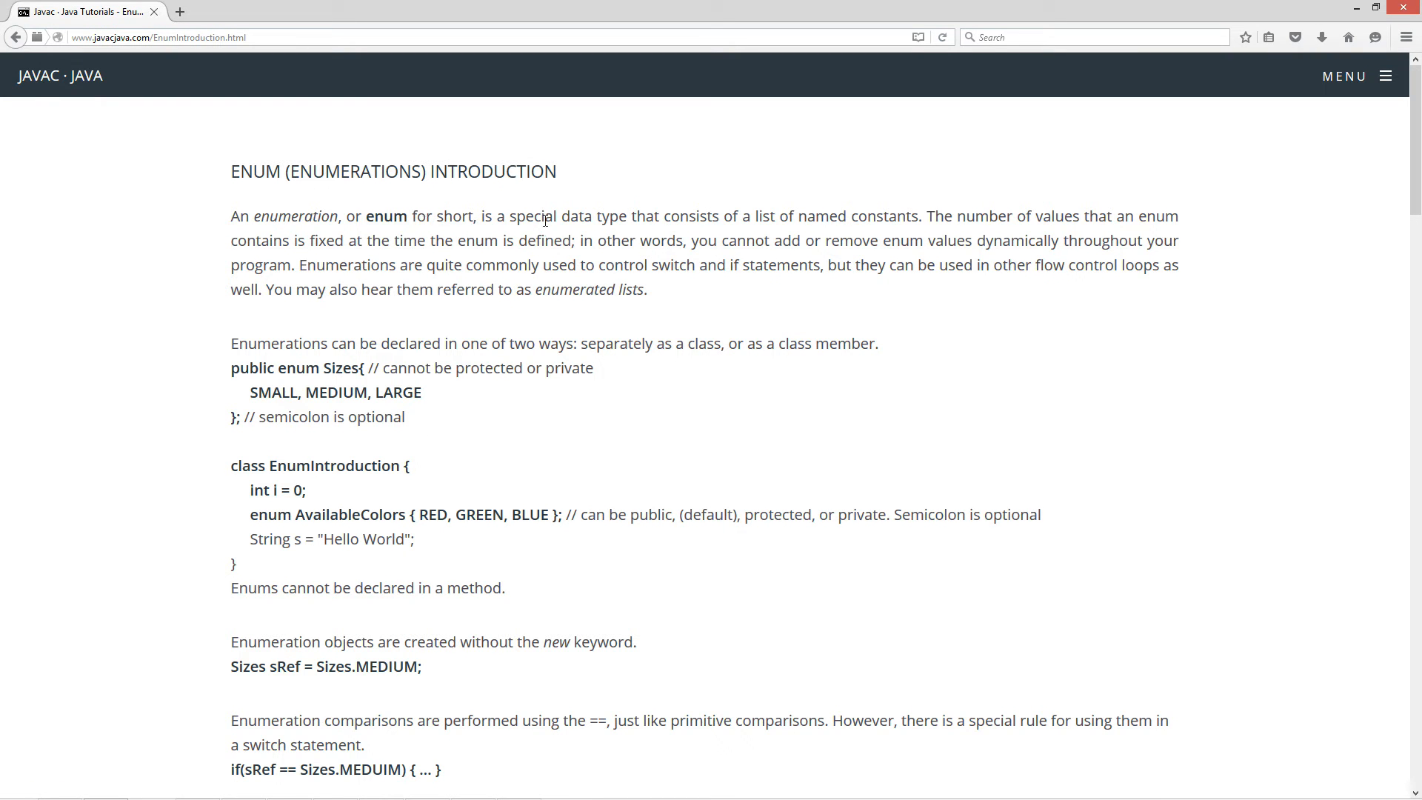
pyautogui.moveTo(740, 231)
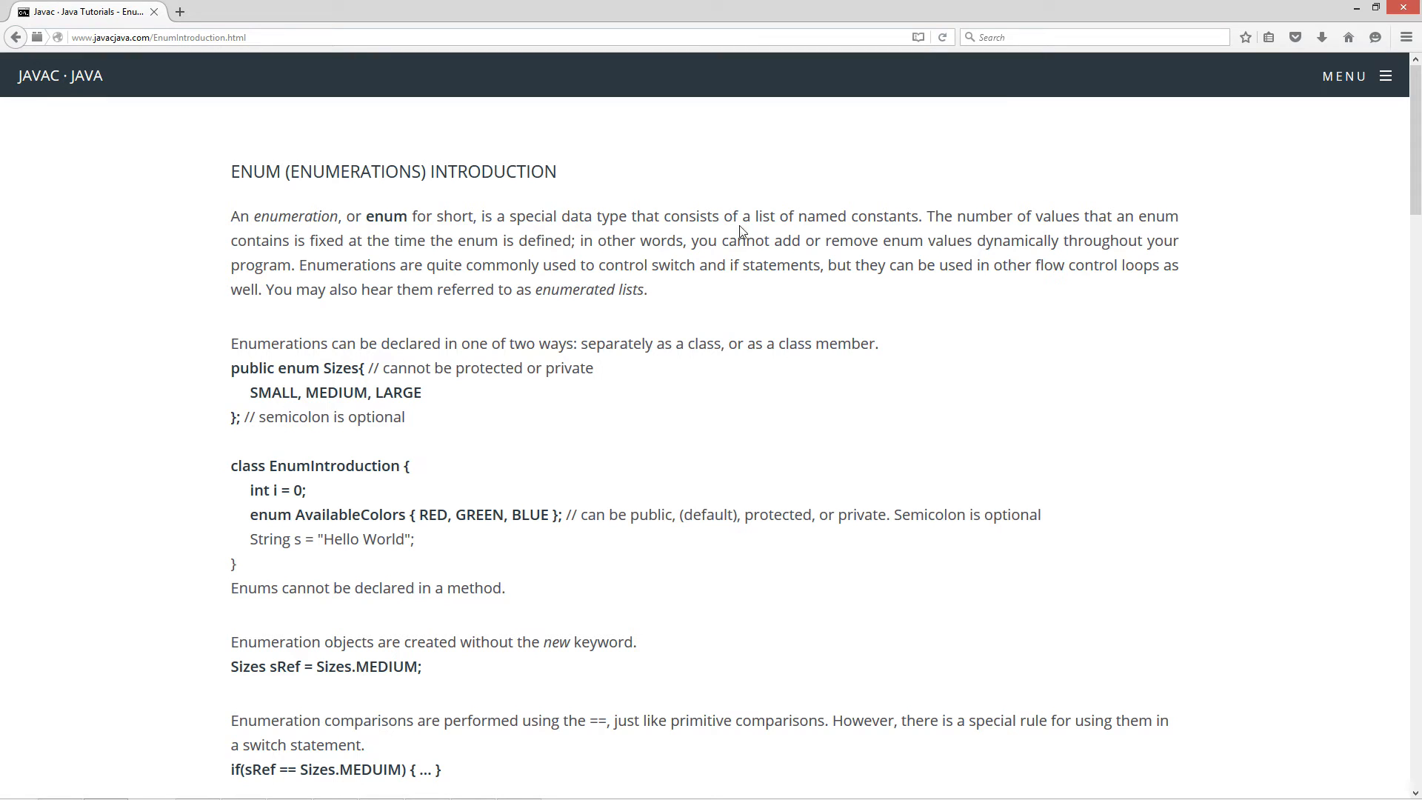
pyautogui.moveTo(878, 225)
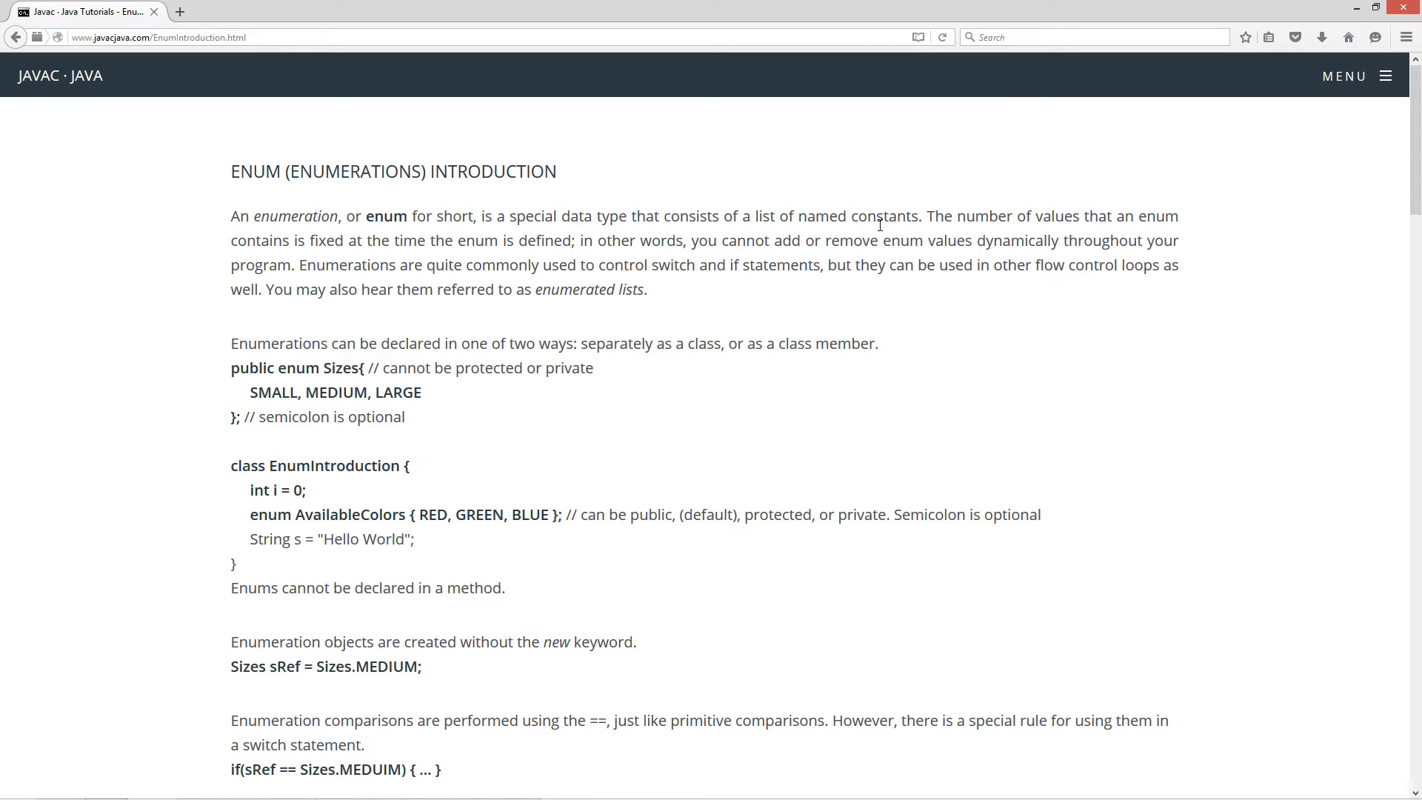
pyautogui.moveTo(876, 308)
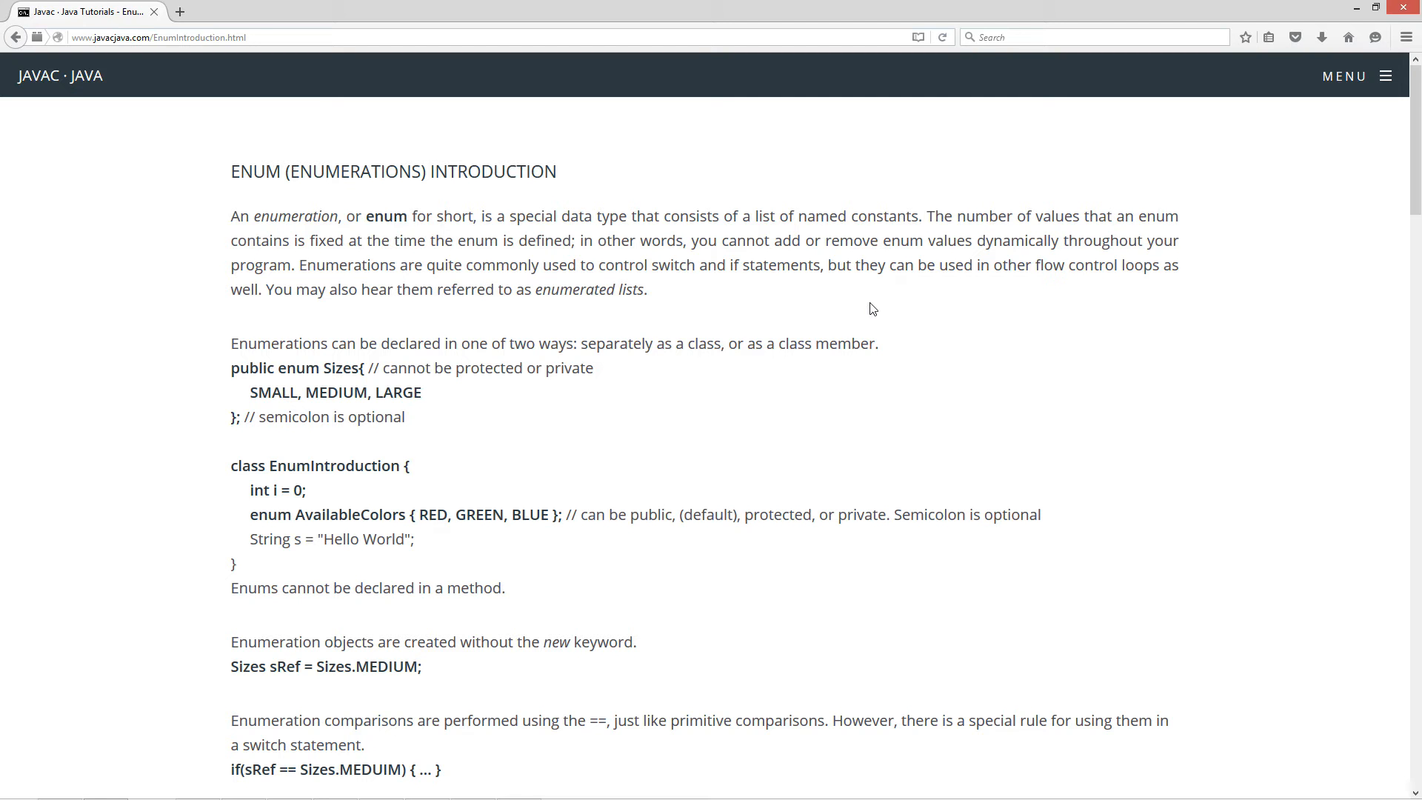
pyautogui.moveTo(444, 311)
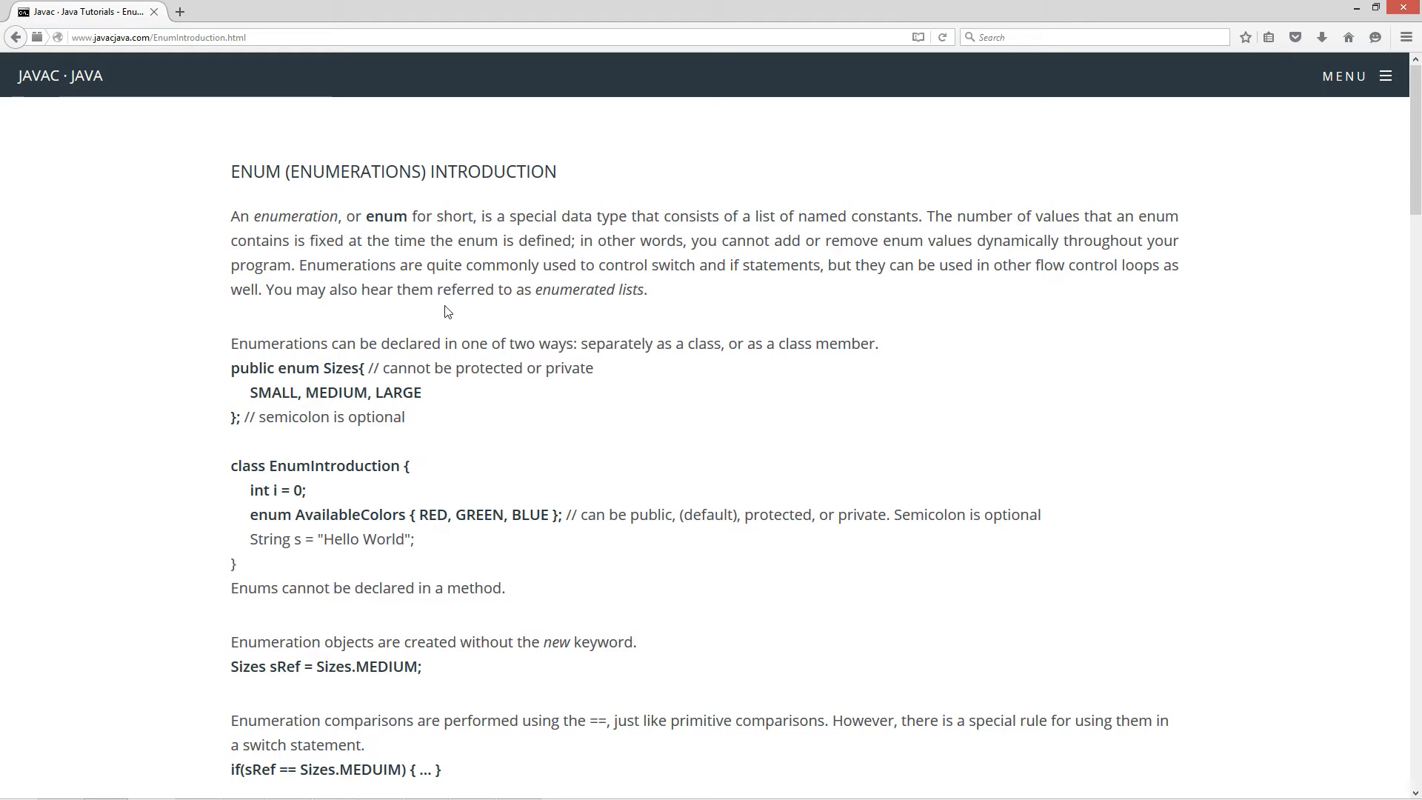
pyautogui.moveTo(670, 298)
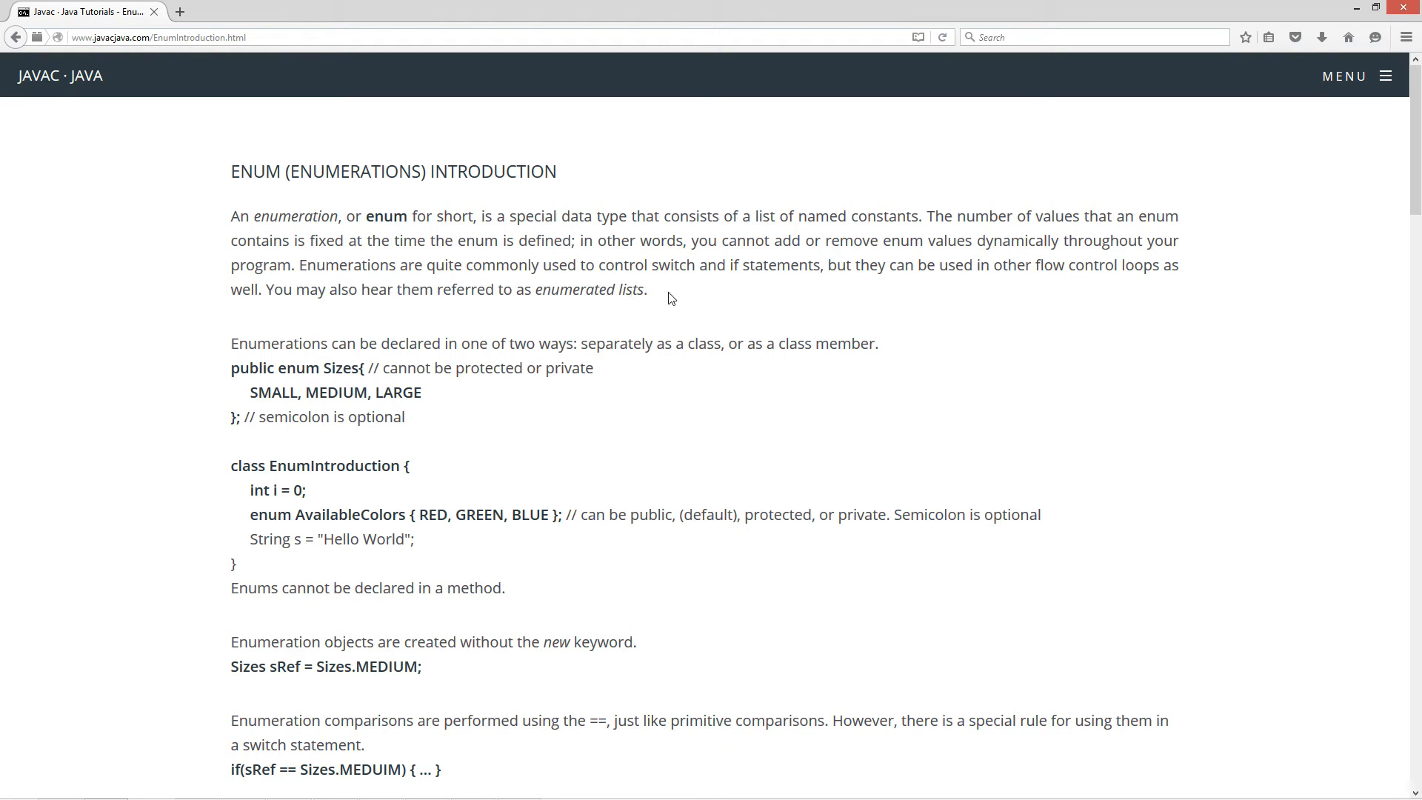
pyautogui.moveTo(381, 336)
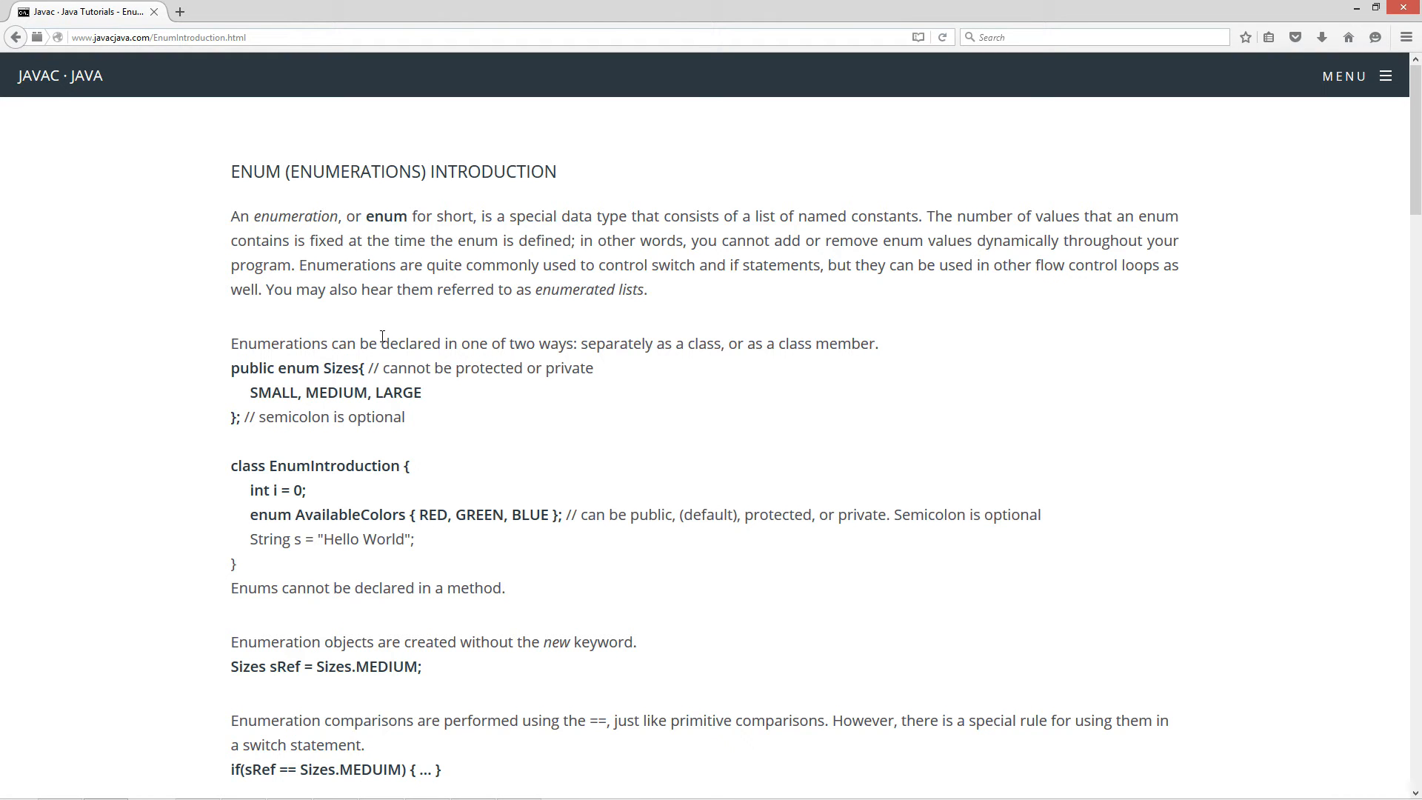
pyautogui.moveTo(701, 347)
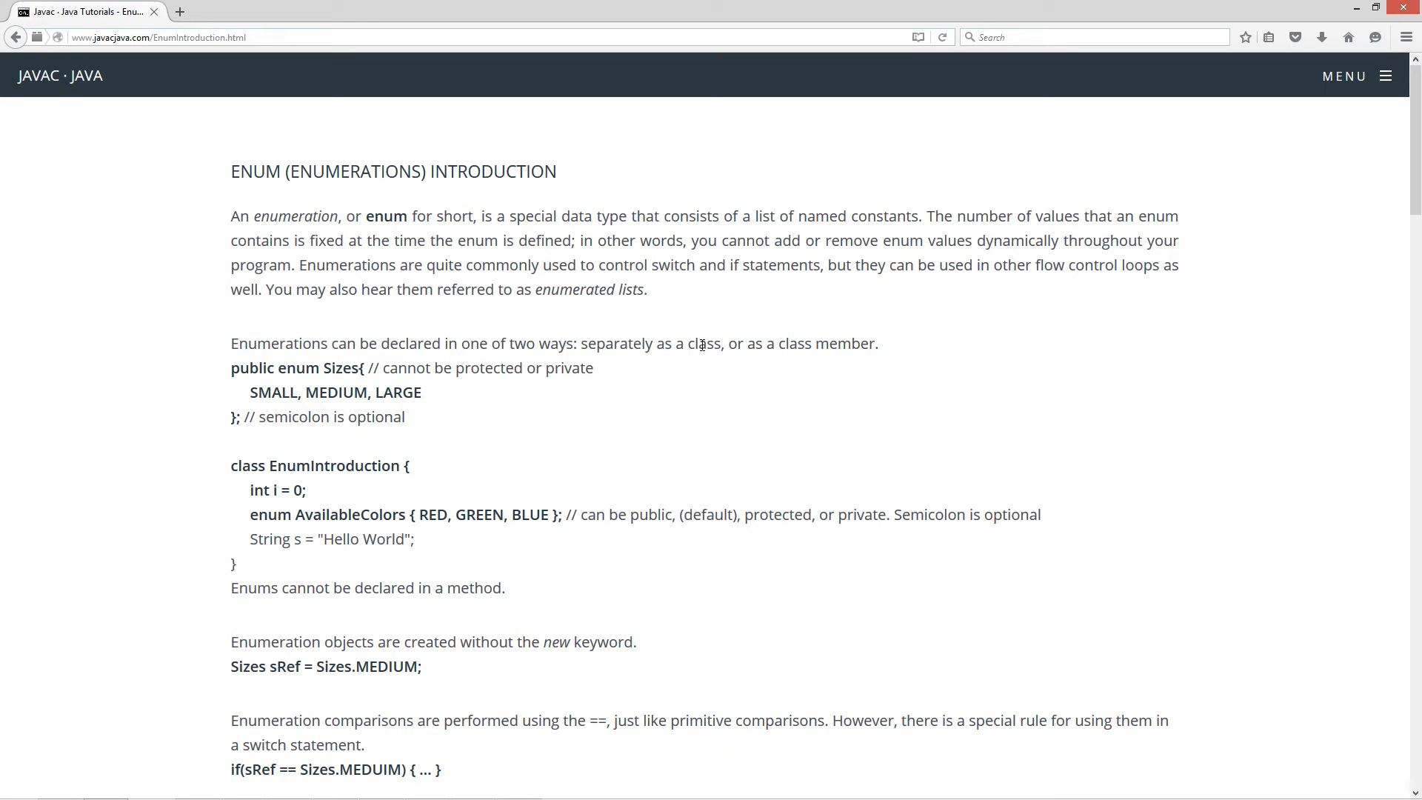
pyautogui.moveTo(249, 390)
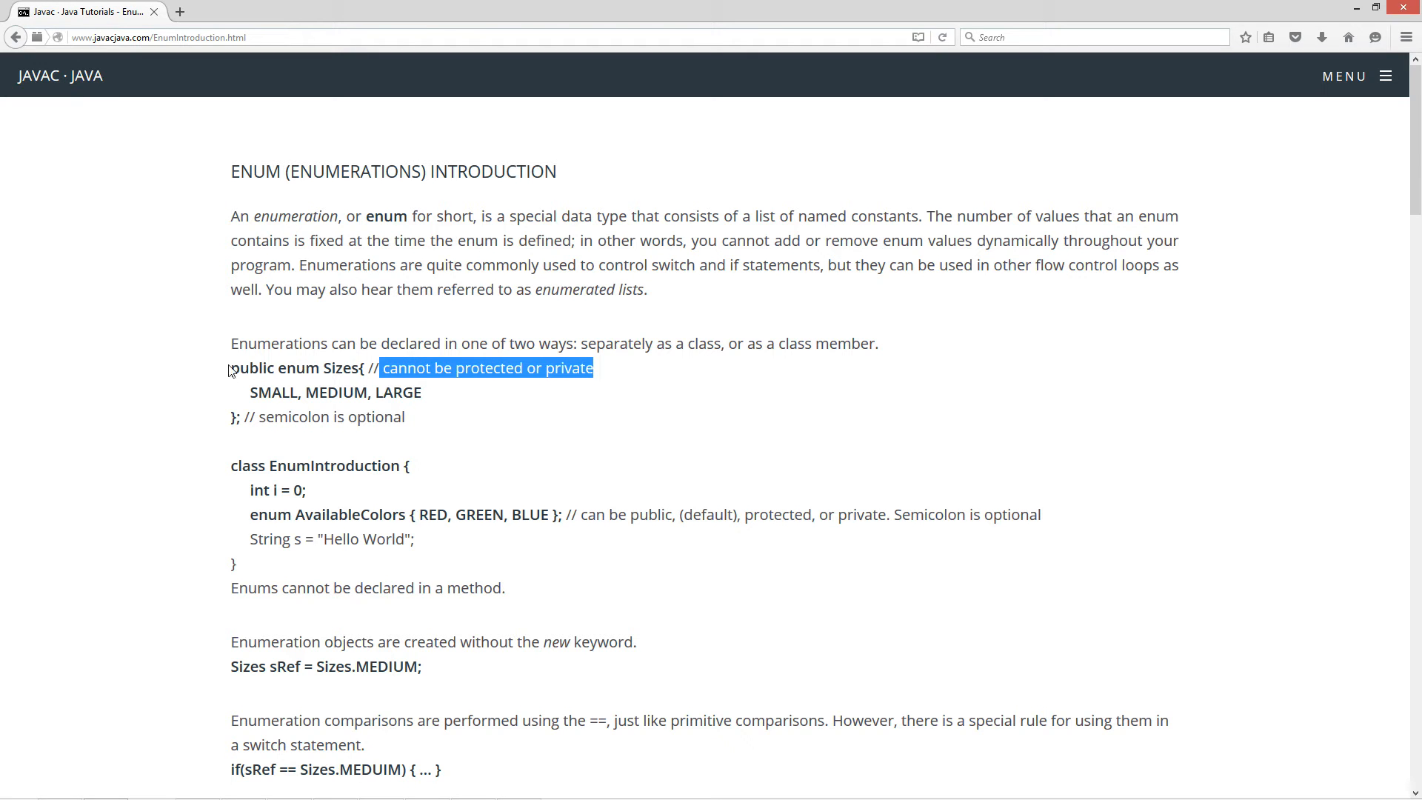
pyautogui.click(263, 385)
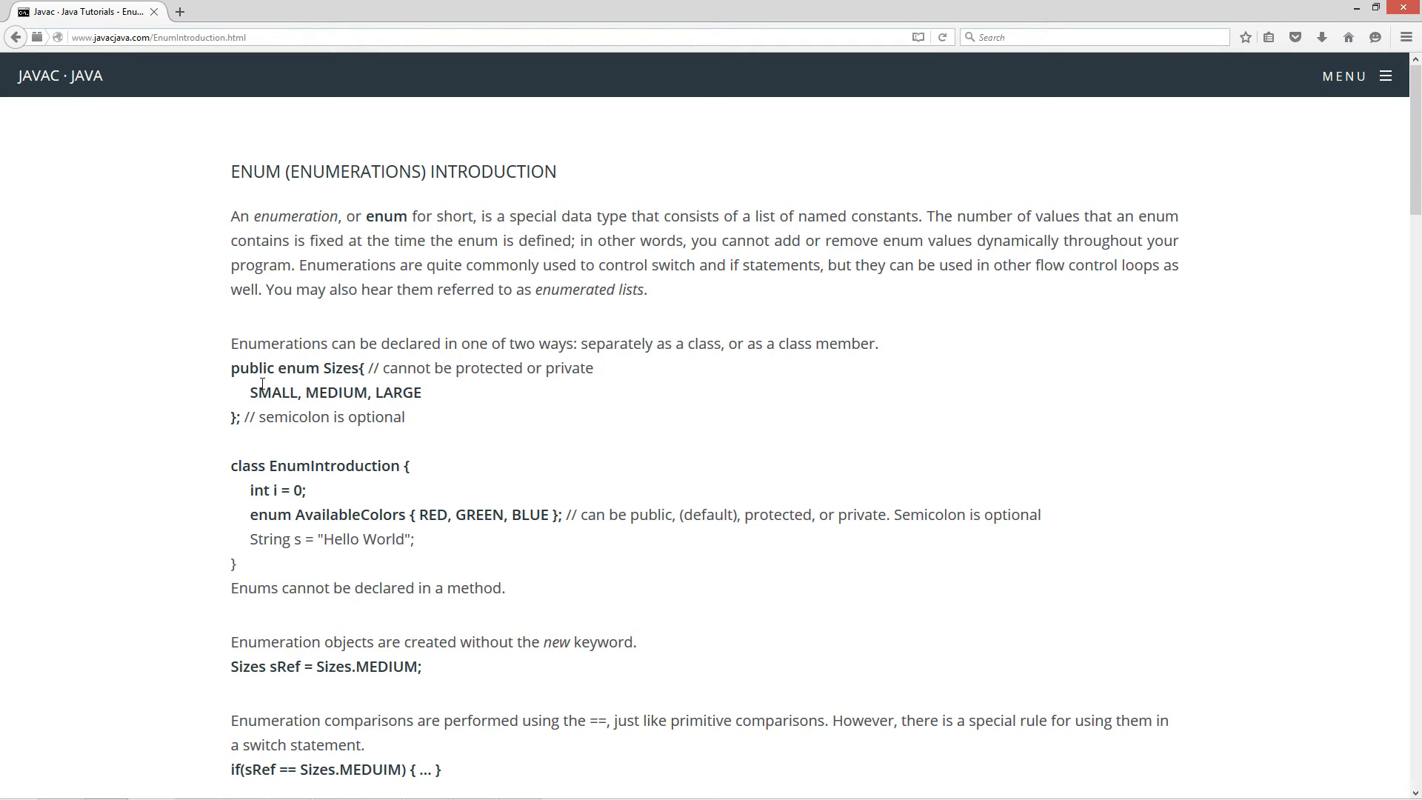
pyautogui.doubleClick(252, 368)
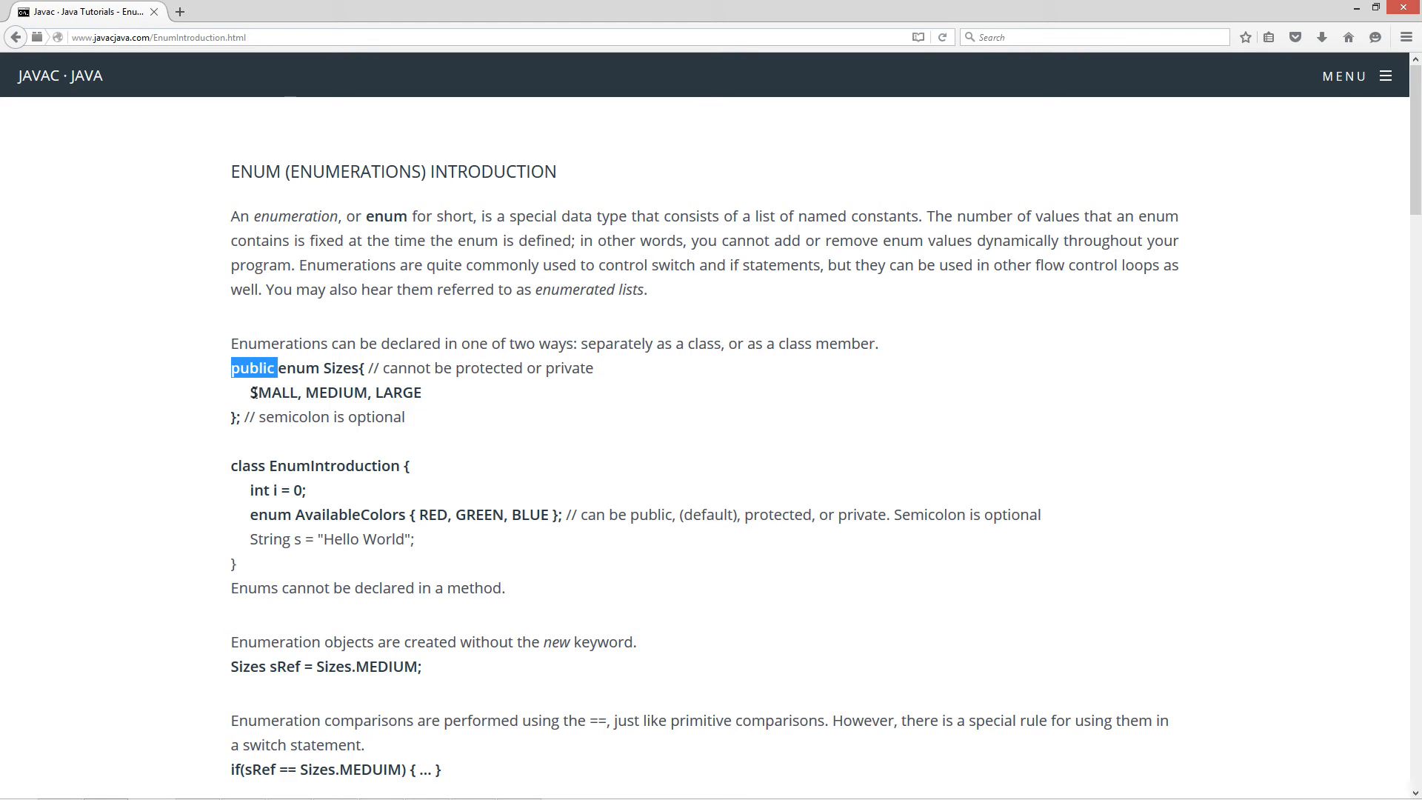
pyautogui.doubleClick(274, 392)
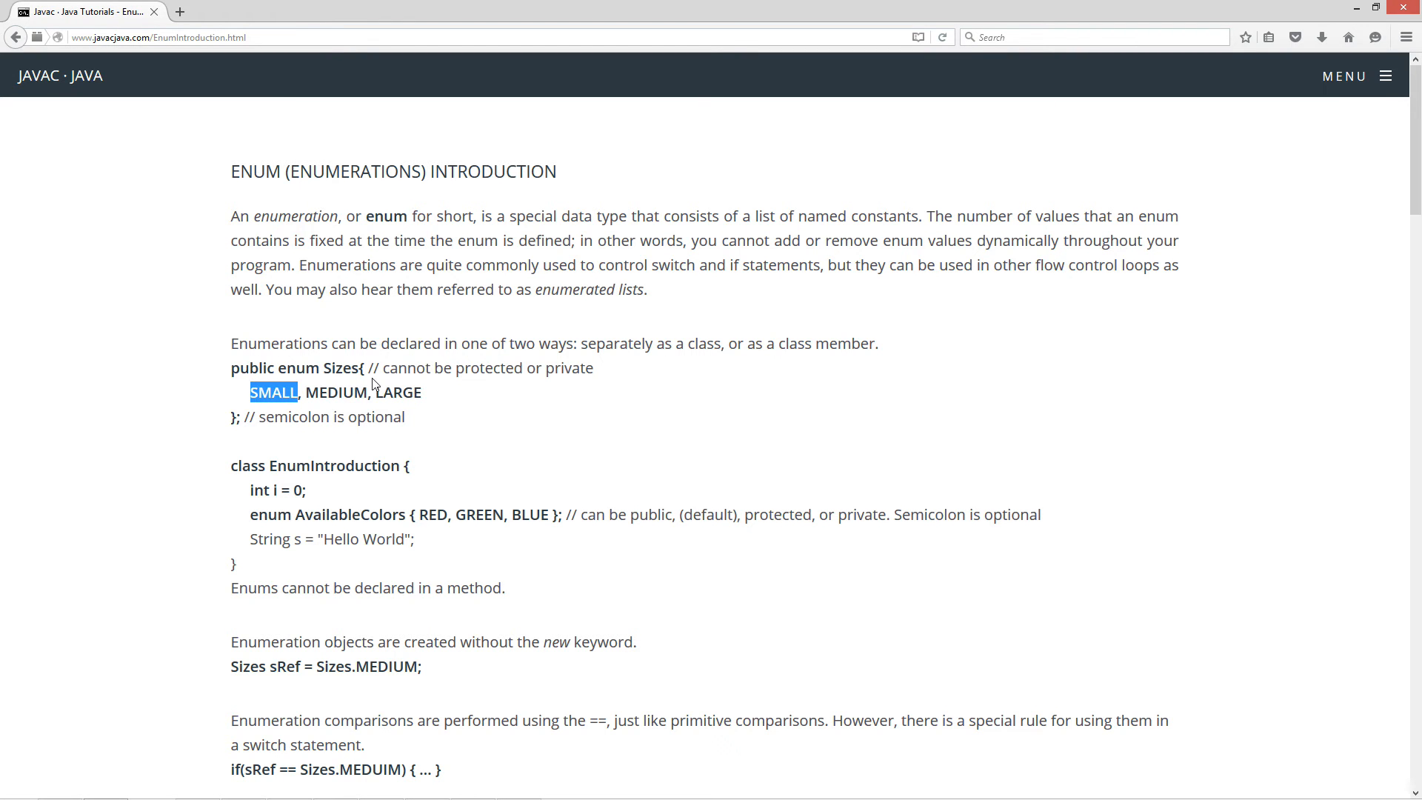
pyautogui.moveTo(339, 385)
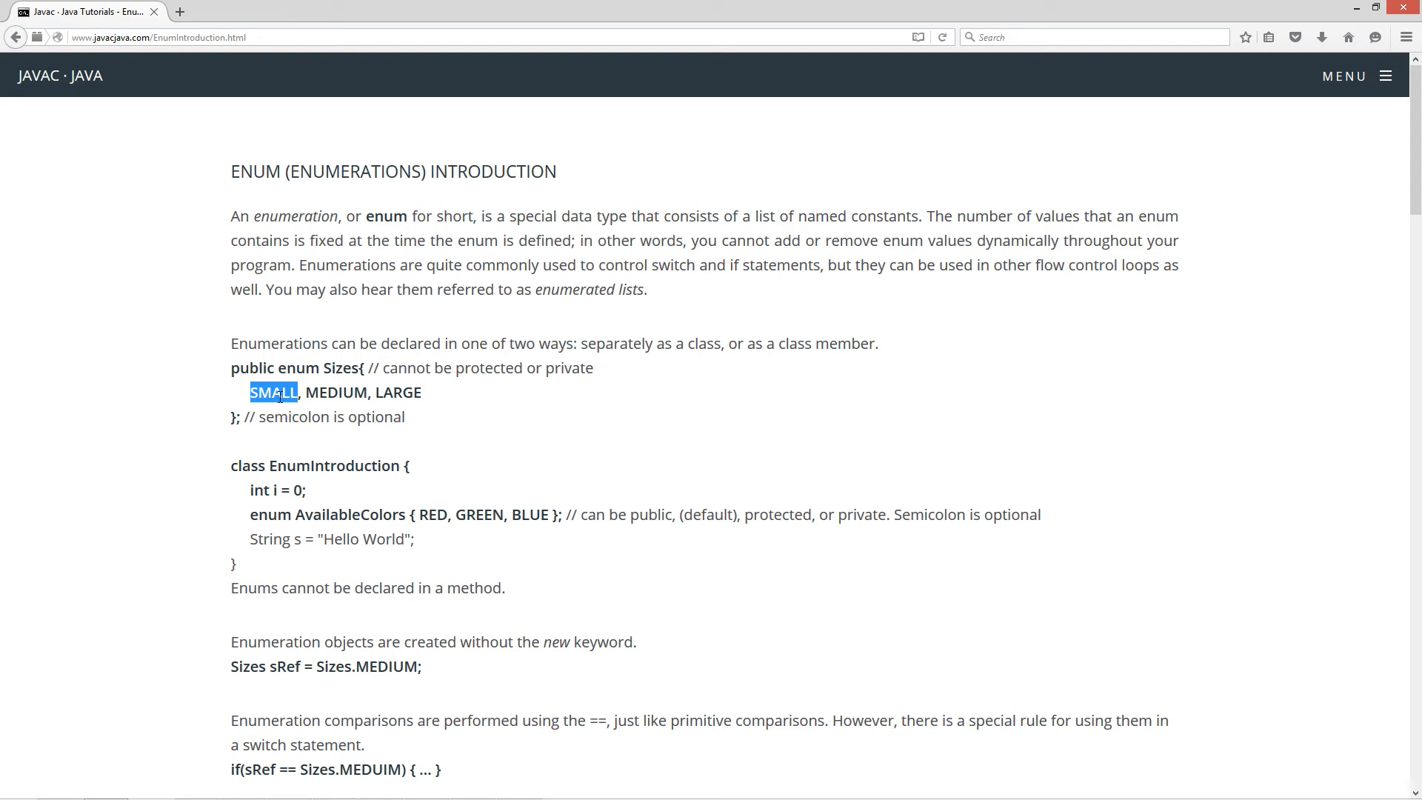
pyautogui.click(315, 416)
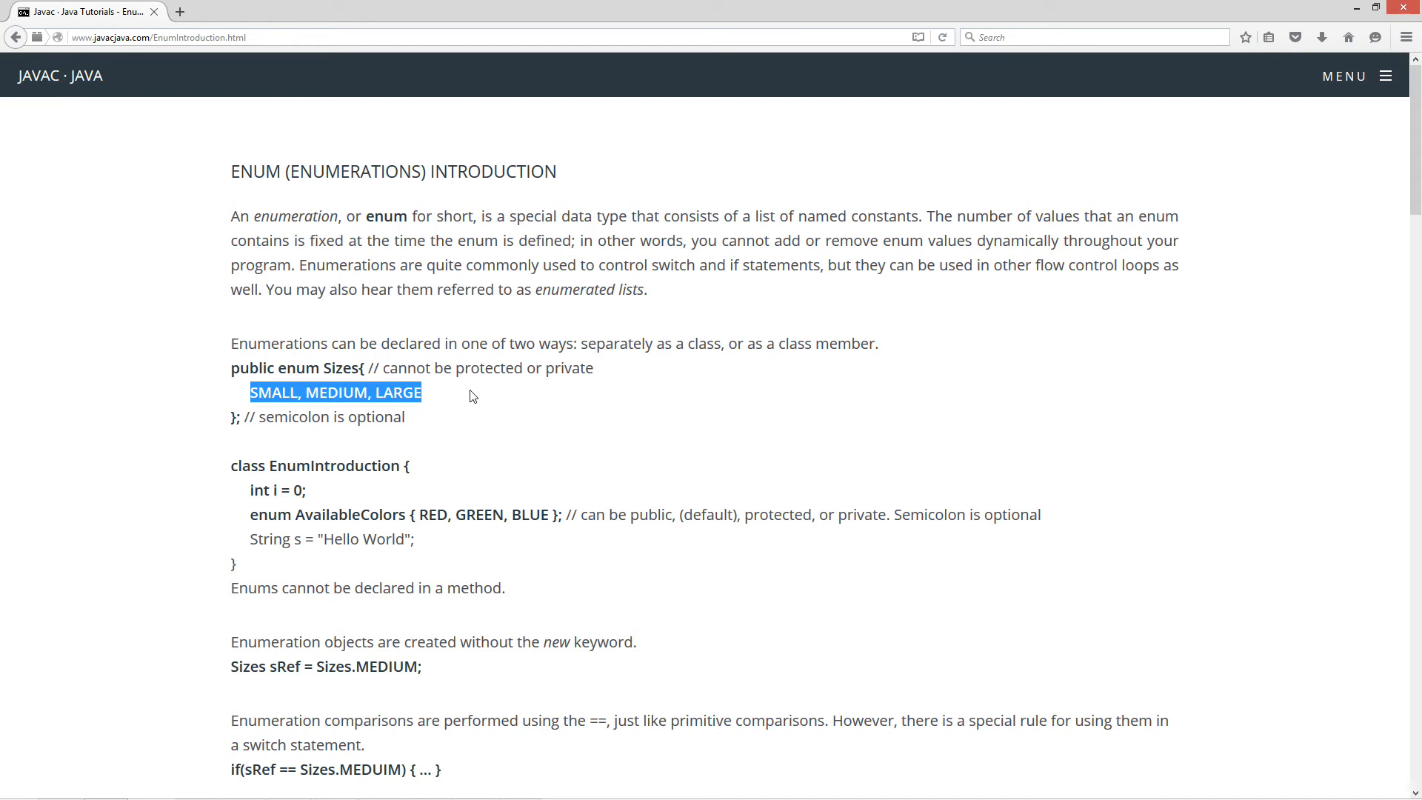
pyautogui.moveTo(374, 388)
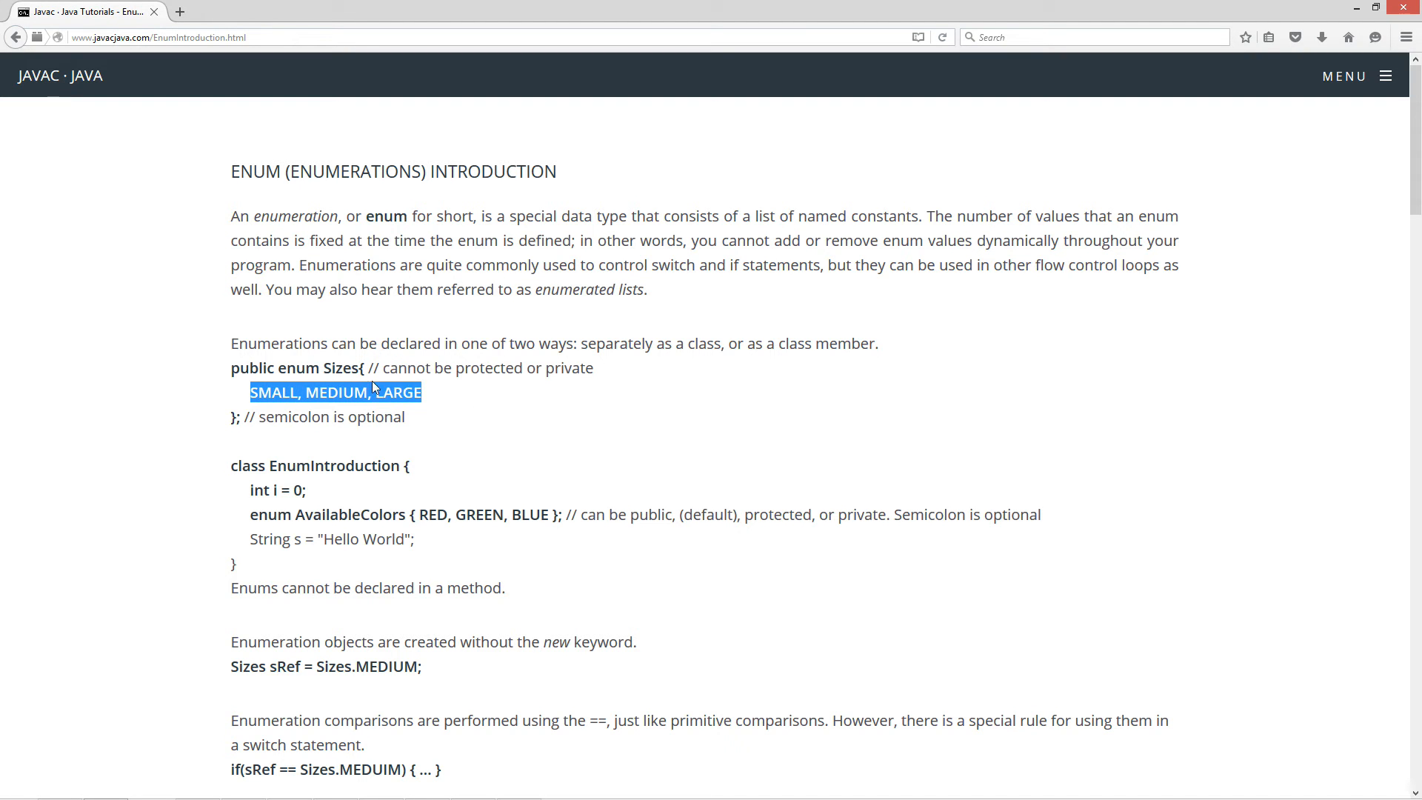
pyautogui.moveTo(507, 395)
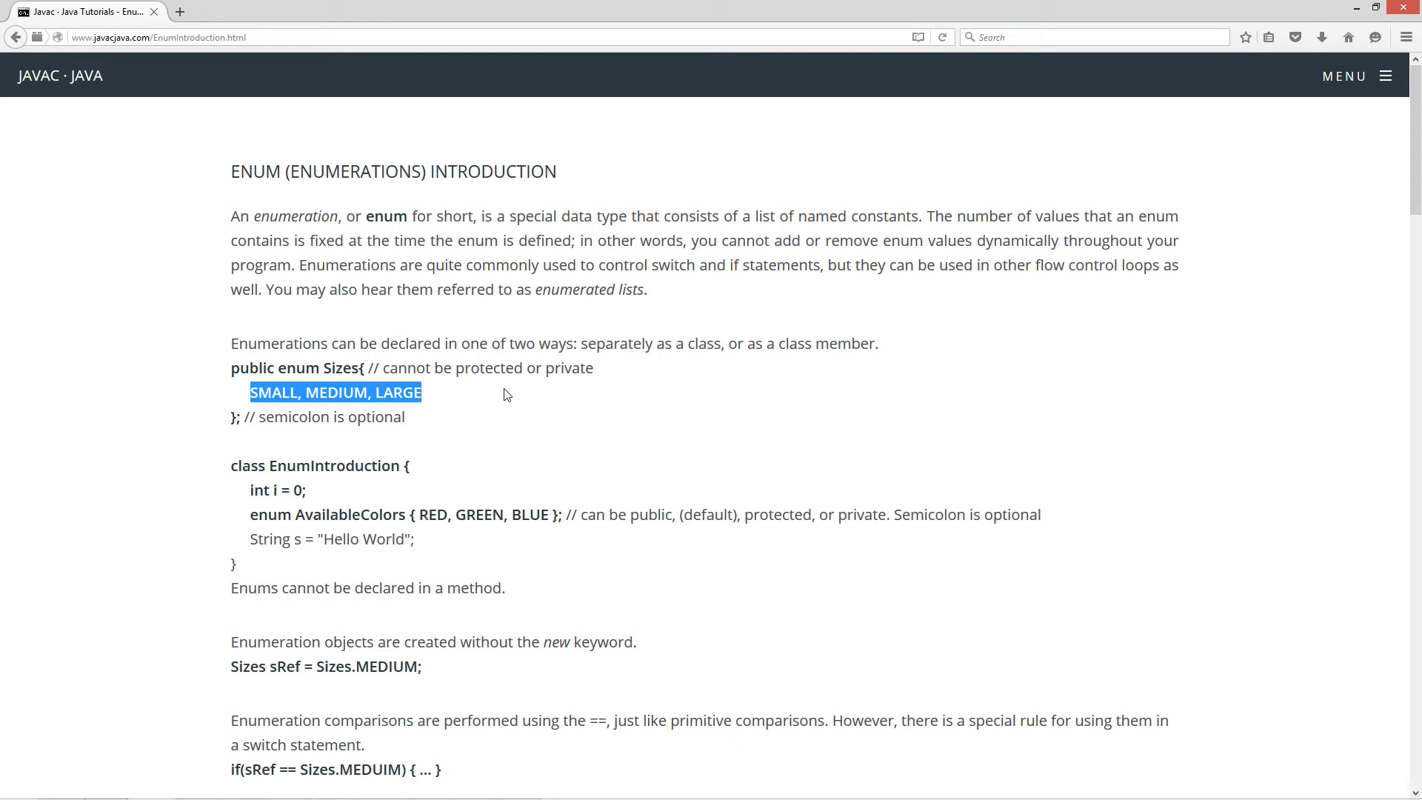
pyautogui.click(278, 432)
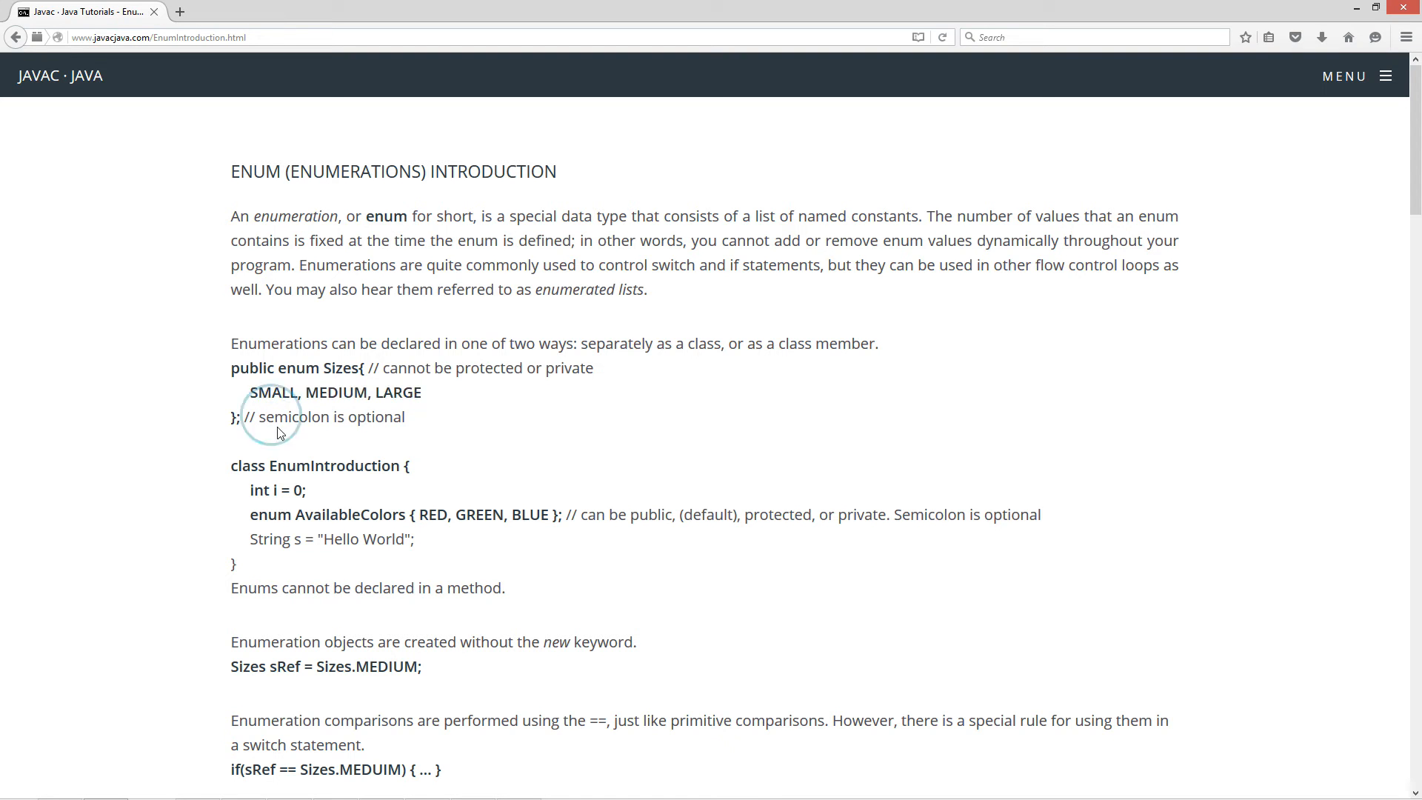
pyautogui.moveTo(235, 418)
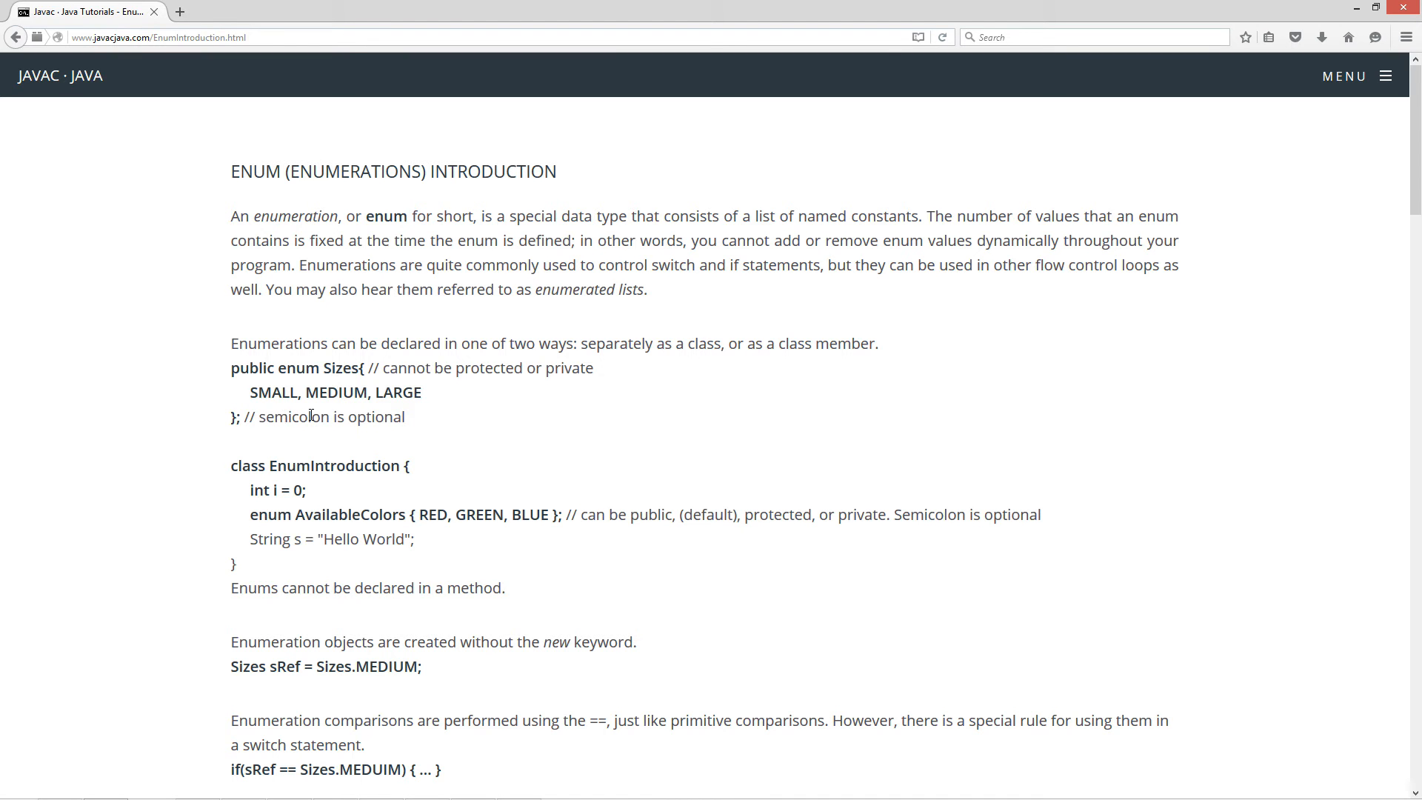
pyautogui.moveTo(457, 444)
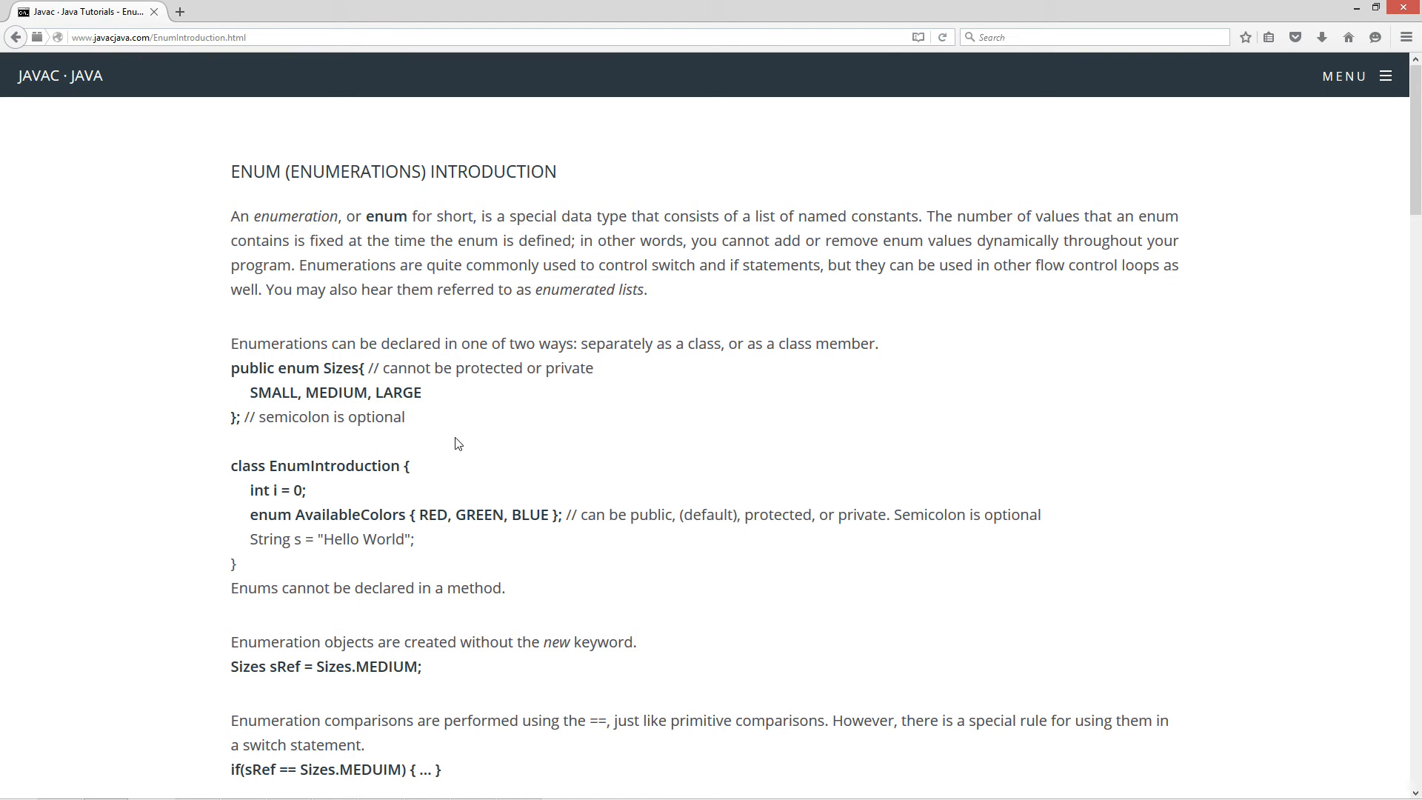
pyautogui.moveTo(441, 443)
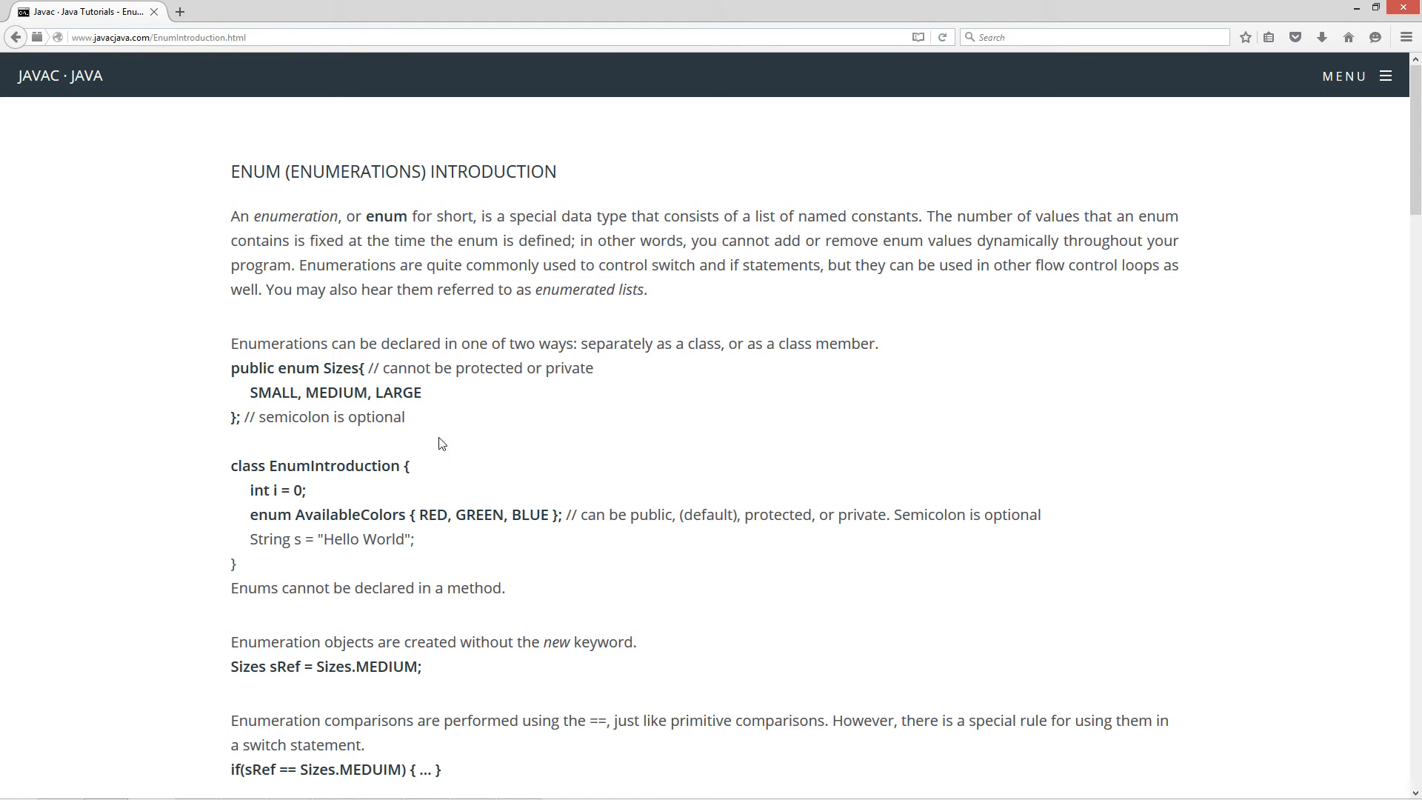
pyautogui.moveTo(314, 548)
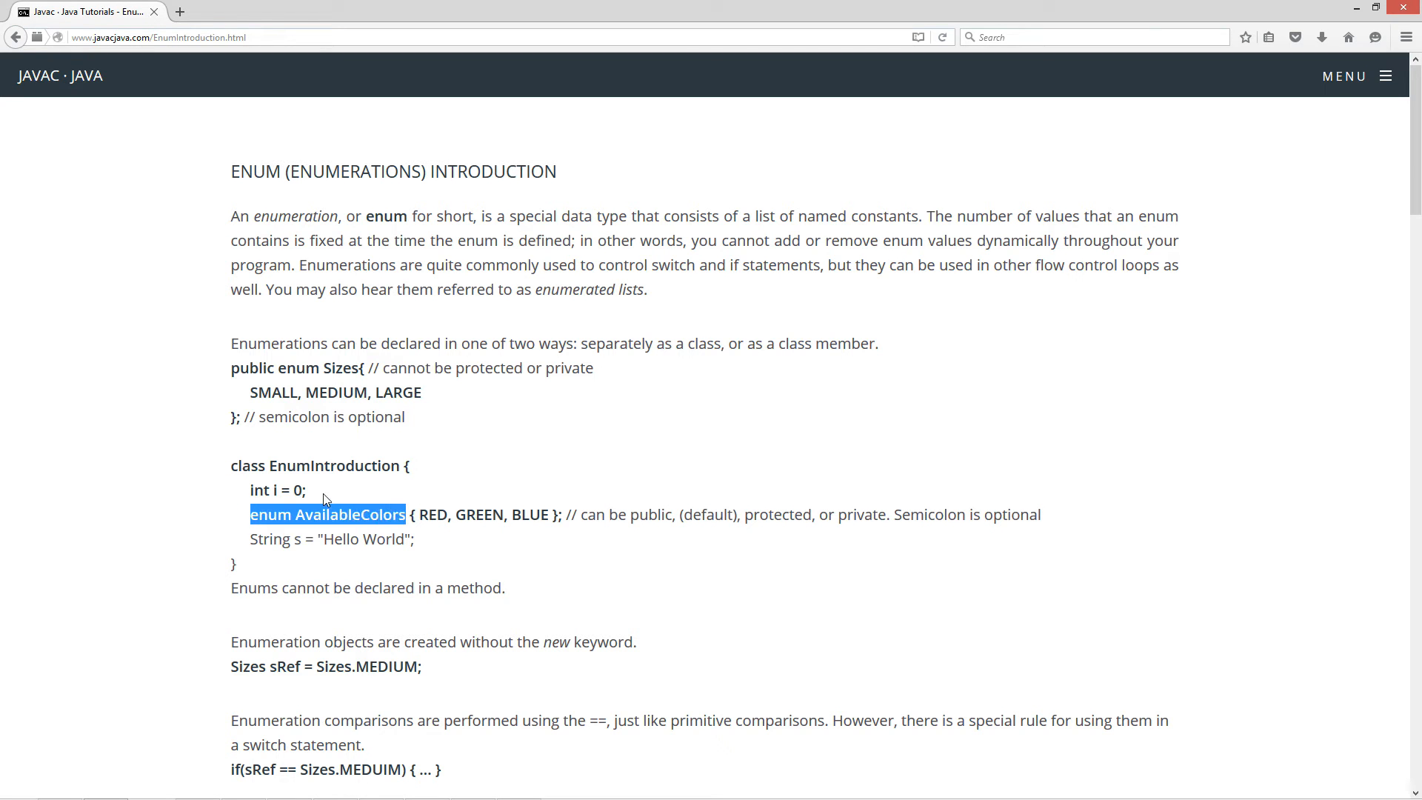
pyautogui.doubleClick(272, 490)
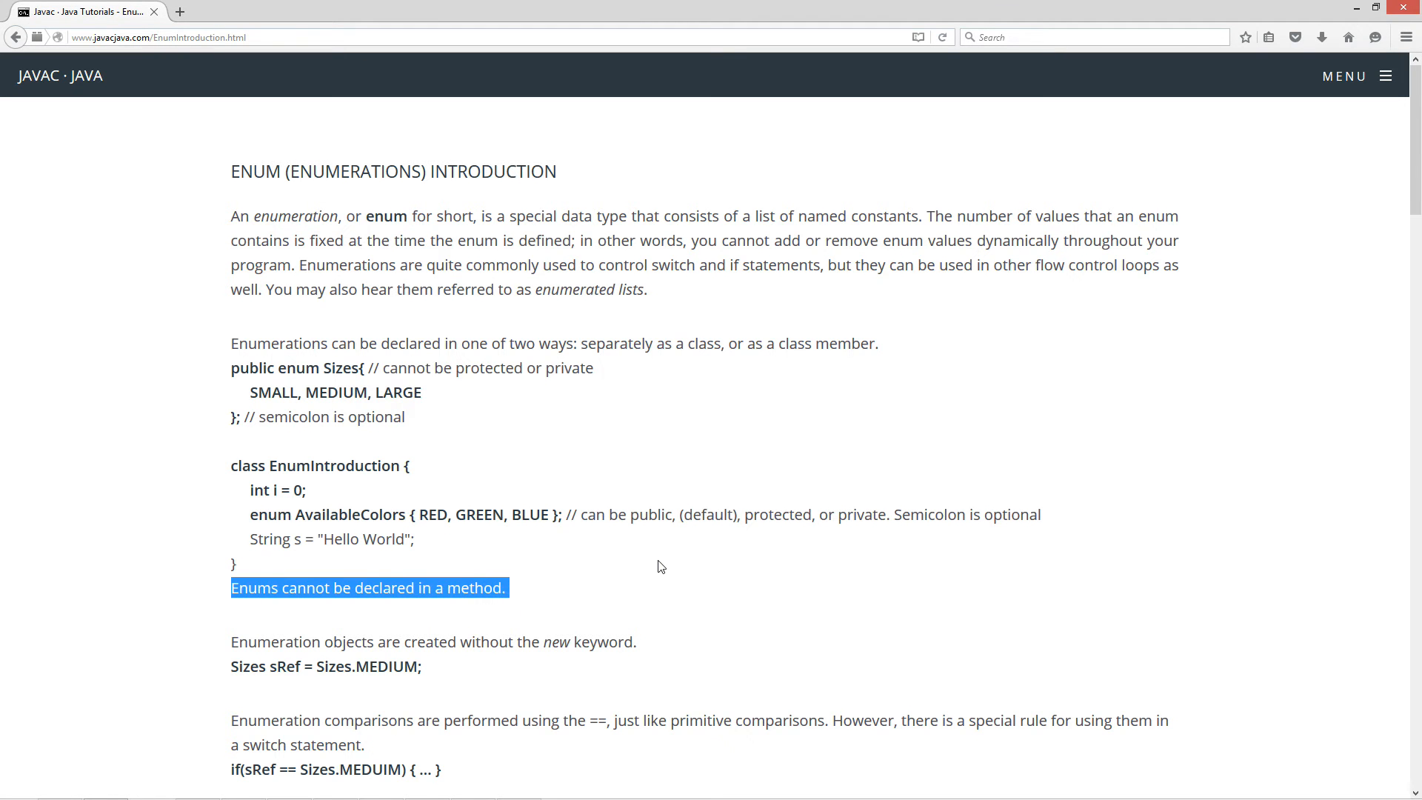
pyautogui.scroll(-3)
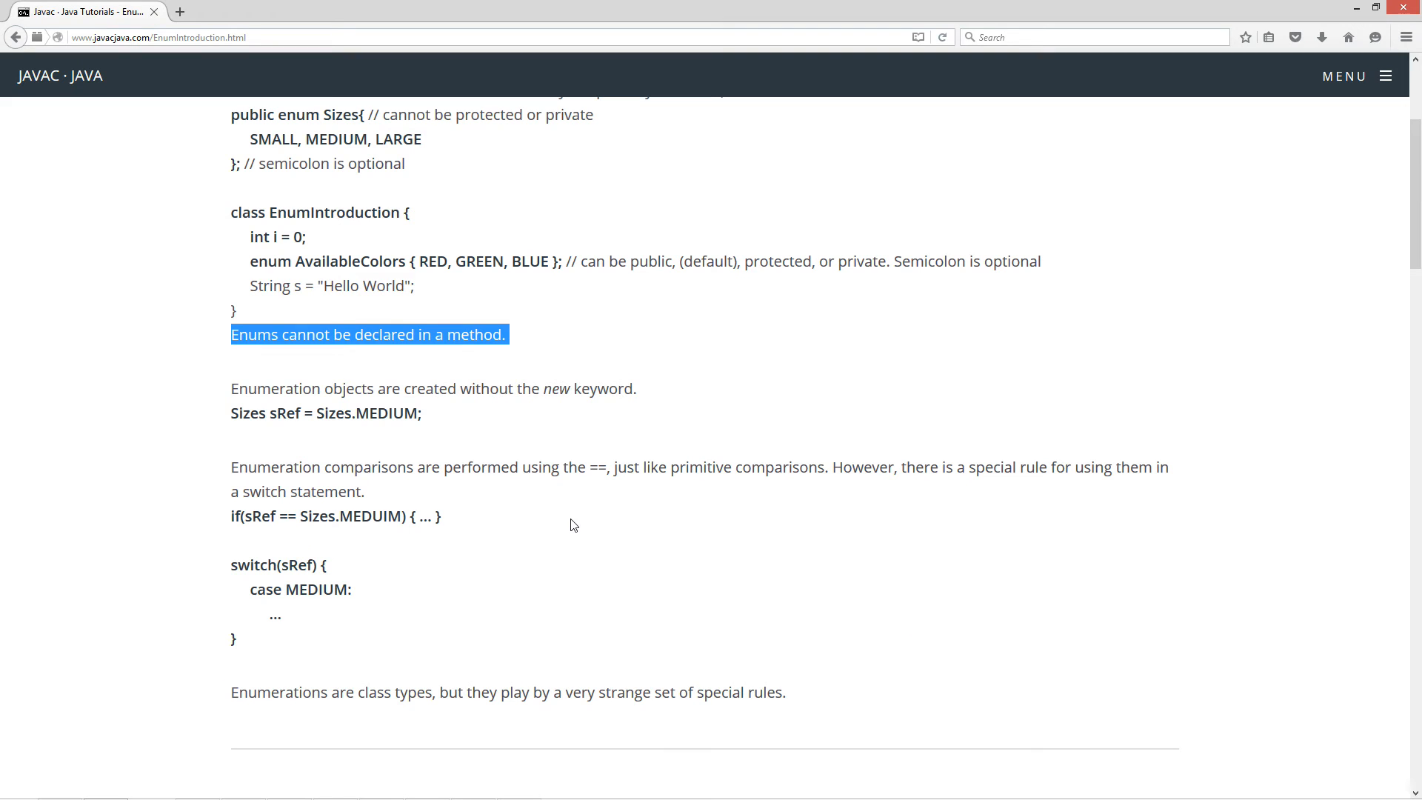
pyautogui.moveTo(255, 392)
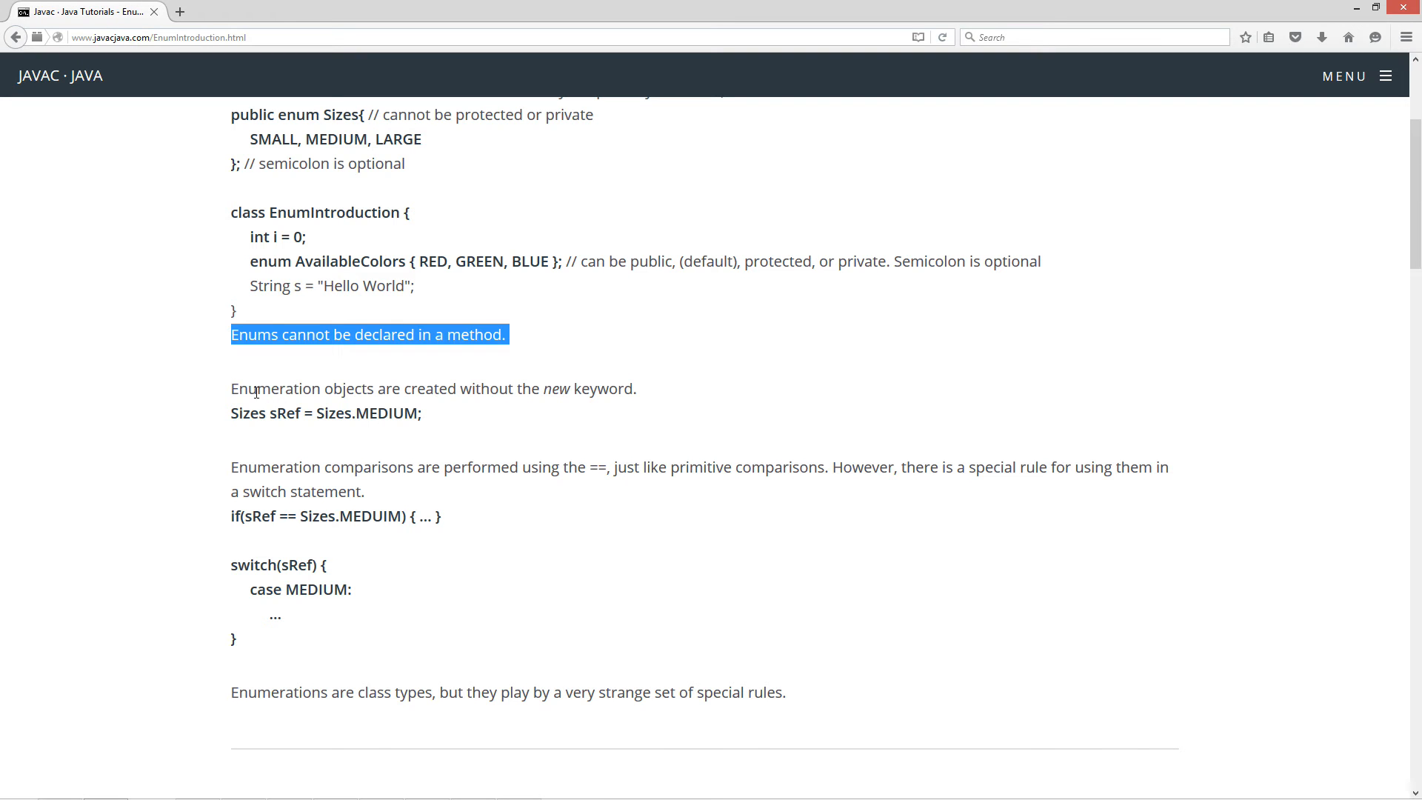
pyautogui.moveTo(546, 392)
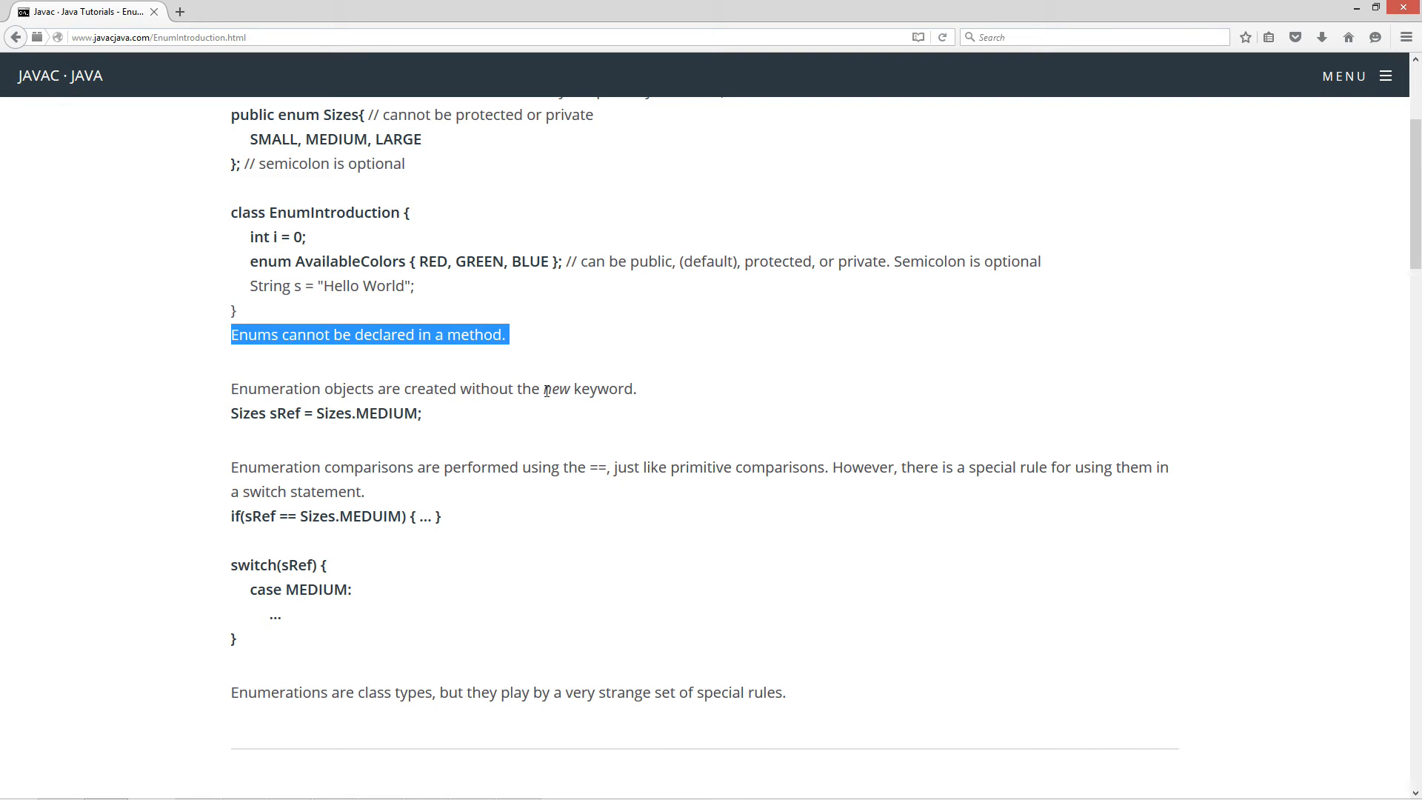
pyautogui.click(245, 412)
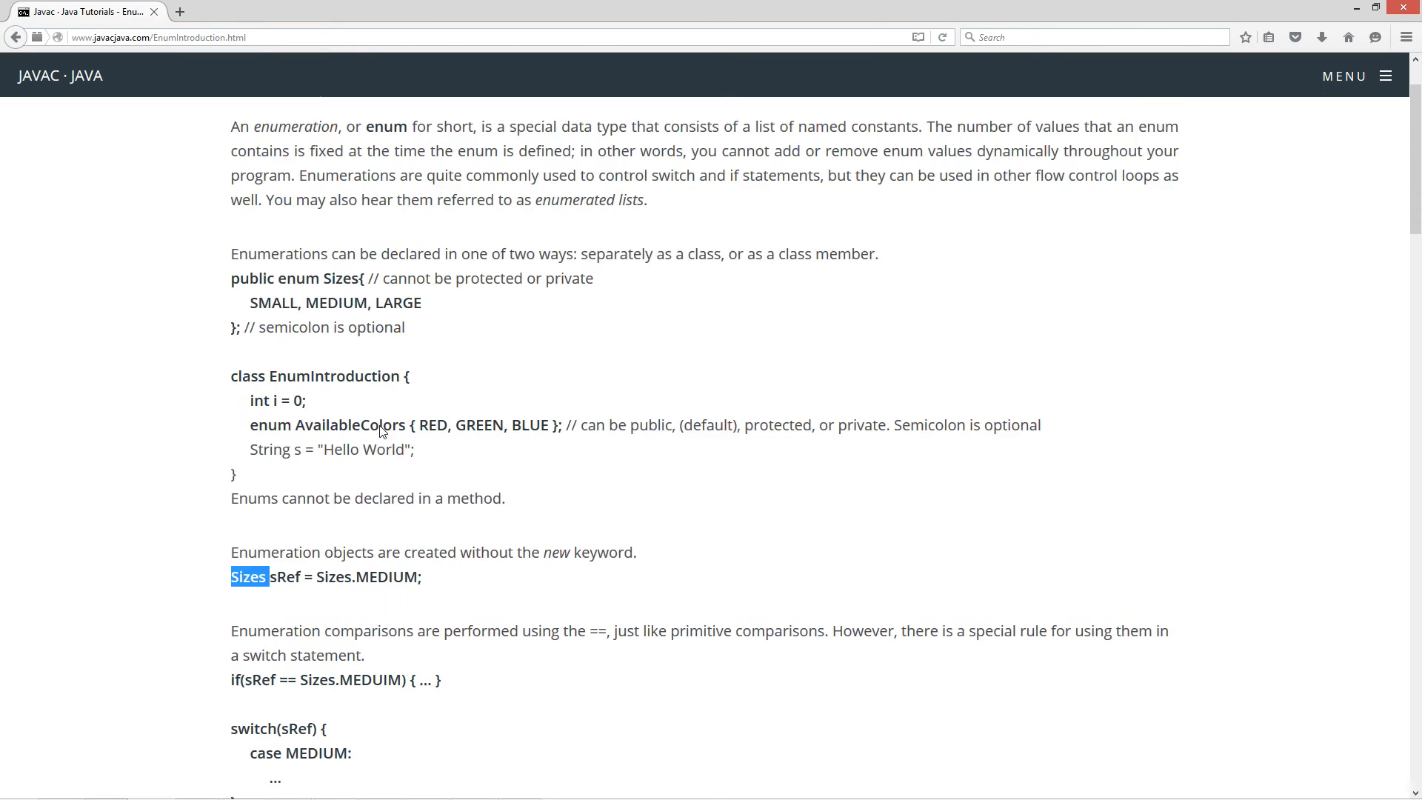
pyautogui.scroll(3)
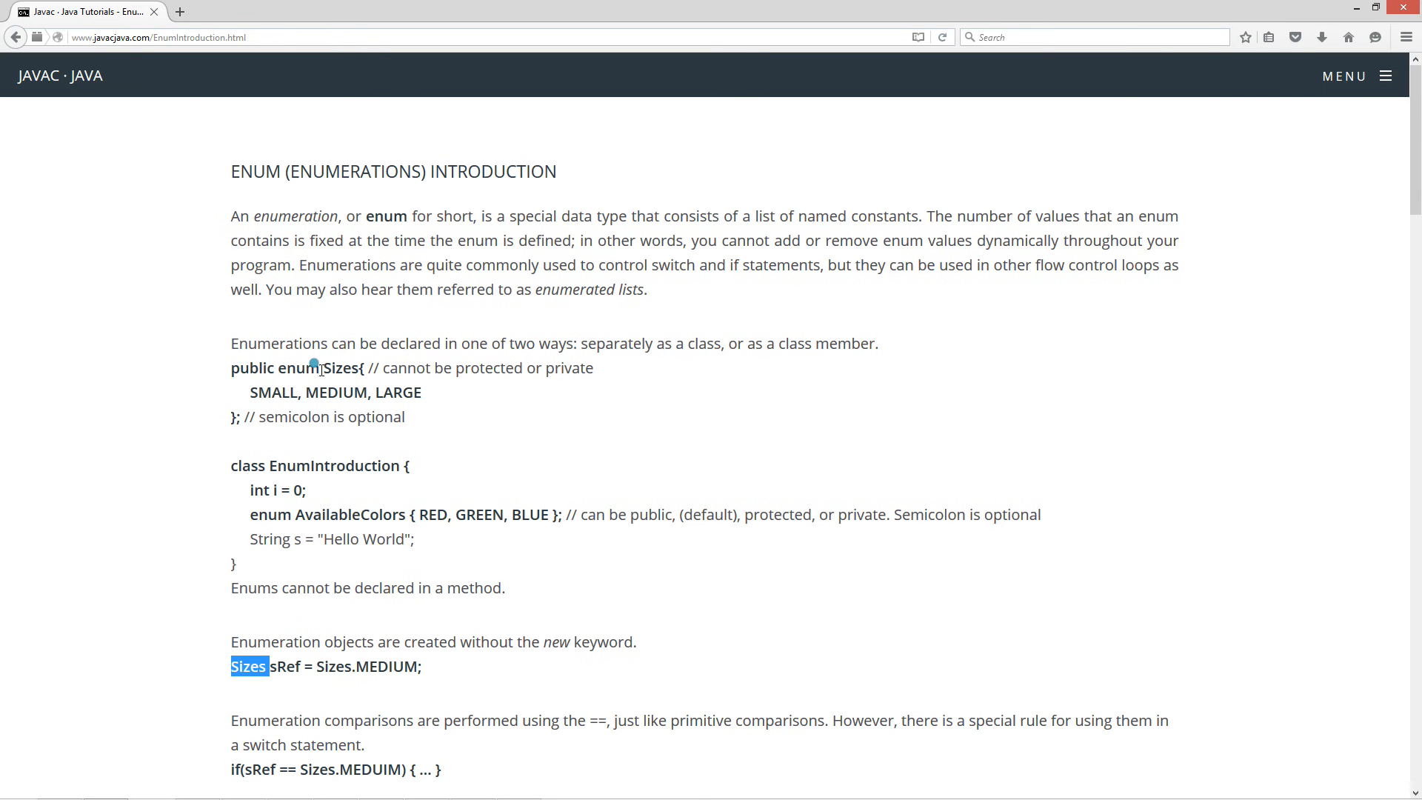
pyautogui.scroll(-3)
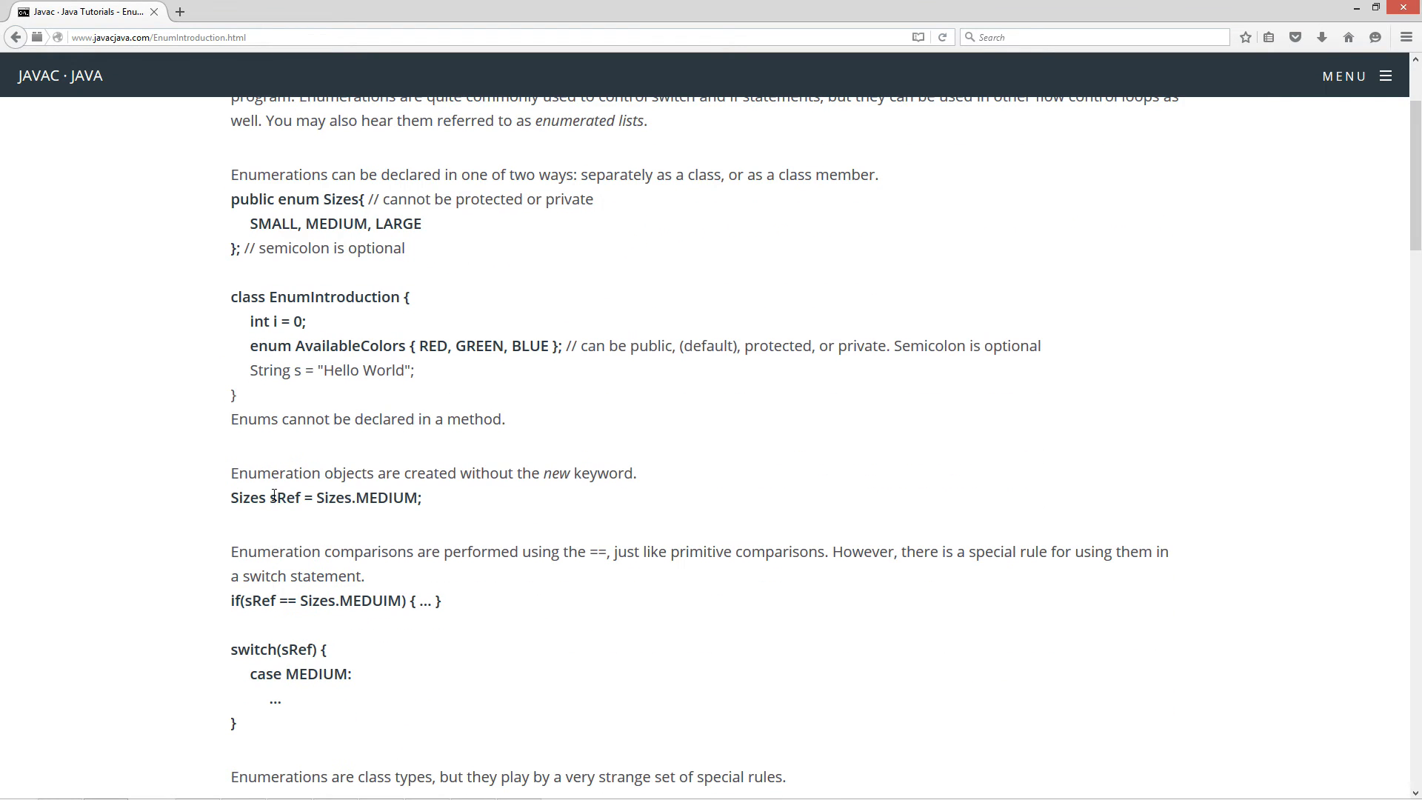
pyautogui.moveTo(276, 517)
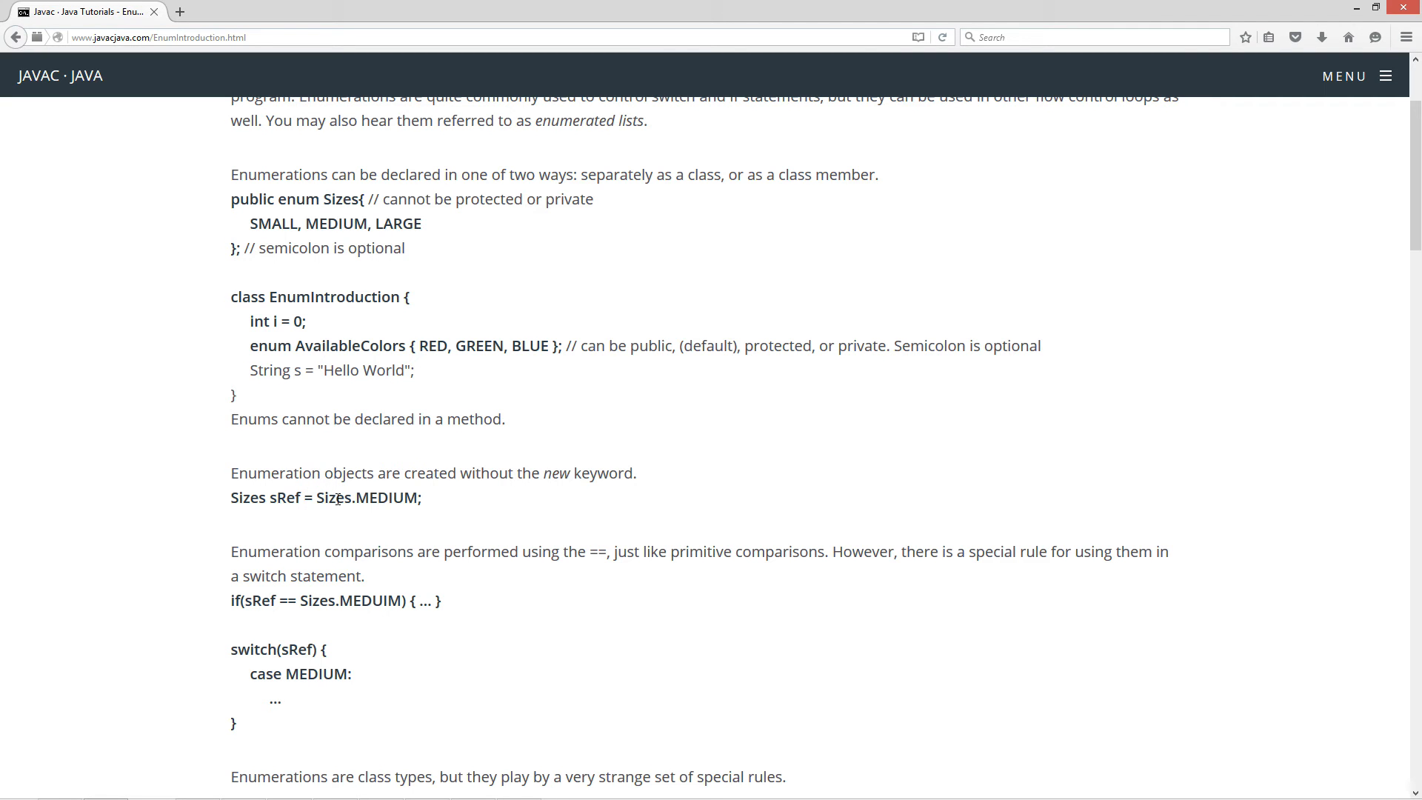
pyautogui.doubleClick(363, 497)
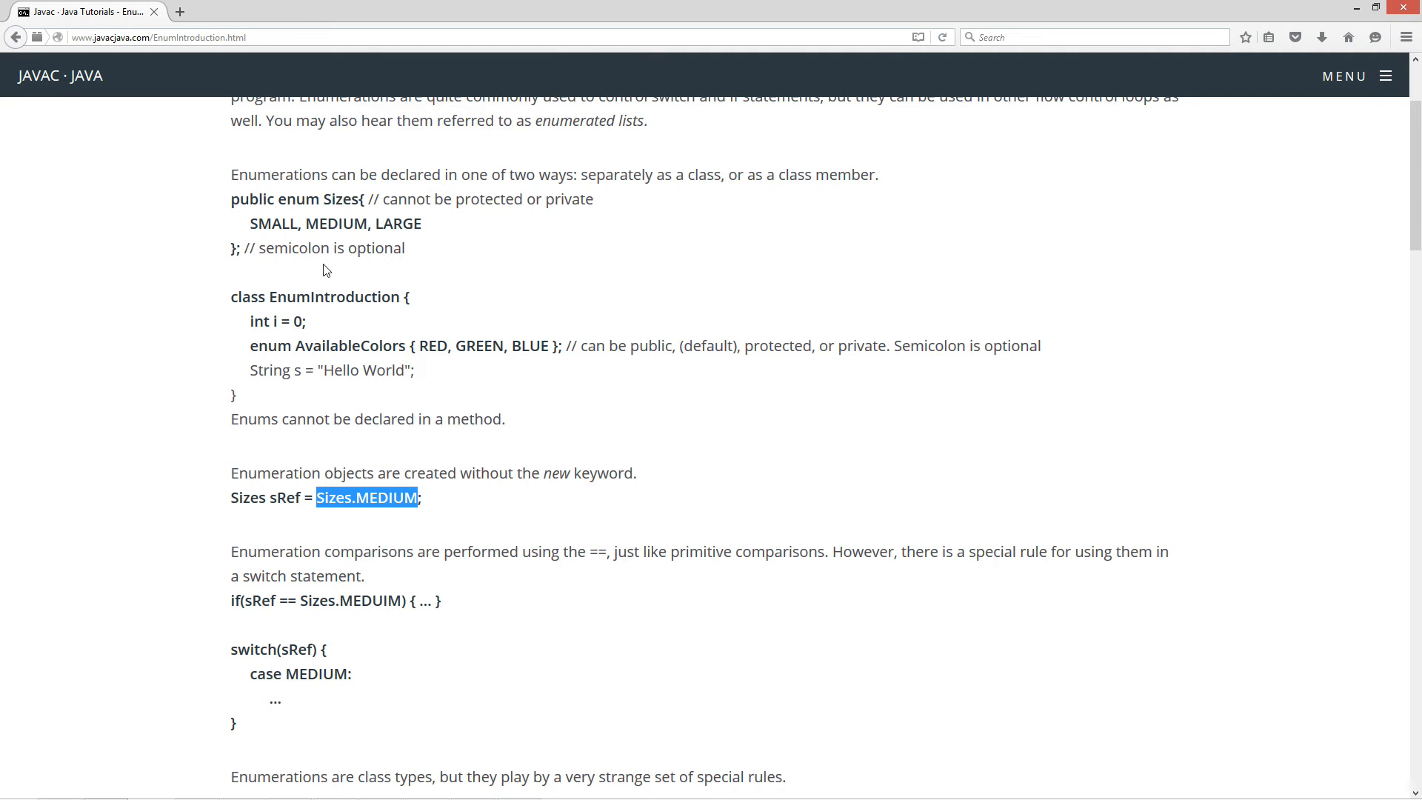
pyautogui.click(329, 224)
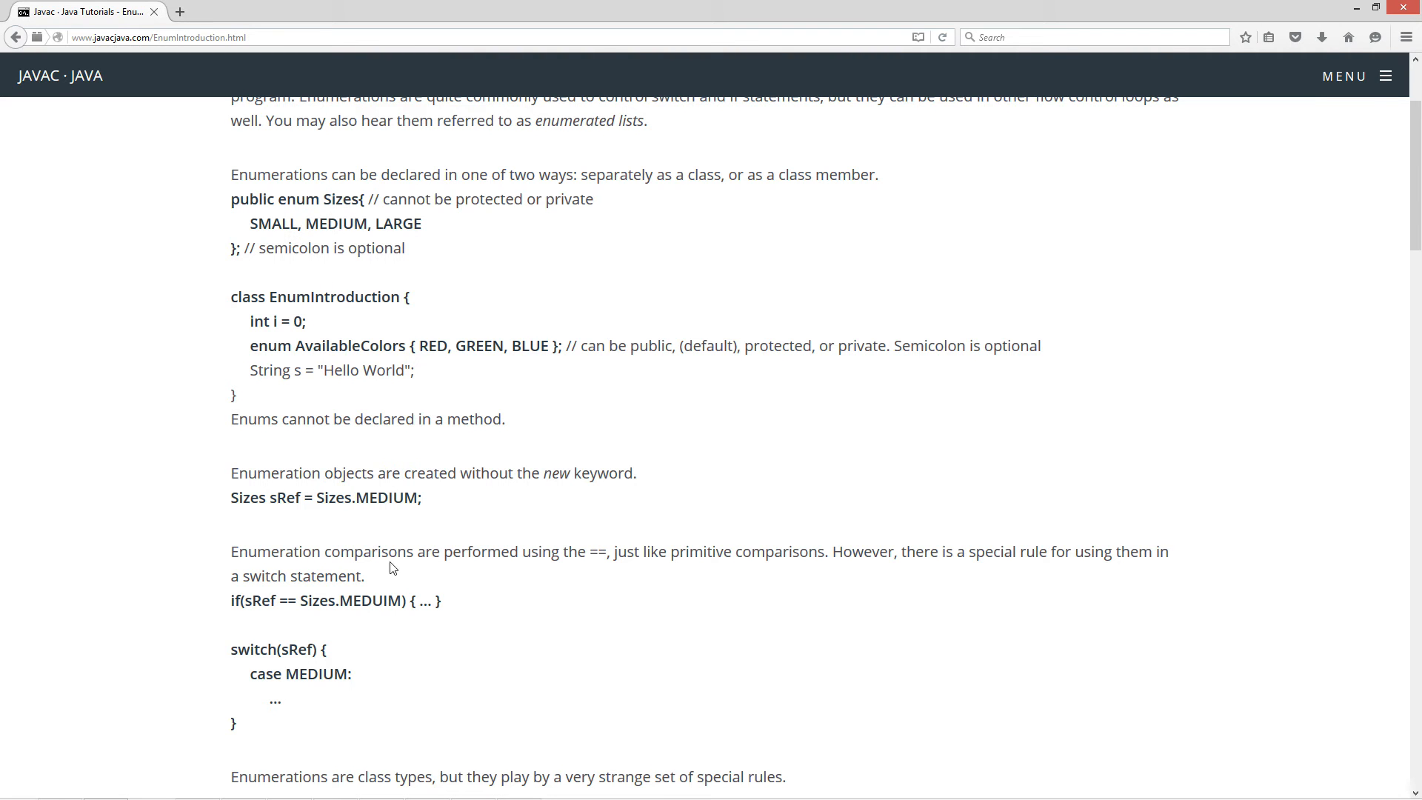
pyautogui.scroll(-3)
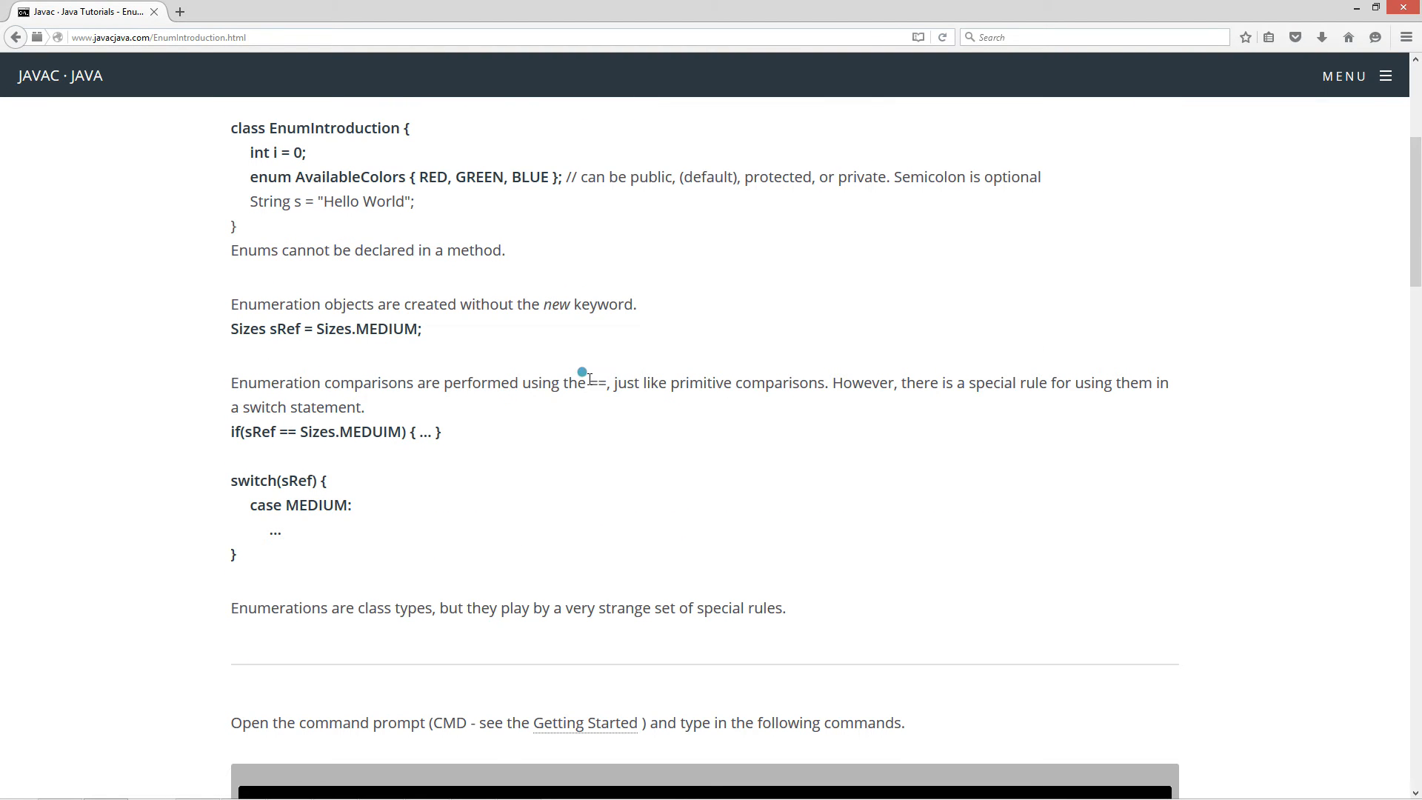
pyautogui.doubleClick(596, 382)
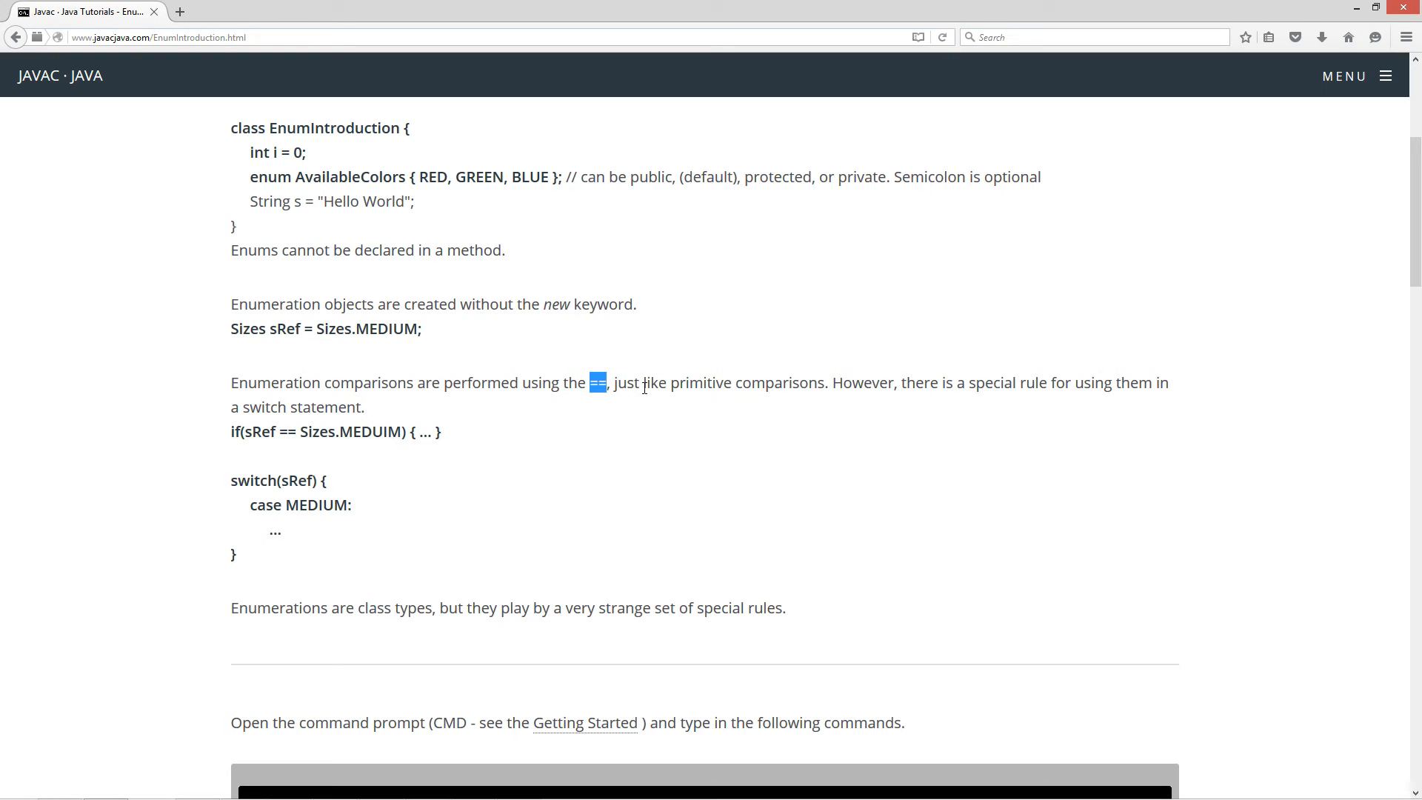
pyautogui.moveTo(861, 415)
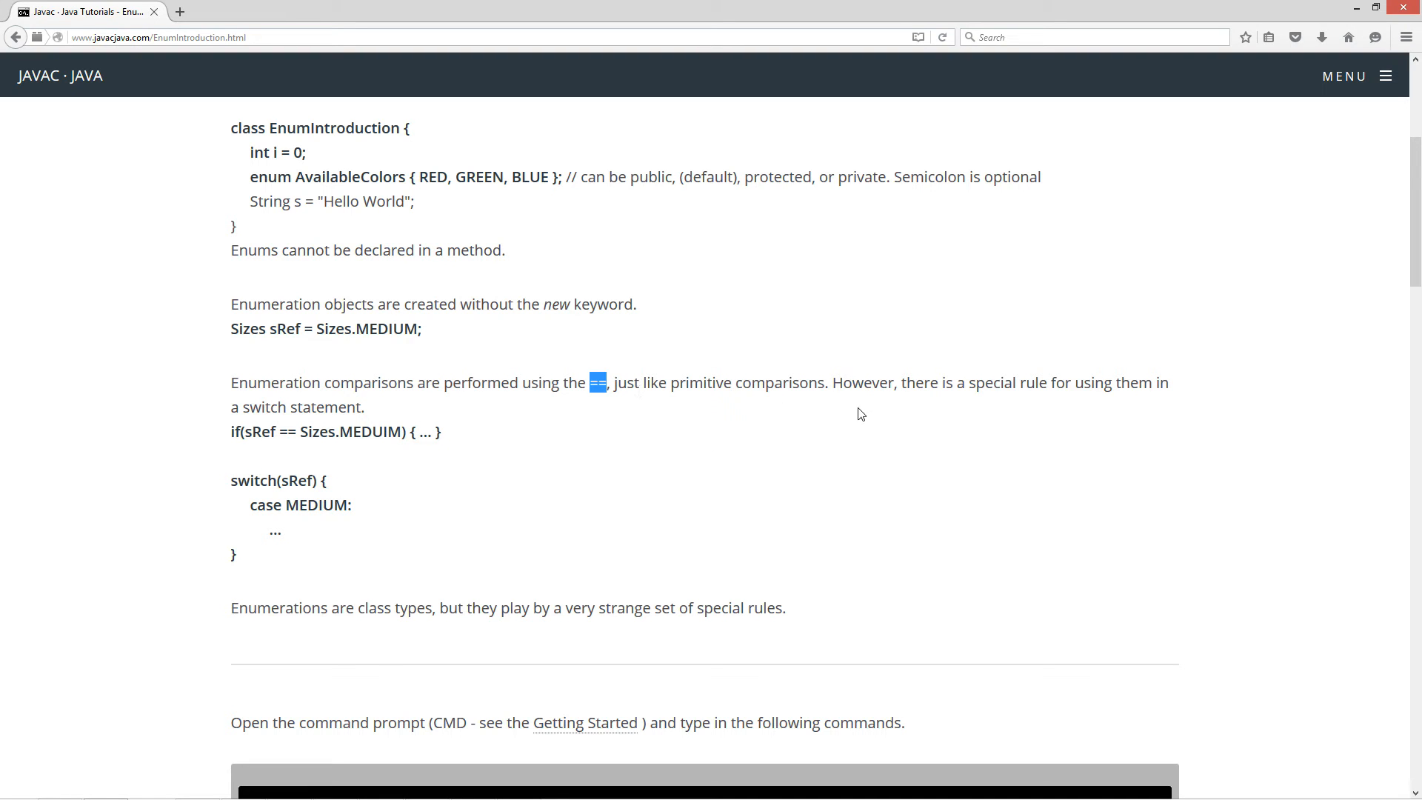
pyautogui.moveTo(750, 408)
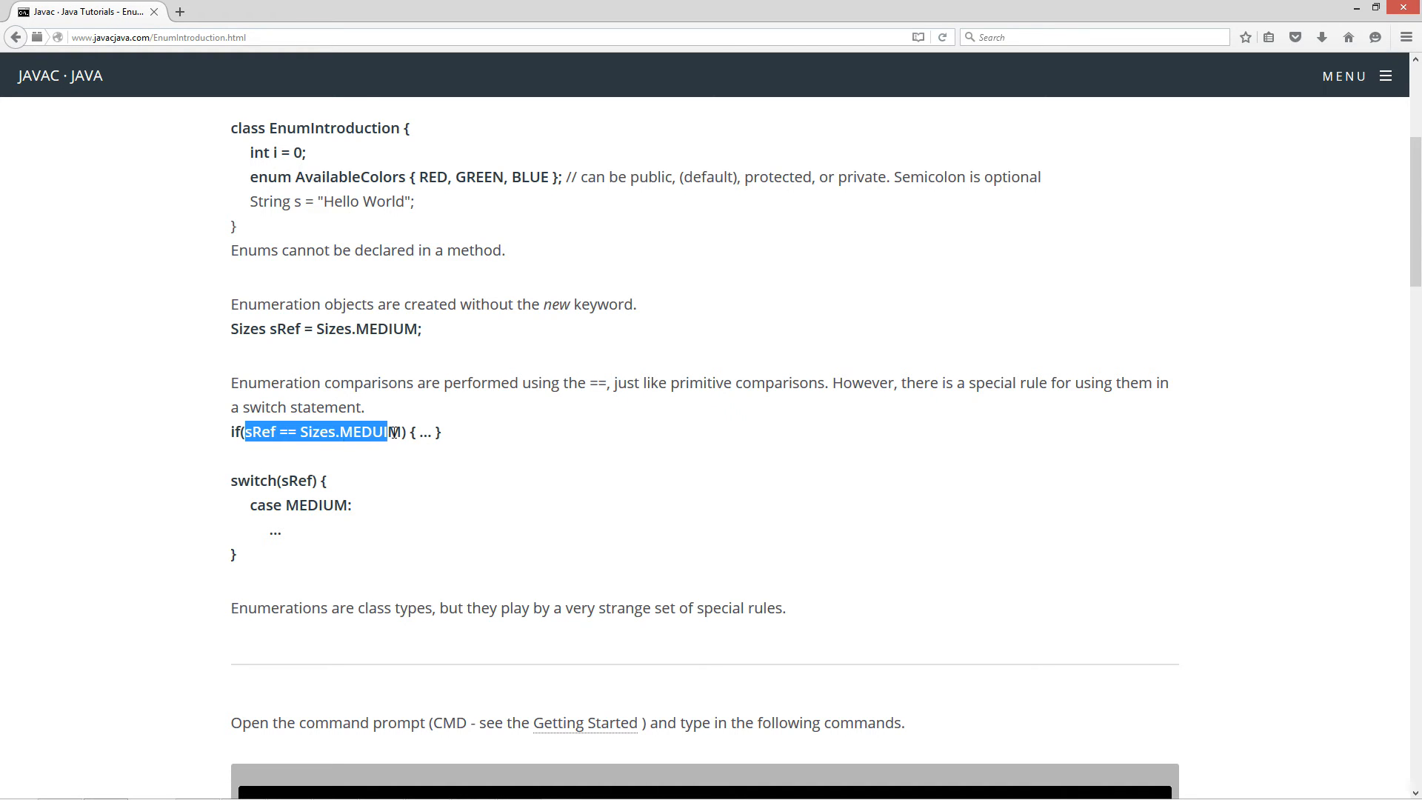
pyautogui.click(318, 597)
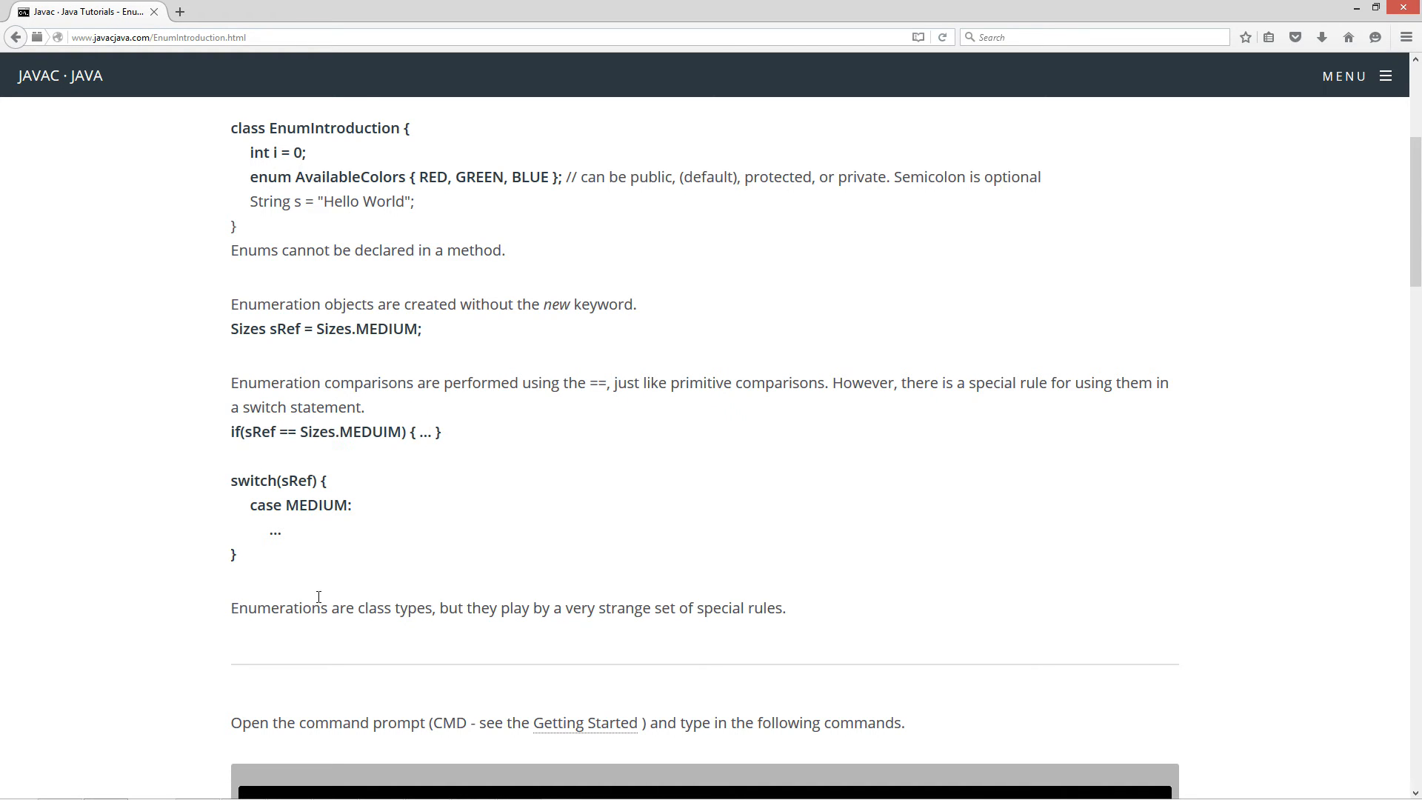
pyautogui.moveTo(294, 479)
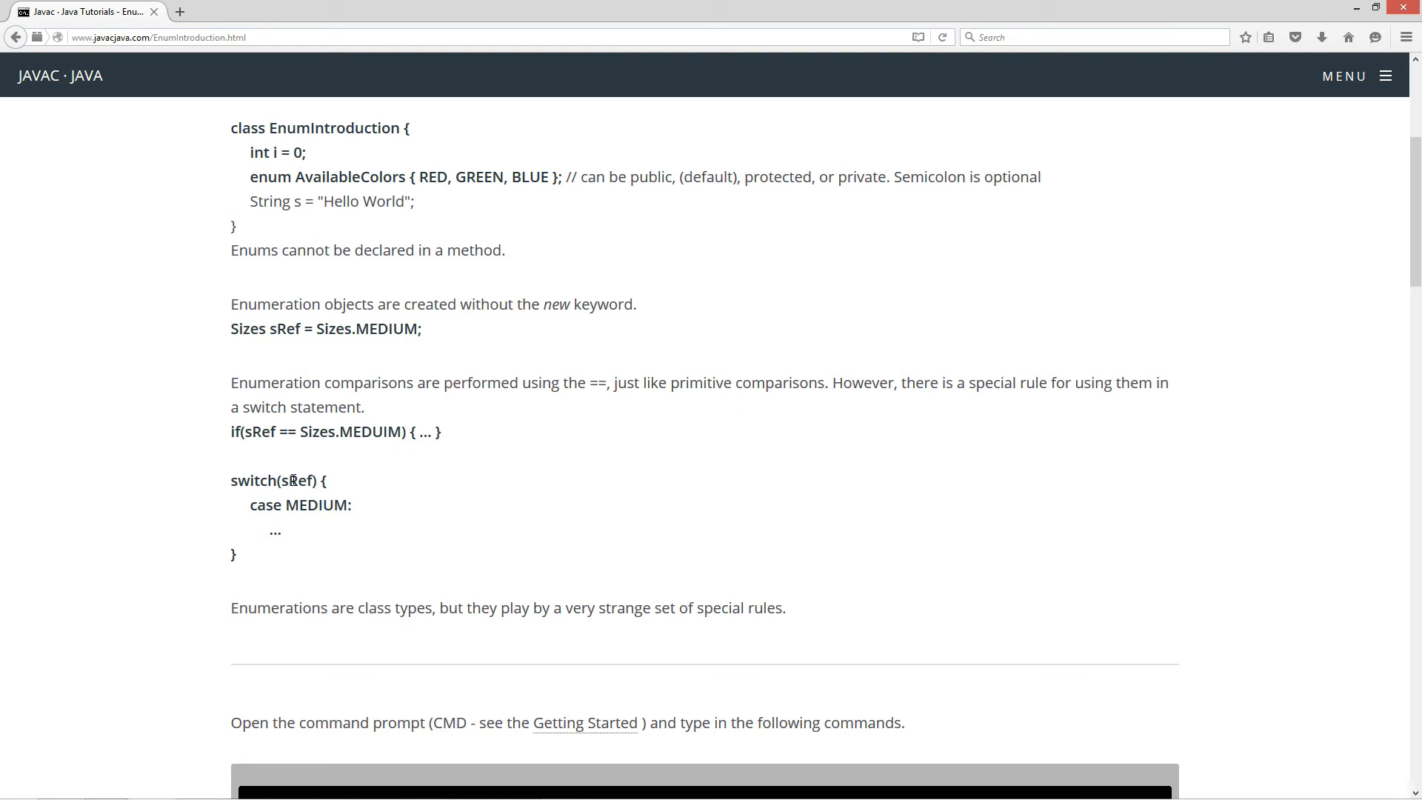
pyautogui.doubleClick(314, 505)
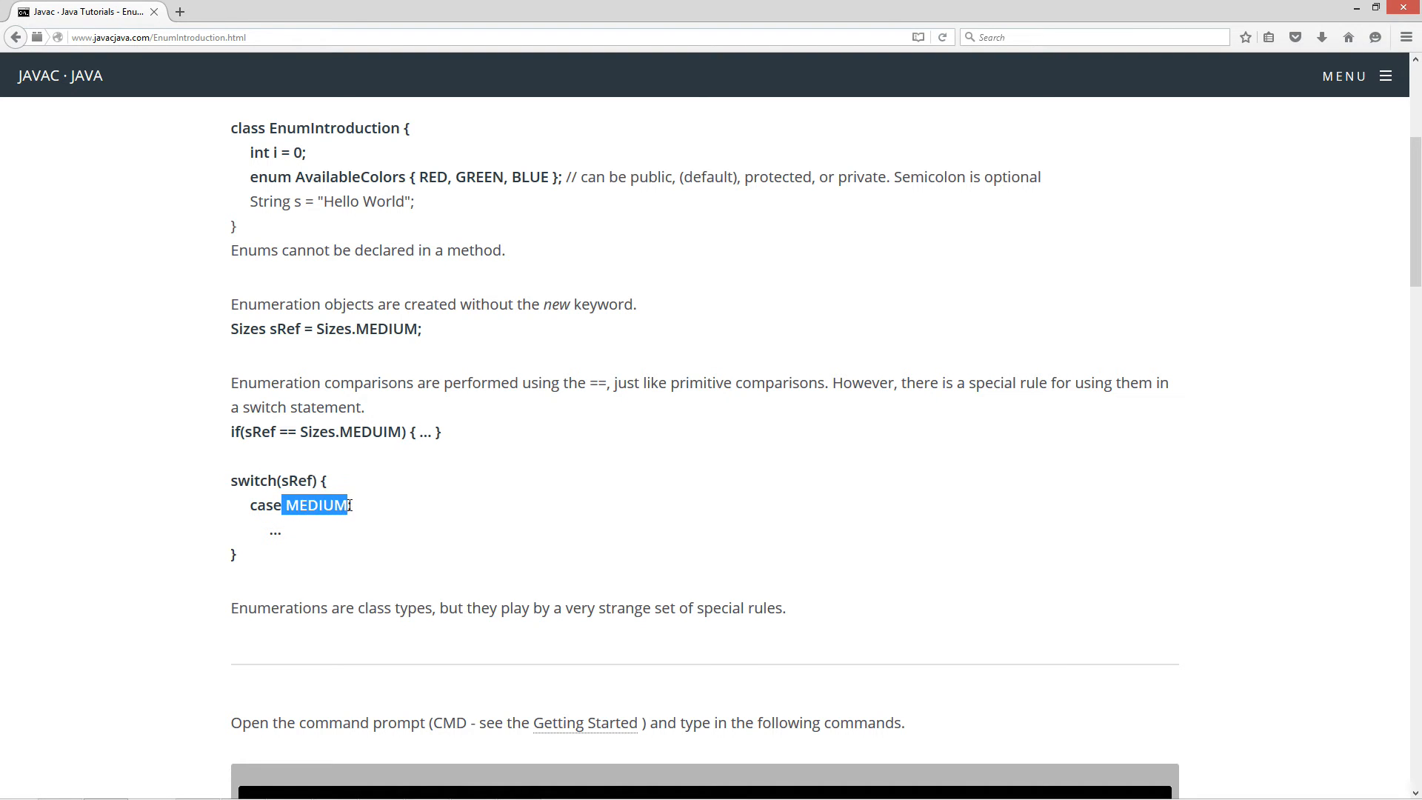
pyautogui.click(349, 473)
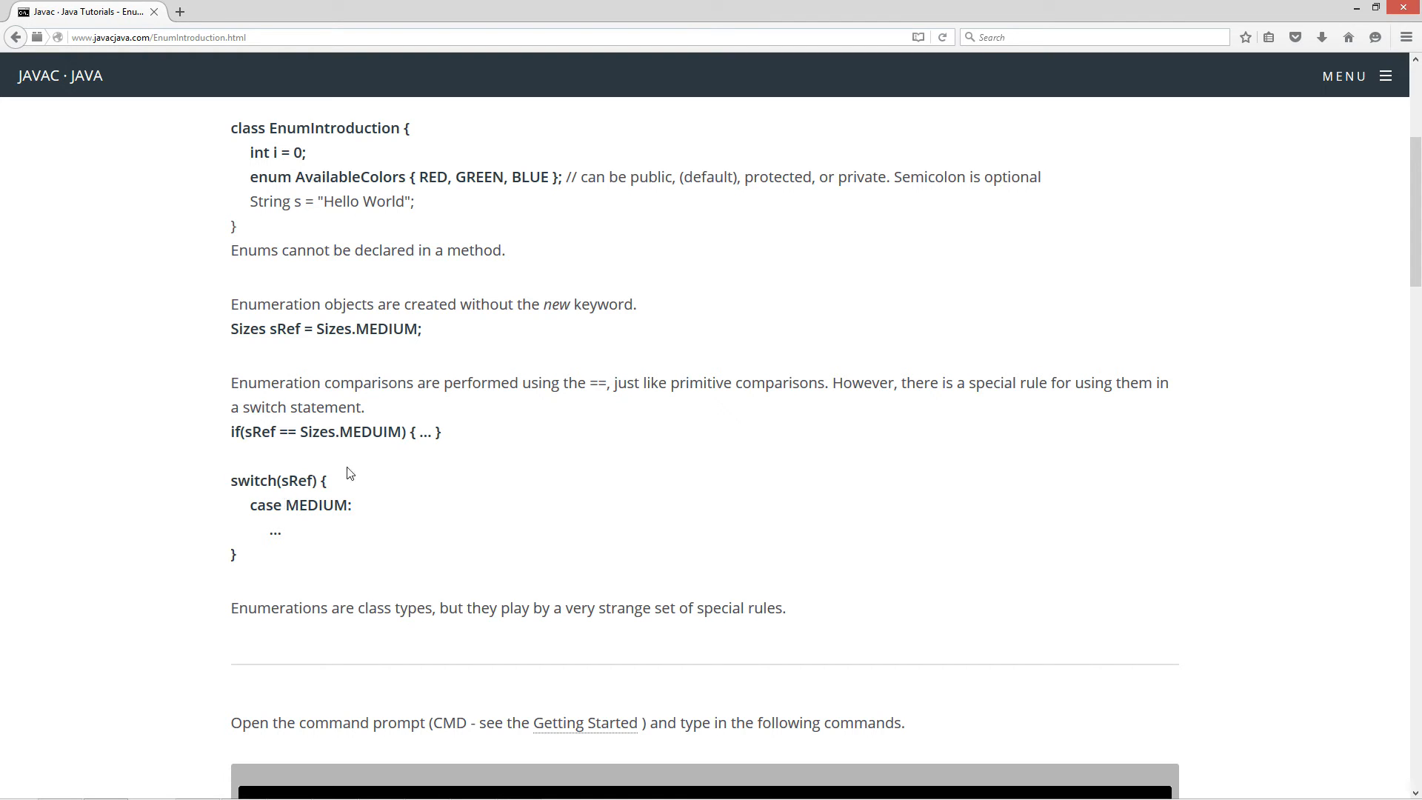
pyautogui.doubleClick(315, 505)
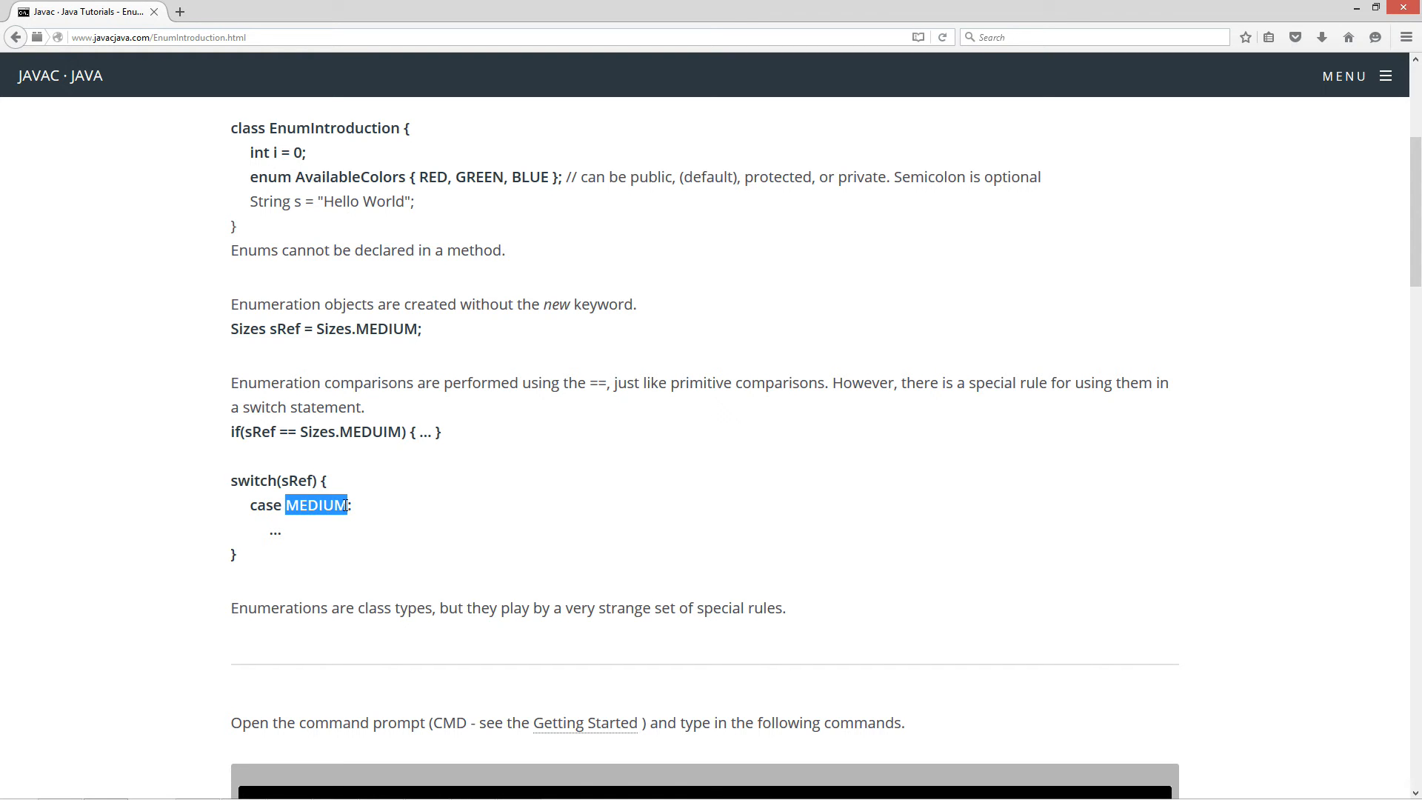
pyautogui.moveTo(264, 432)
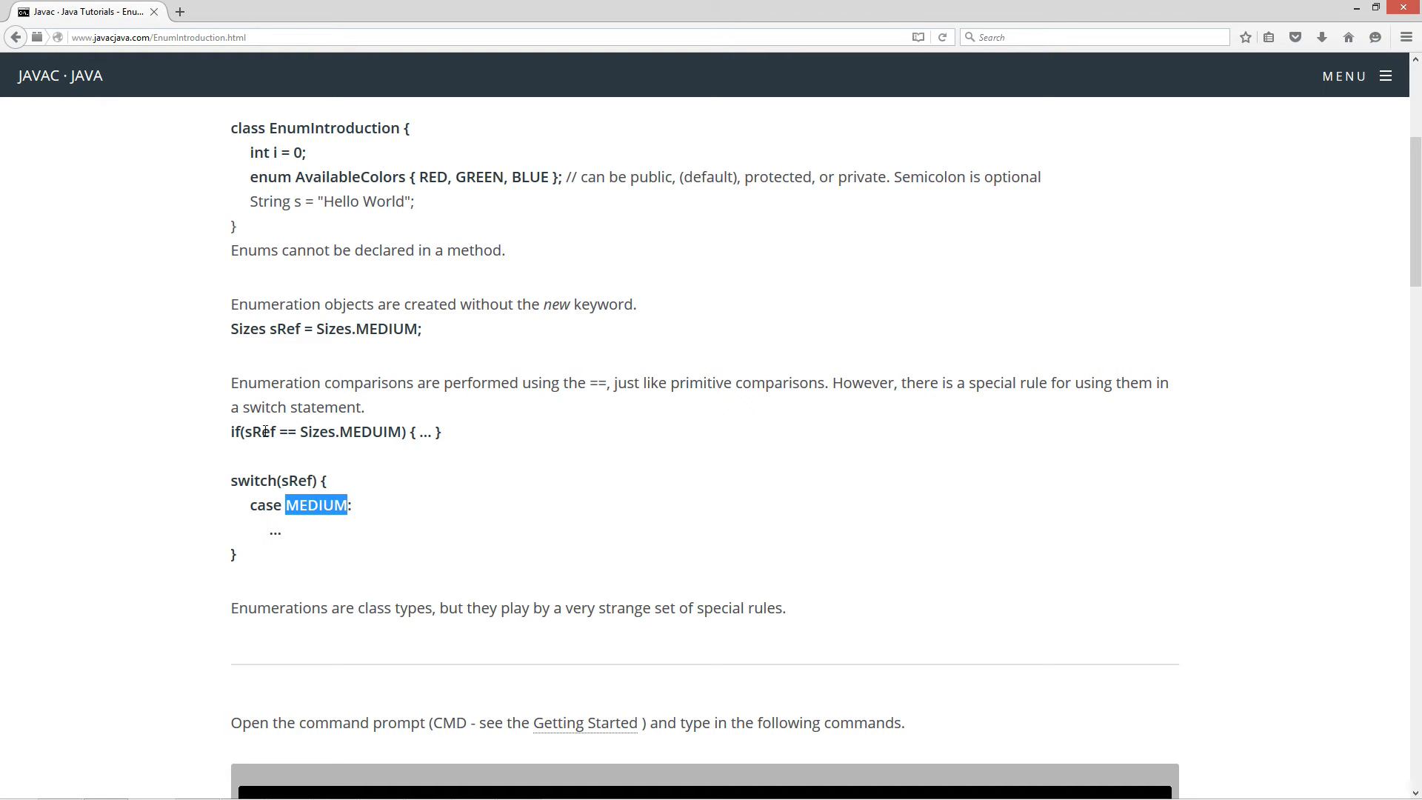
pyautogui.doubleClick(259, 432)
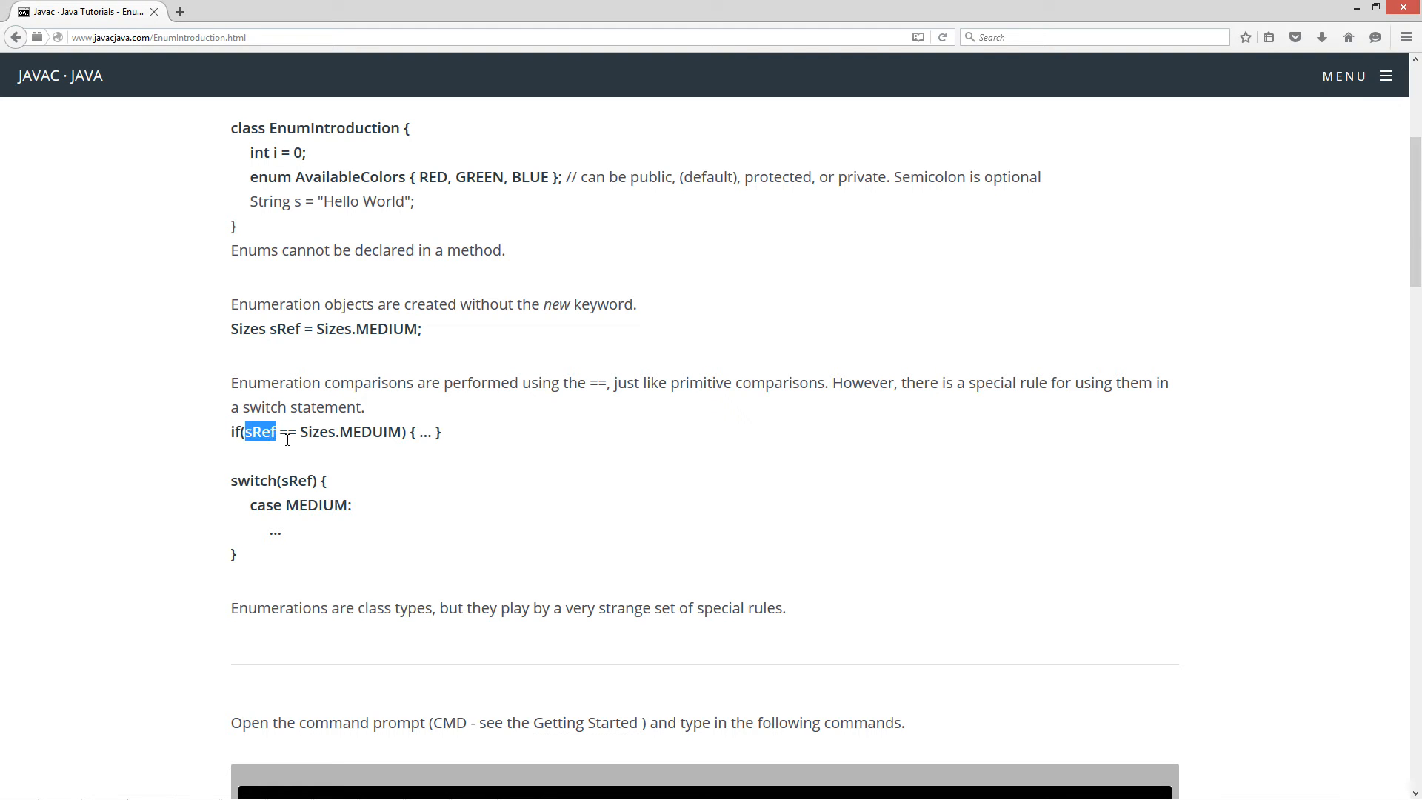
pyautogui.doubleClick(318, 432)
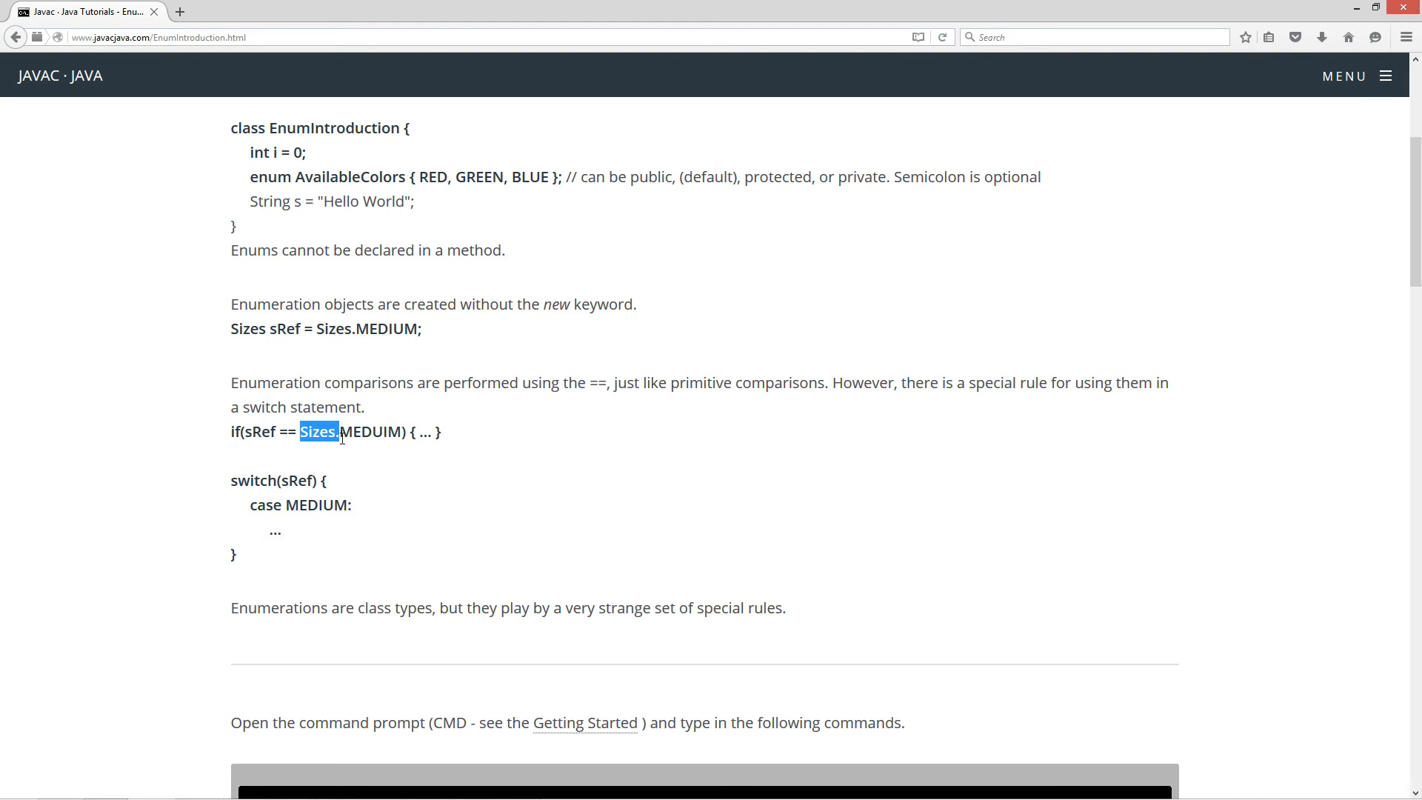
pyautogui.moveTo(356, 456)
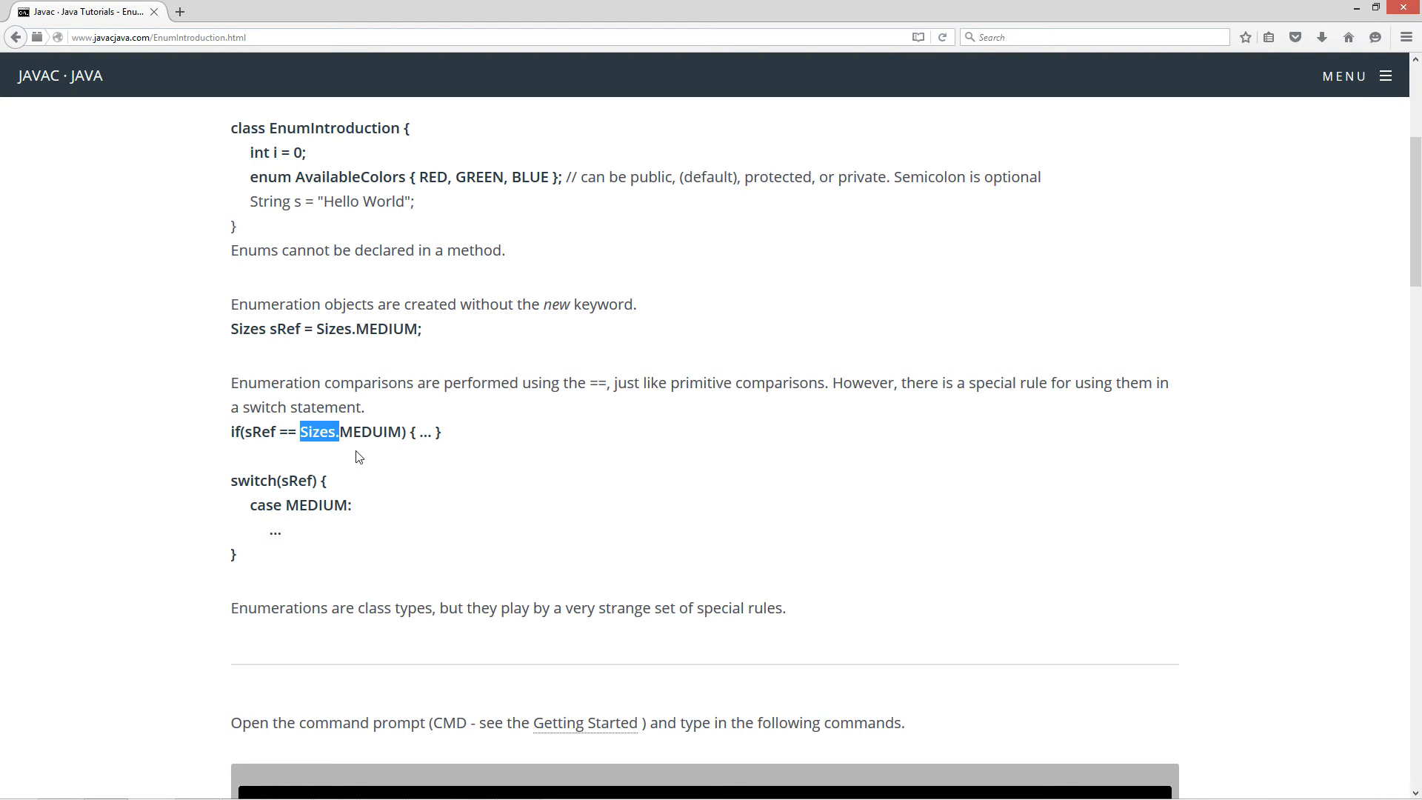
pyautogui.moveTo(381, 453)
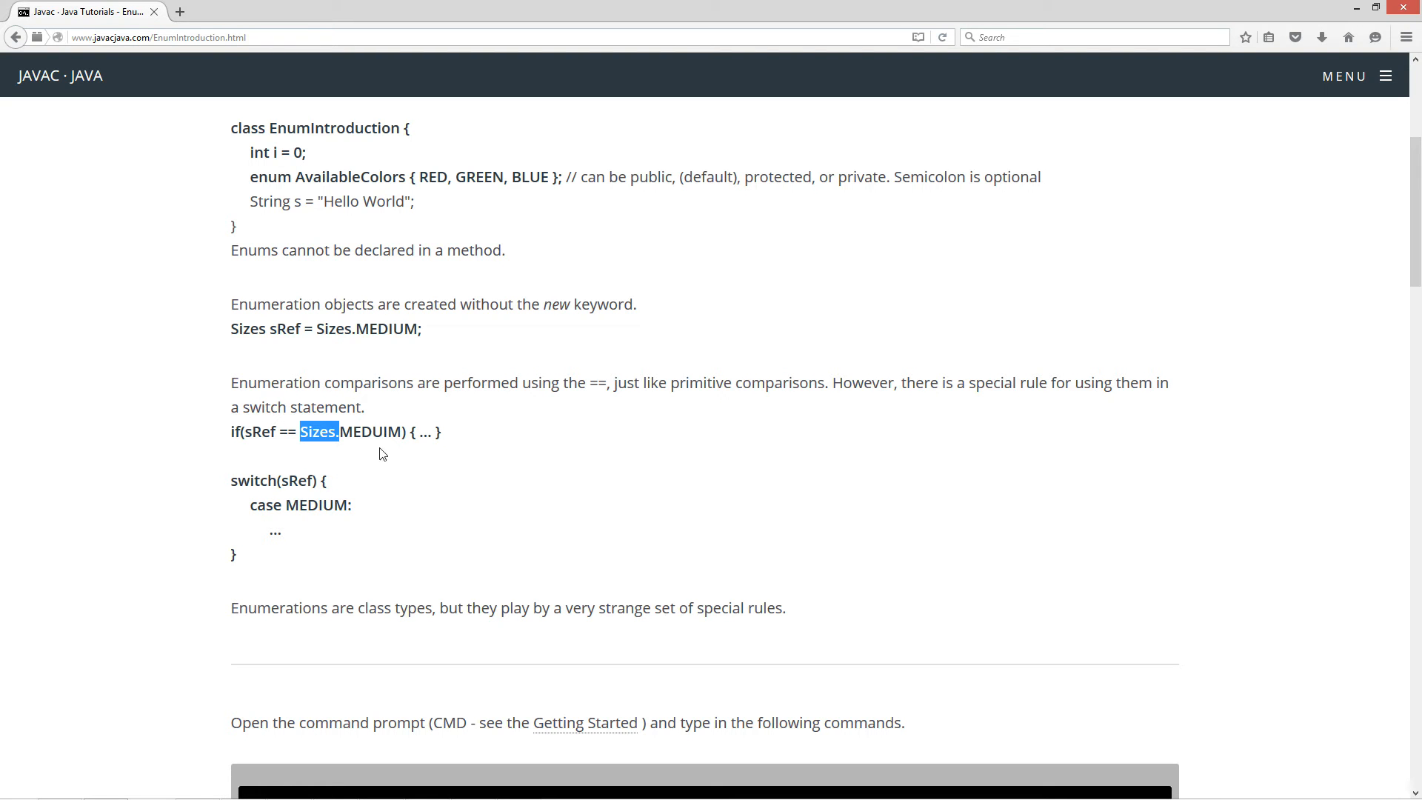
pyautogui.scroll(-3)
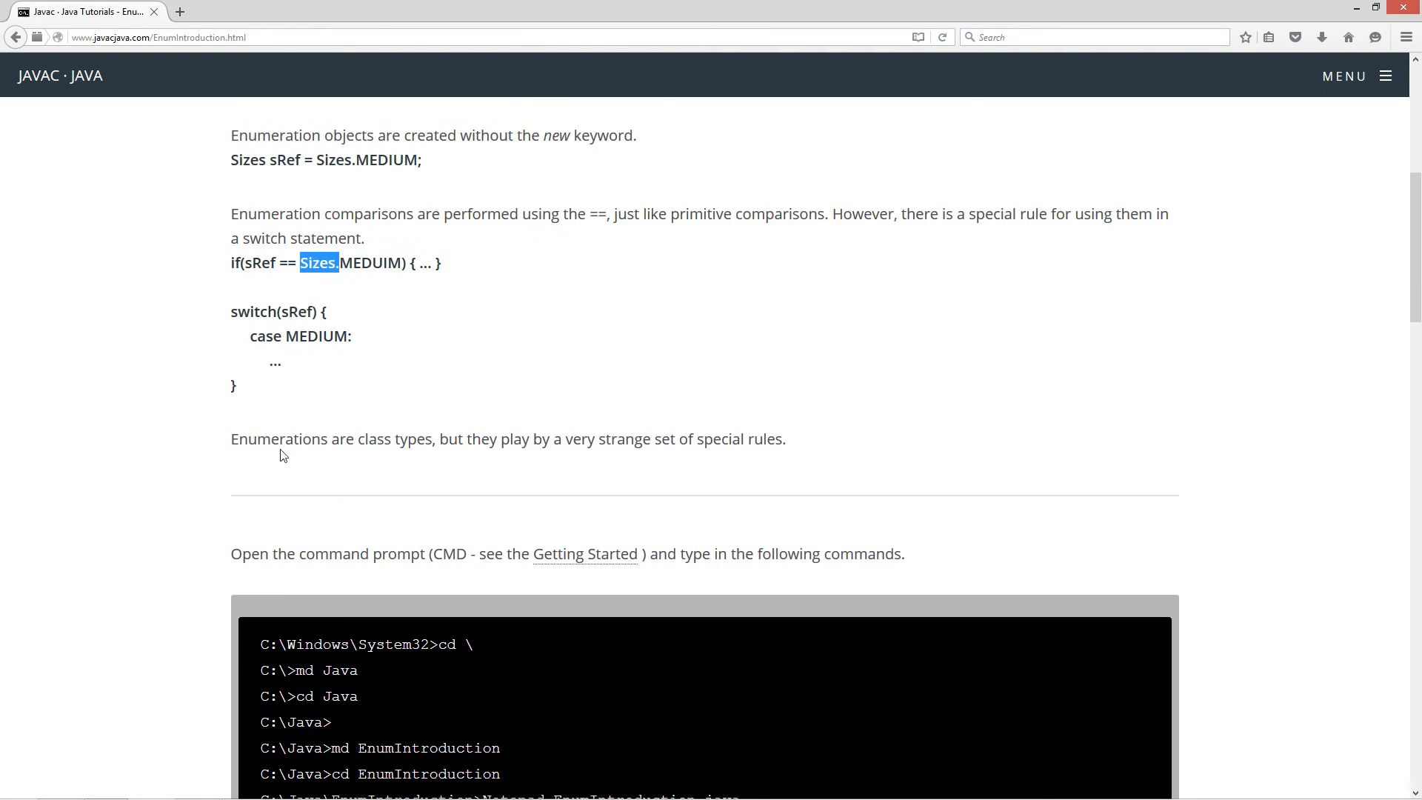
pyautogui.moveTo(578, 446)
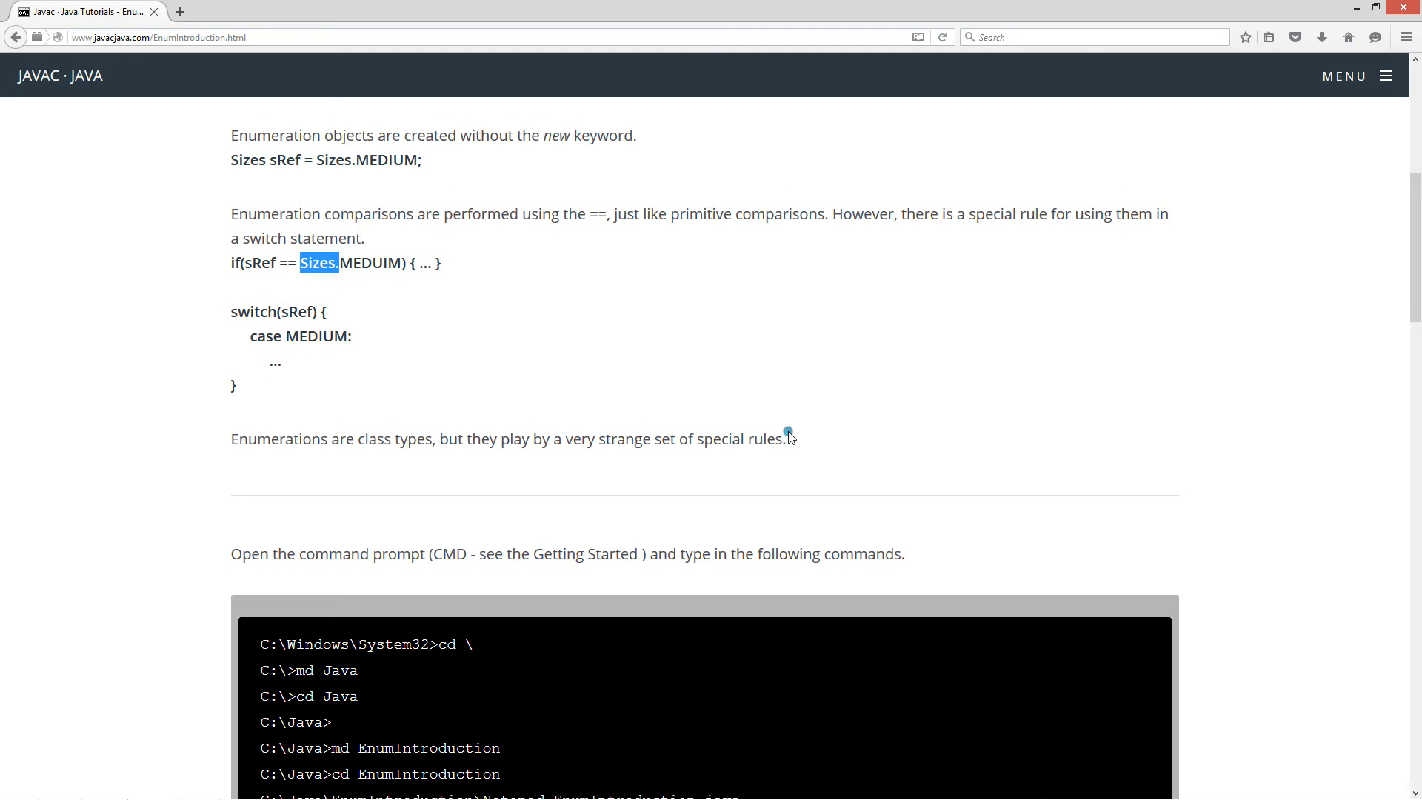
pyautogui.scroll(-3)
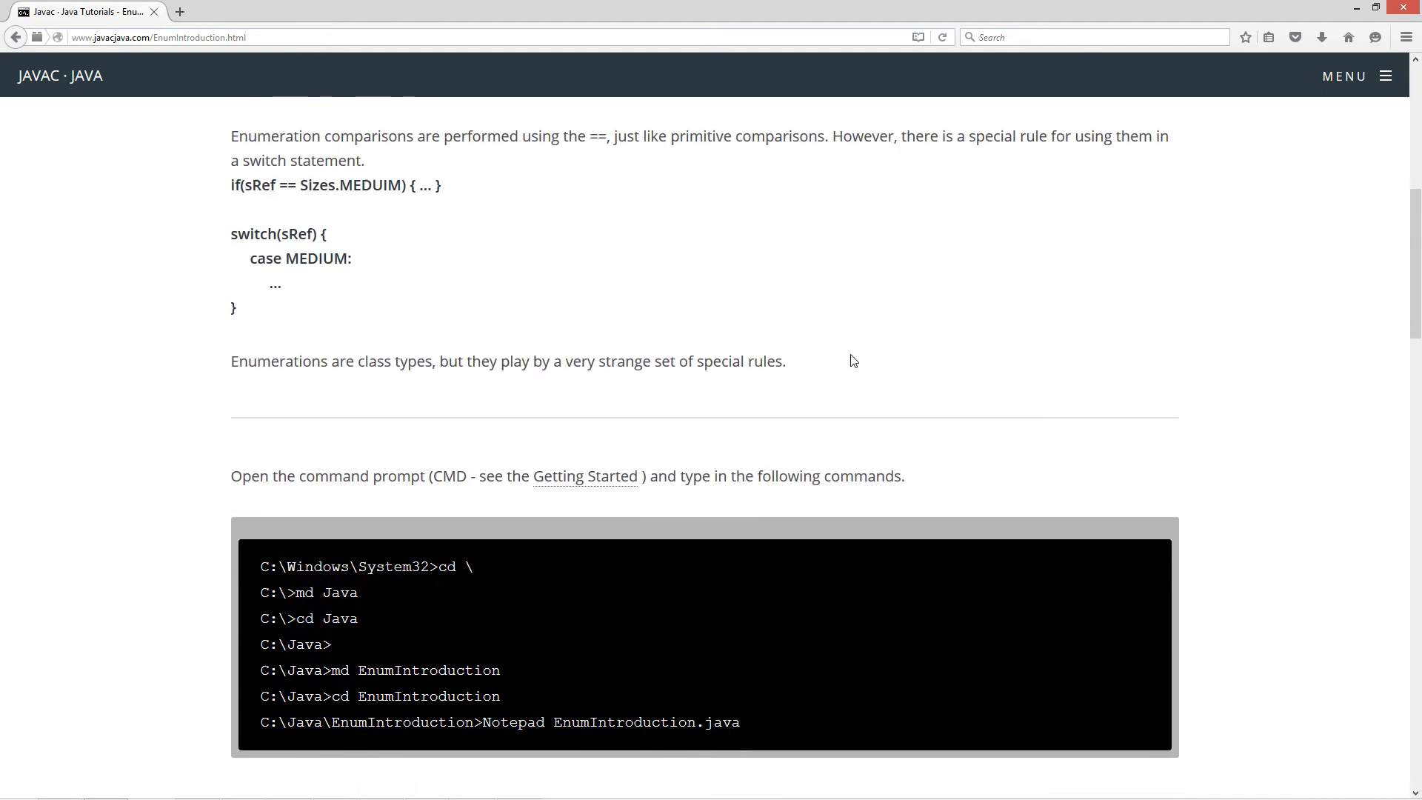
pyautogui.scroll(-3)
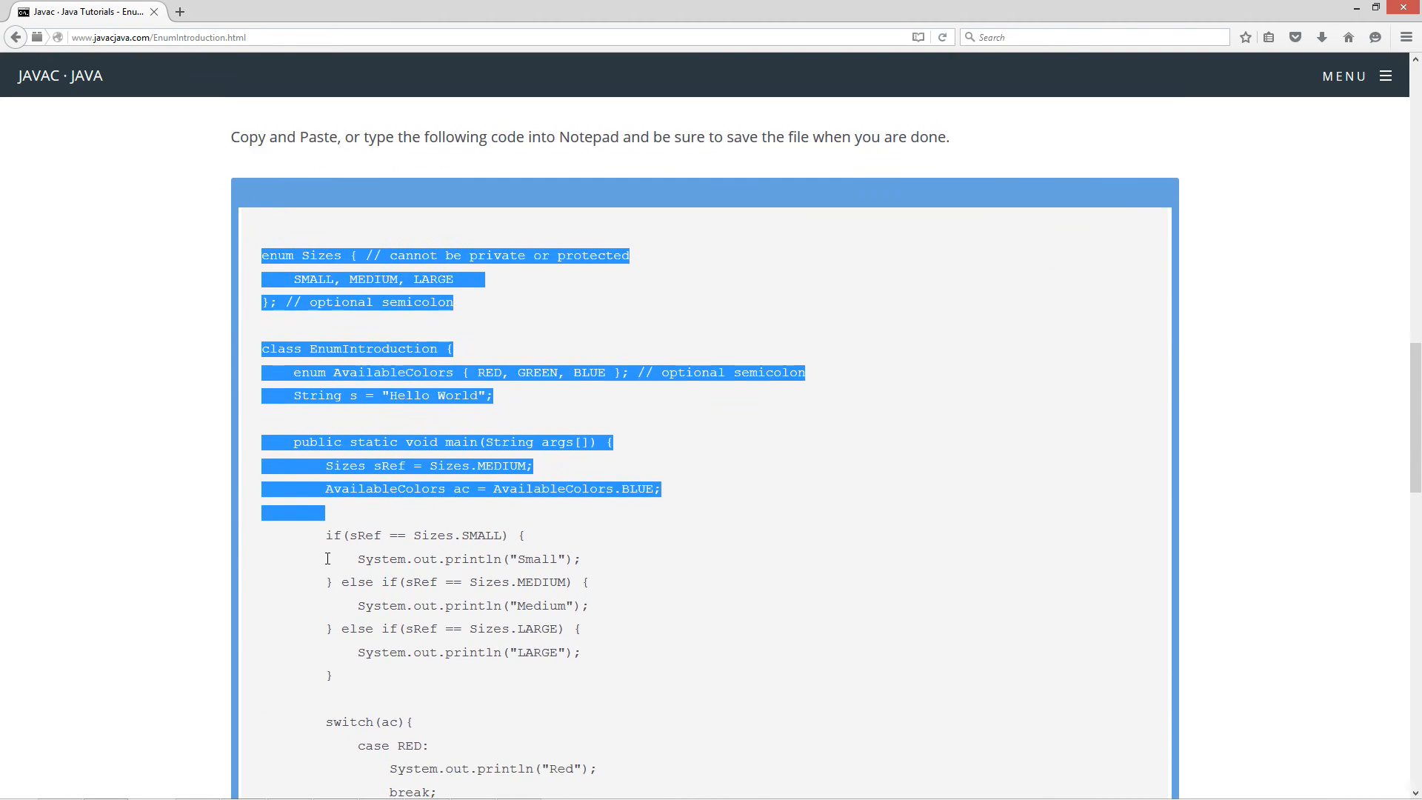
# Step: Scroll down the tutorial page toward the example code block
pyautogui.scroll(-3)
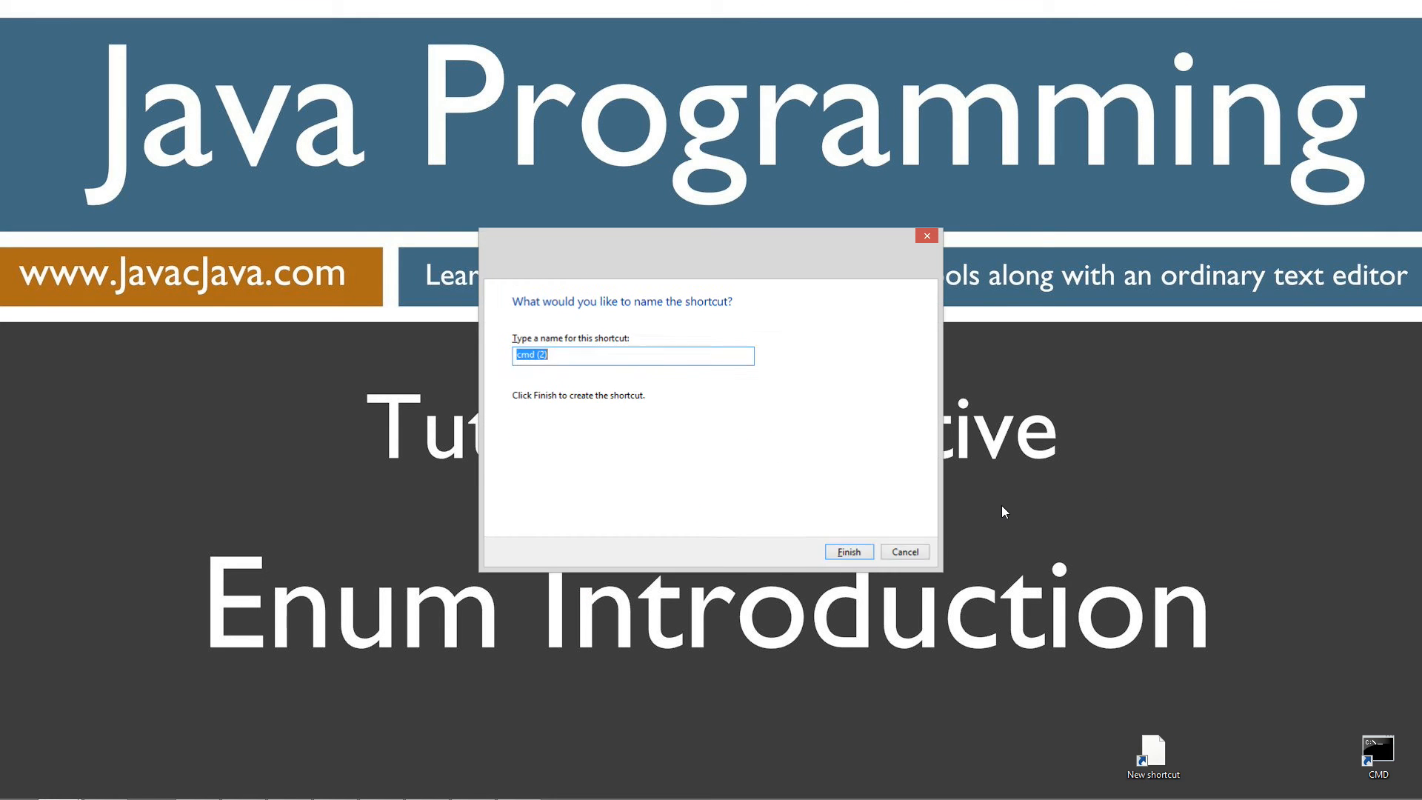
# Step: Cancel the shortcut naming dialog and clear the command window with cls
pyautogui.click(846, 551)
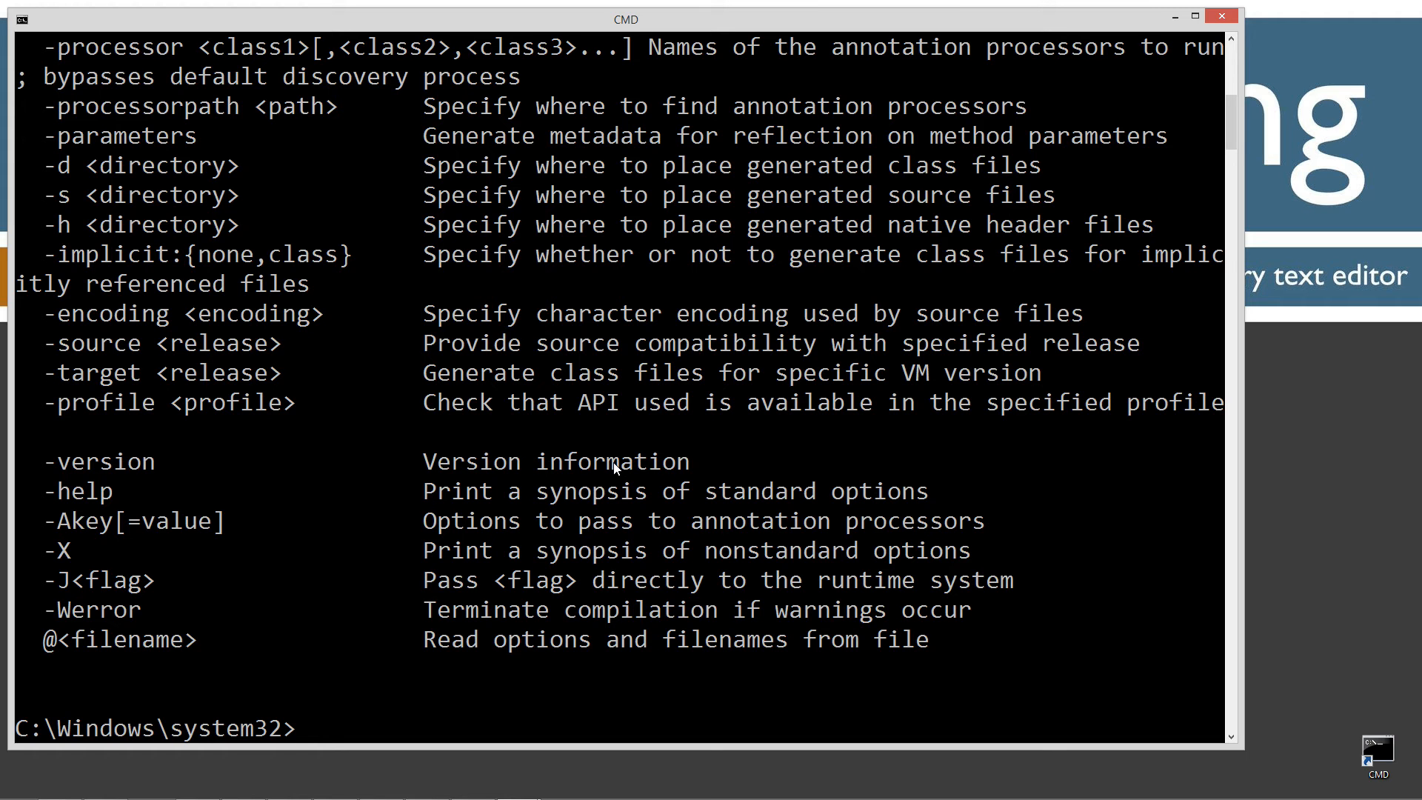
pyautogui.write('cls')
pyautogui.write('md')
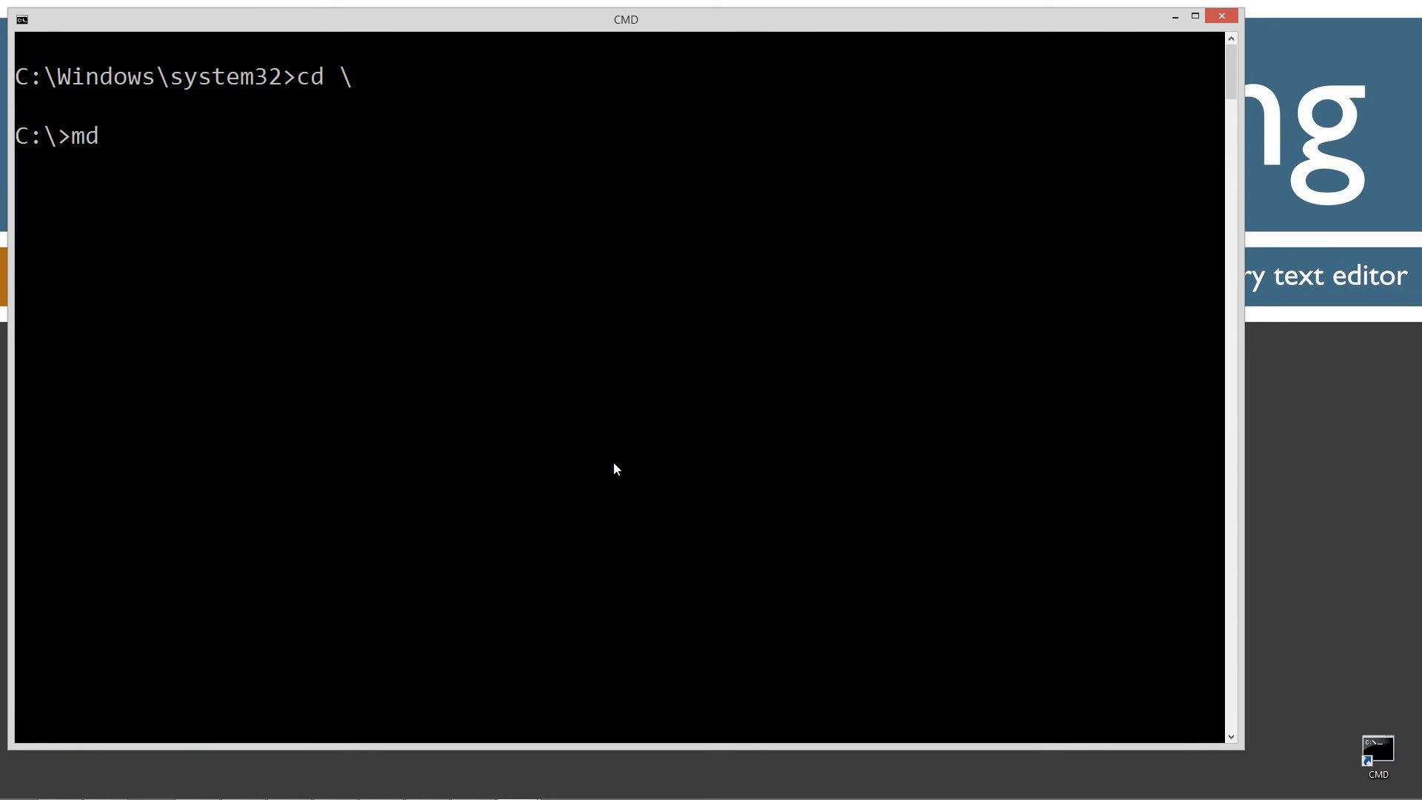
# Step: Move into C:\Java, create an EnumIntroduction folder, and change into it
pyautogui.write('Java')
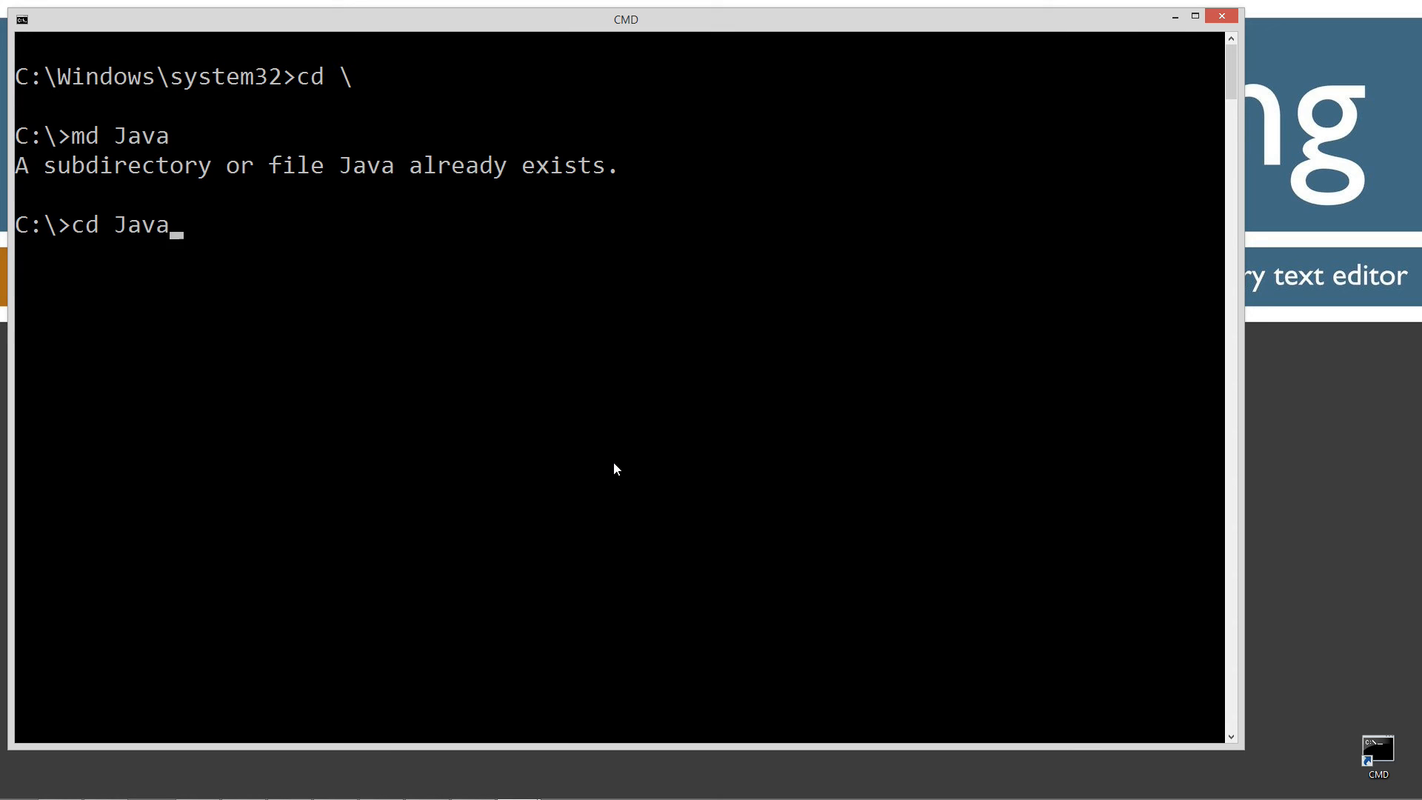
pyautogui.press('Return')
pyautogui.write('md')
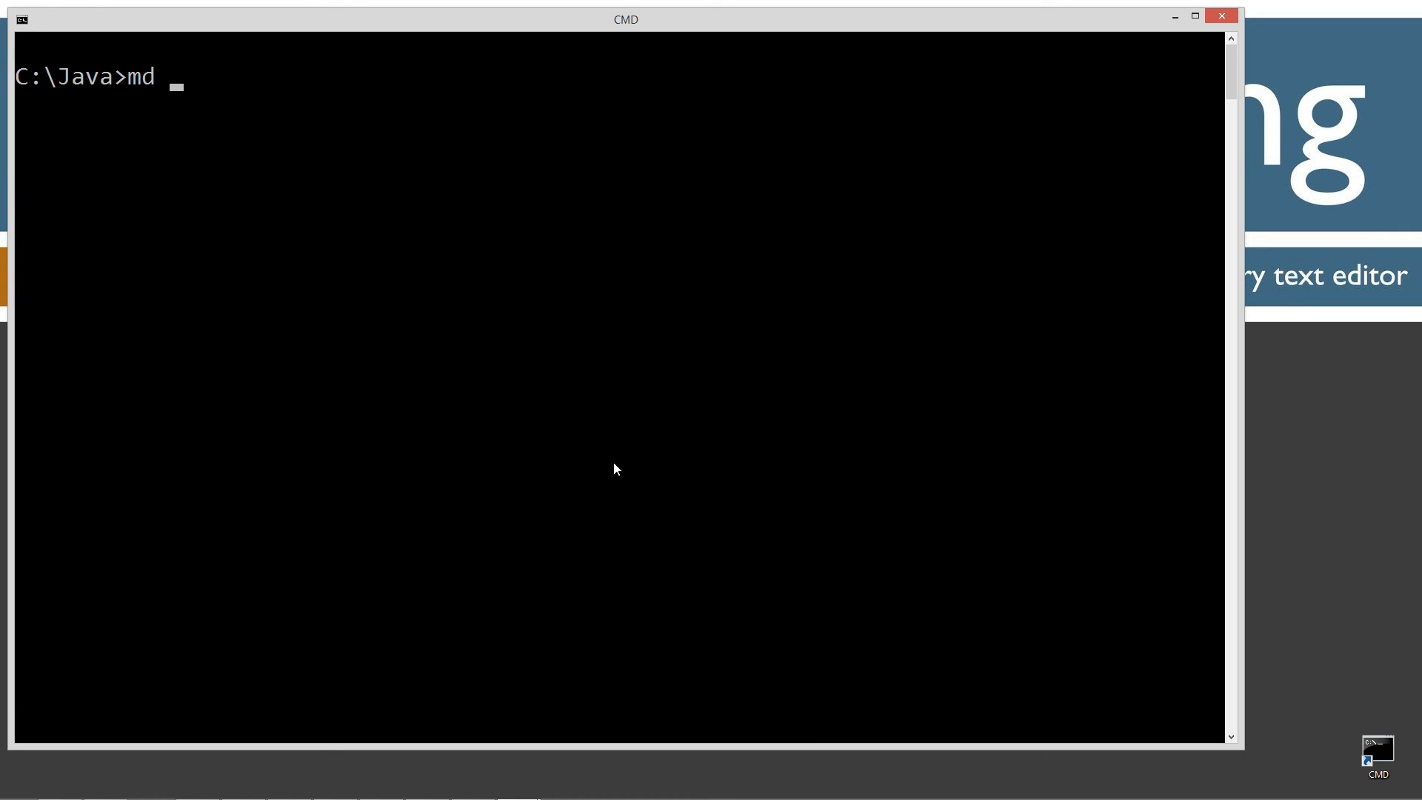
pyautogui.write('E')
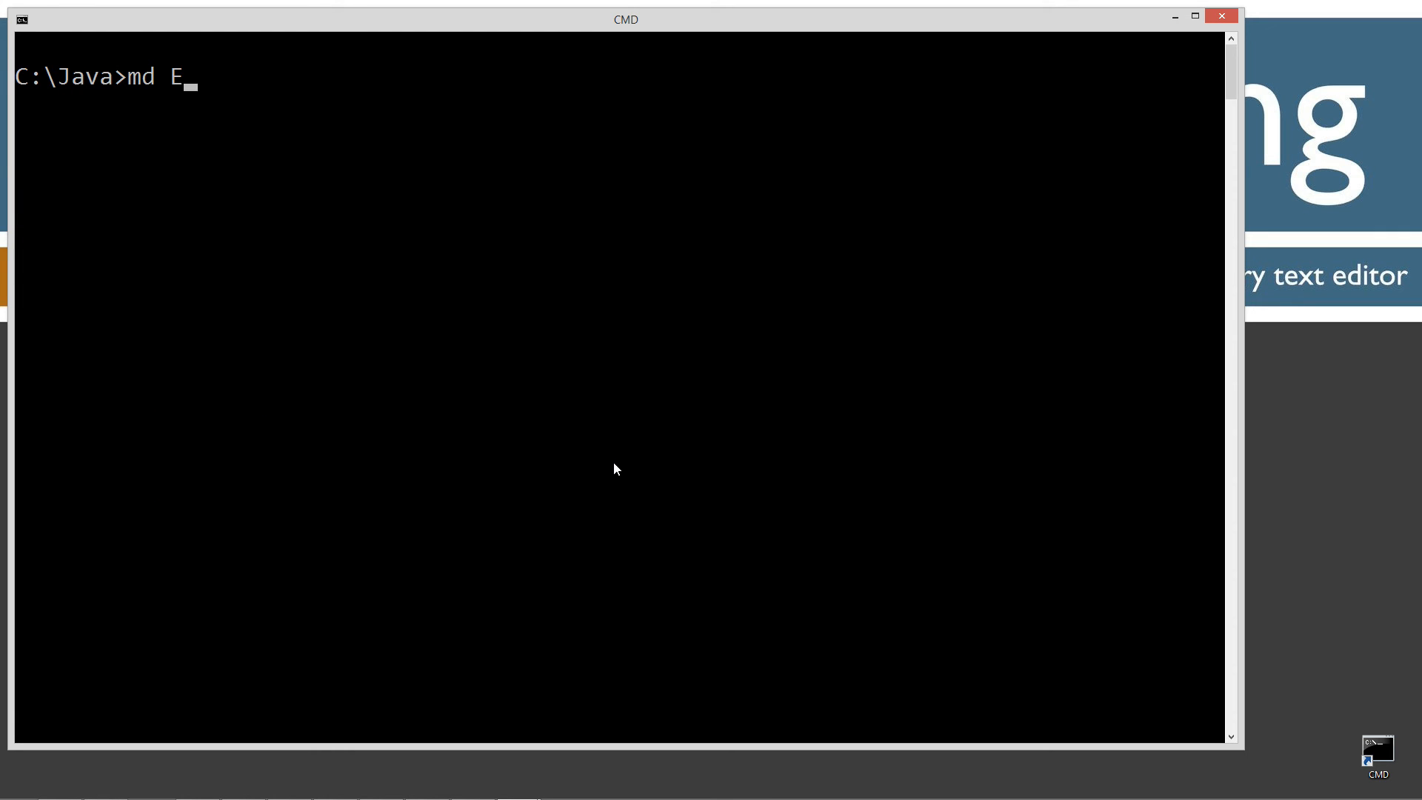
pyautogui.write('numIntro')
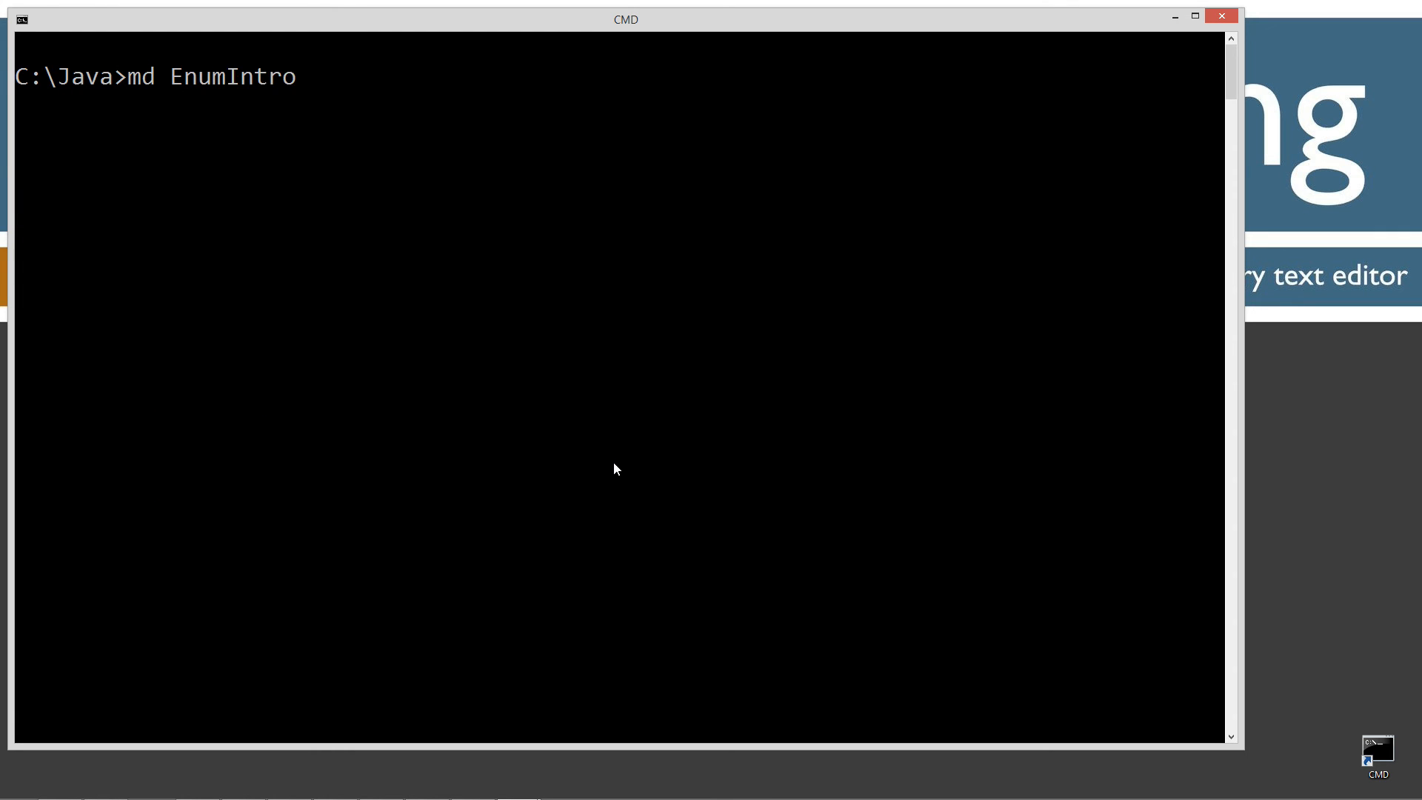
pyautogui.write('duction')
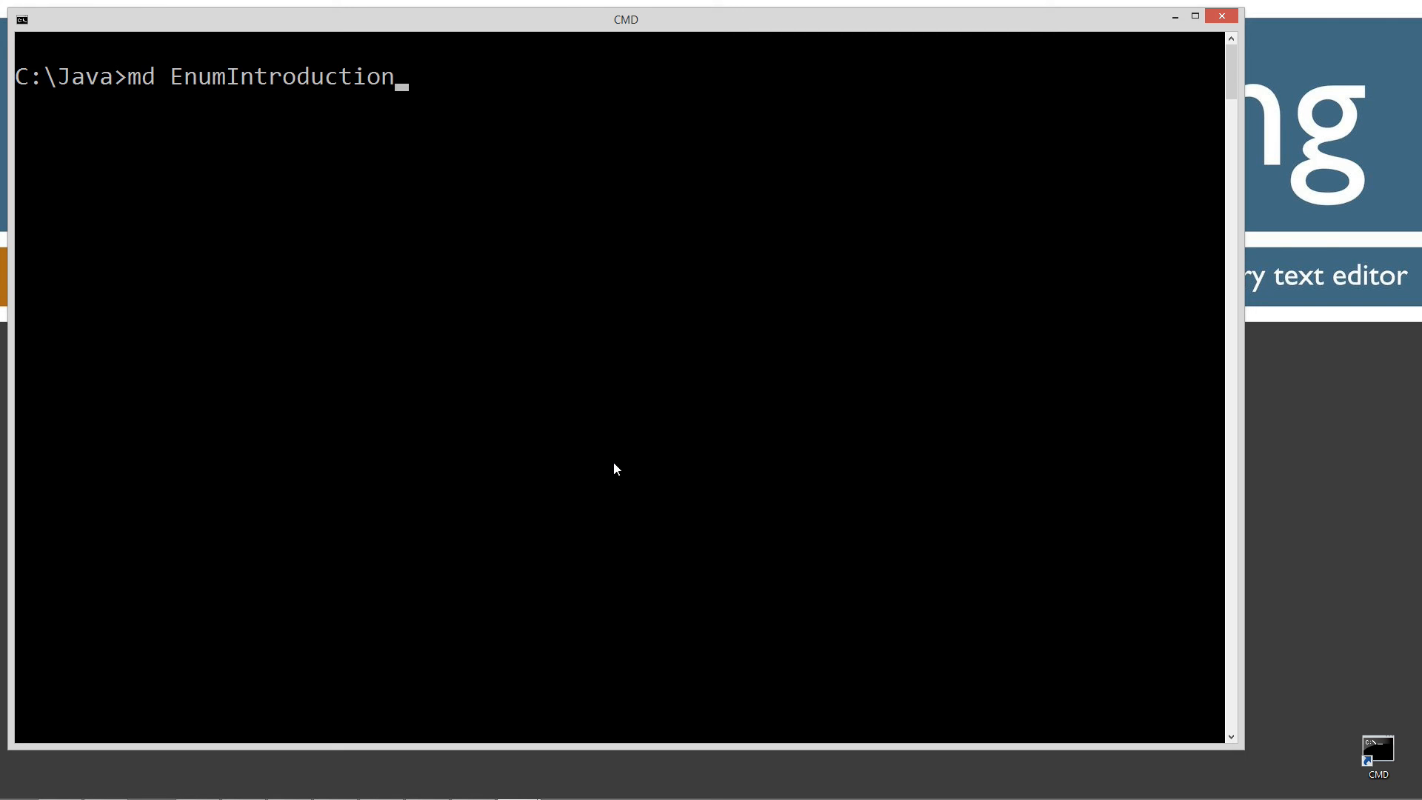
pyautogui.write('cd EnumIntroduction')
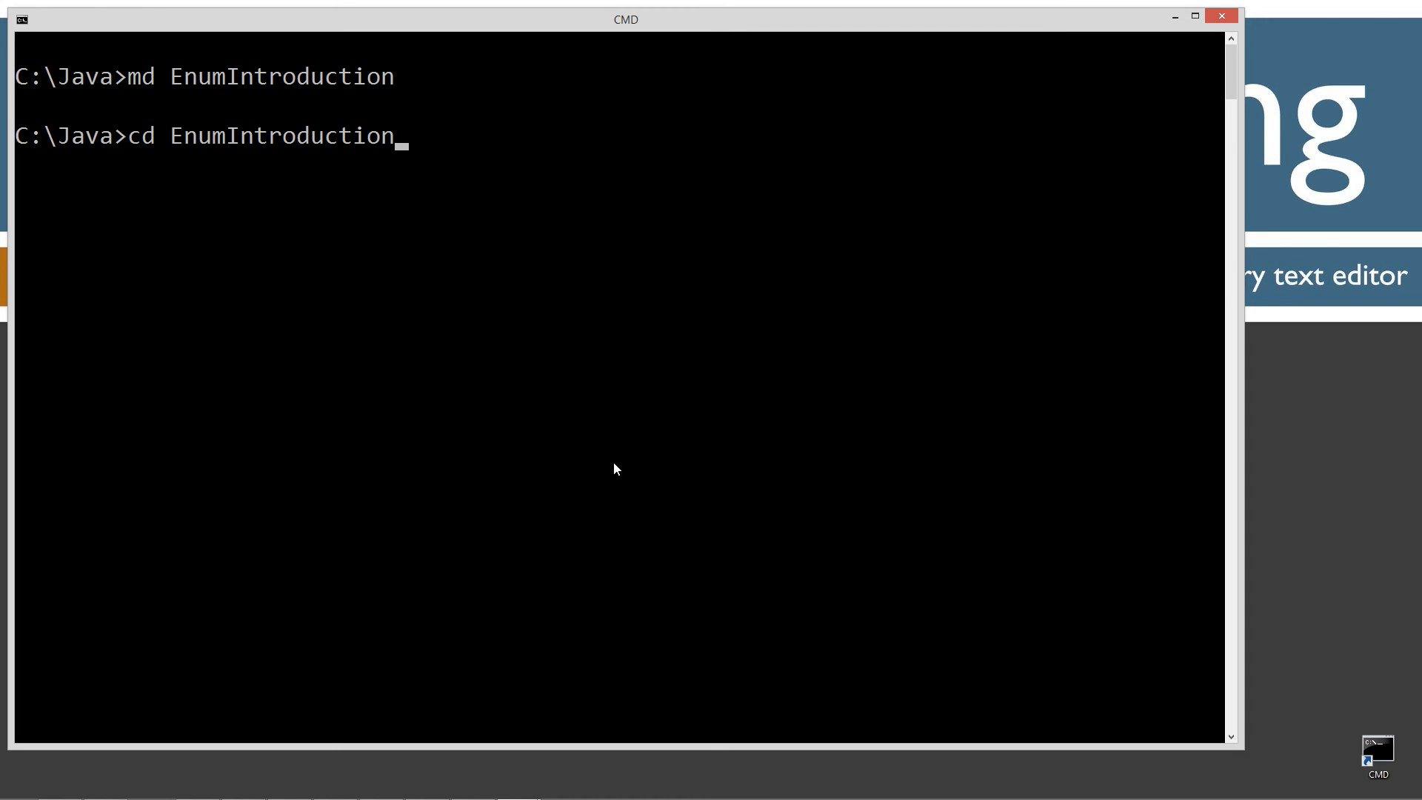
pyautogui.press('Return')
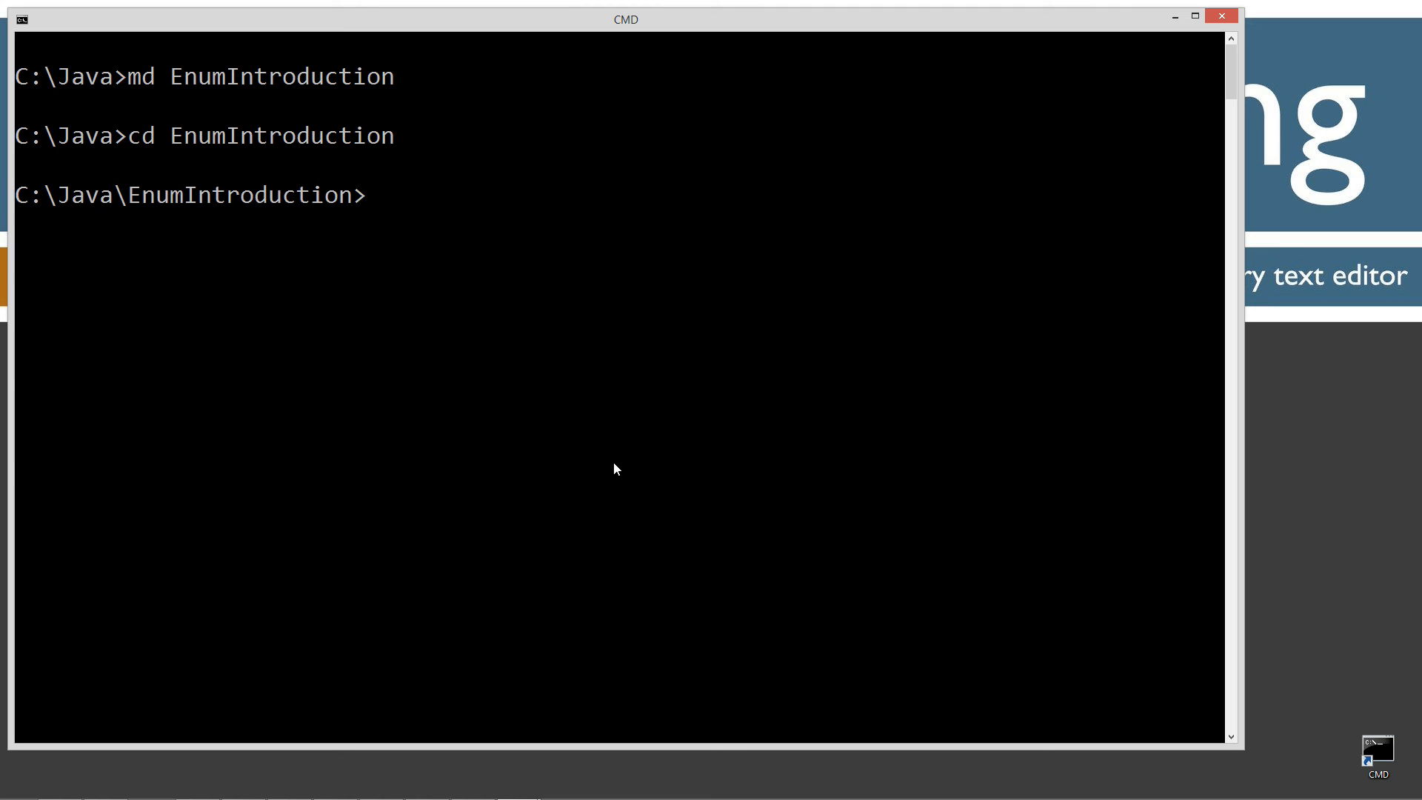
# Step: Launch Notepad on EnumIntroduction.java, confirm creating it, and paste the enum example code
pyautogui.write('notepad')
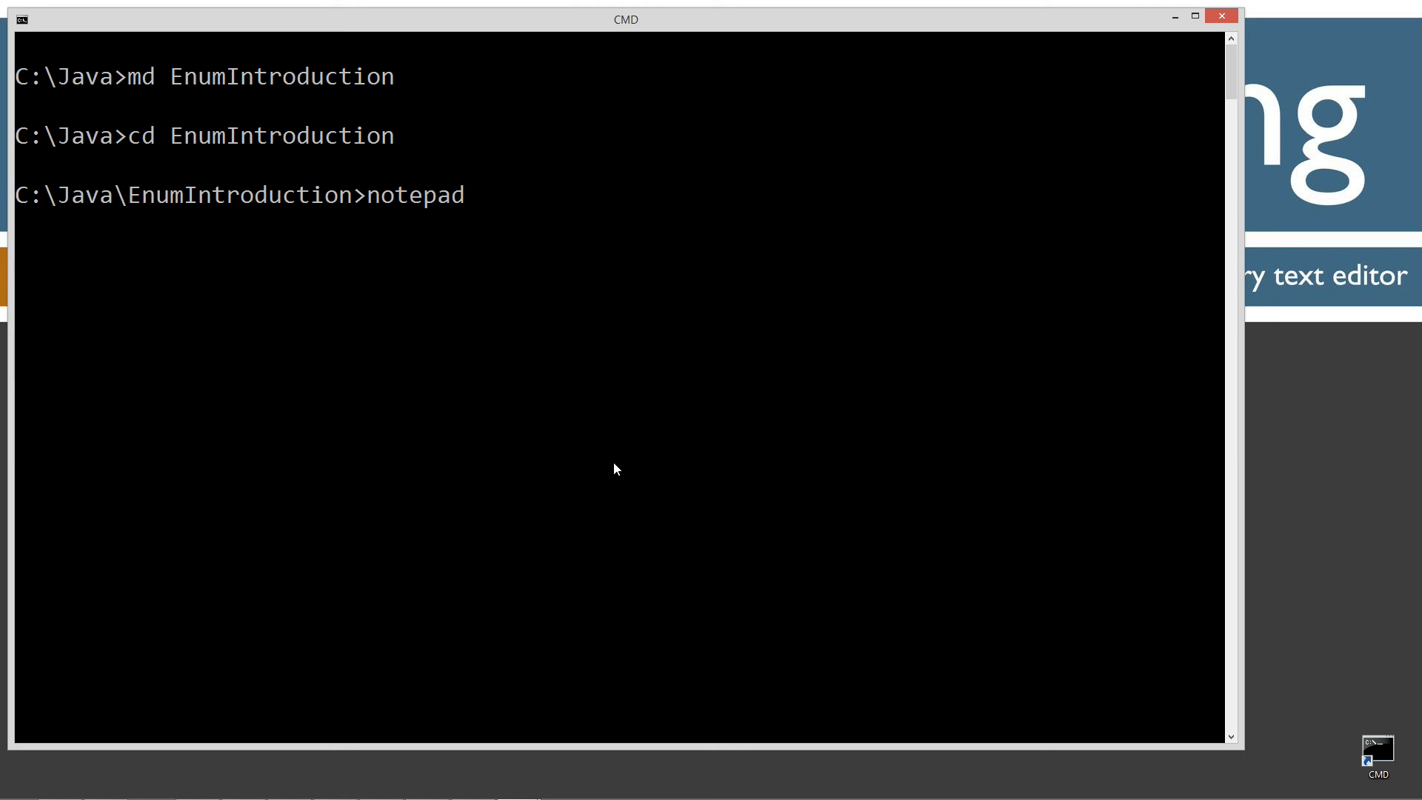
pyautogui.write('EnumIntr')
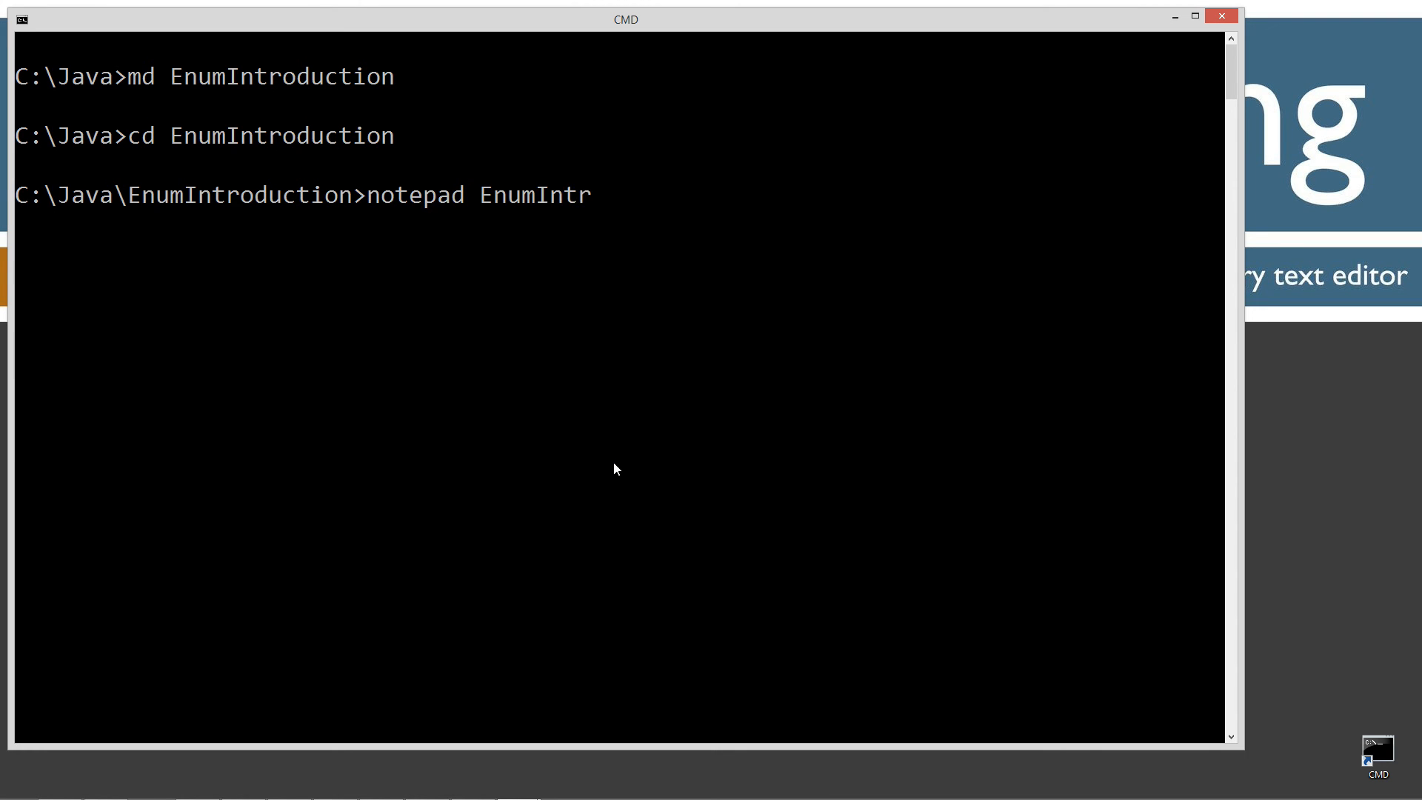
pyautogui.write('oduction.j')
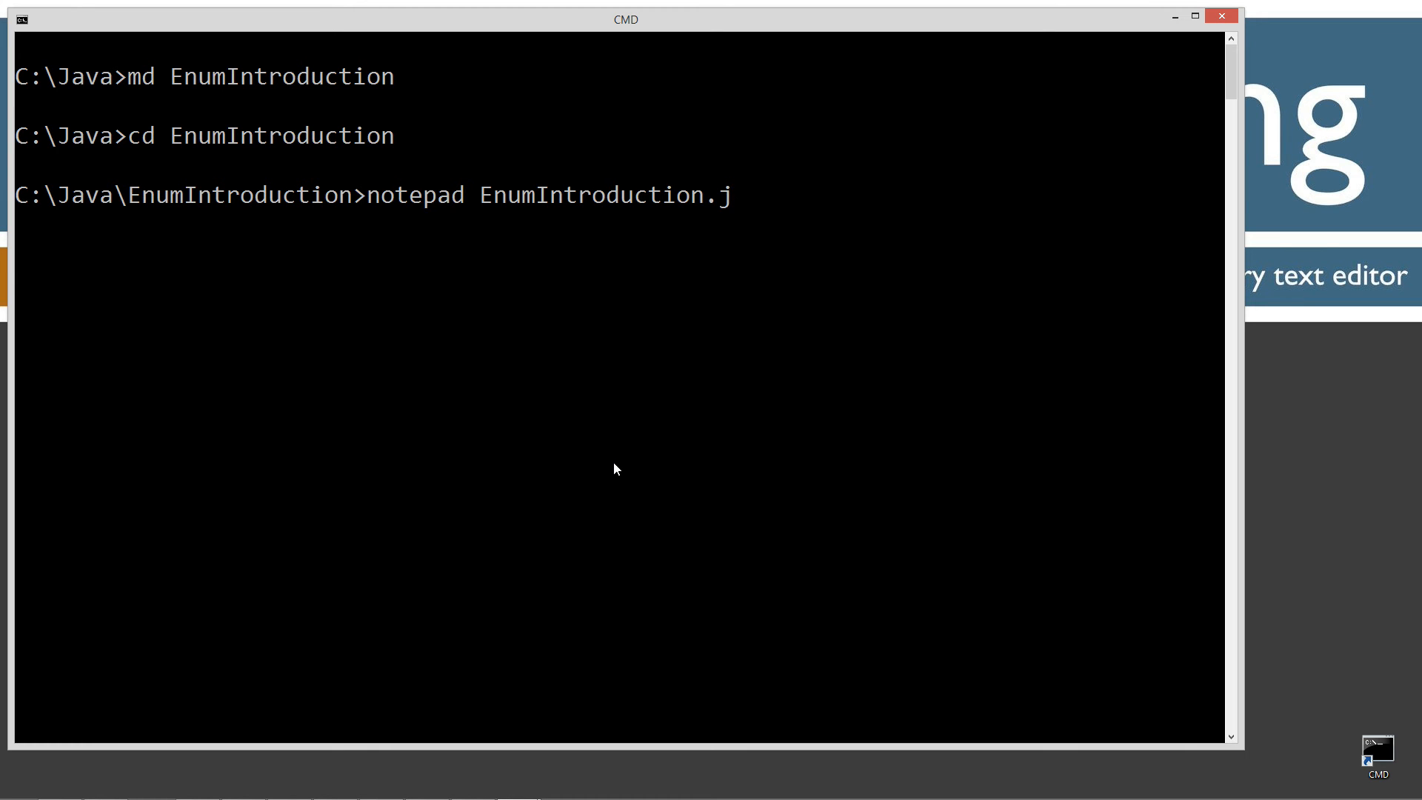
pyautogui.write('ava')
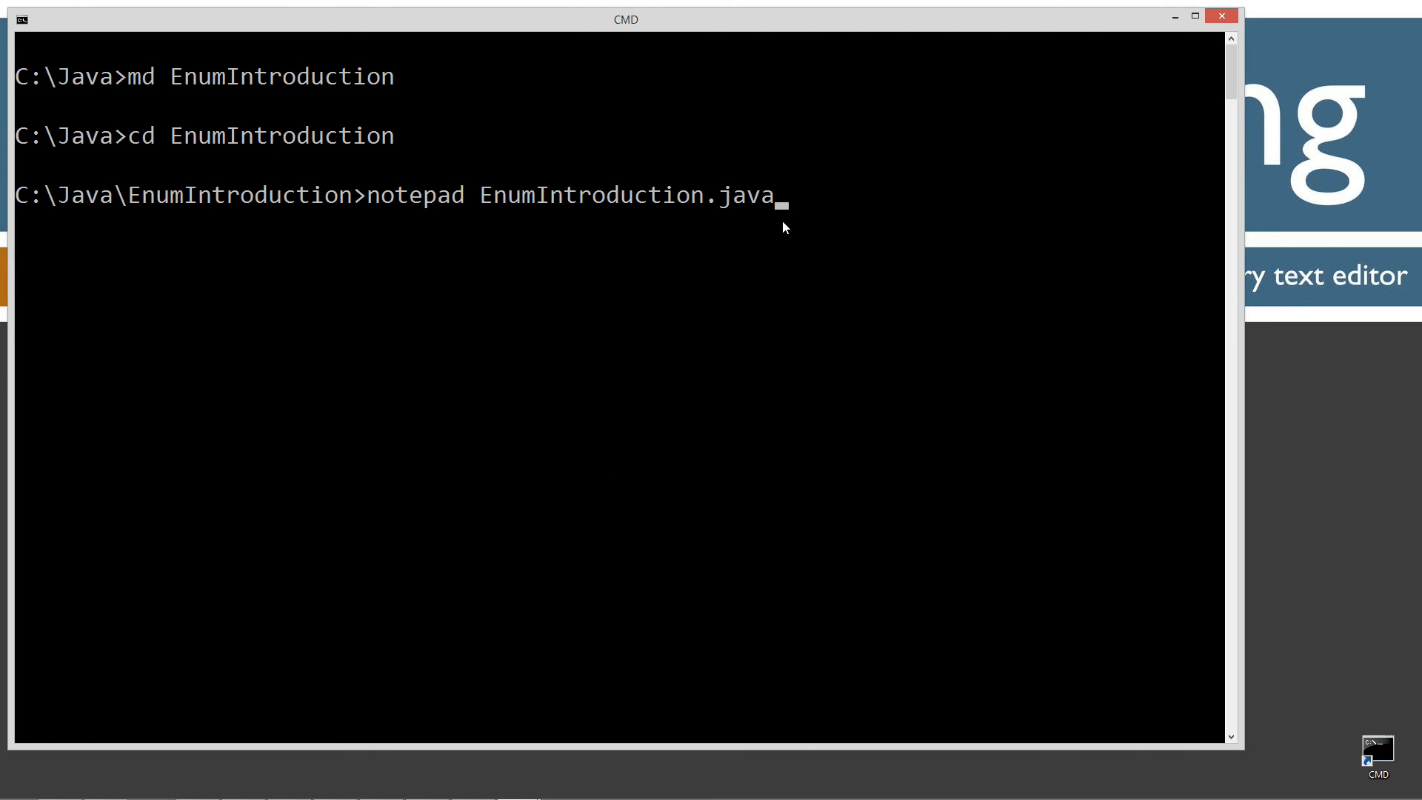
pyautogui.press('Return')
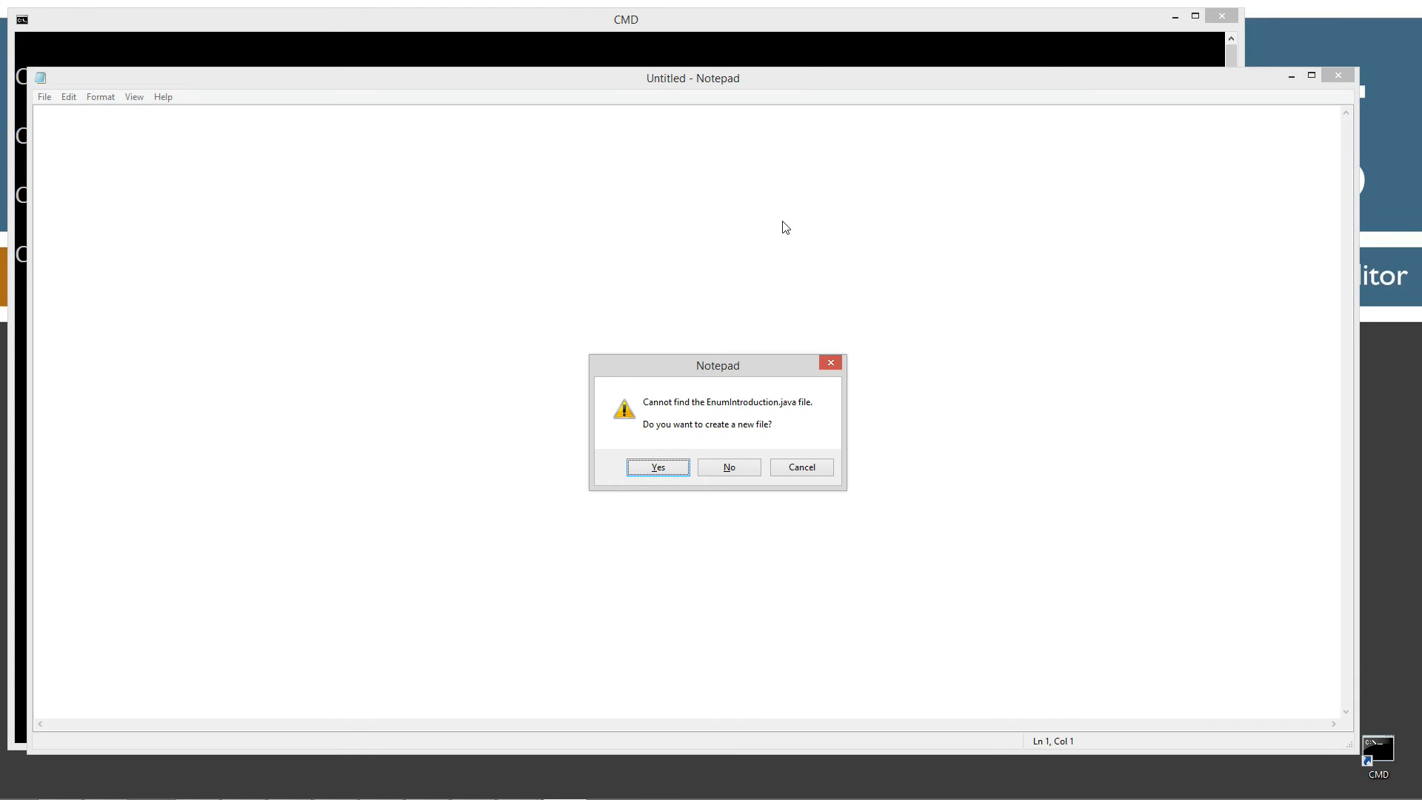
pyautogui.click(657, 466)
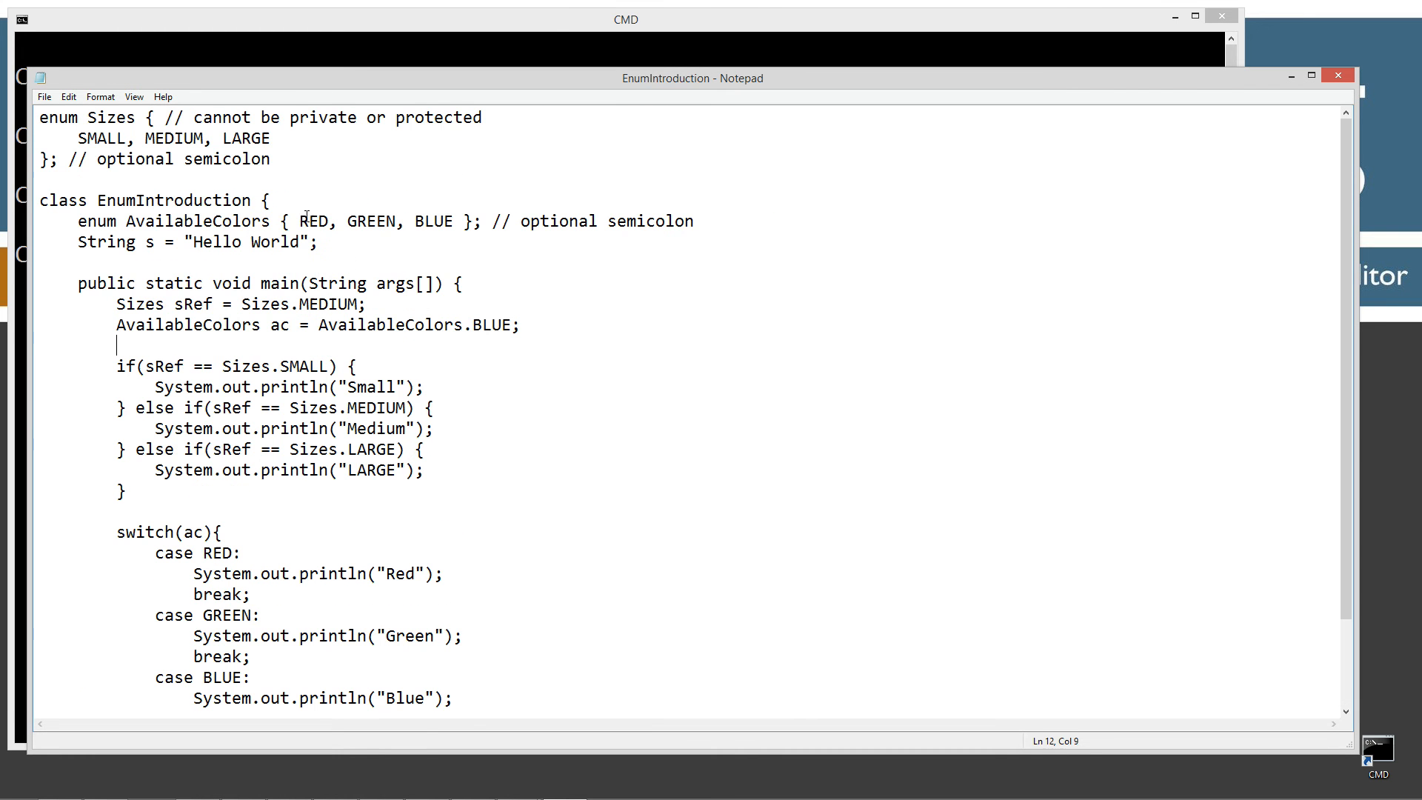
pyautogui.click(44, 97)
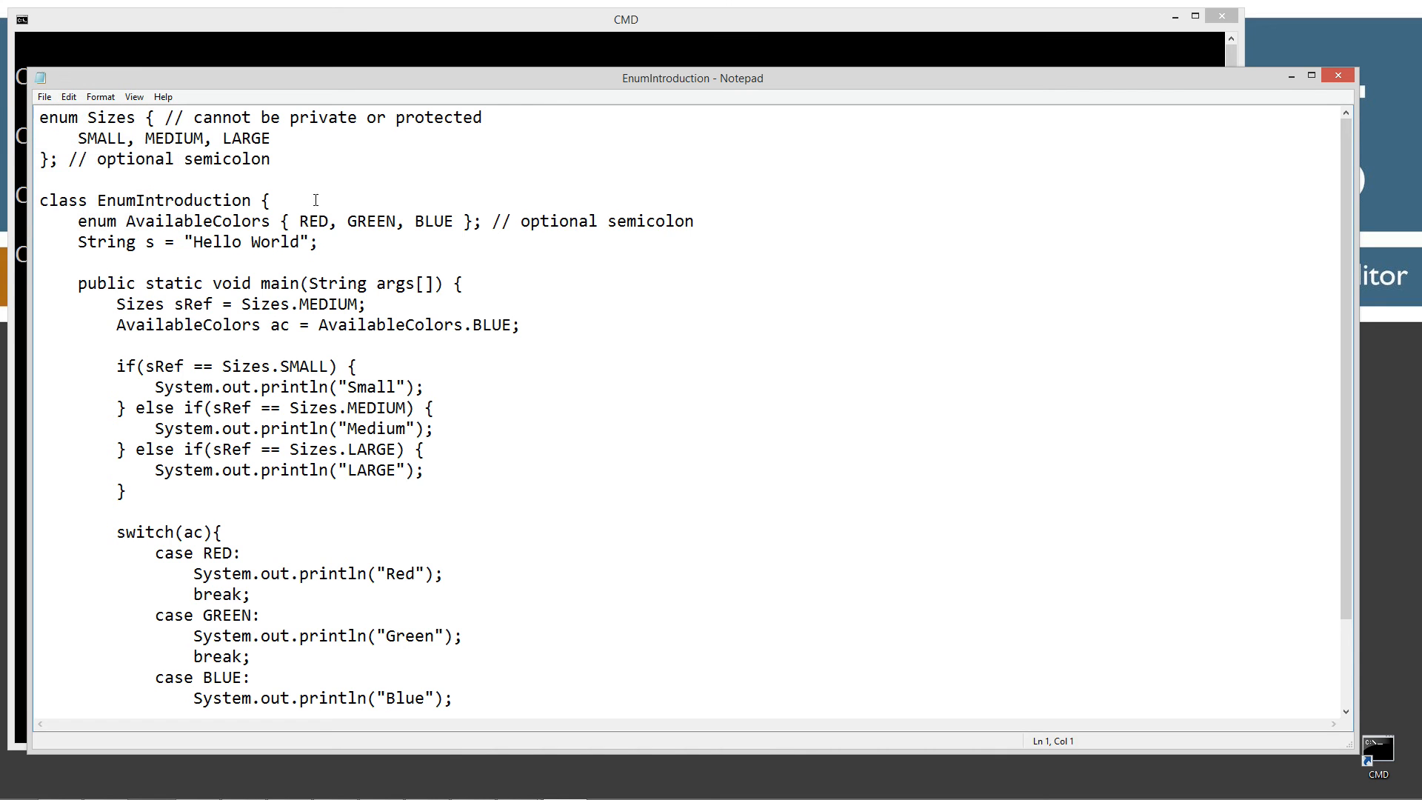
pyautogui.moveTo(355, 170)
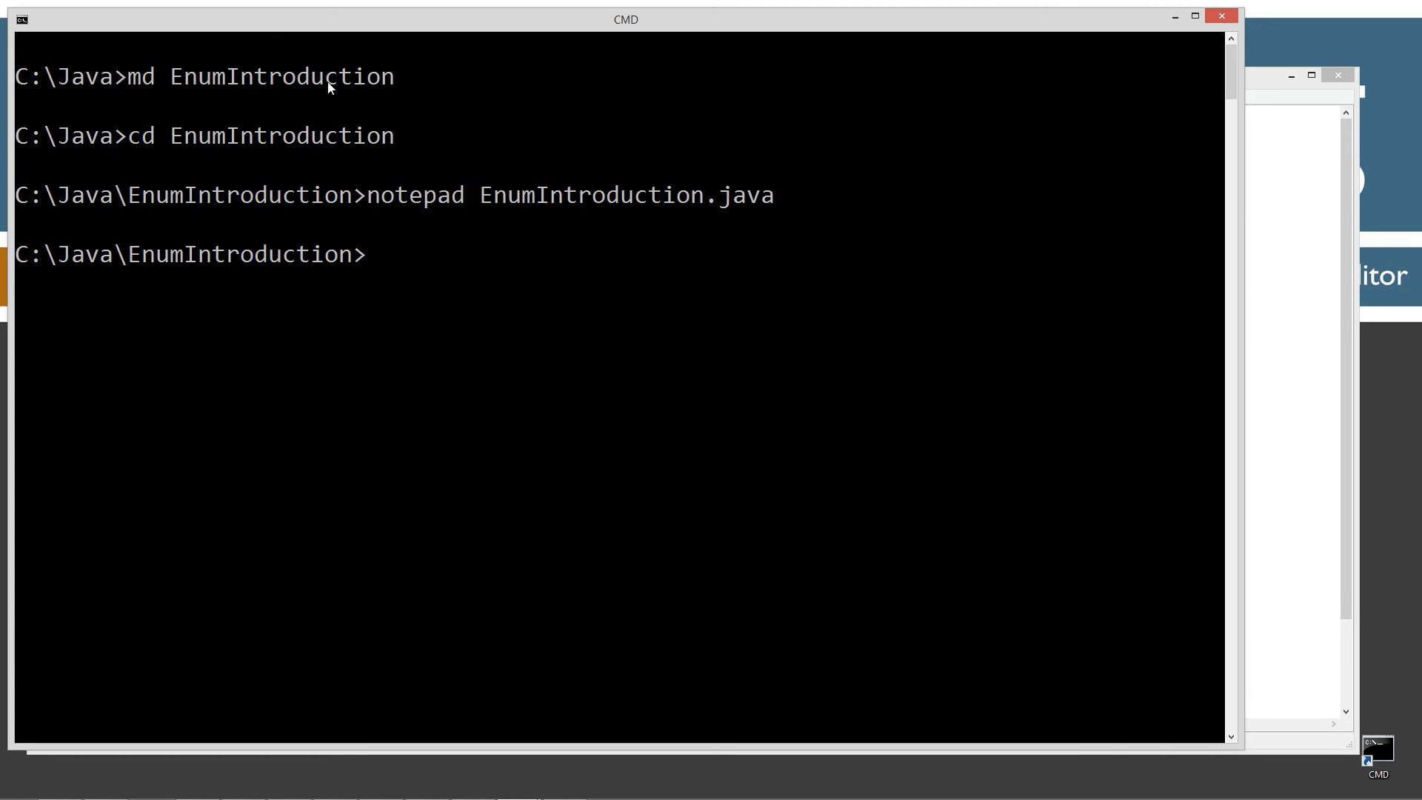
# Step: Clear the console, compile EnumIntroduction.java with javac, and start typing a java run command
pyautogui.write('cl')
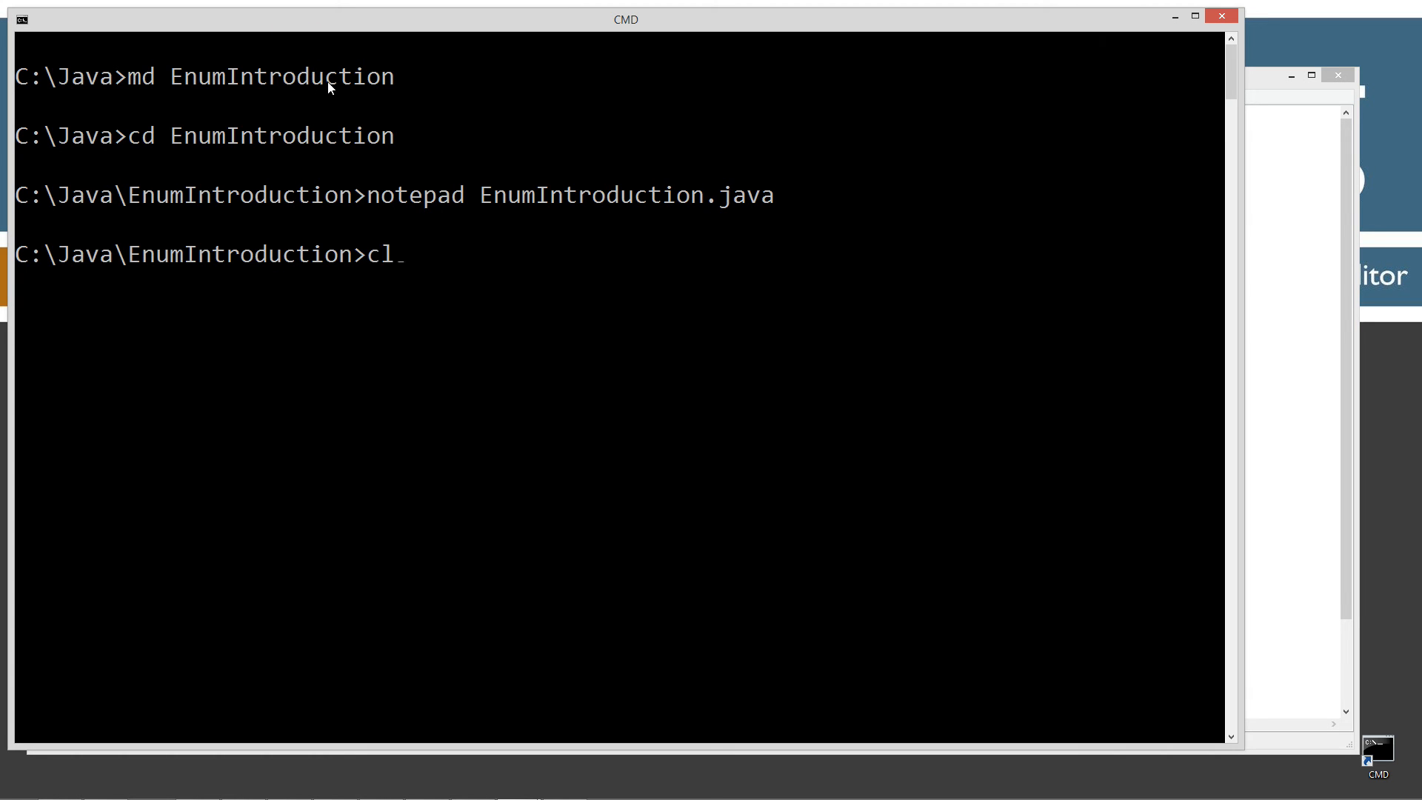
pyautogui.press('Return')
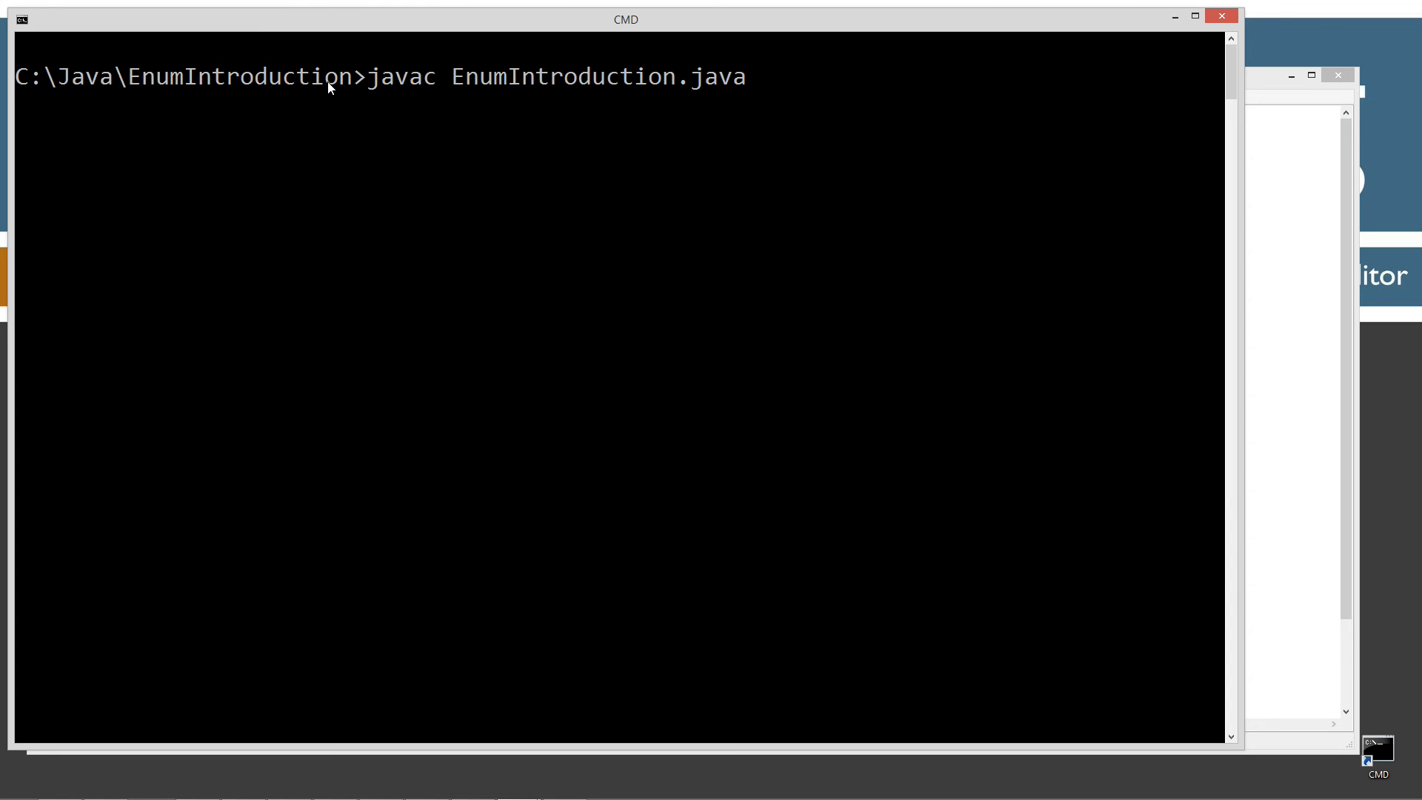
pyautogui.press('Return')
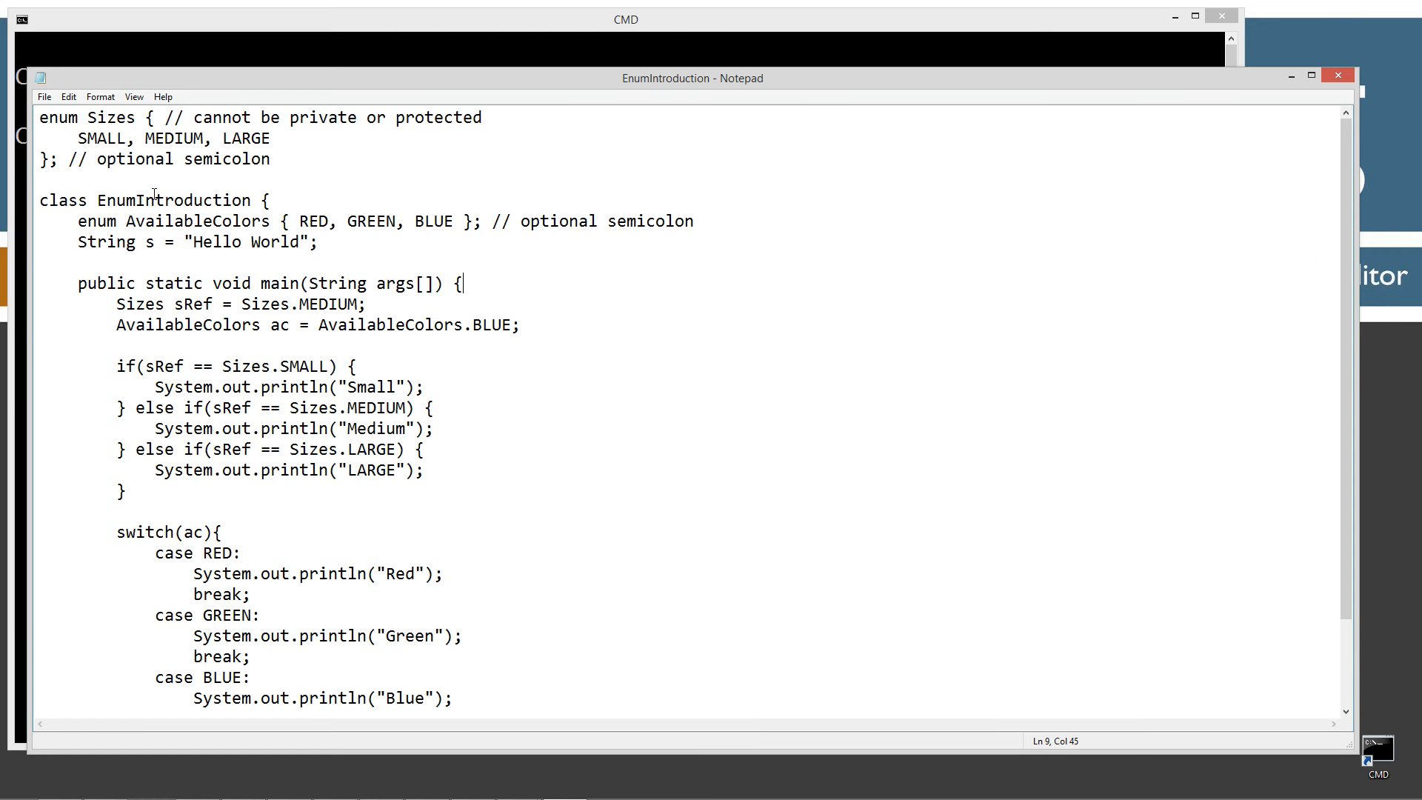
pyautogui.moveTo(56, 128)
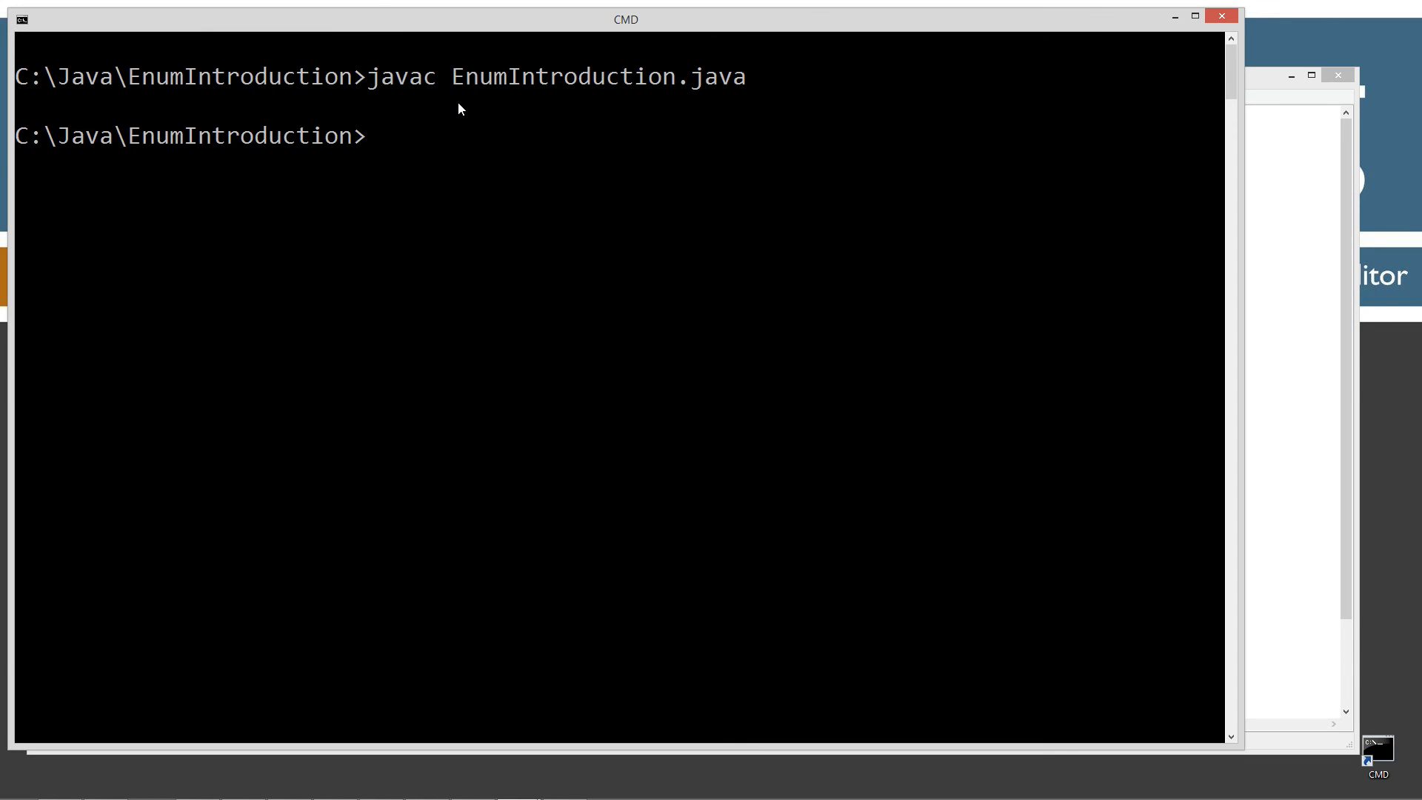
pyautogui.write('java EnumIntroduction$1.class')
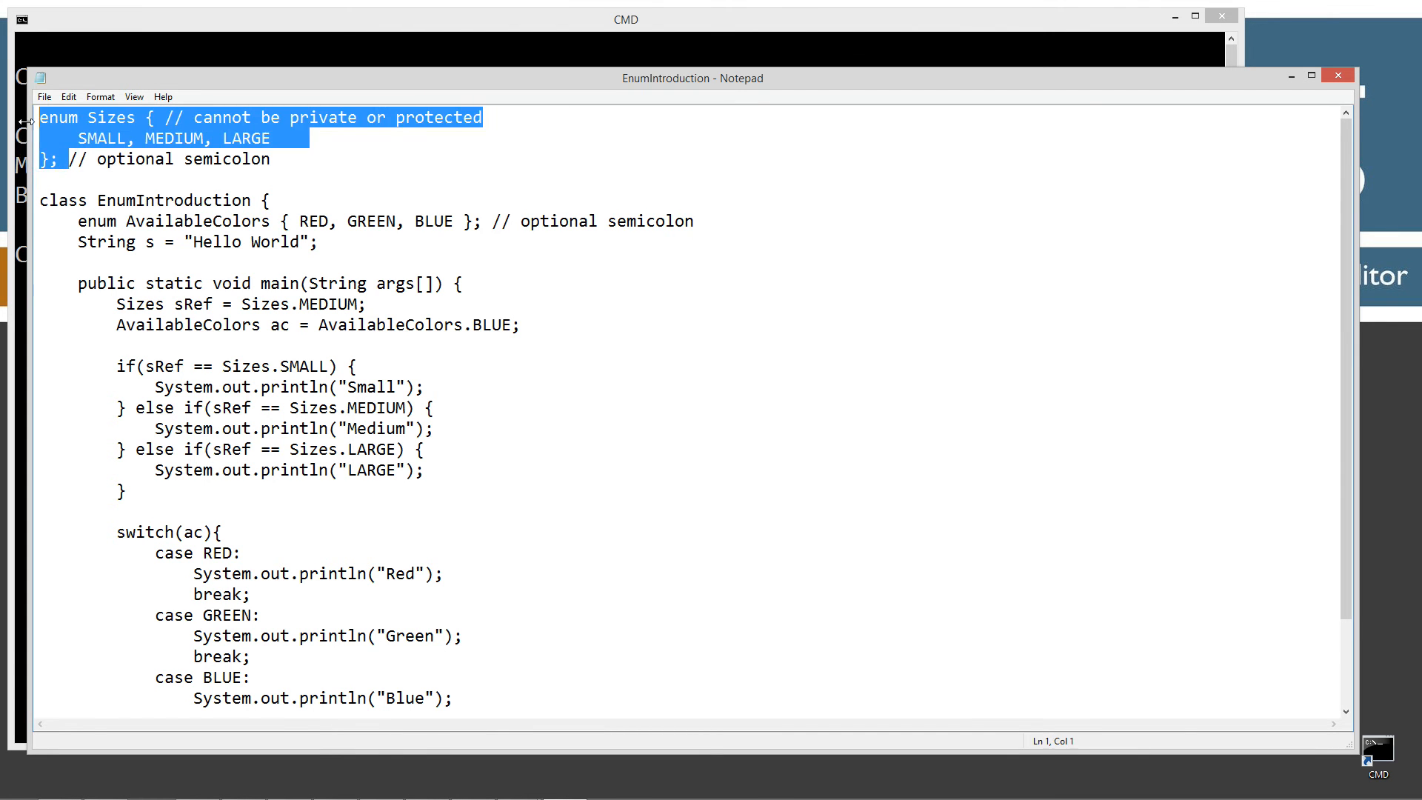
pyautogui.moveTo(132, 232)
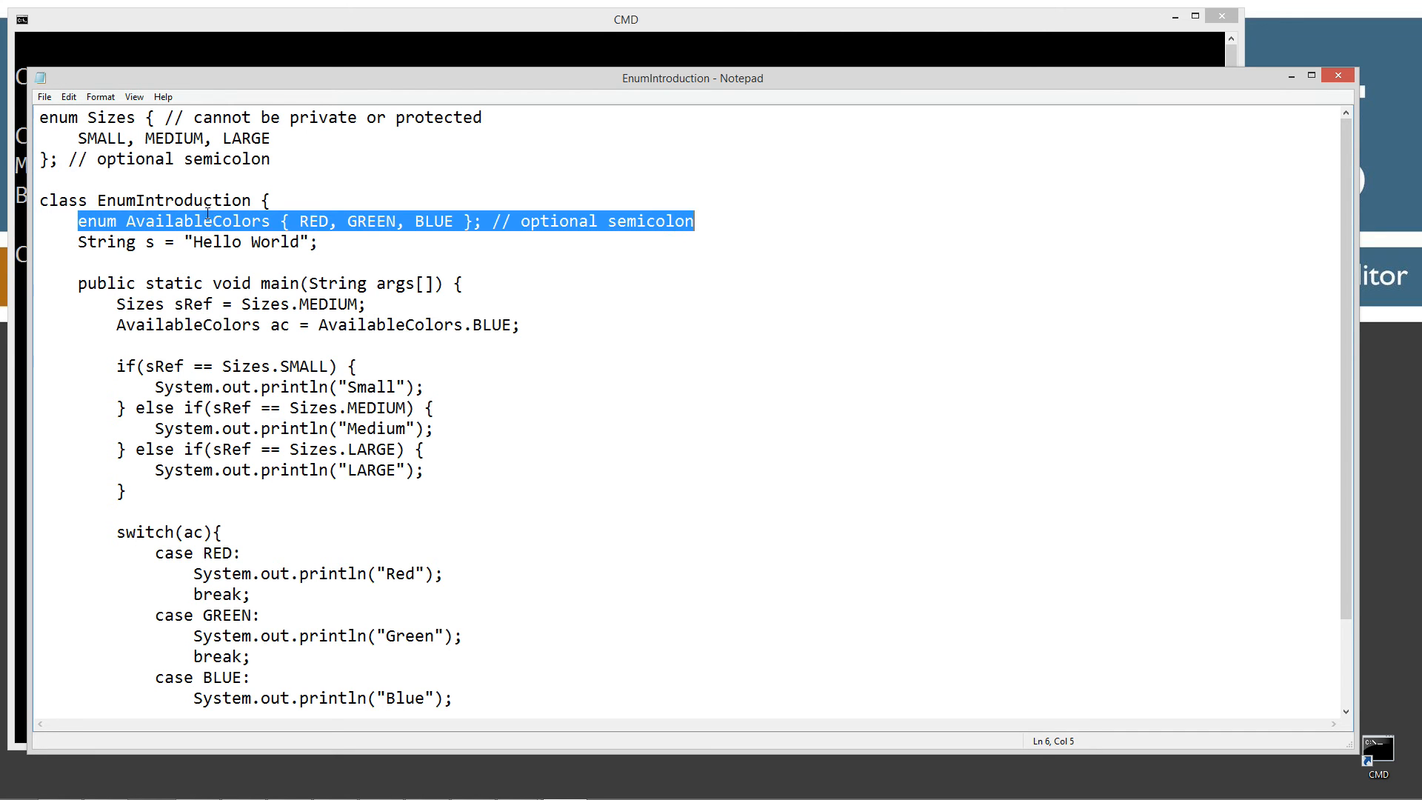
pyautogui.scroll(-3)
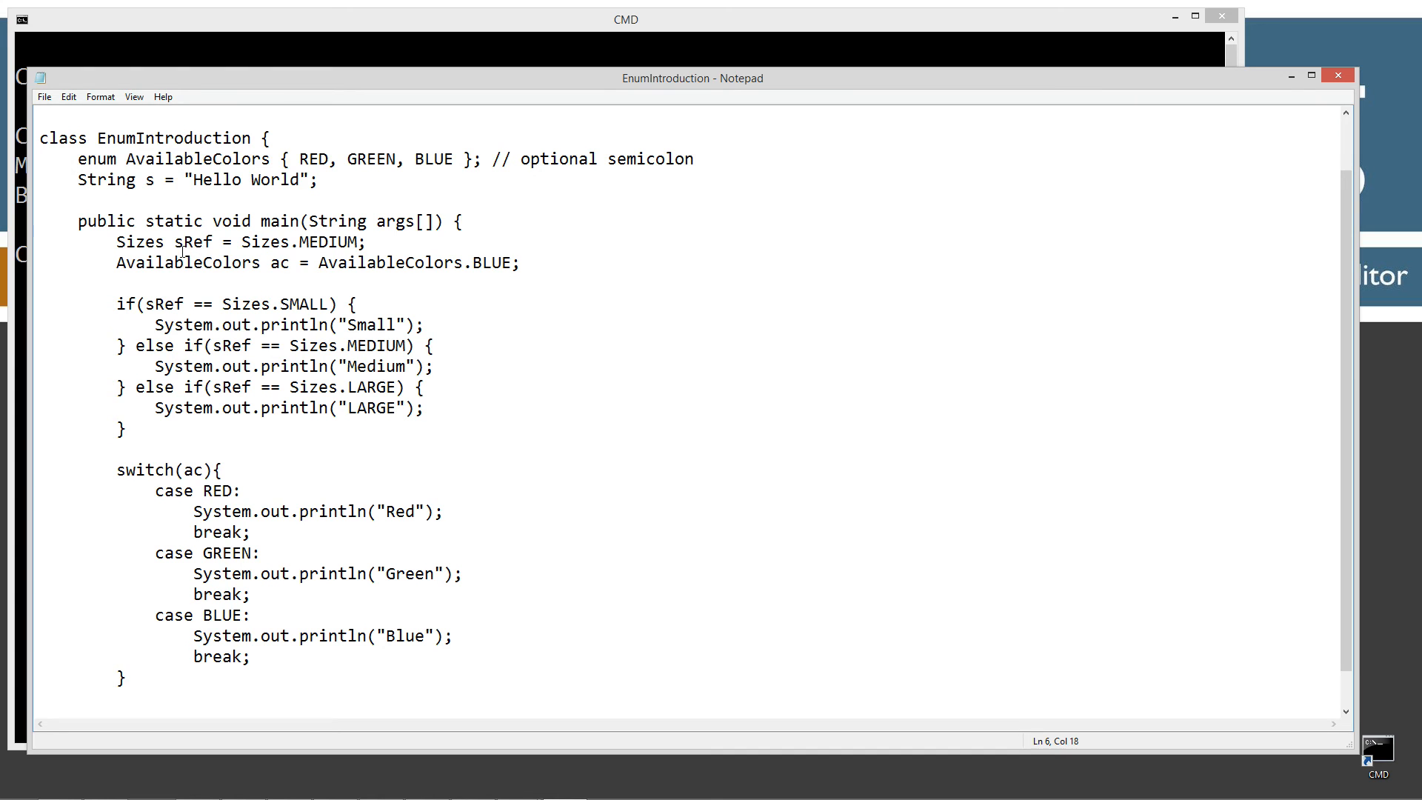
pyautogui.doubleClick(138, 304)
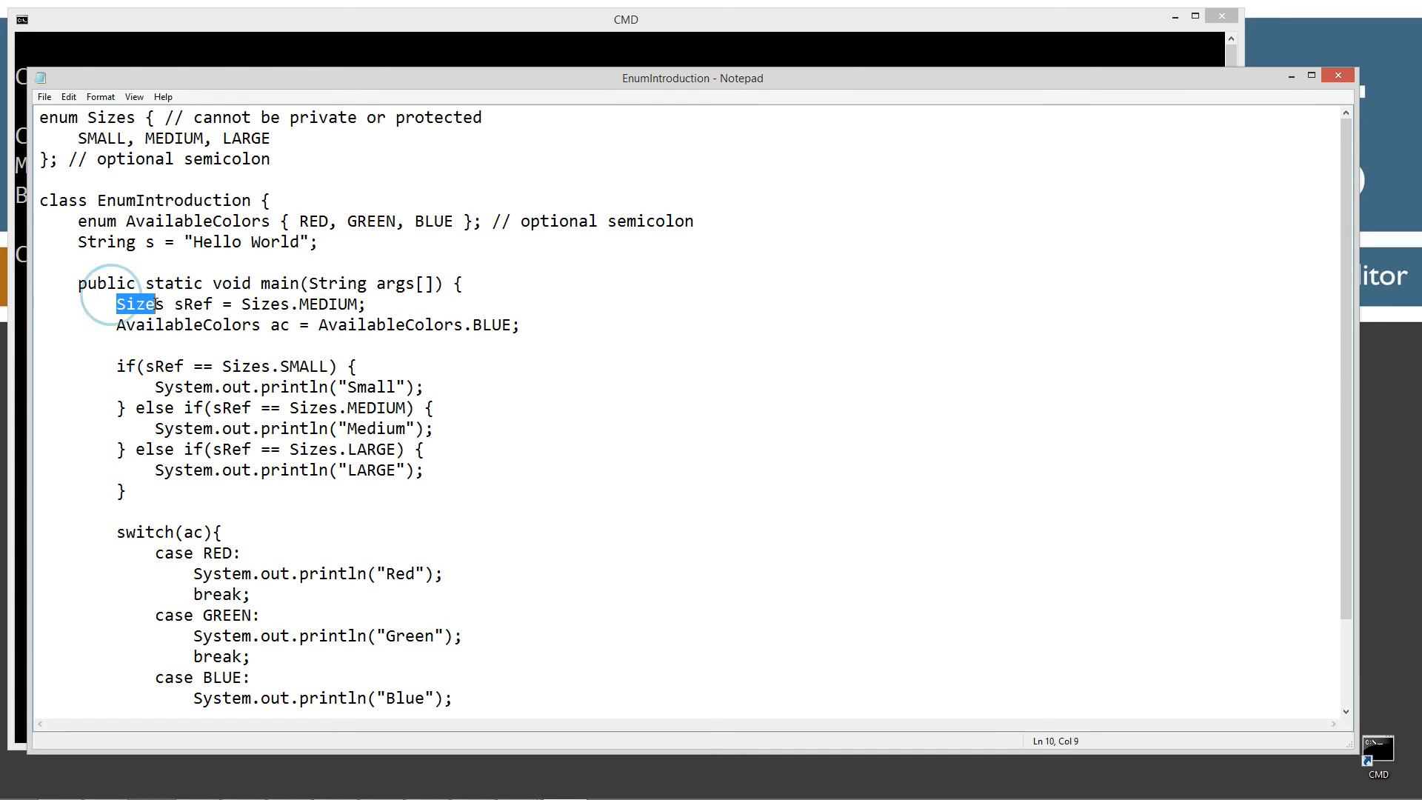
pyautogui.doubleClick(194, 304)
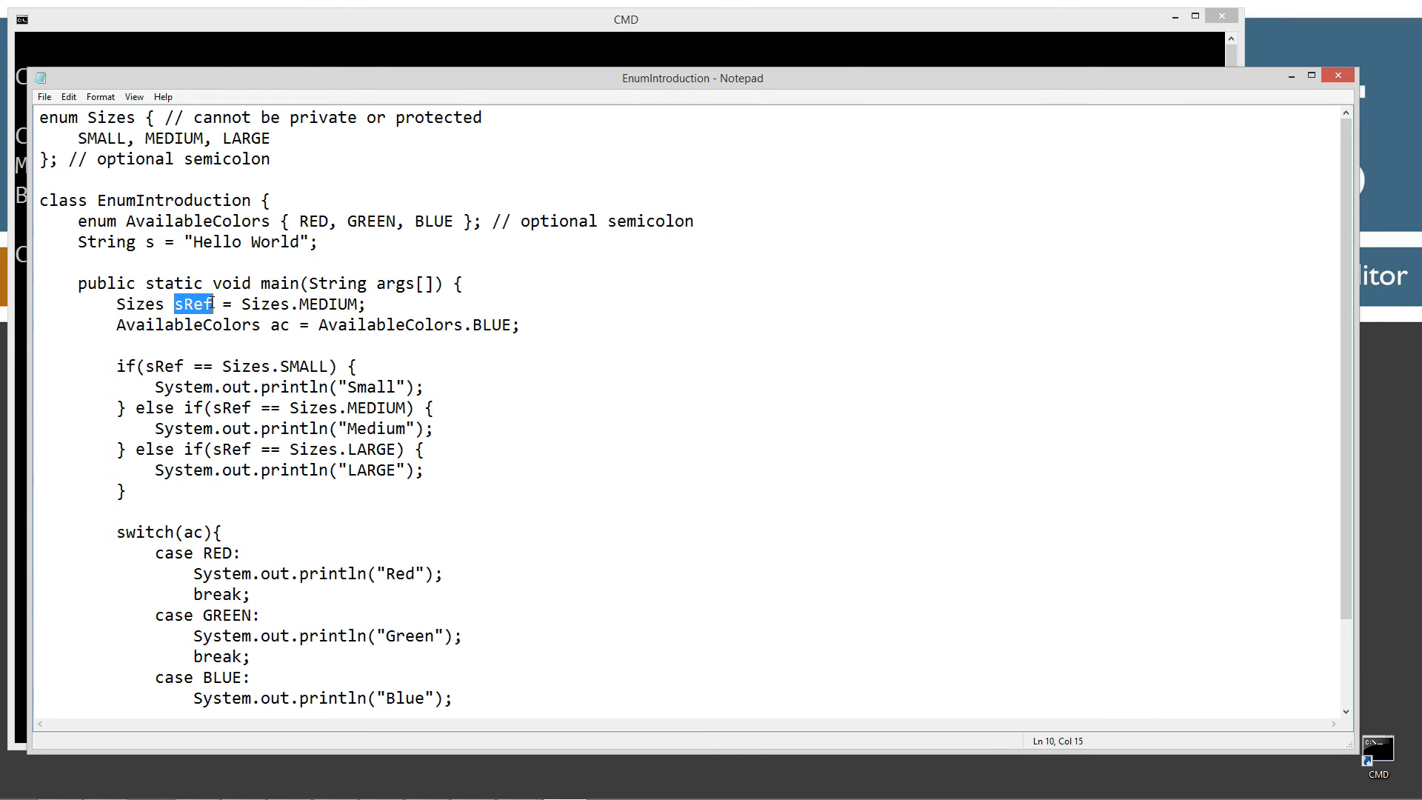
pyautogui.doubleClick(138, 304)
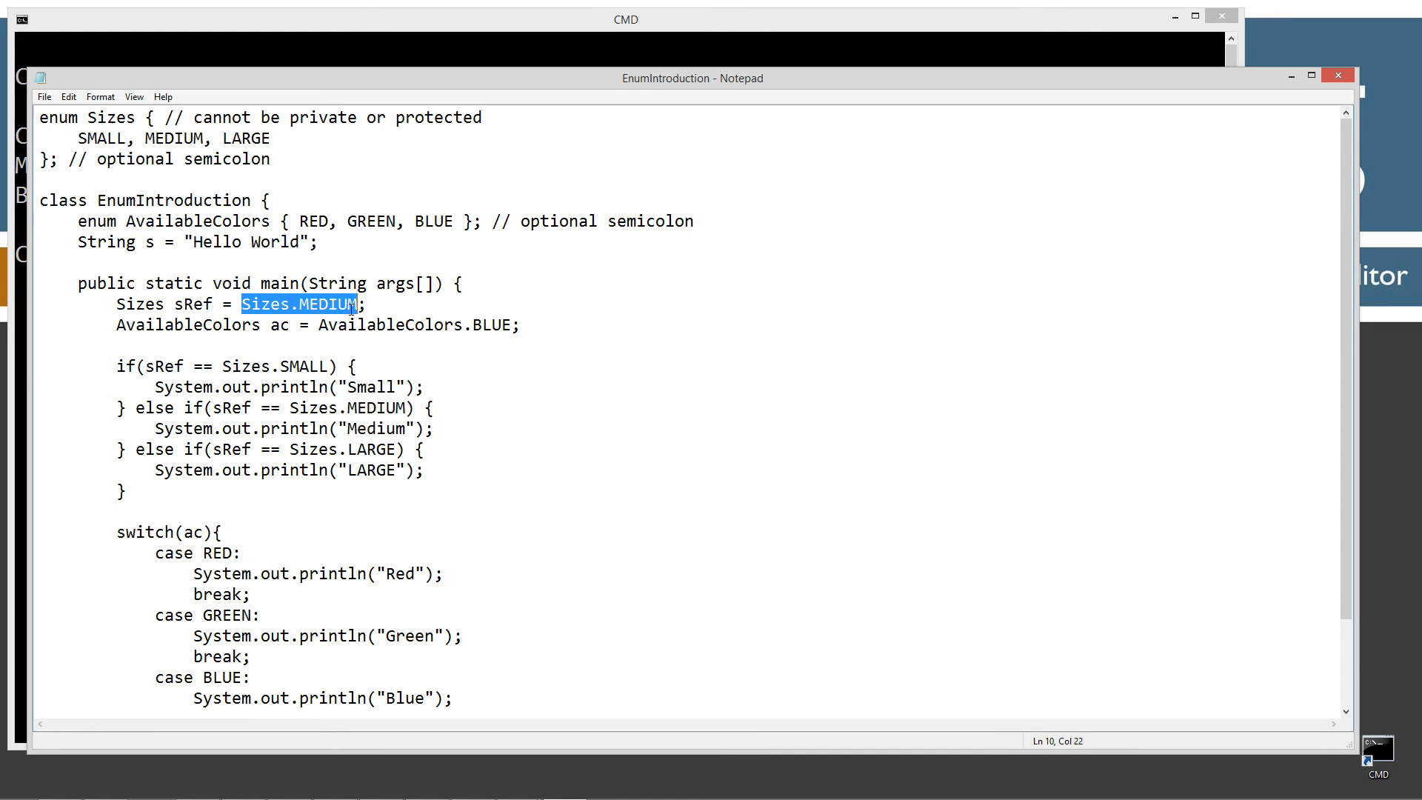
pyautogui.click(299, 324)
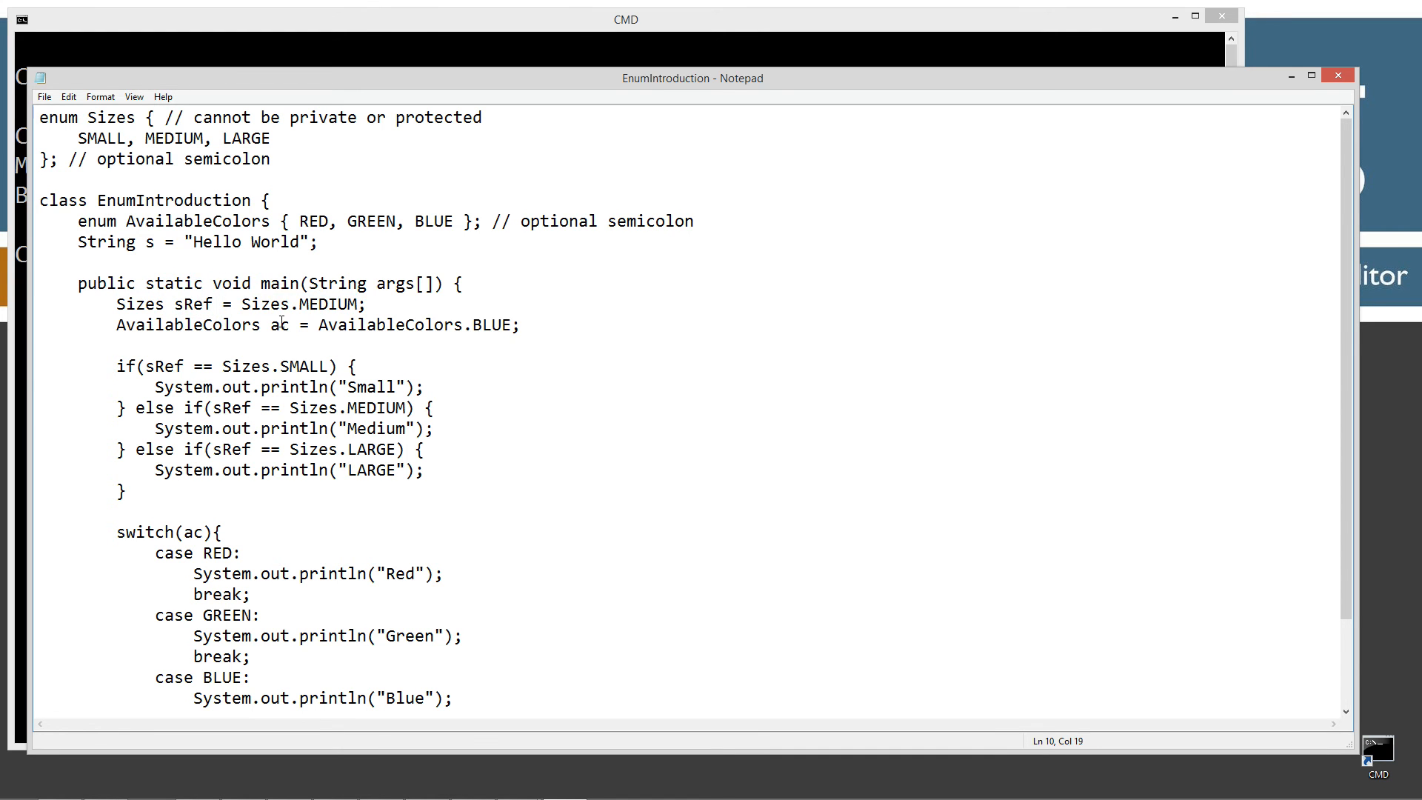
pyautogui.doubleClick(282, 324)
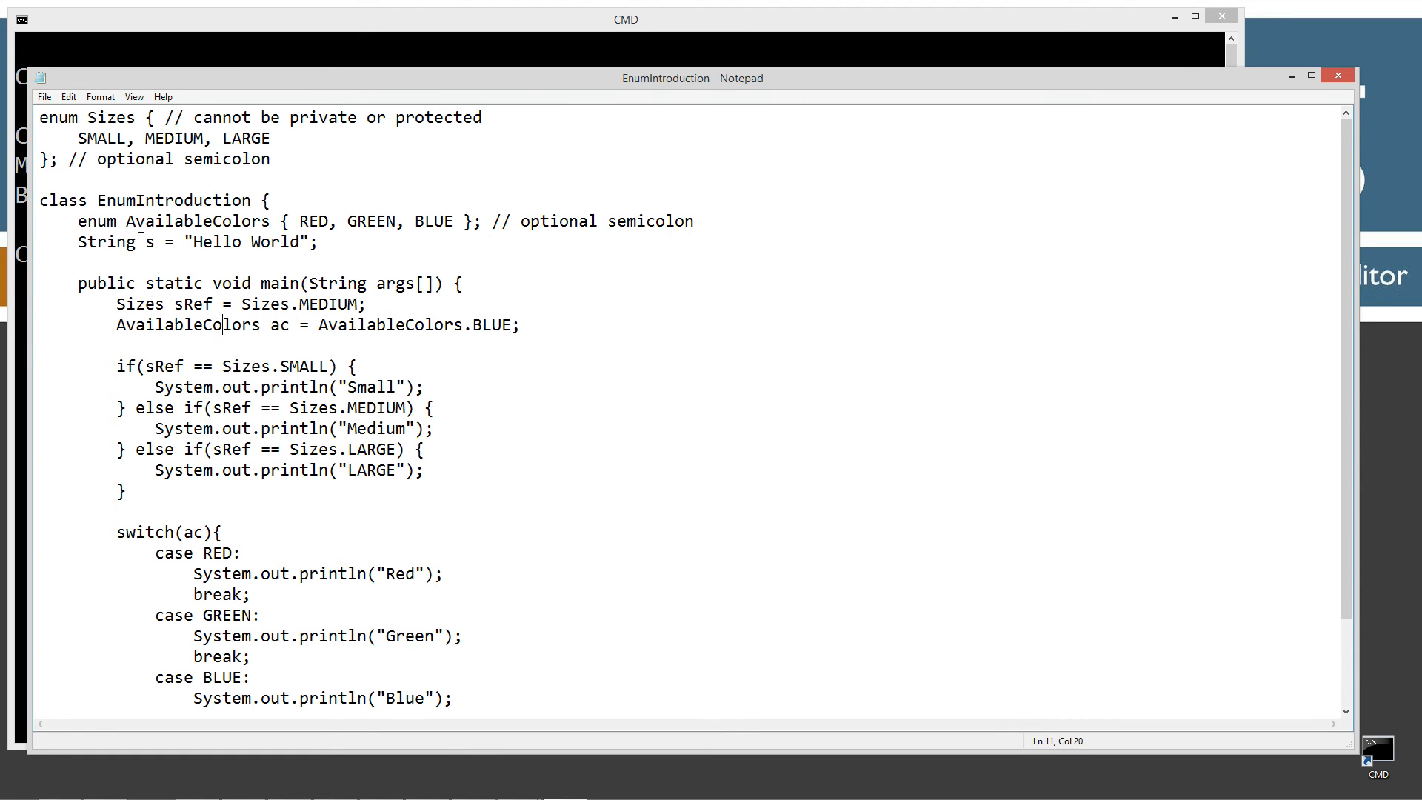
pyautogui.click(467, 324)
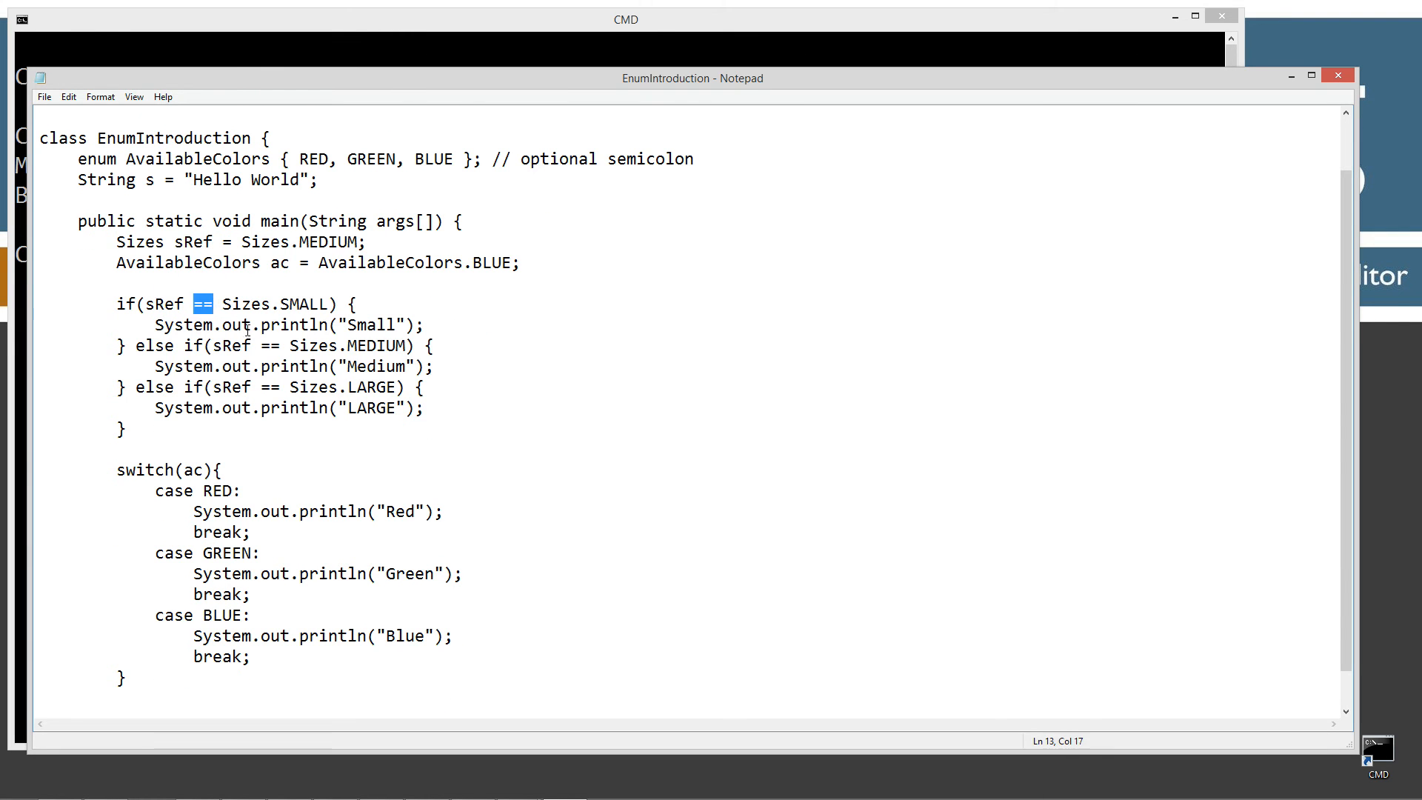
pyautogui.moveTo(190, 303); pyautogui.dragTo(345, 304)
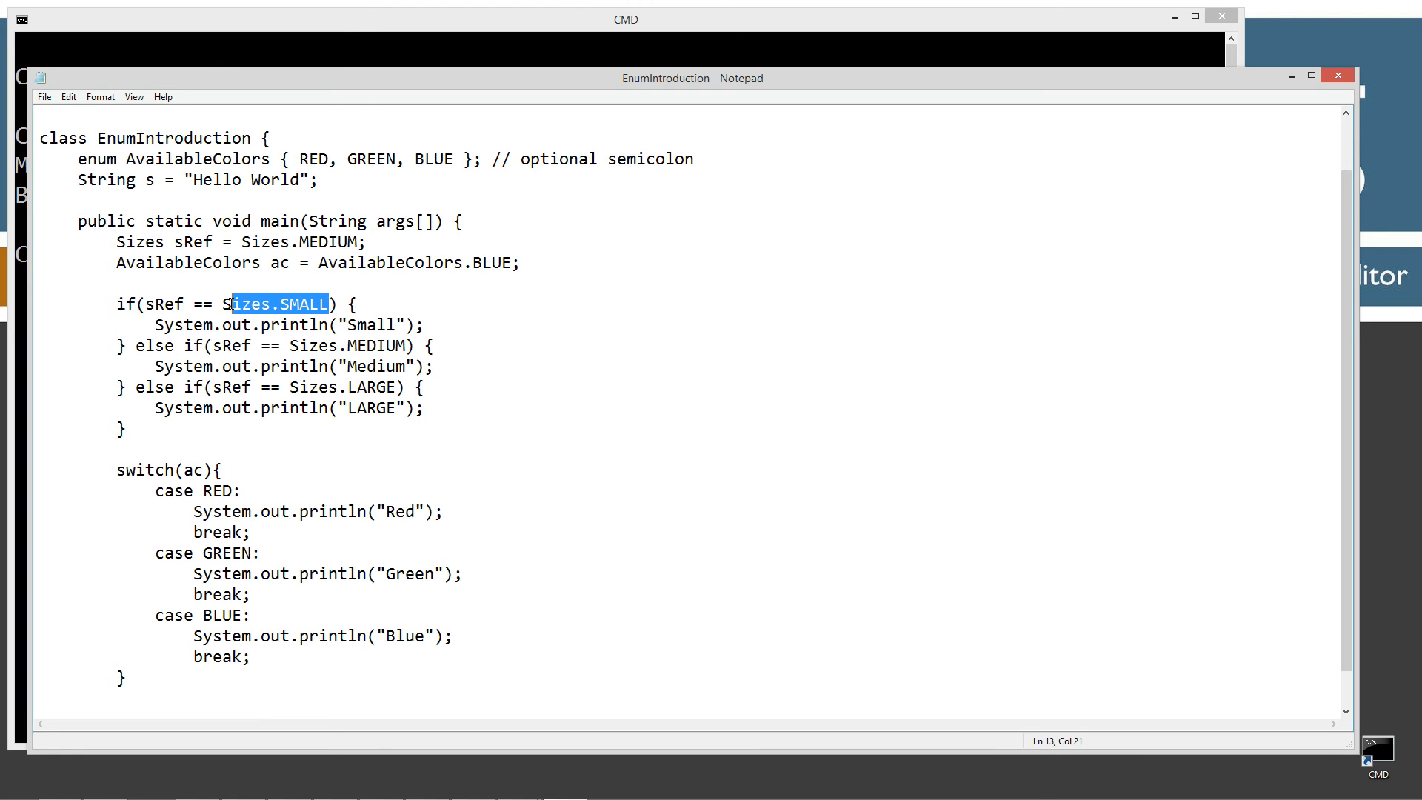
pyautogui.scroll(3)
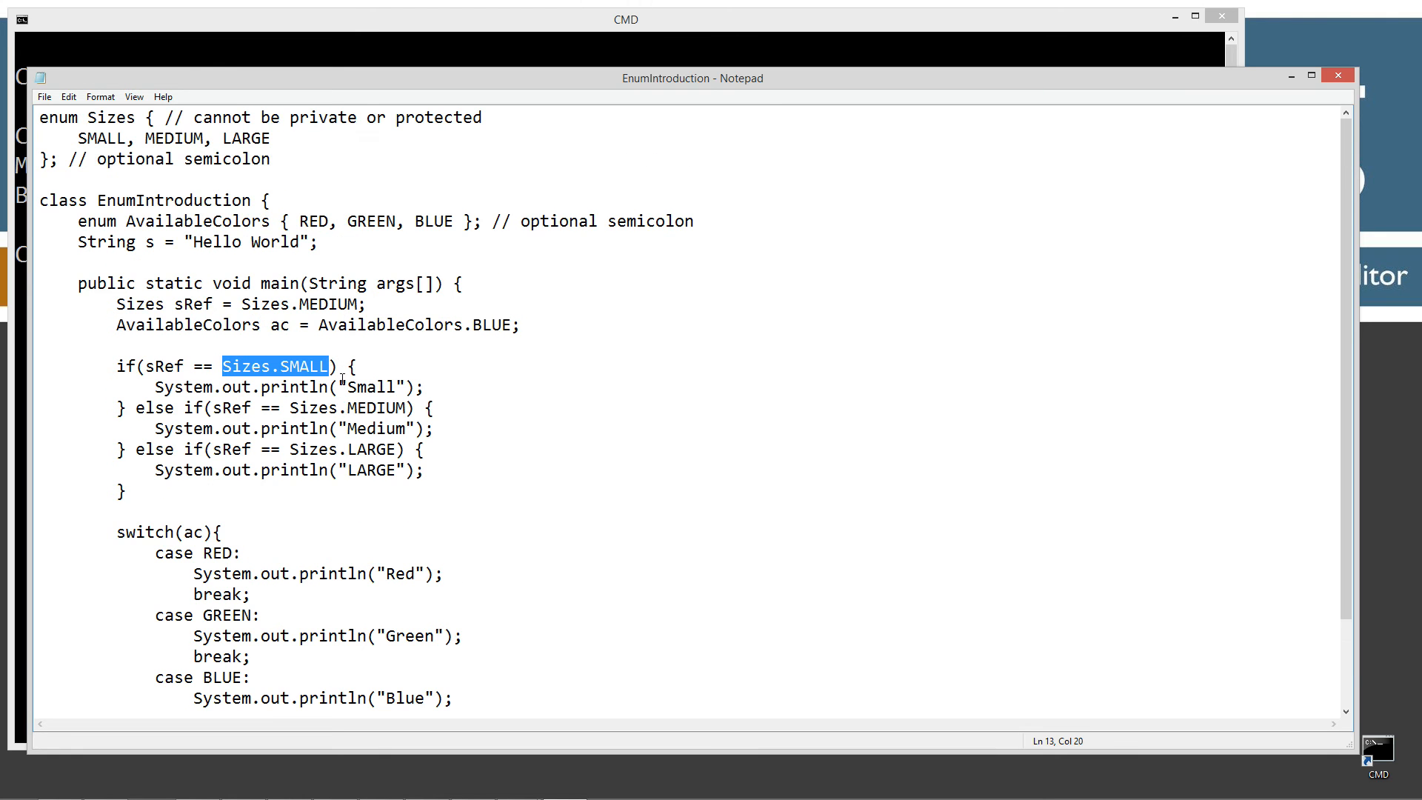
pyautogui.click(245, 367)
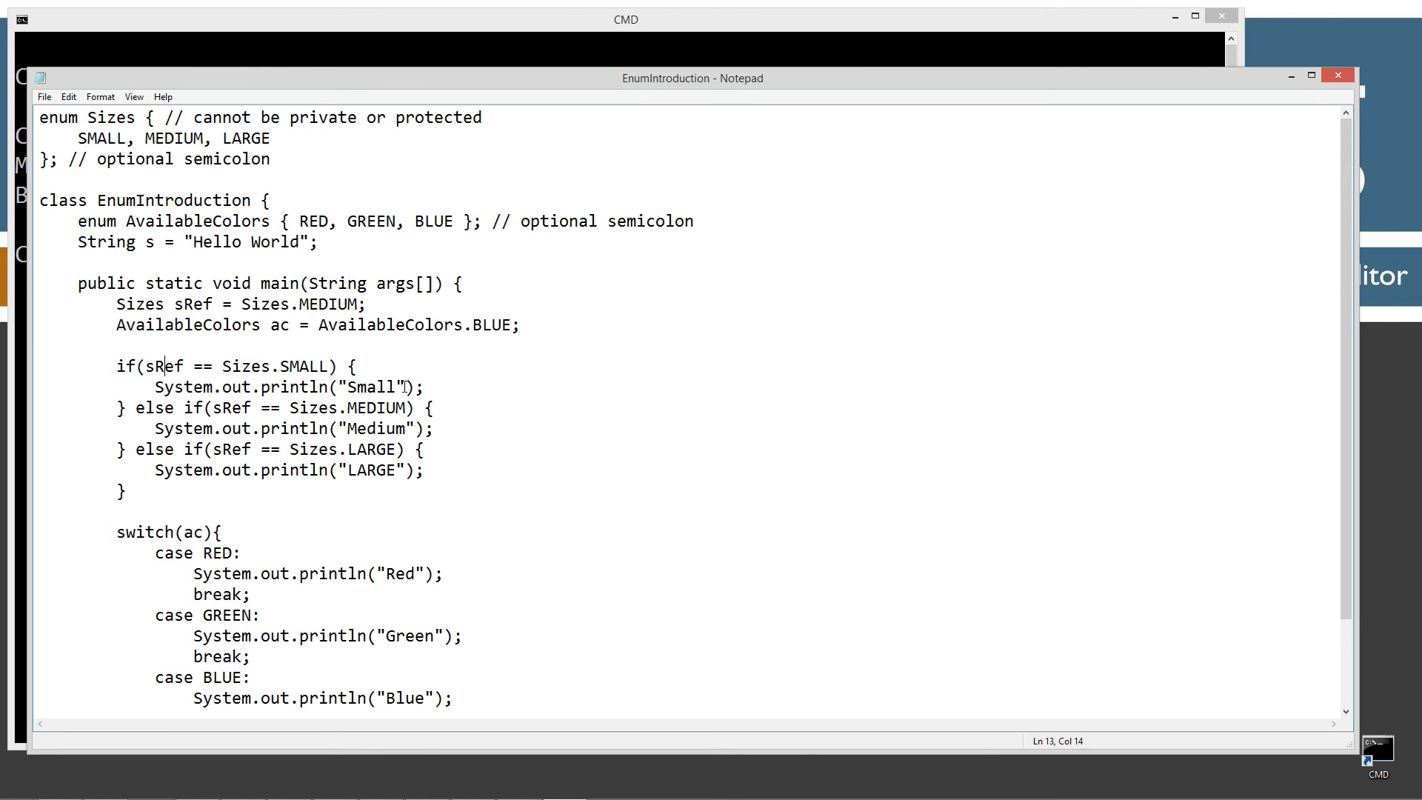
pyautogui.moveTo(454, 418)
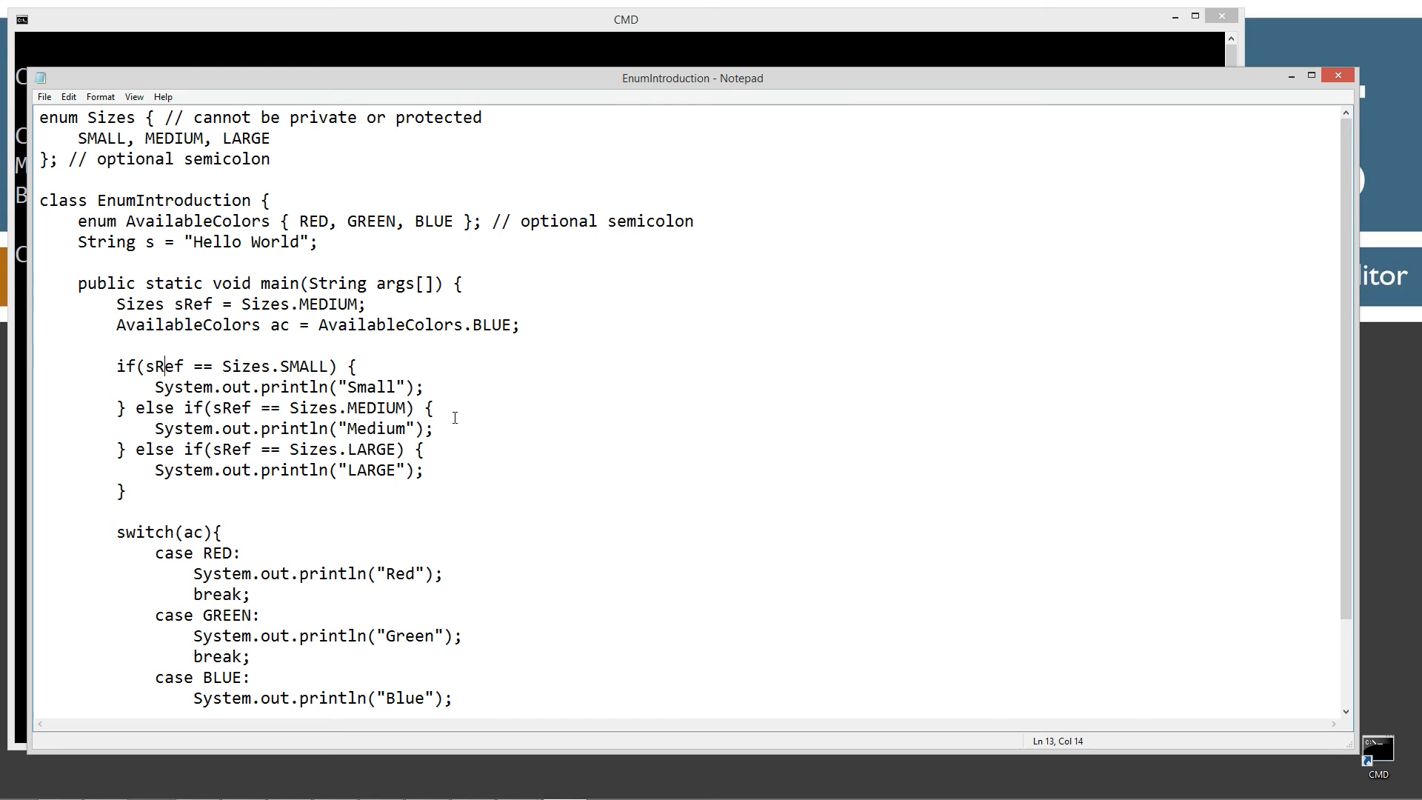
pyautogui.scroll(-3)
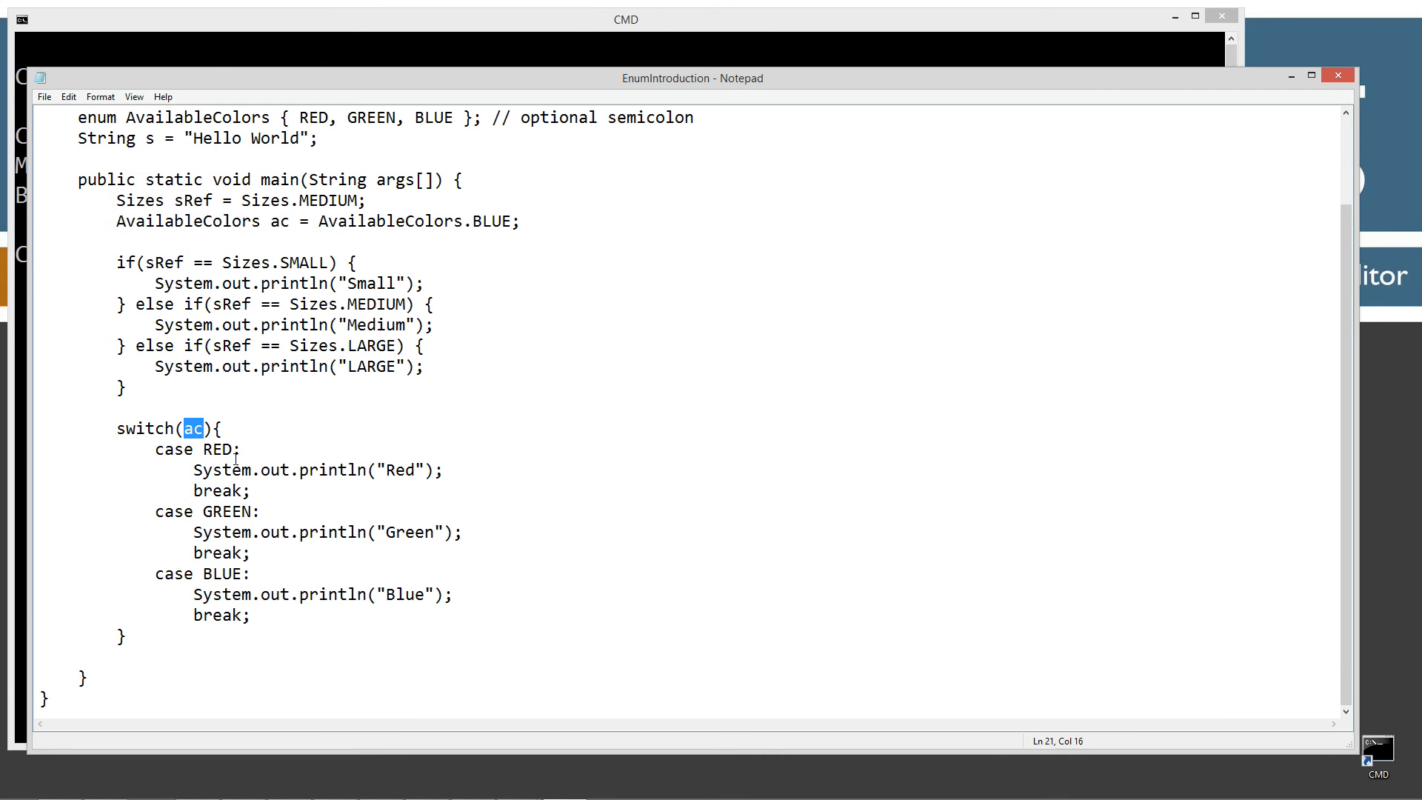
pyautogui.doubleClick(215, 449)
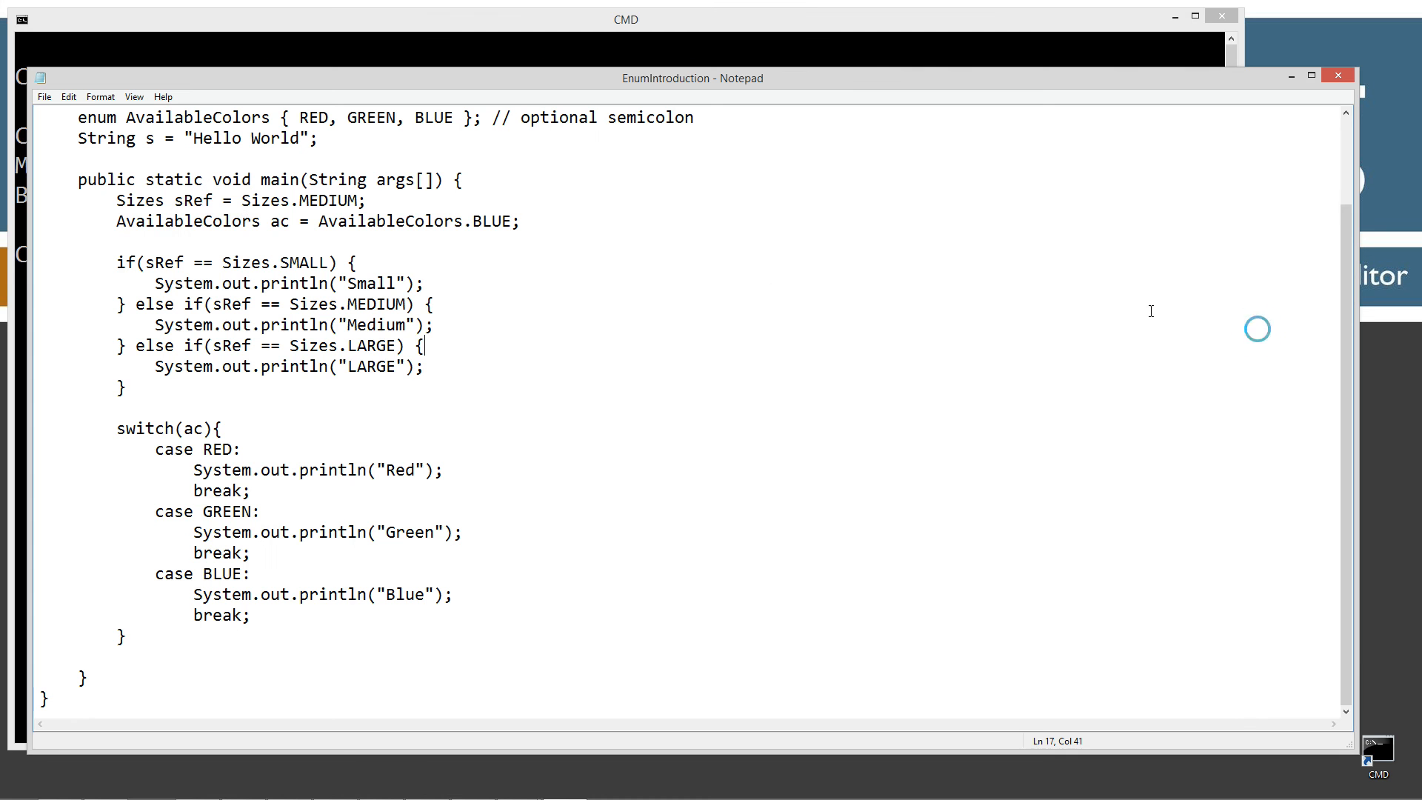
pyautogui.scroll(3)
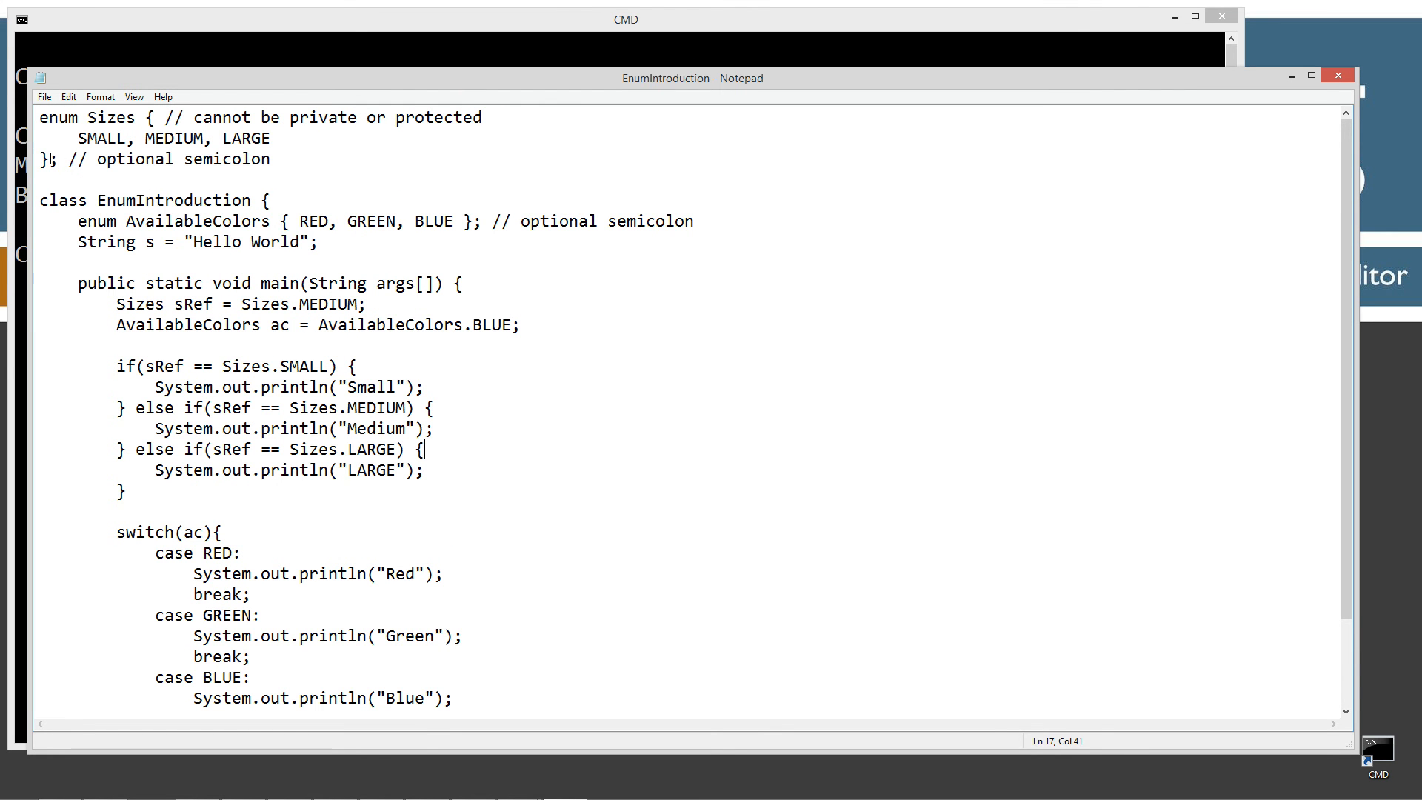
pyautogui.click(52, 158)
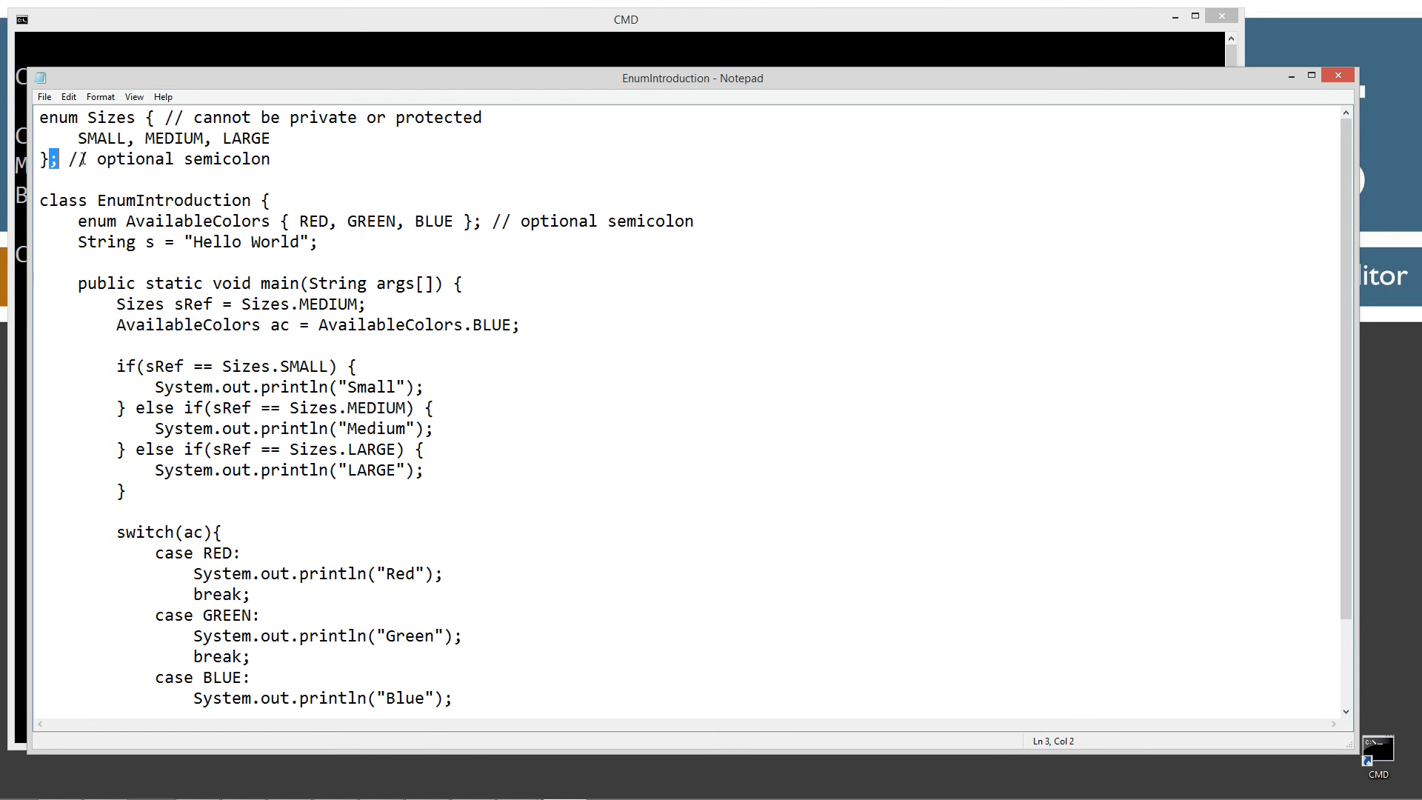
pyautogui.moveTo(109, 179)
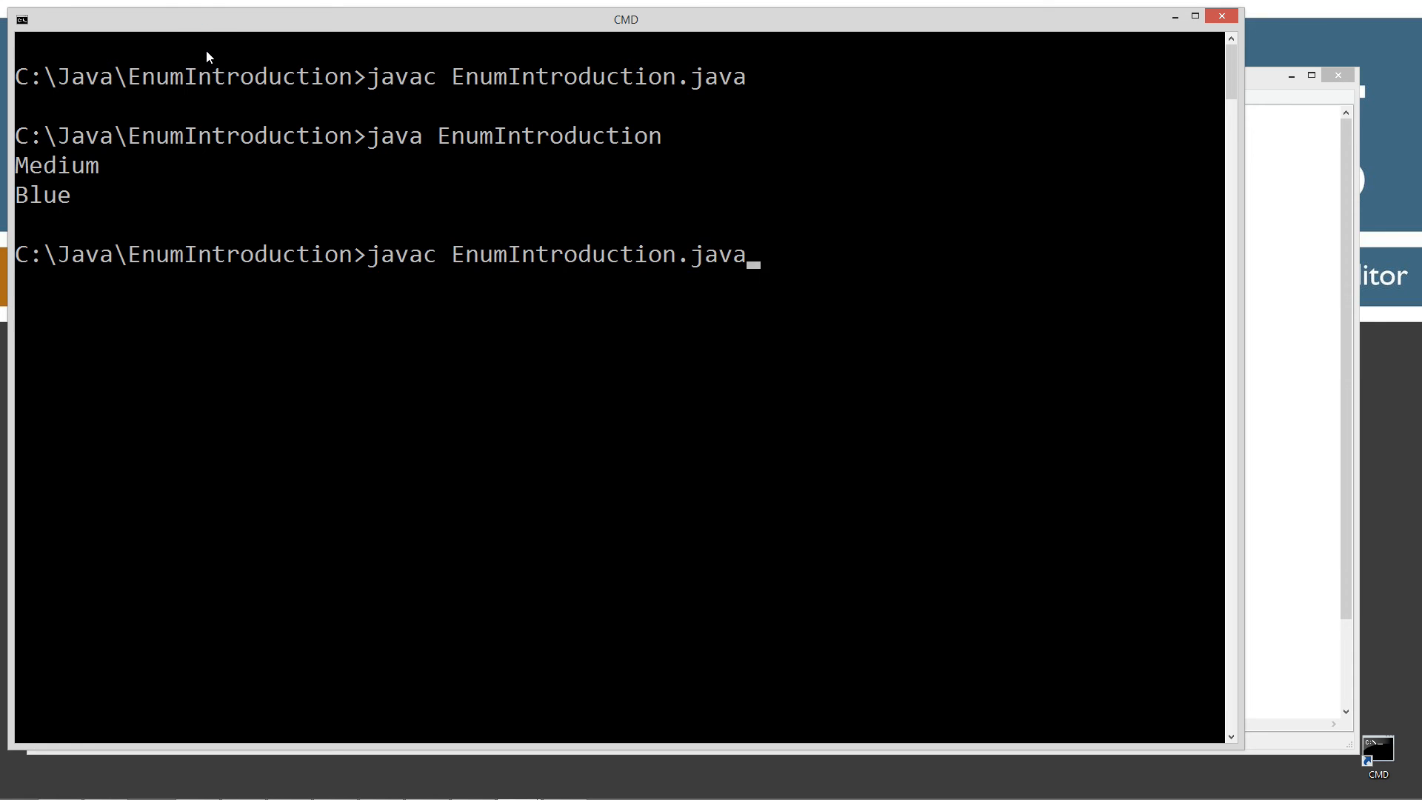
# Step: Compile to see the protected error, then remove protected from the Sizes enum
pyautogui.press('Return')
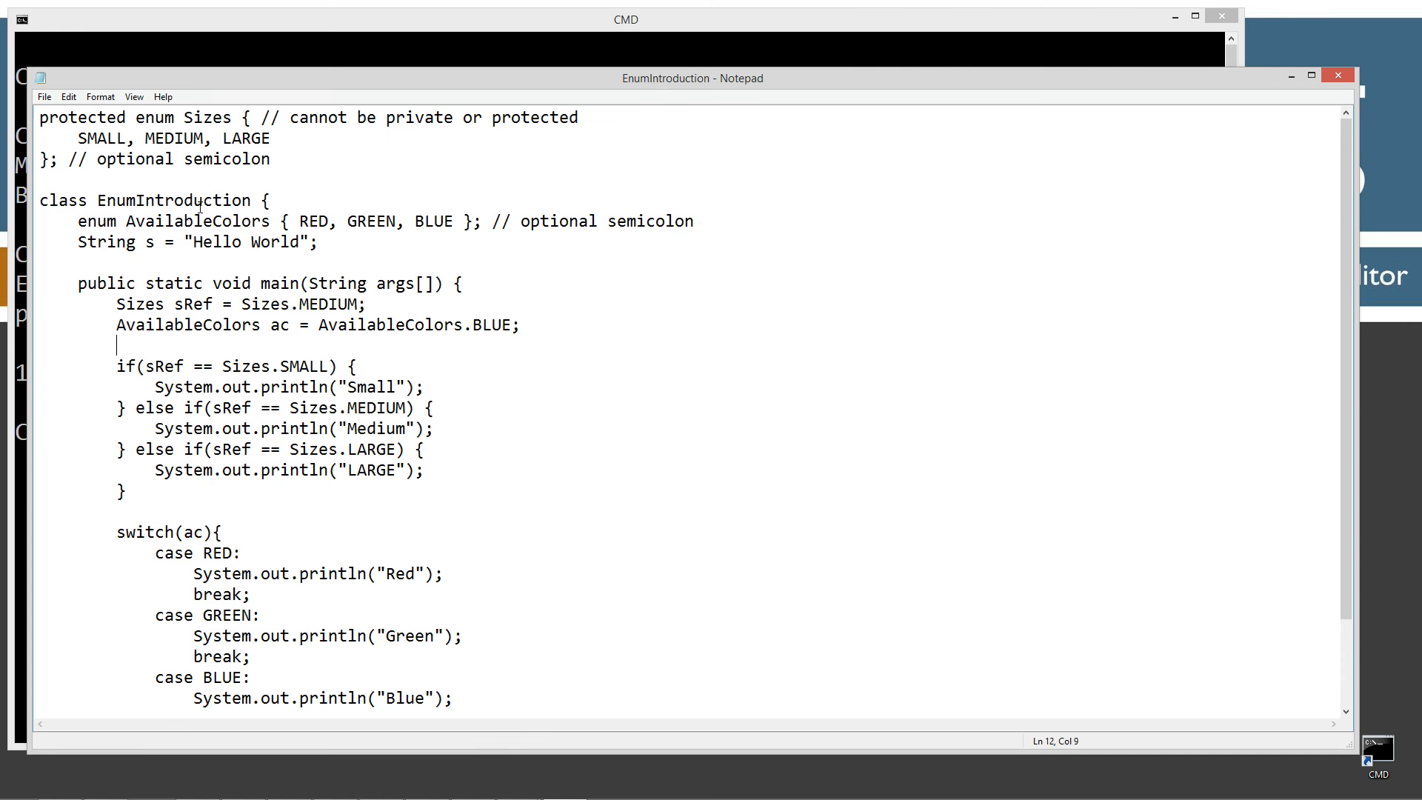
pyautogui.doubleClick(81, 117)
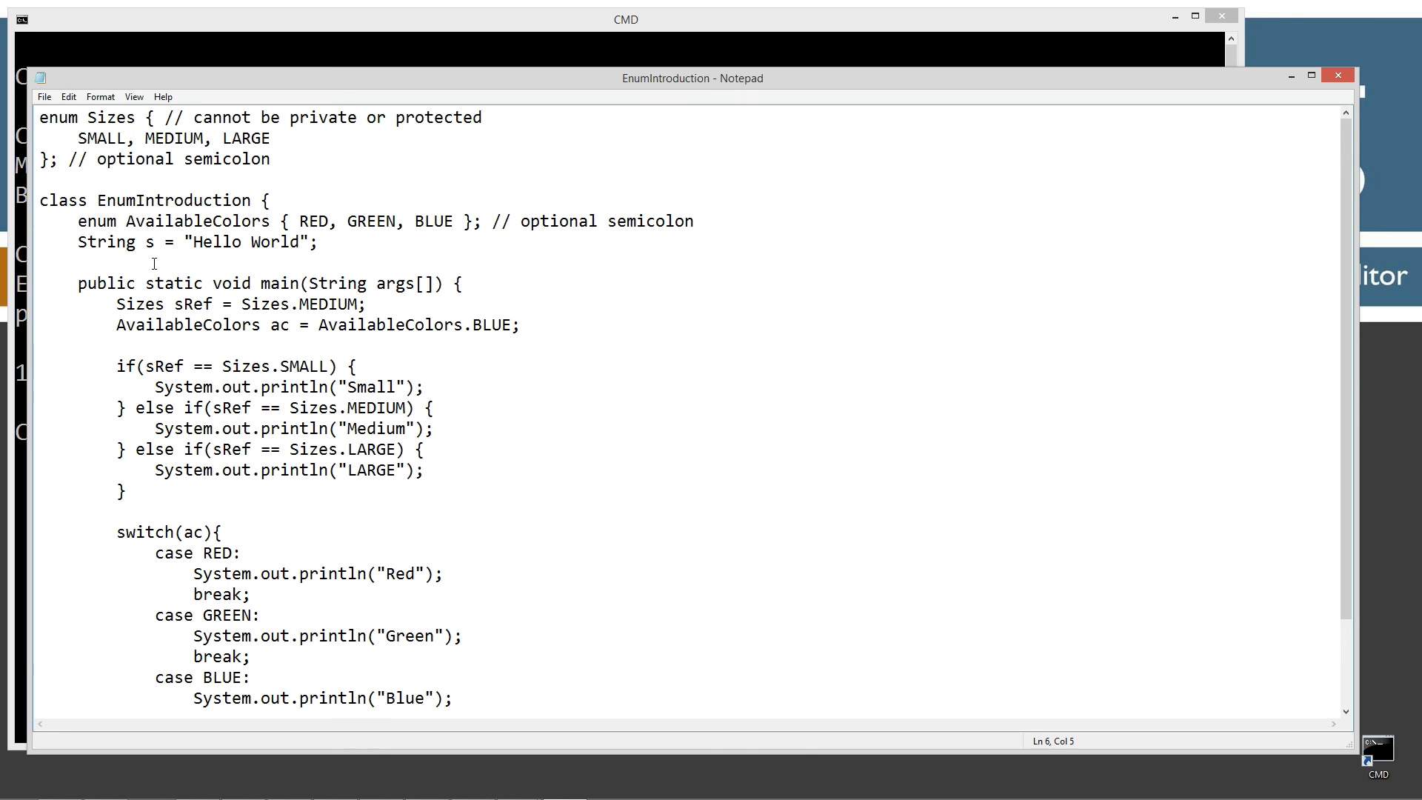
pyautogui.write('pro')
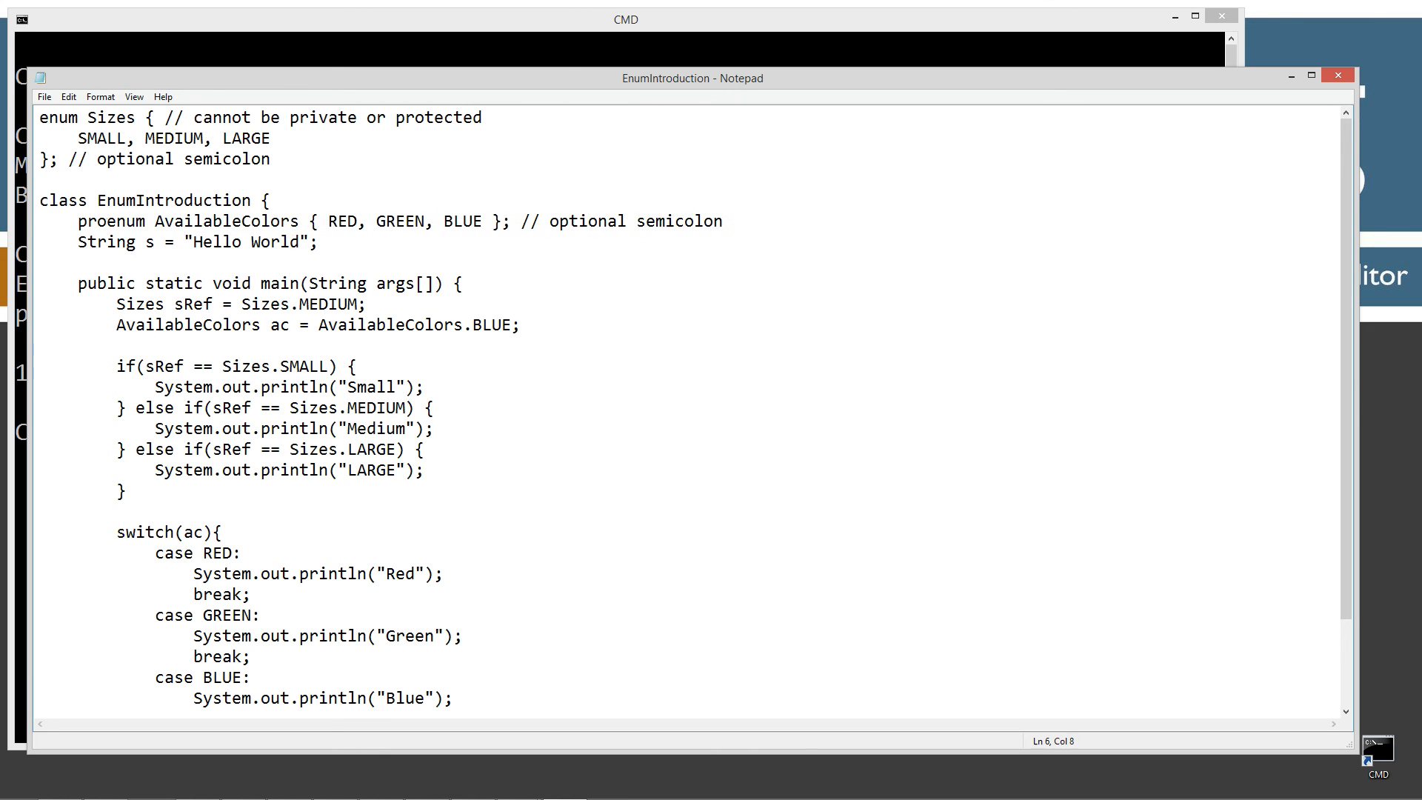
pyautogui.write('protected')
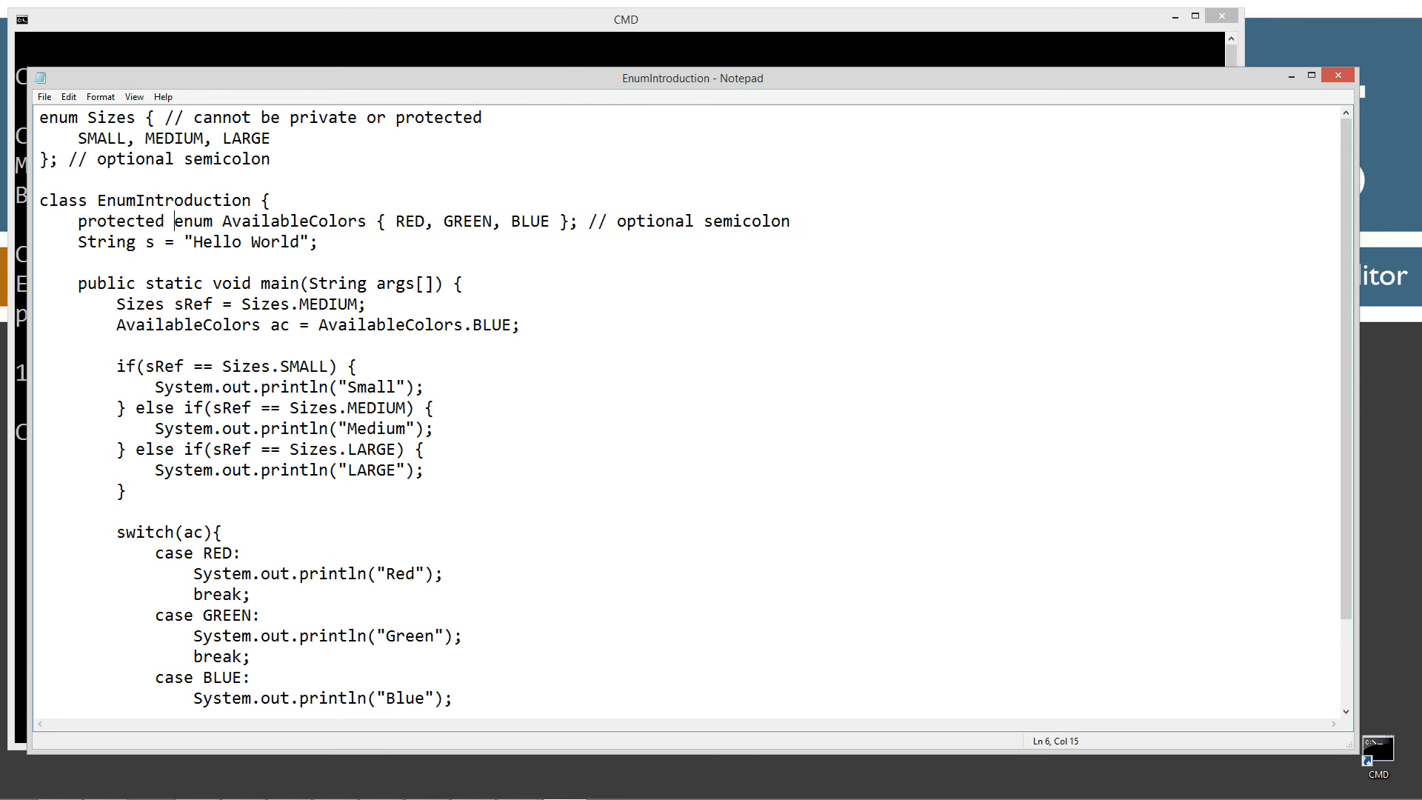
# Step: Declare the nested AvailableColors enum private
pyautogui.click(150, 221)
pyautogui.write('i')
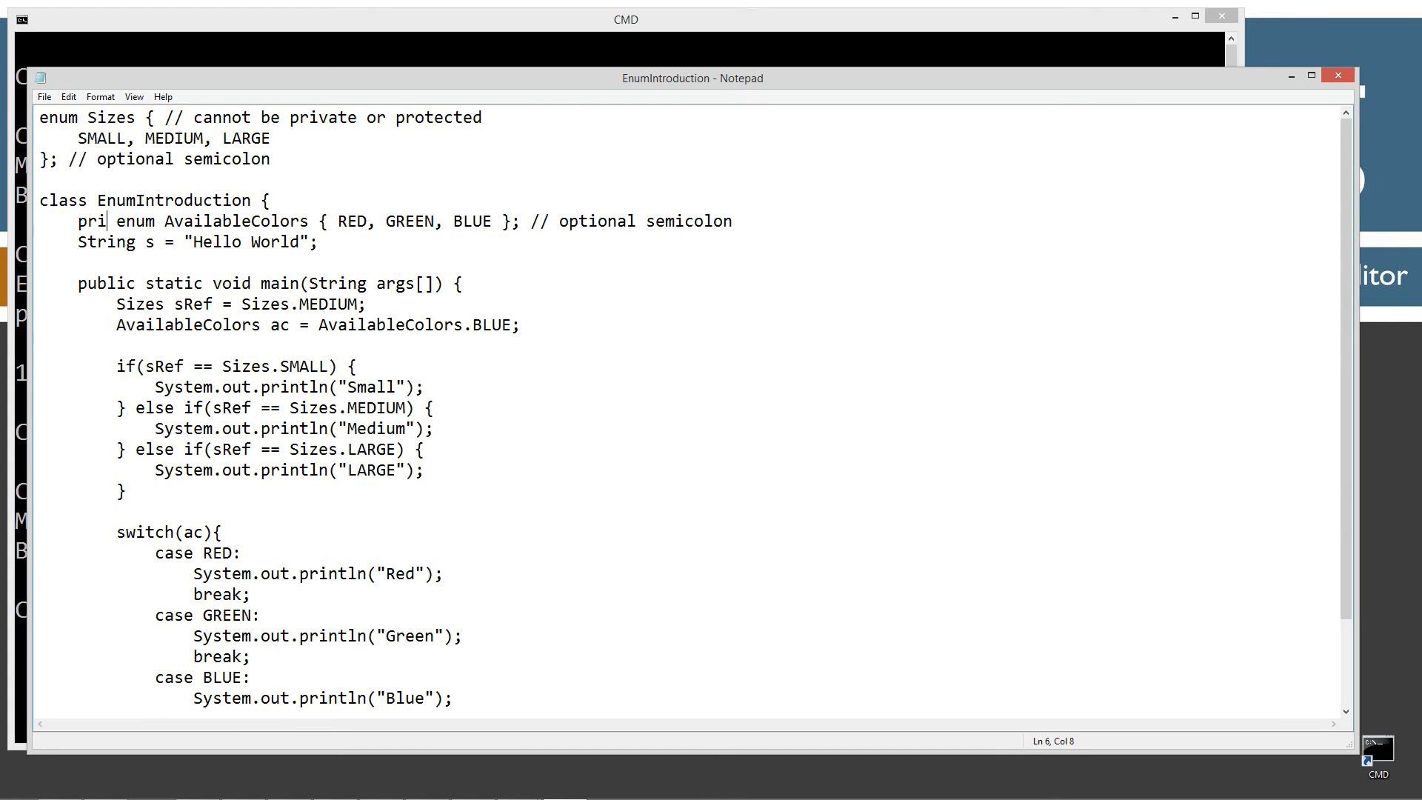
pyautogui.write('vate')
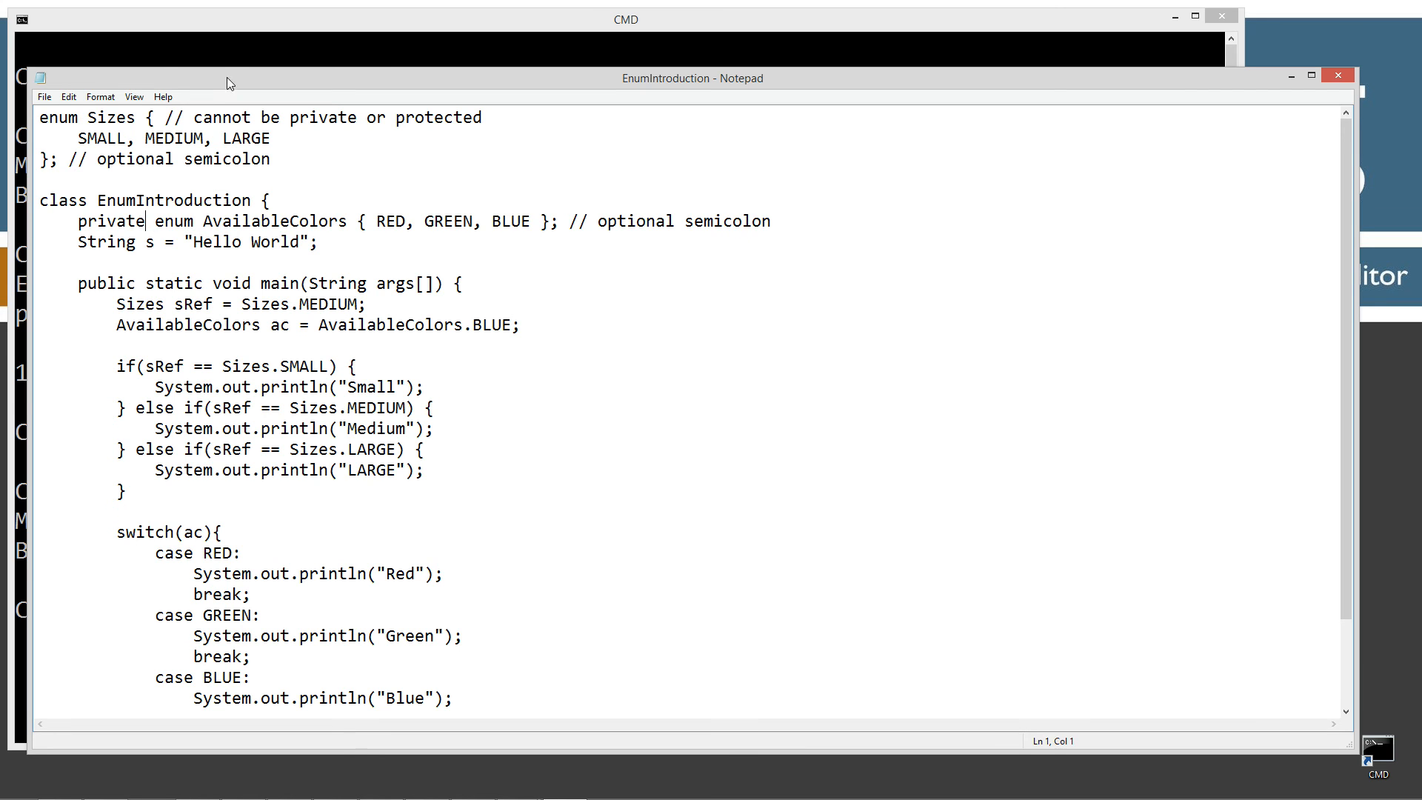
pyautogui.click(520, 325)
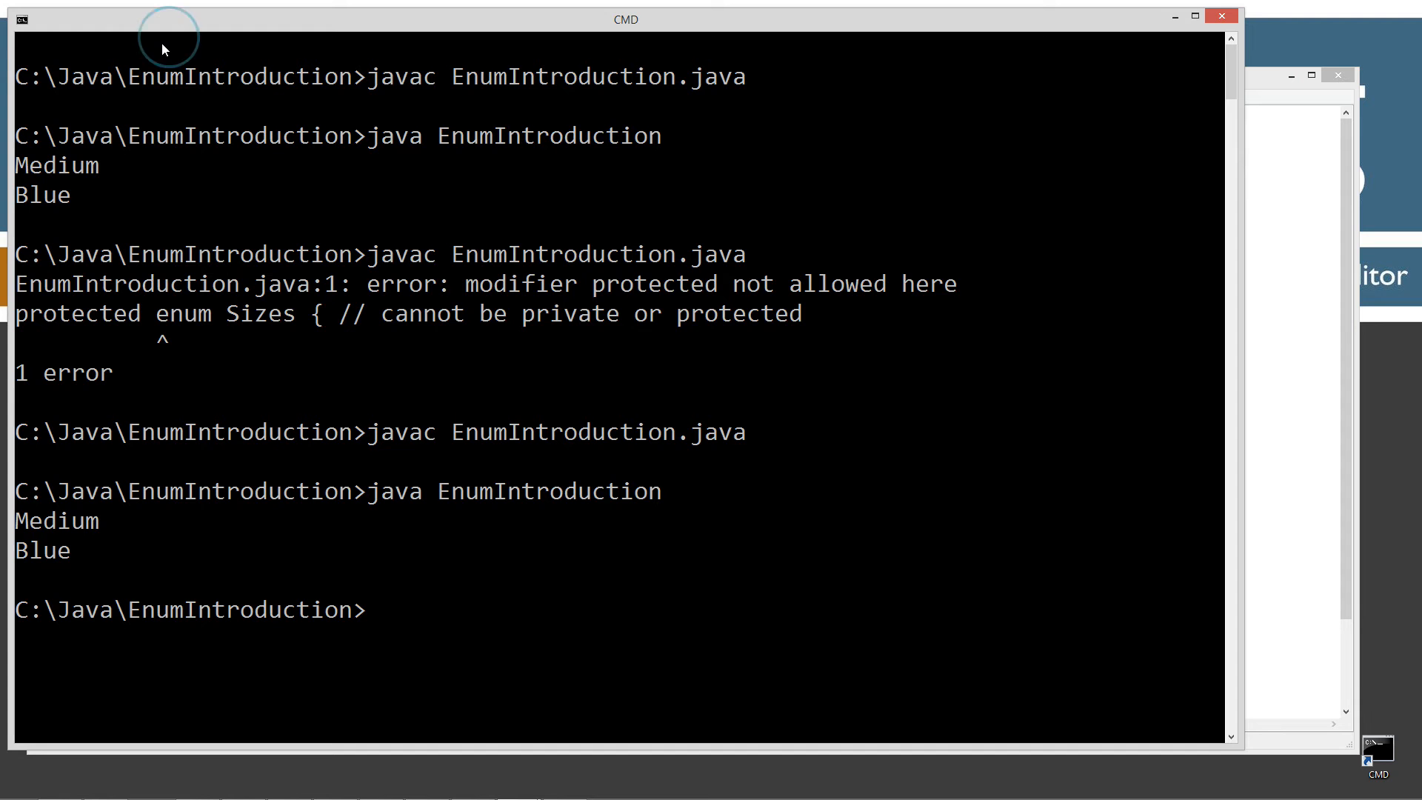
pyautogui.scroll(-3)
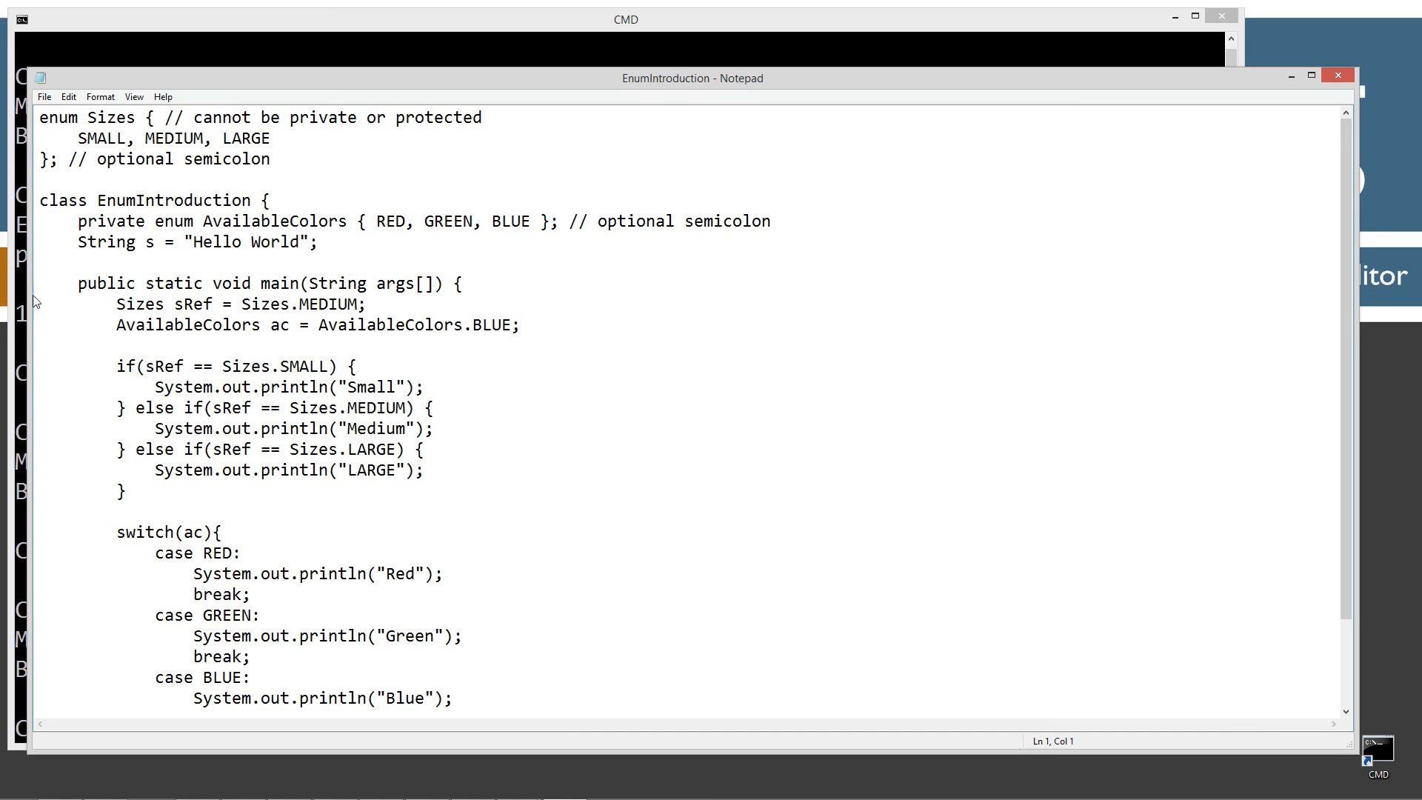
# Step: Delete the private modifier from the AvailableColors enum
pyautogui.click(146, 220)
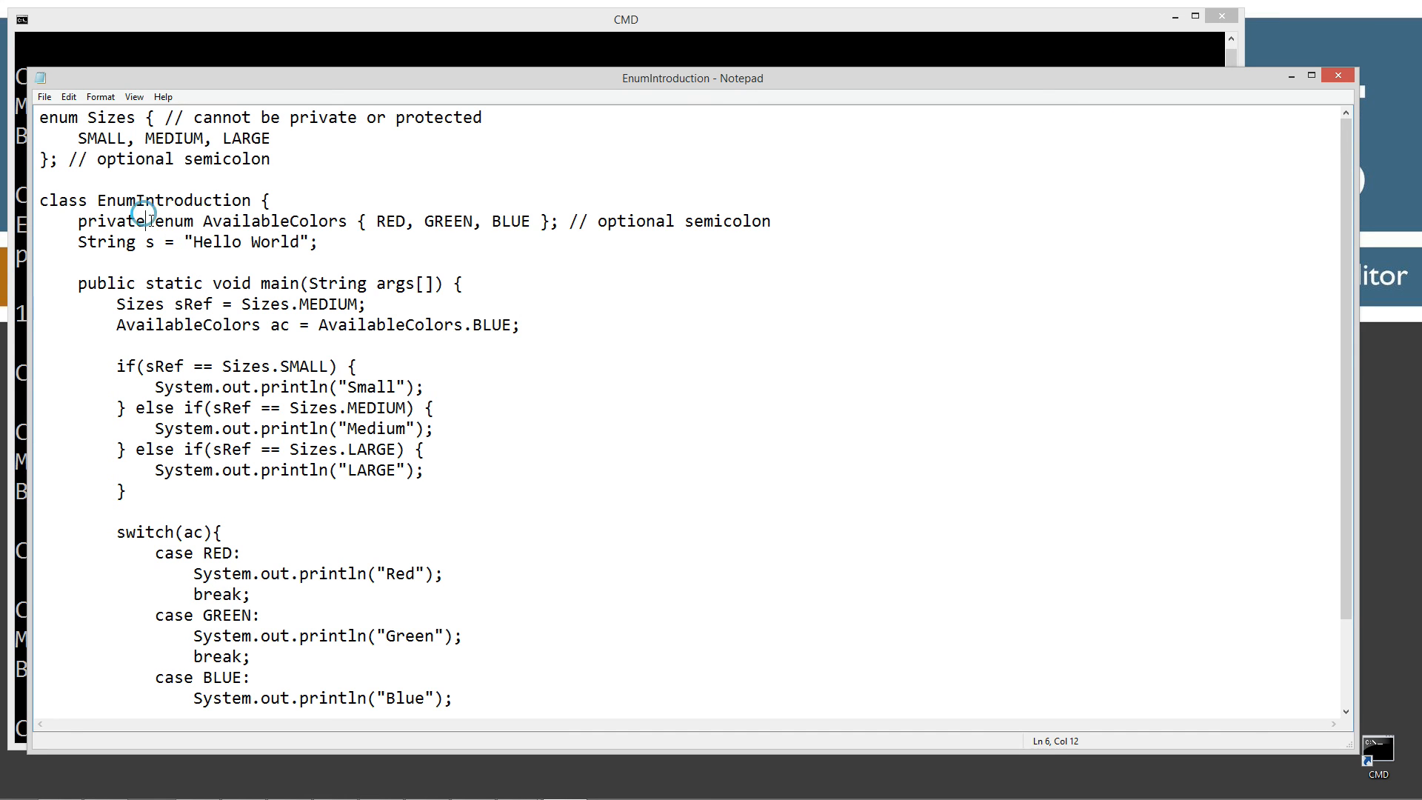
pyautogui.doubleClick(112, 221)
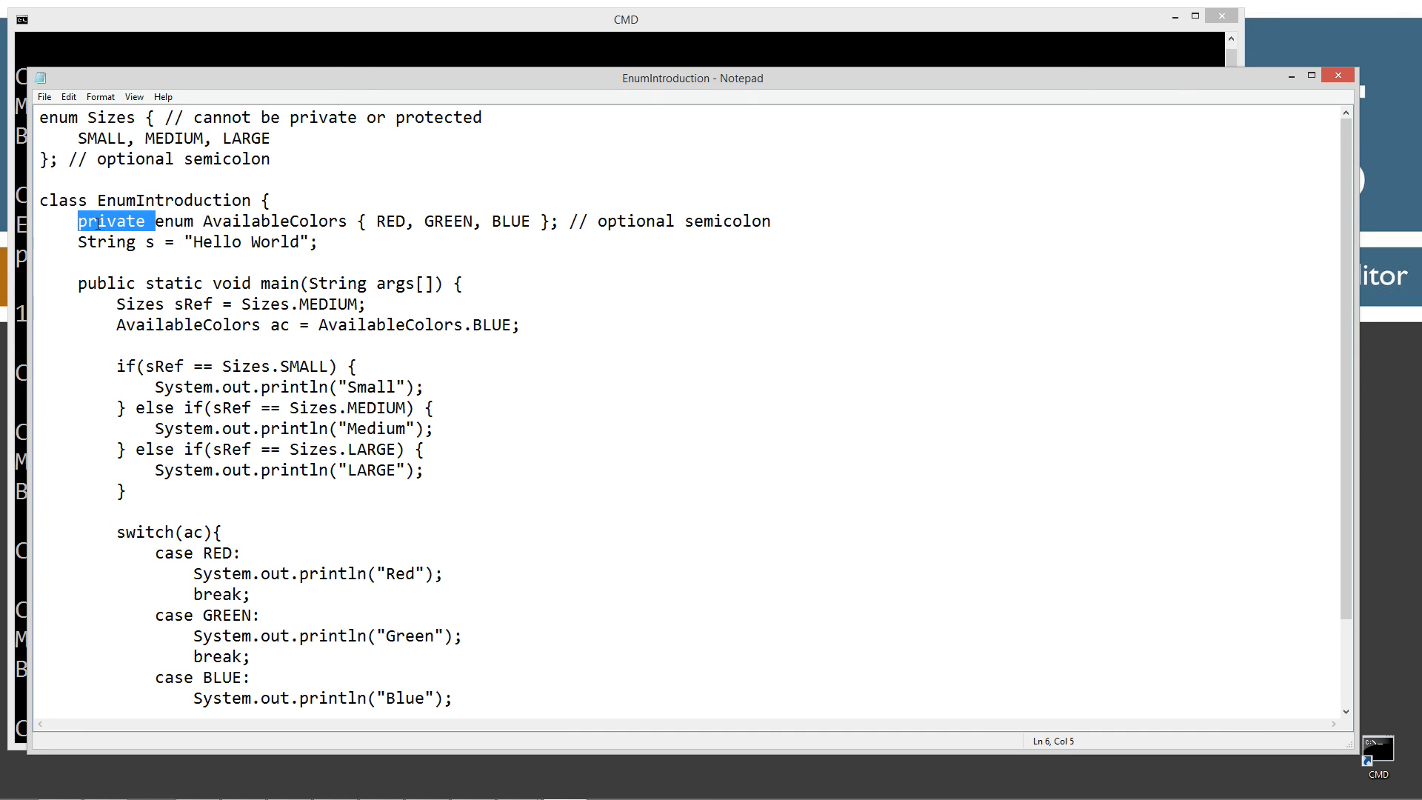
pyautogui.press('Delete')
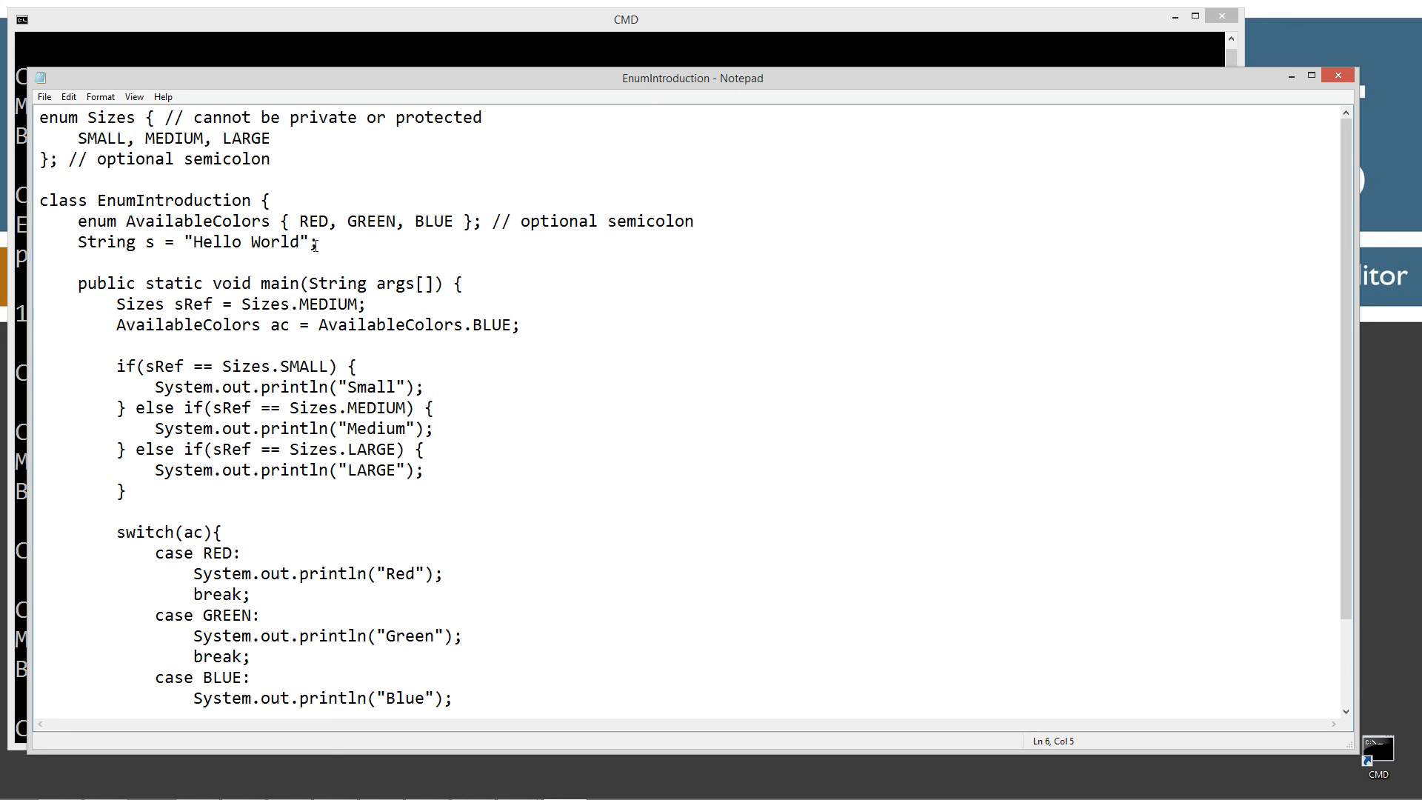
# Step: Add a new line at the top of main and type System.out.println
pyautogui.click(123, 211)
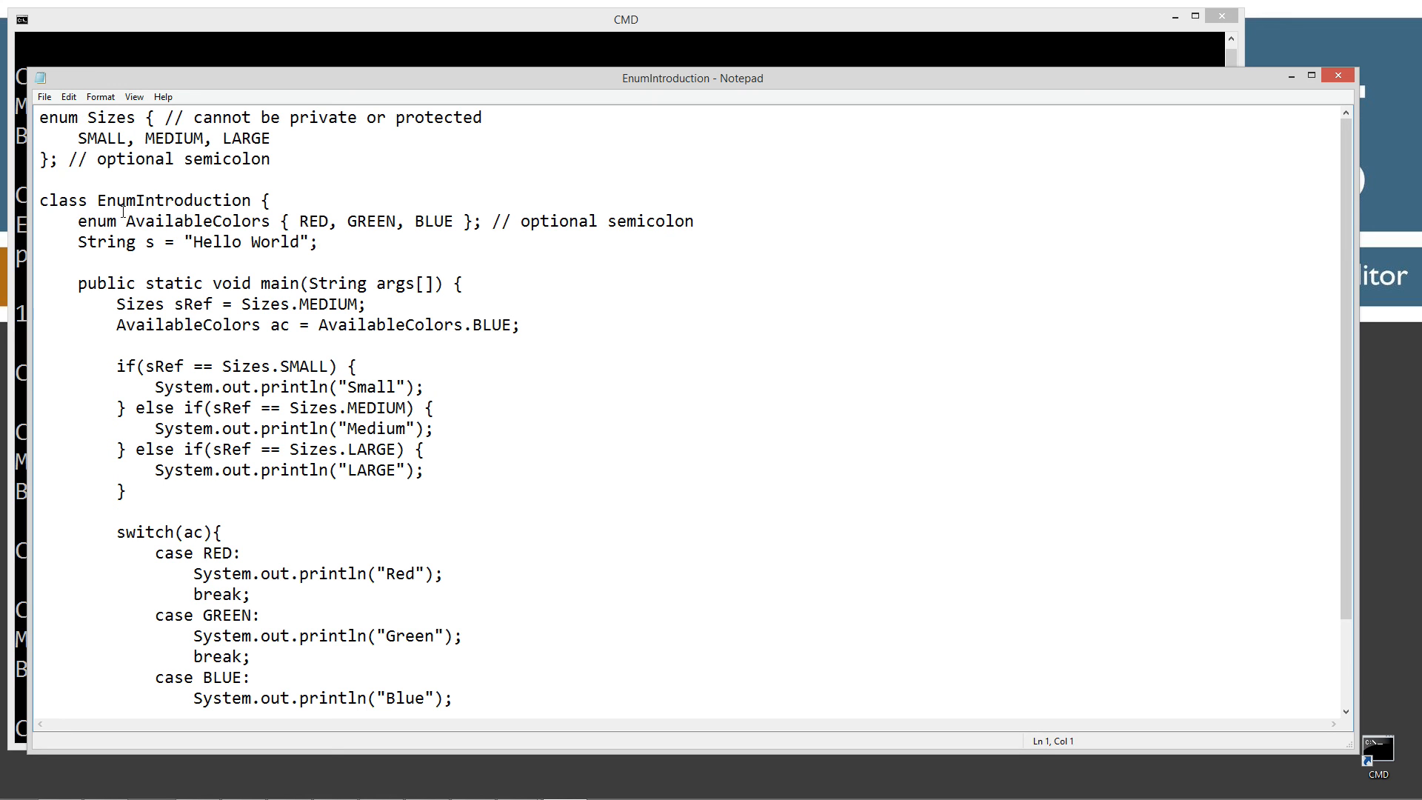
pyautogui.doubleClick(178, 283)
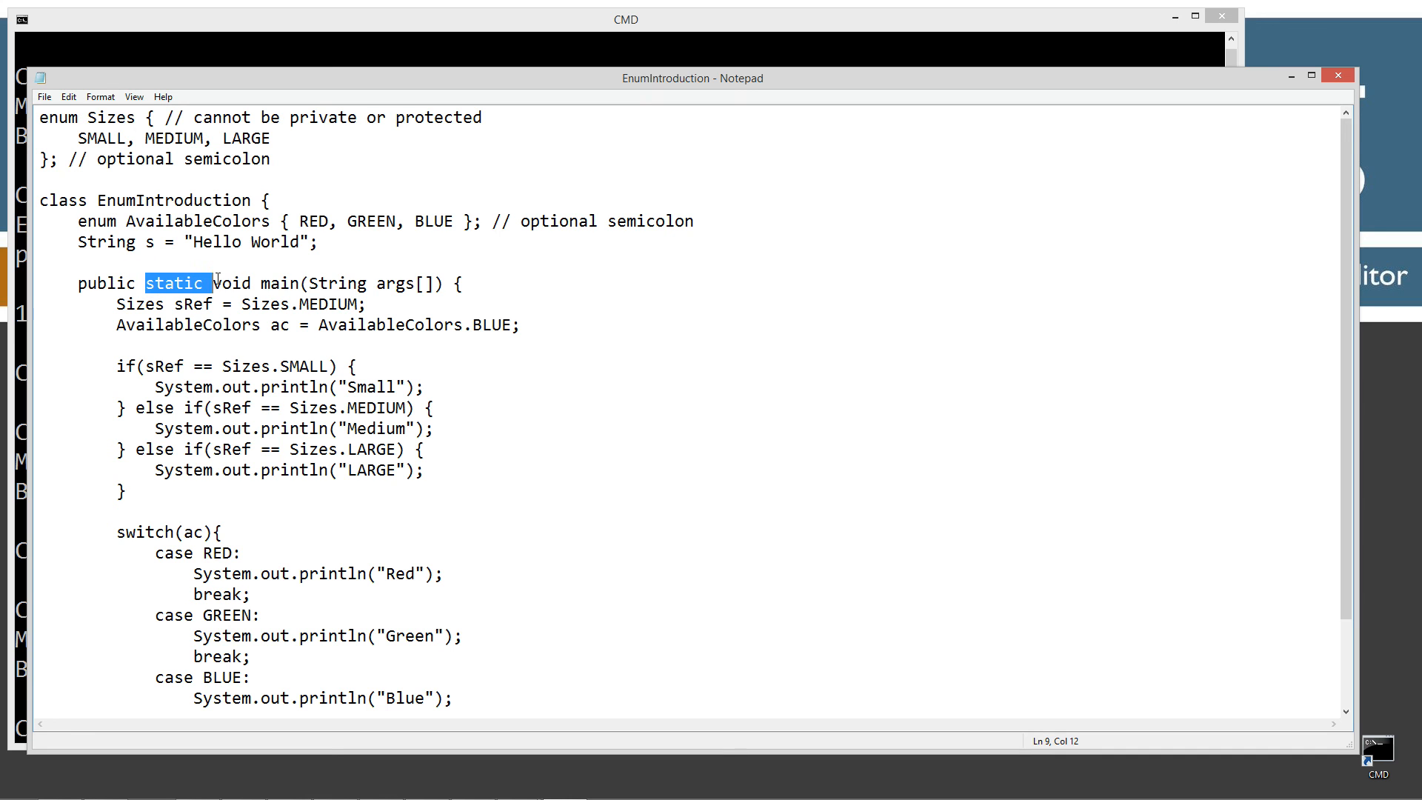
pyautogui.click(203, 242)
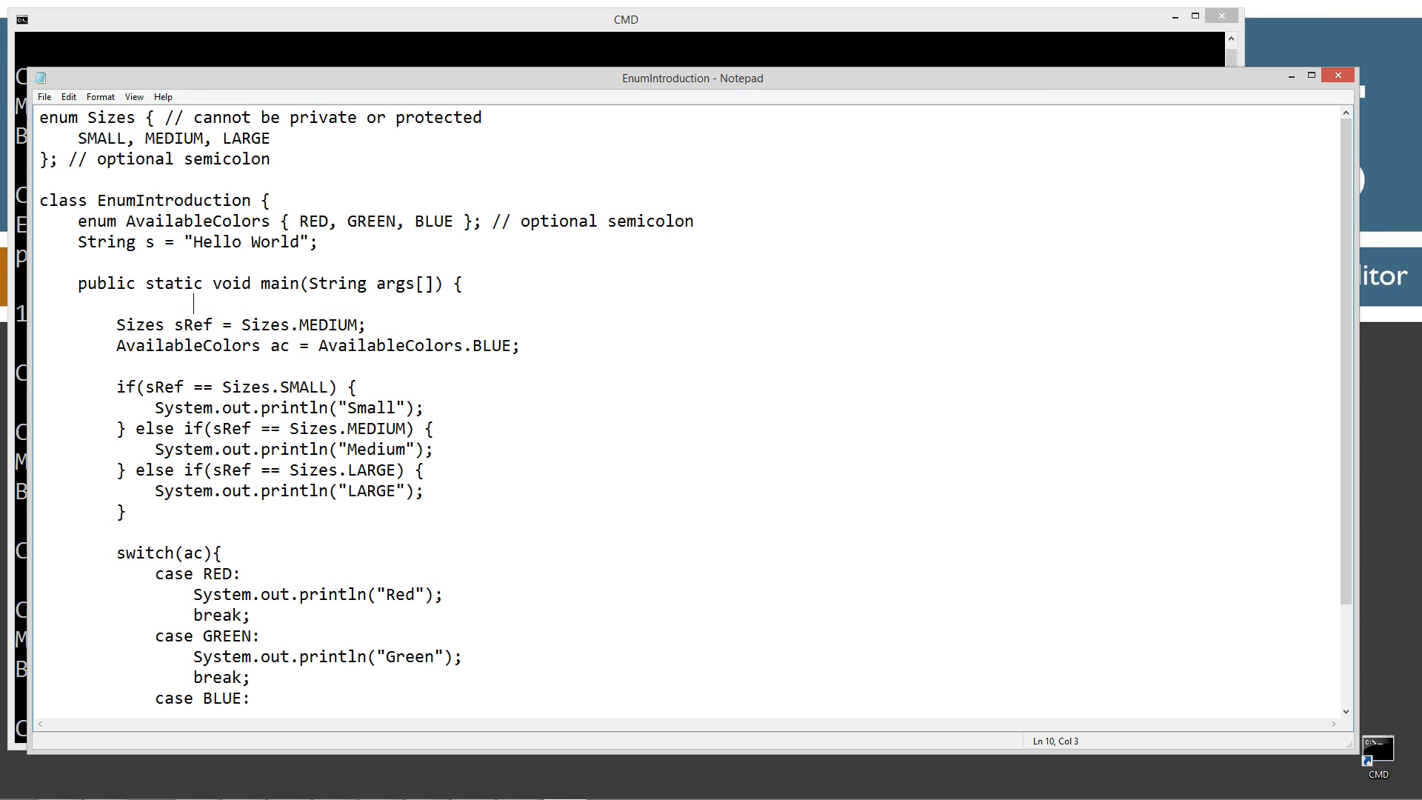
pyautogui.write('Syste')
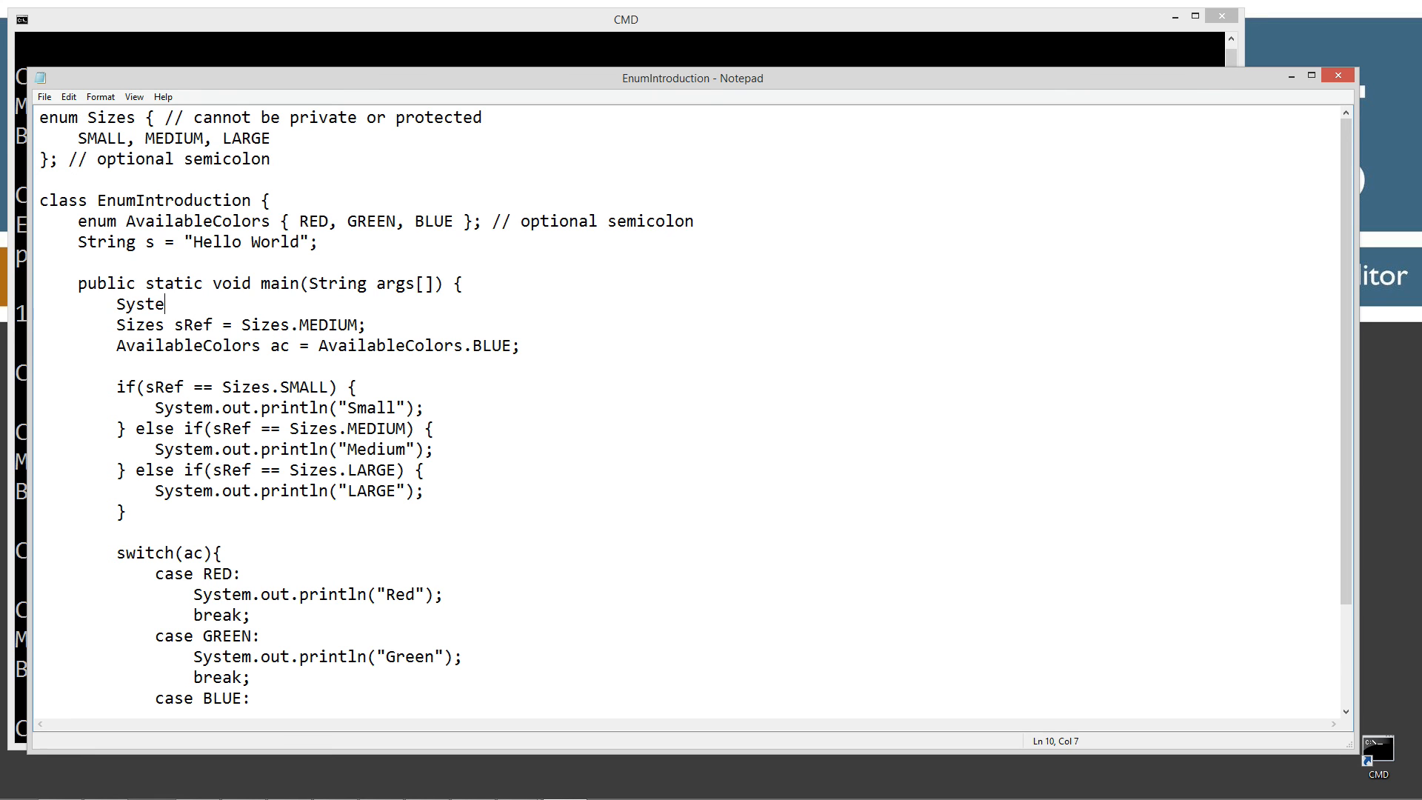
pyautogui.write('m.out.println')
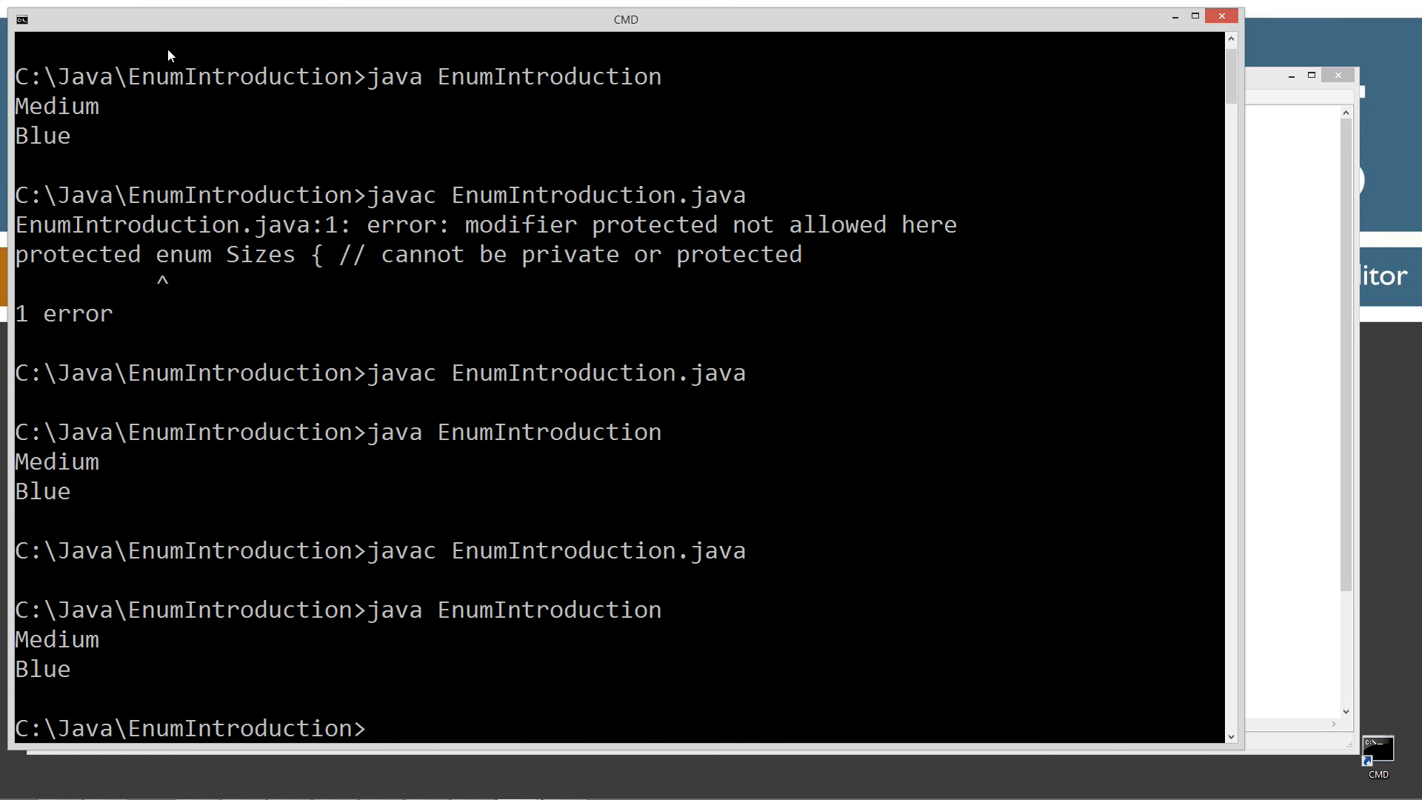
# Step: Remove the Hello World String field and its System.out.println(s) statement
pyautogui.press('Return')
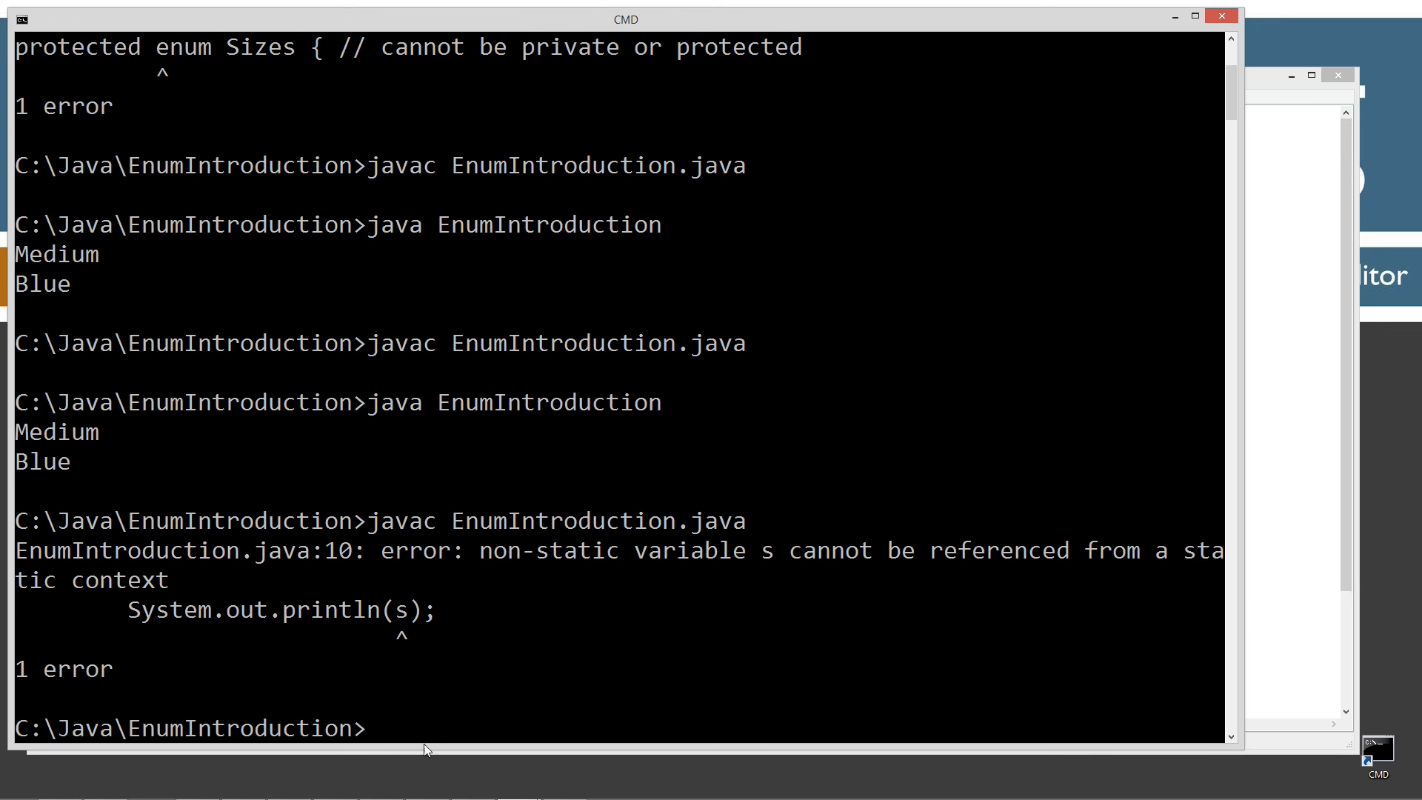
pyautogui.moveTo(21, 598)
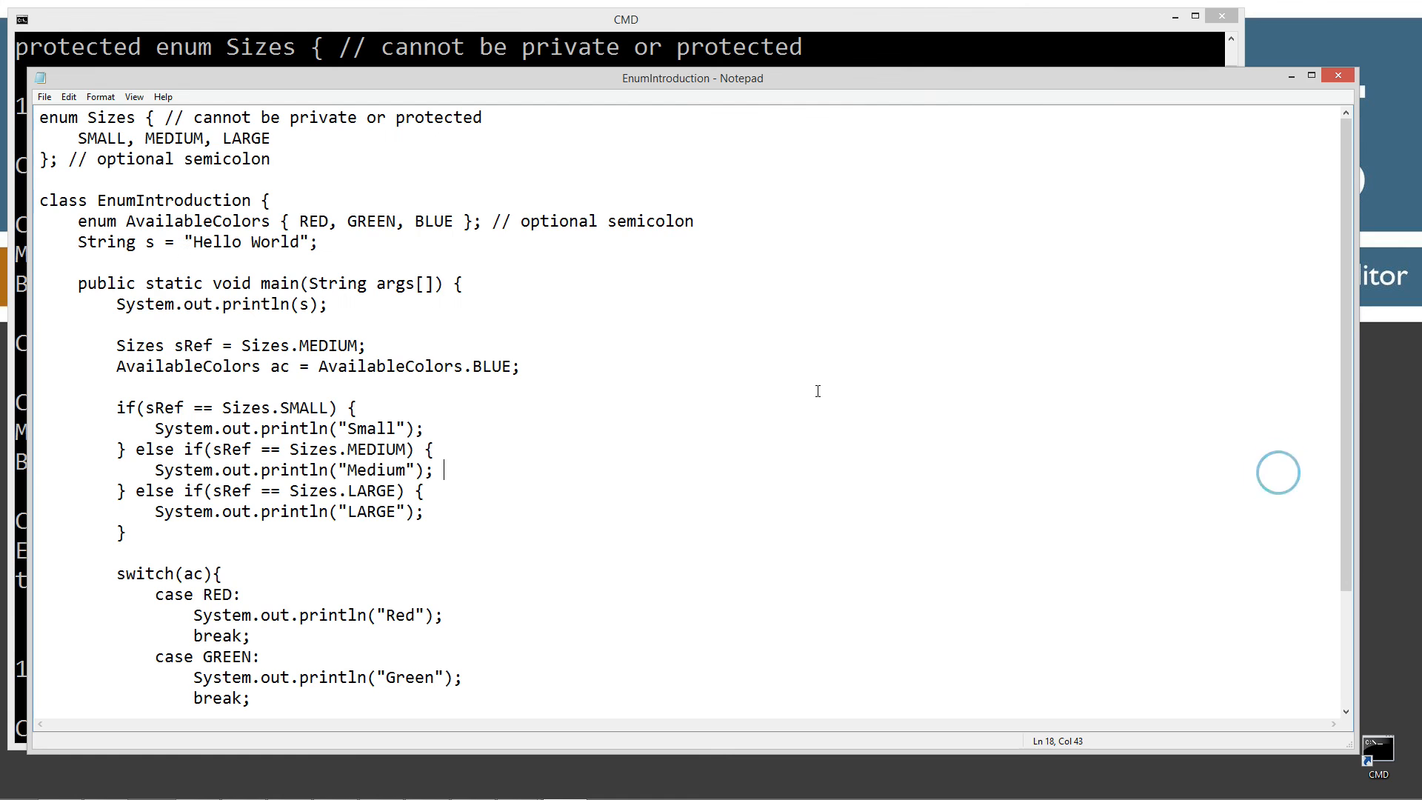
pyautogui.doubleClick(197, 221)
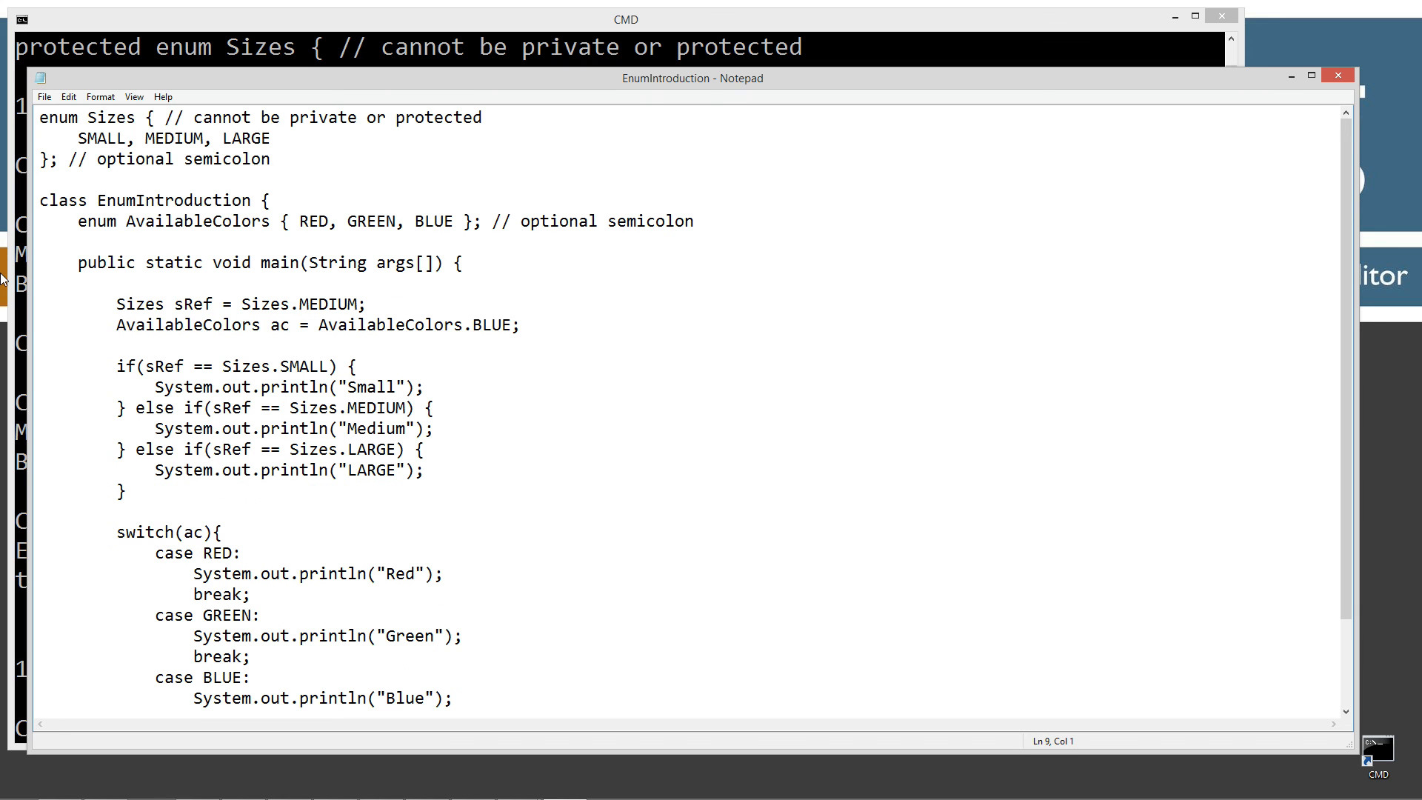
pyautogui.click(145, 222)
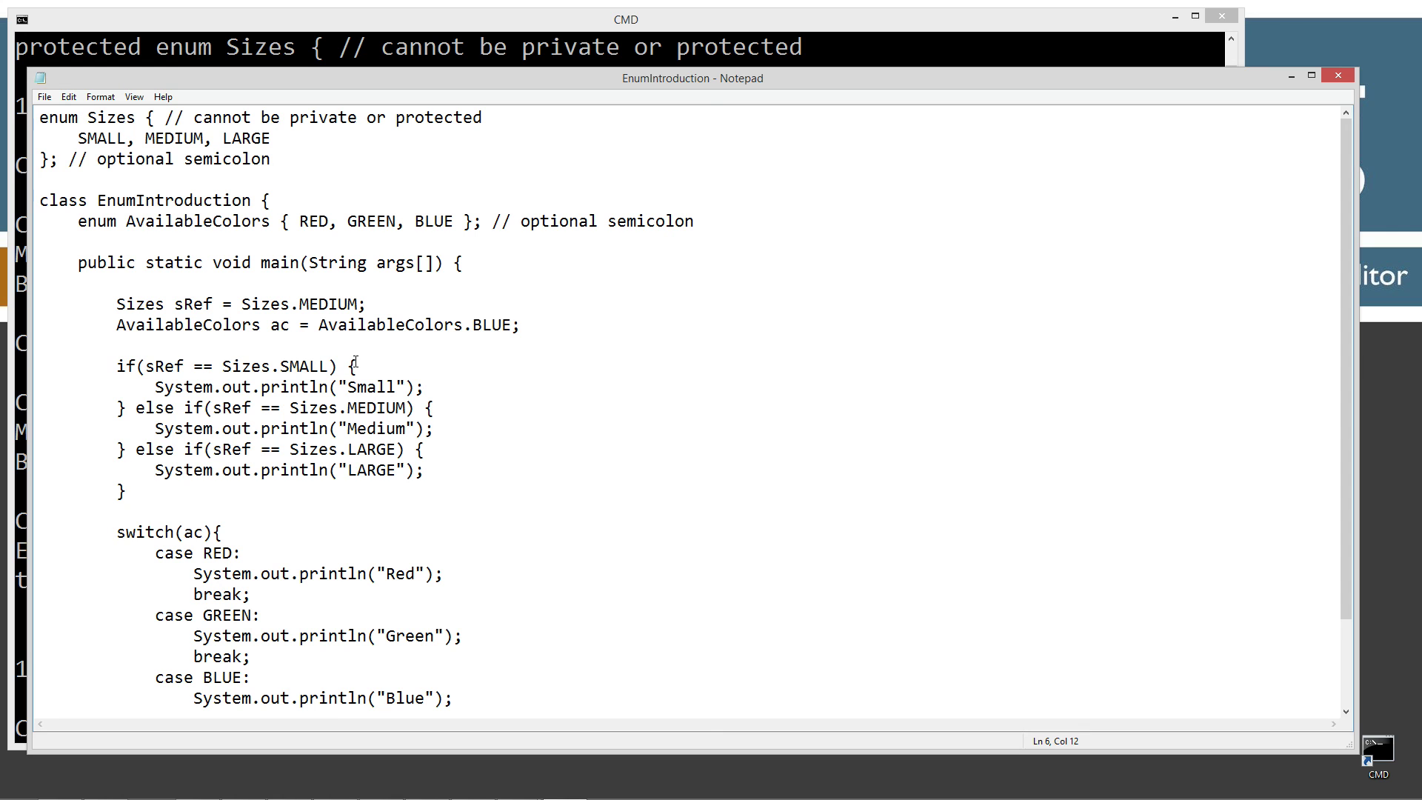
pyautogui.write('System.out.println(s);')
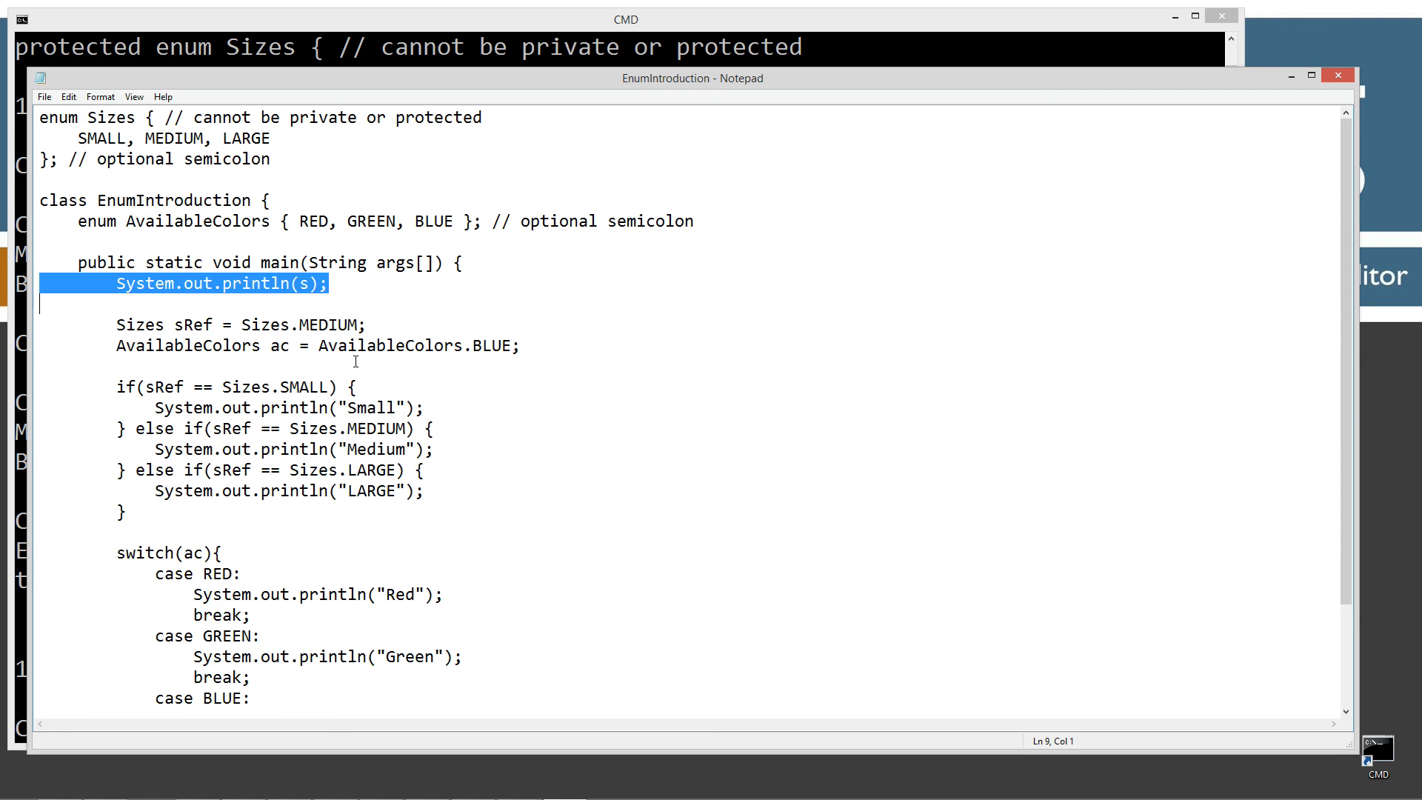
pyautogui.moveTo(312, 346)
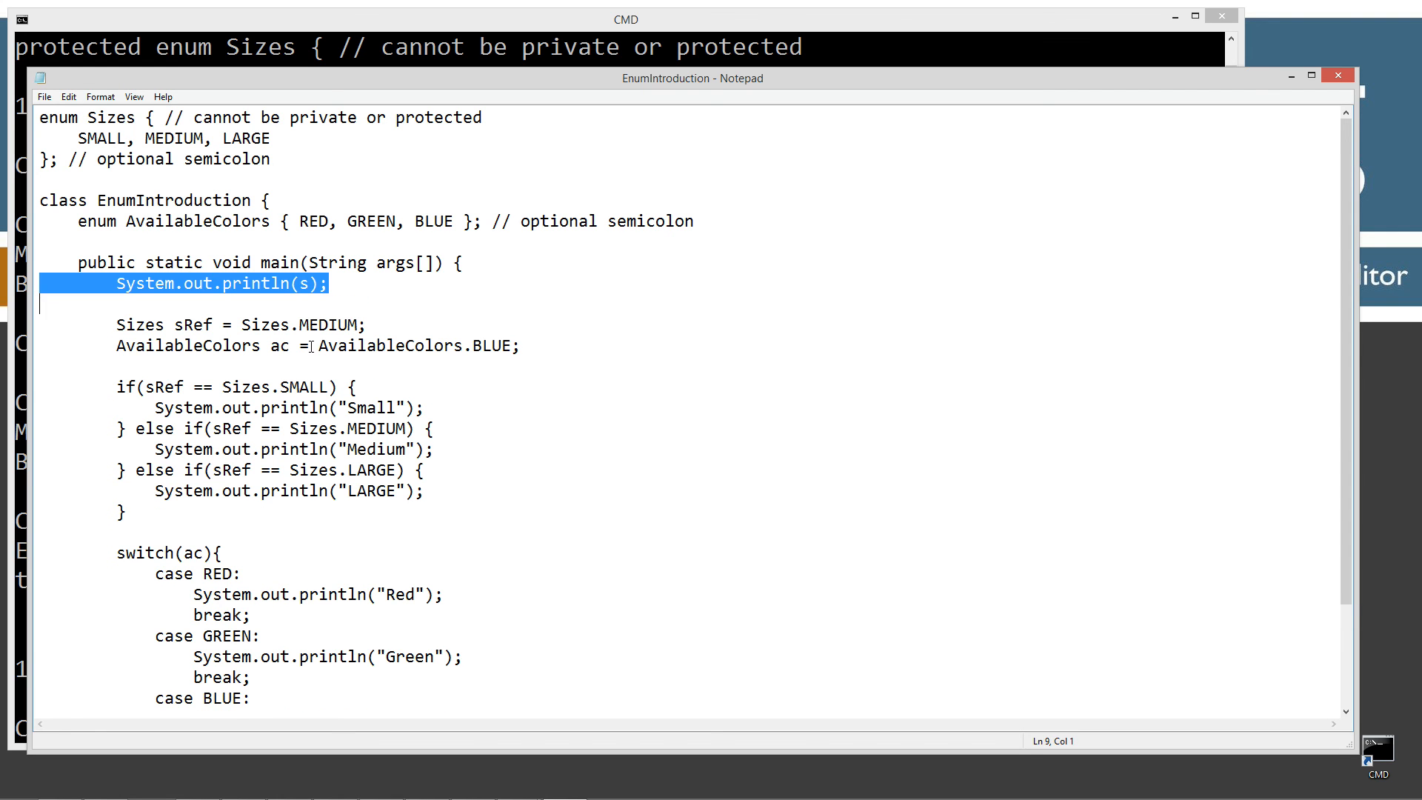
pyautogui.press('Delete')
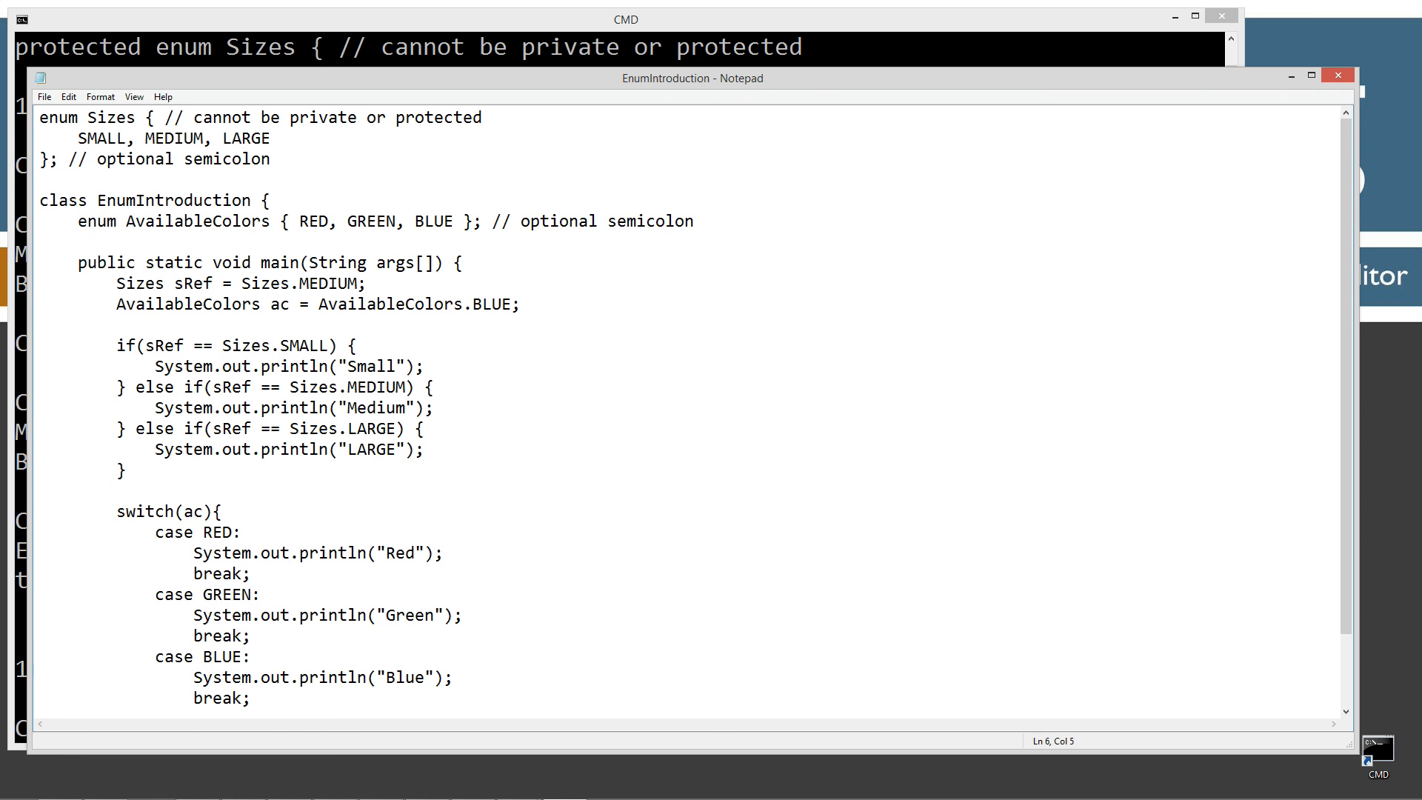
# Step: Make AvailableColors static, recompile with javac, then delete static again
pyautogui.write('static')
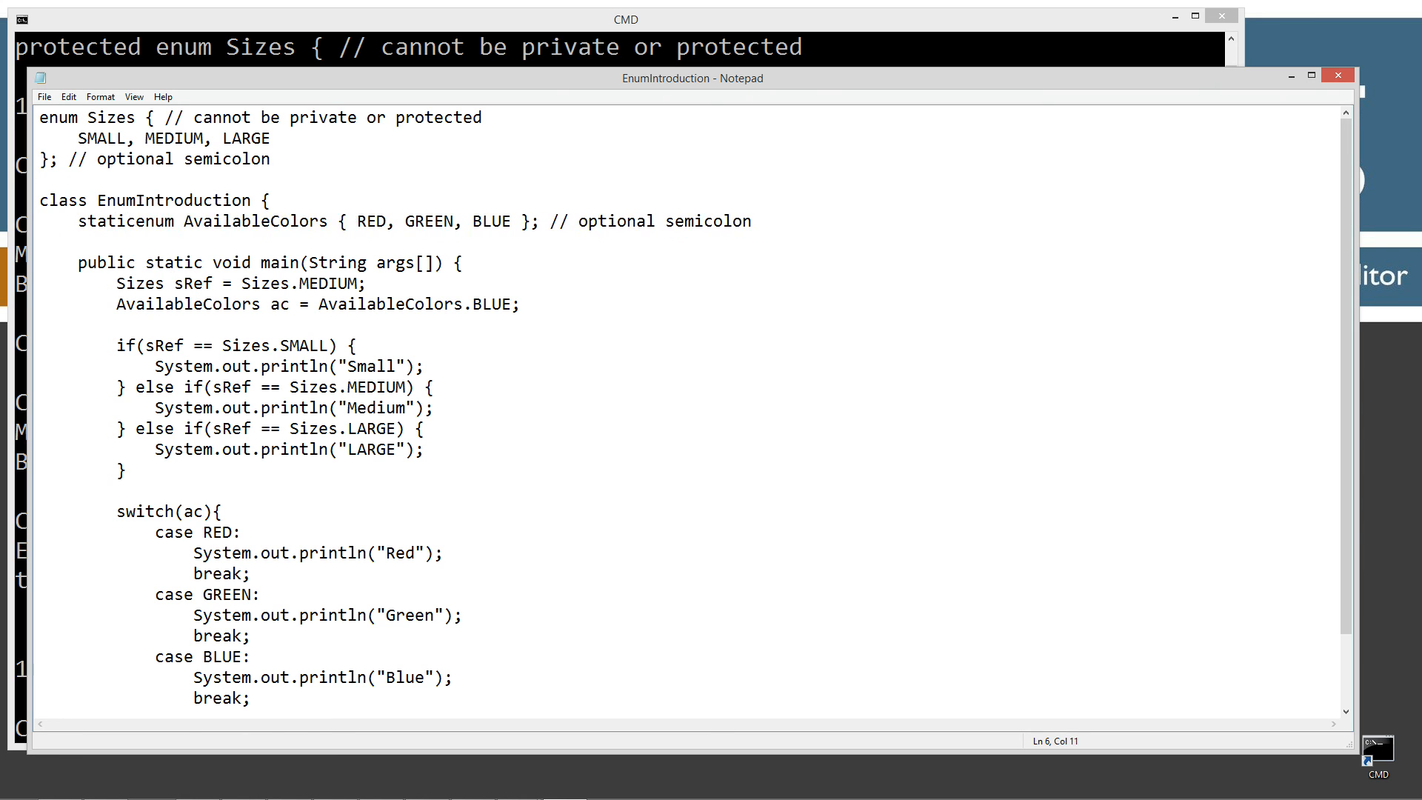
pyautogui.click(623, 19)
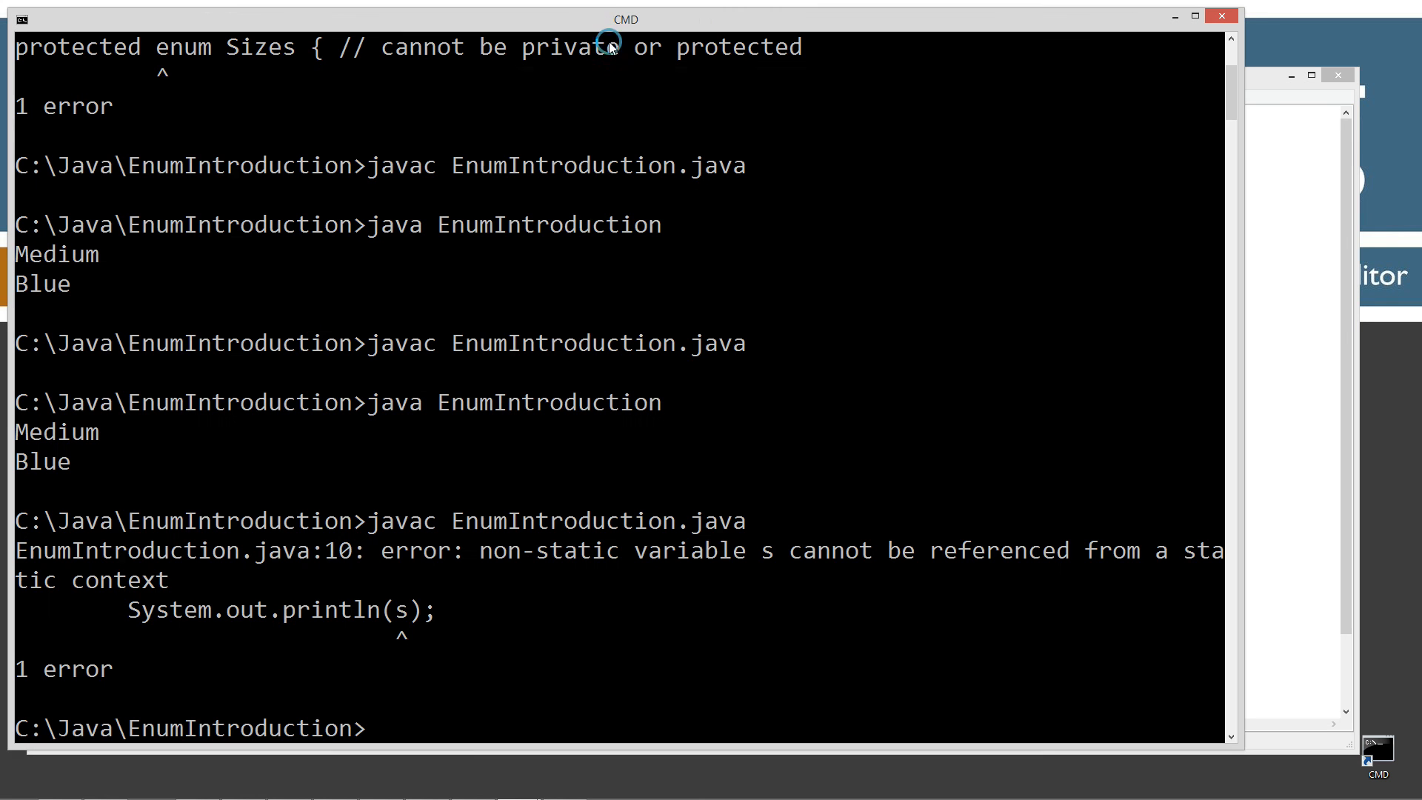
pyautogui.write('javac EnumIntroduction.java')
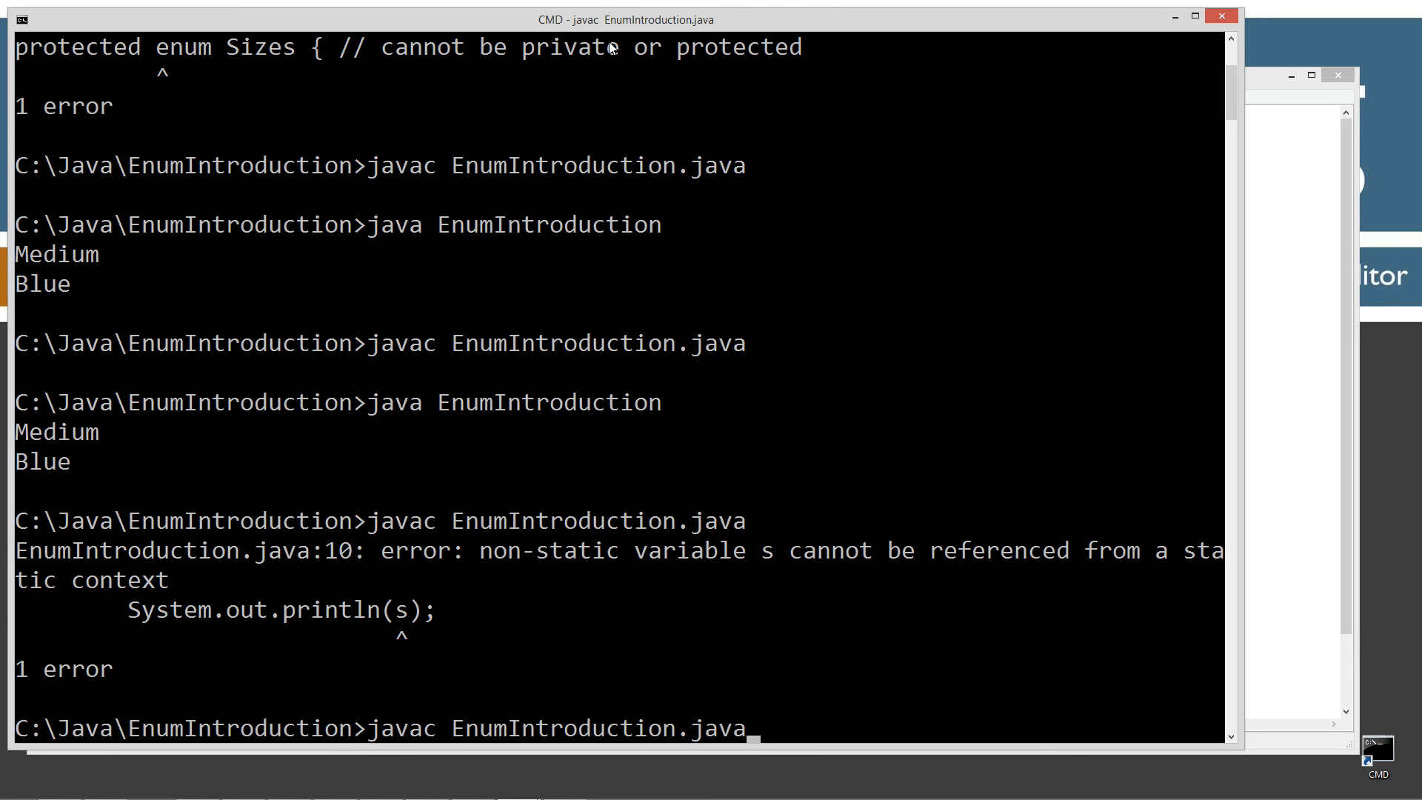
pyautogui.press('Return')
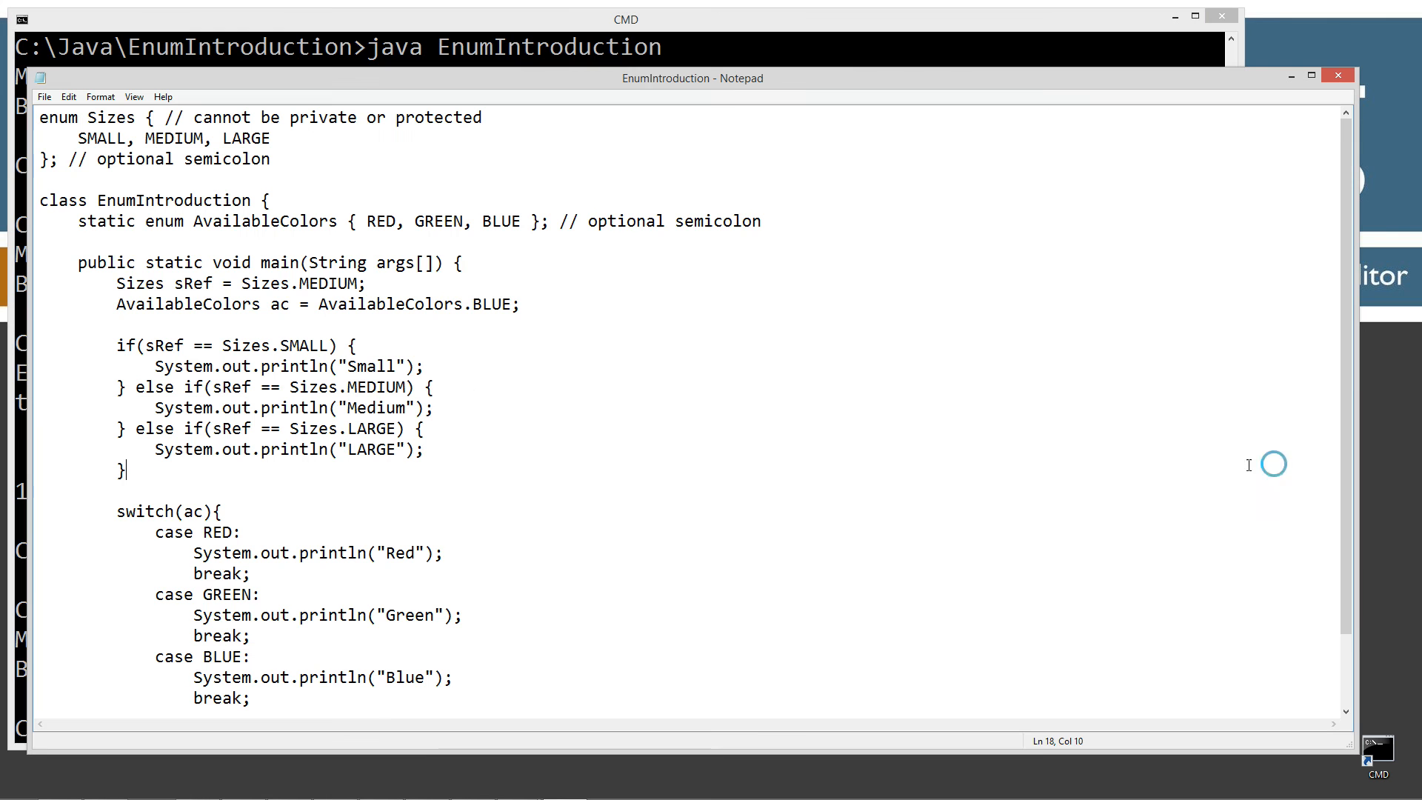
pyautogui.doubleClick(105, 221)
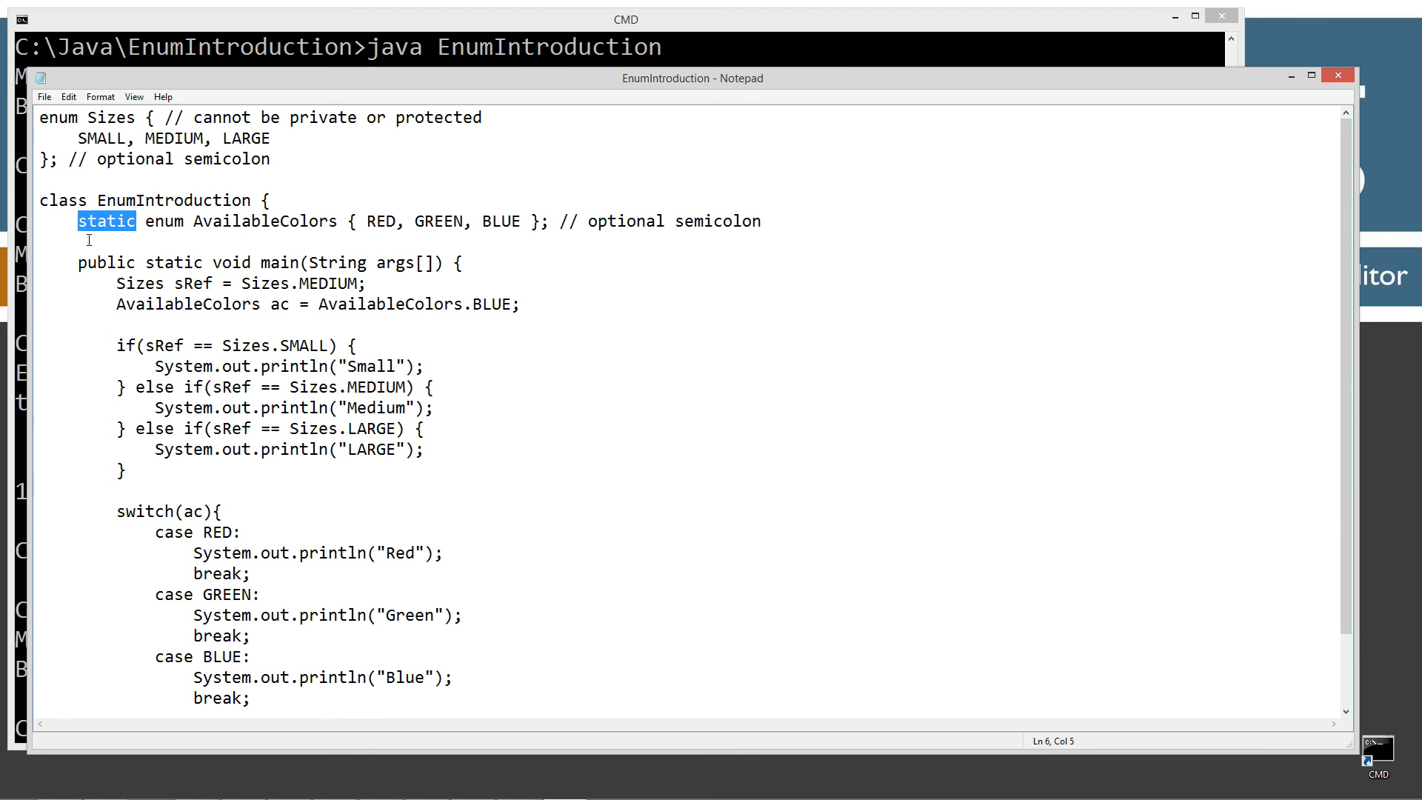
pyautogui.press('Delete')
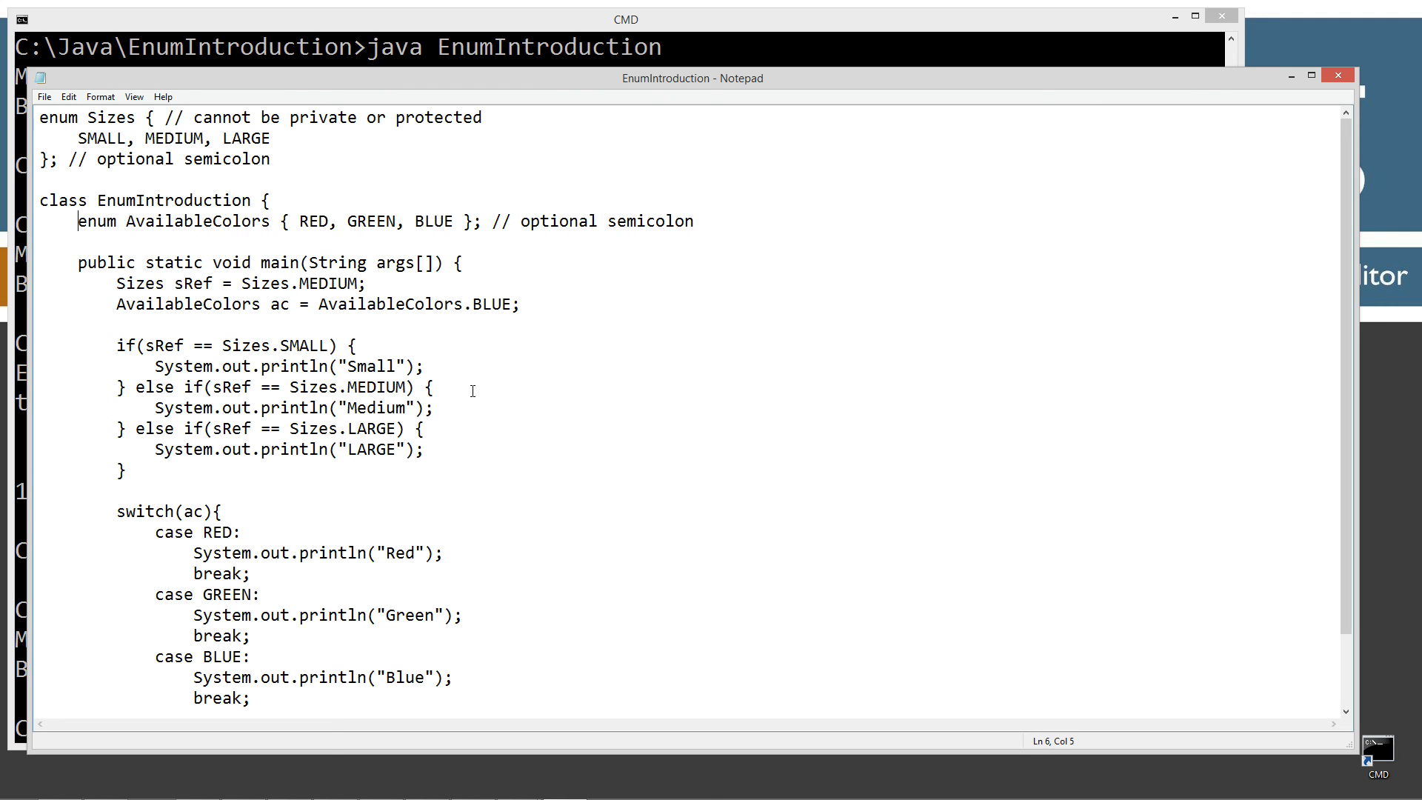
pyautogui.moveTo(156, 303)
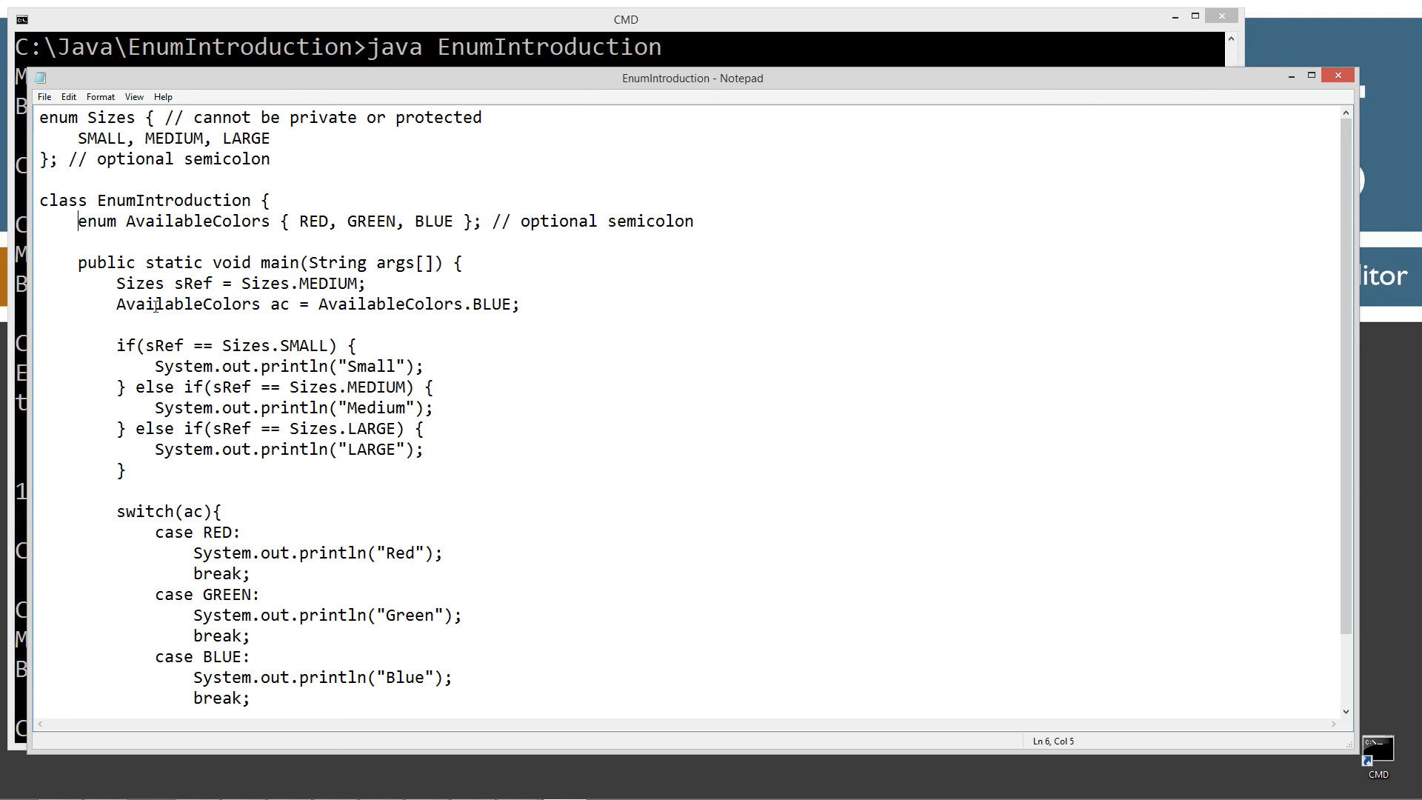
pyautogui.click(116, 221)
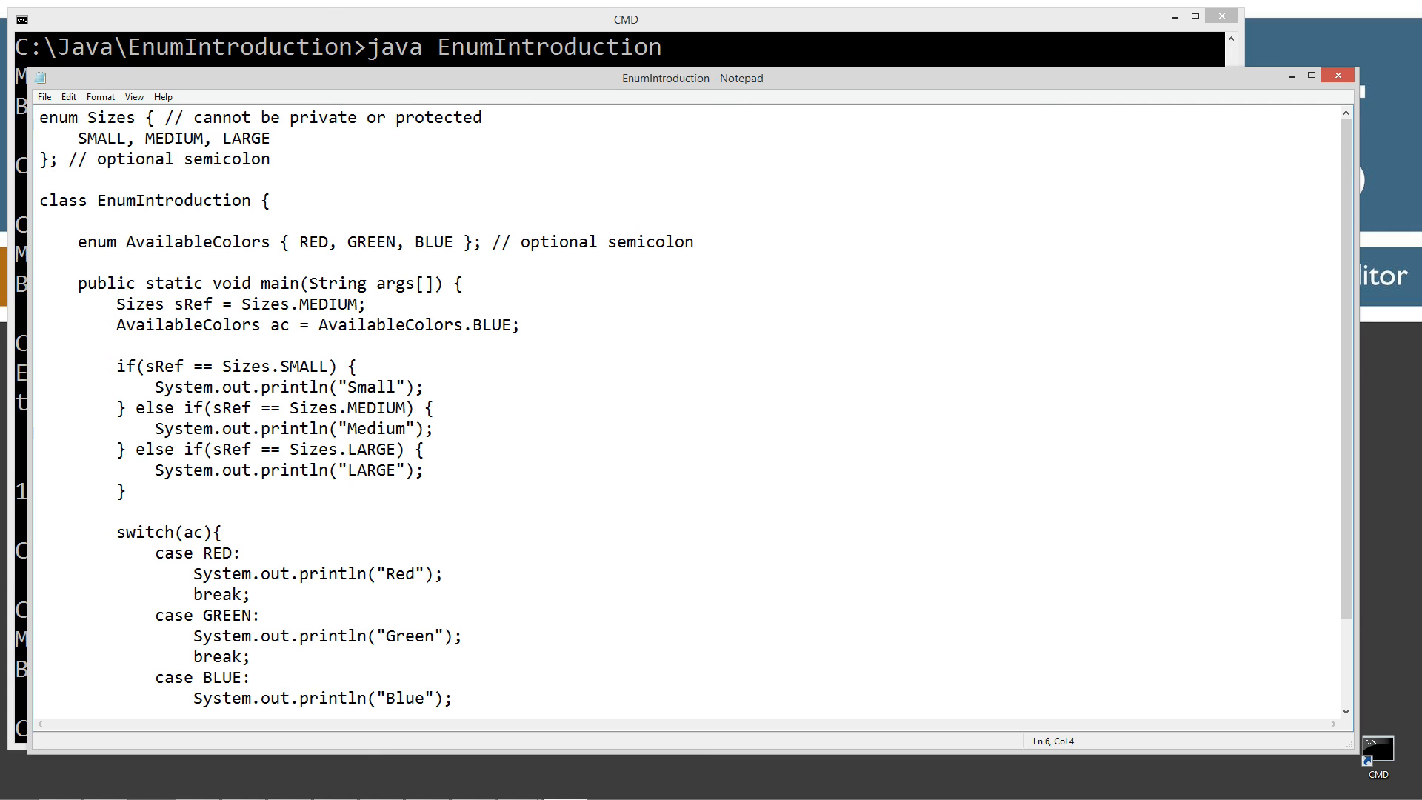
# Step: Declare String s; above and int i; below the AvailableColors enum
pyautogui.write('Str')
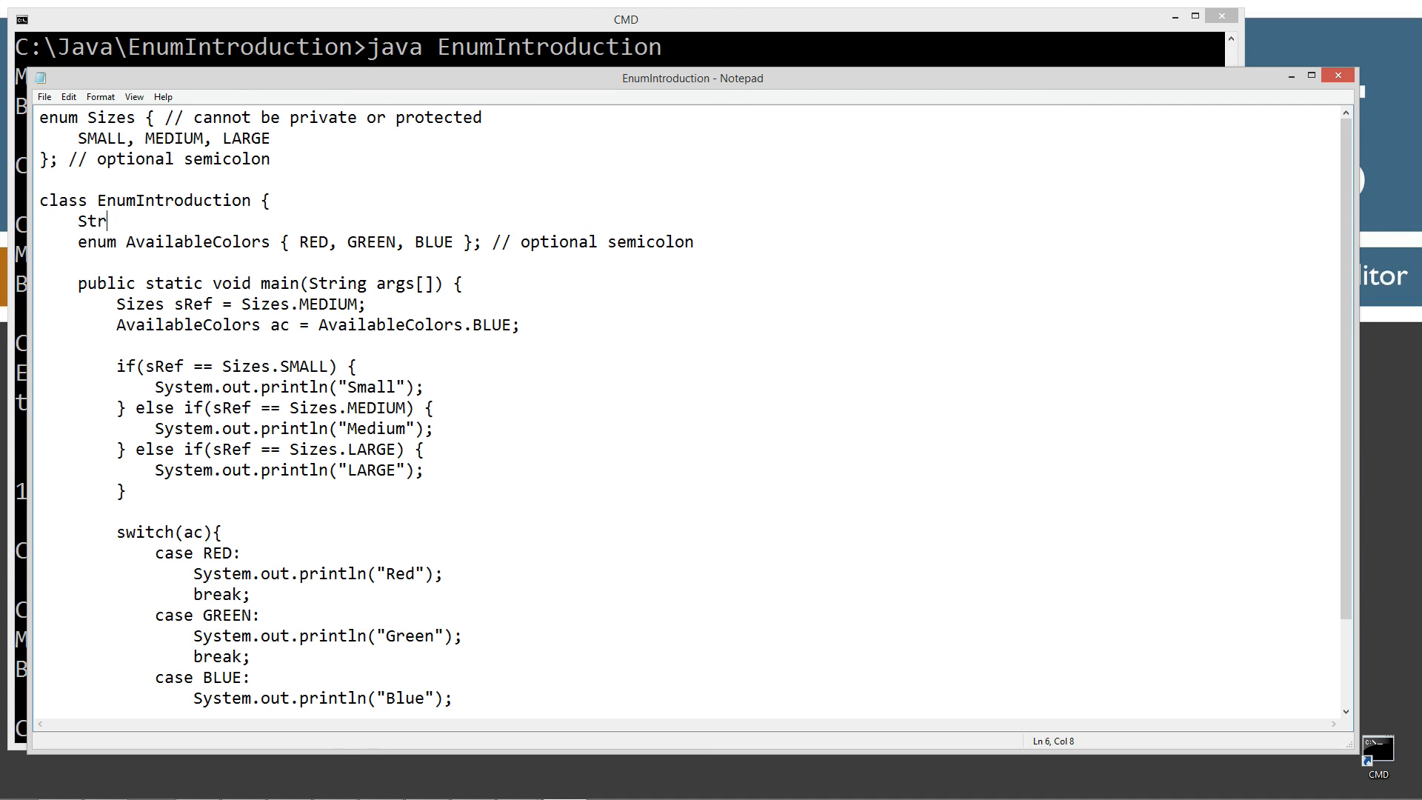
pyautogui.write('ing s;')
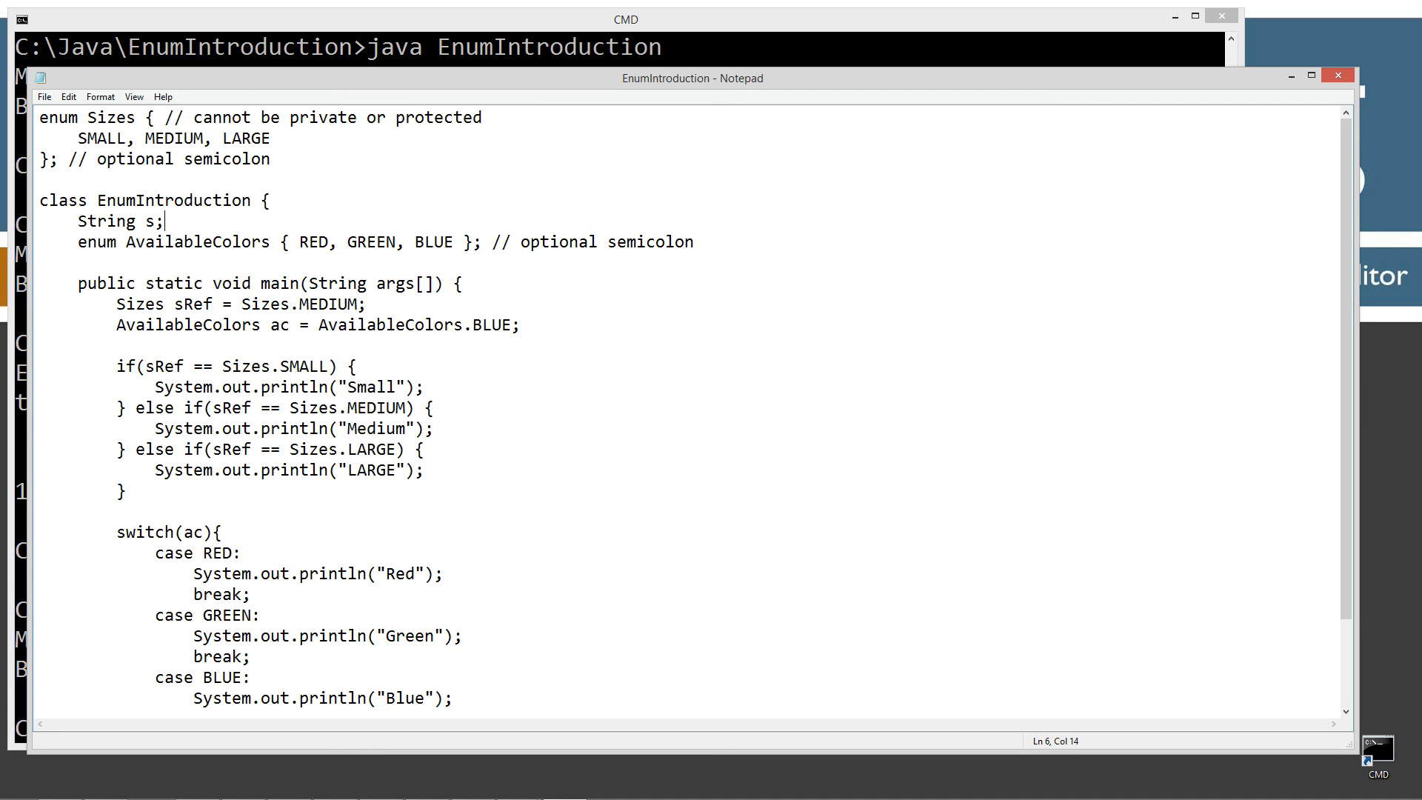
pyautogui.press('enter')
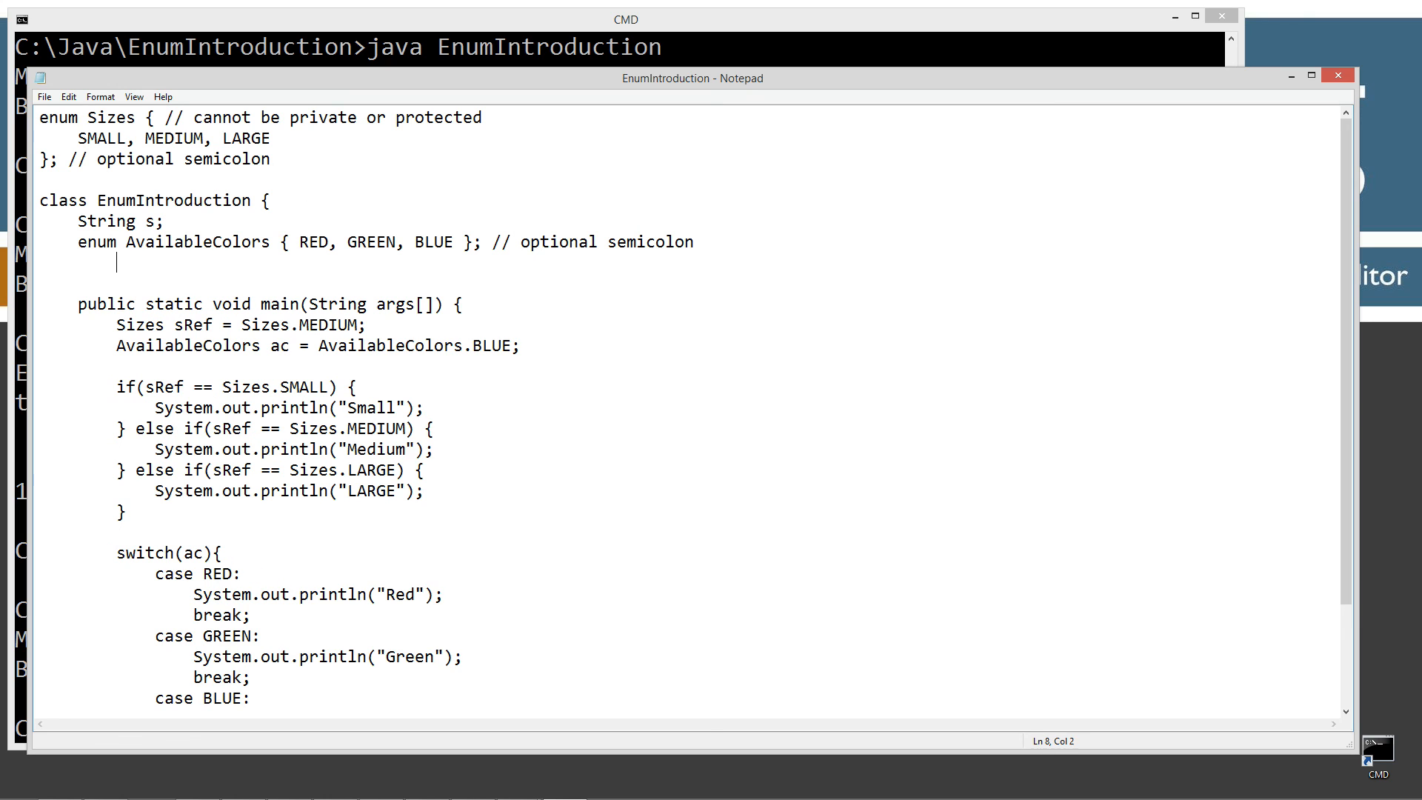
pyautogui.write('int')
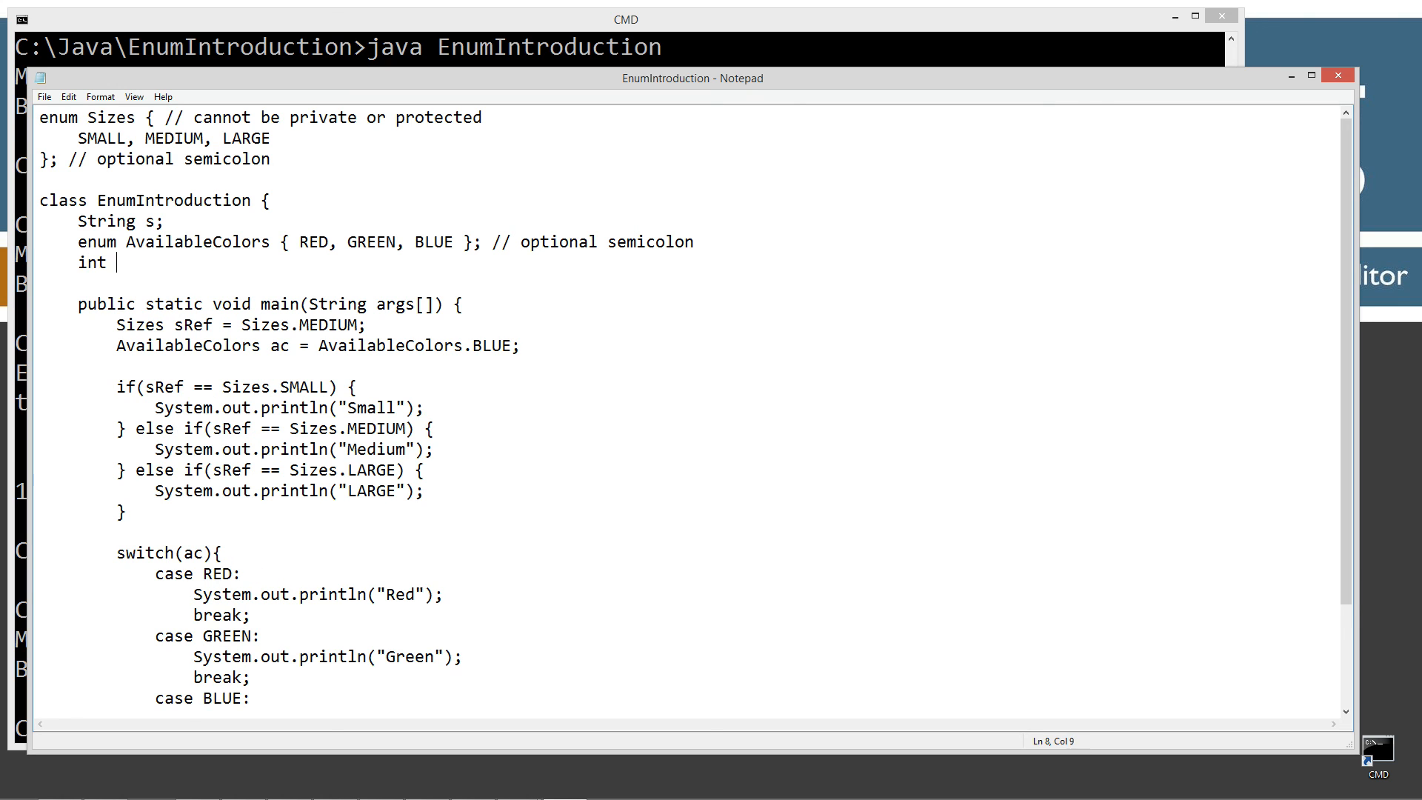
pyautogui.write('i;')
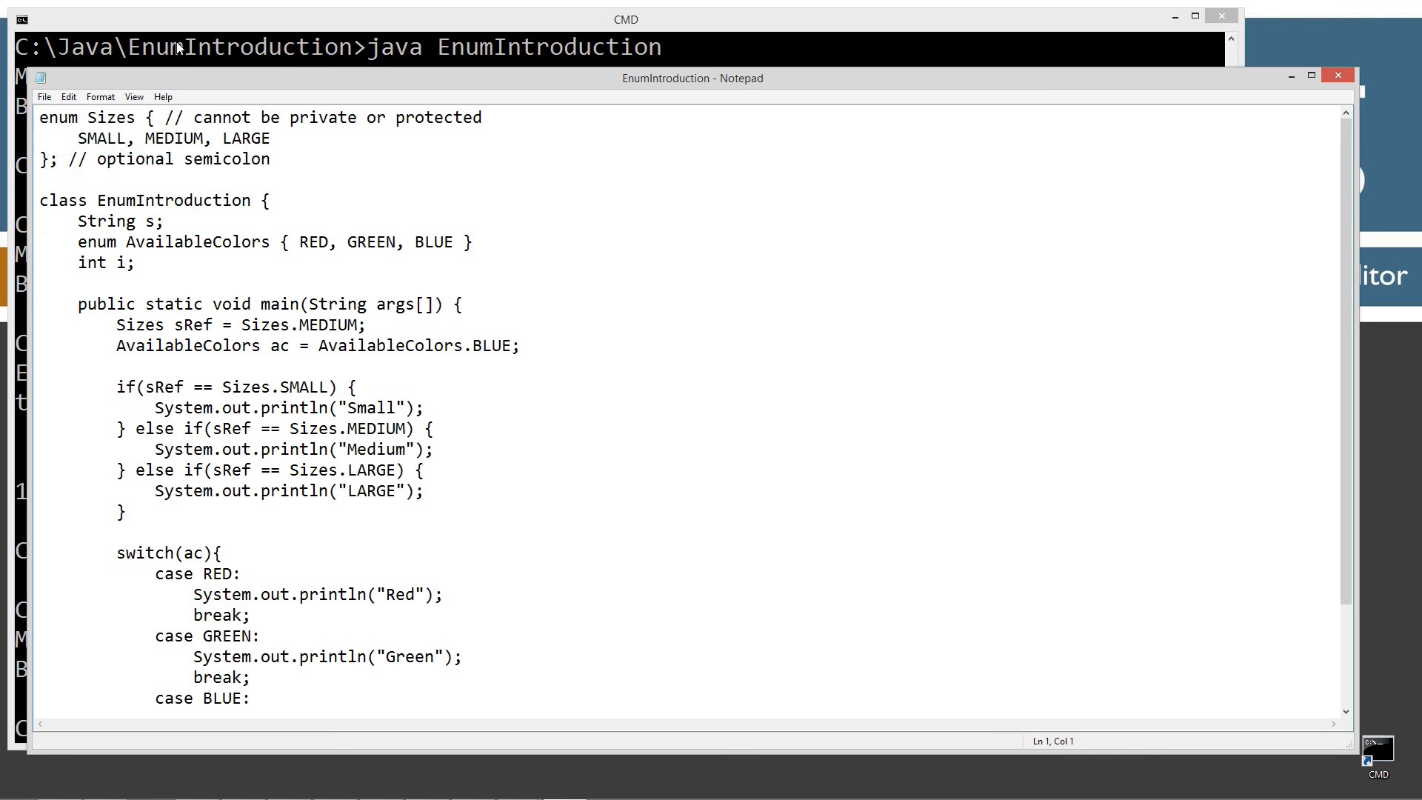
# Step: Scroll back up to the AvailableColors declaration to remove its semicolon and comment
pyautogui.click(626, 20)
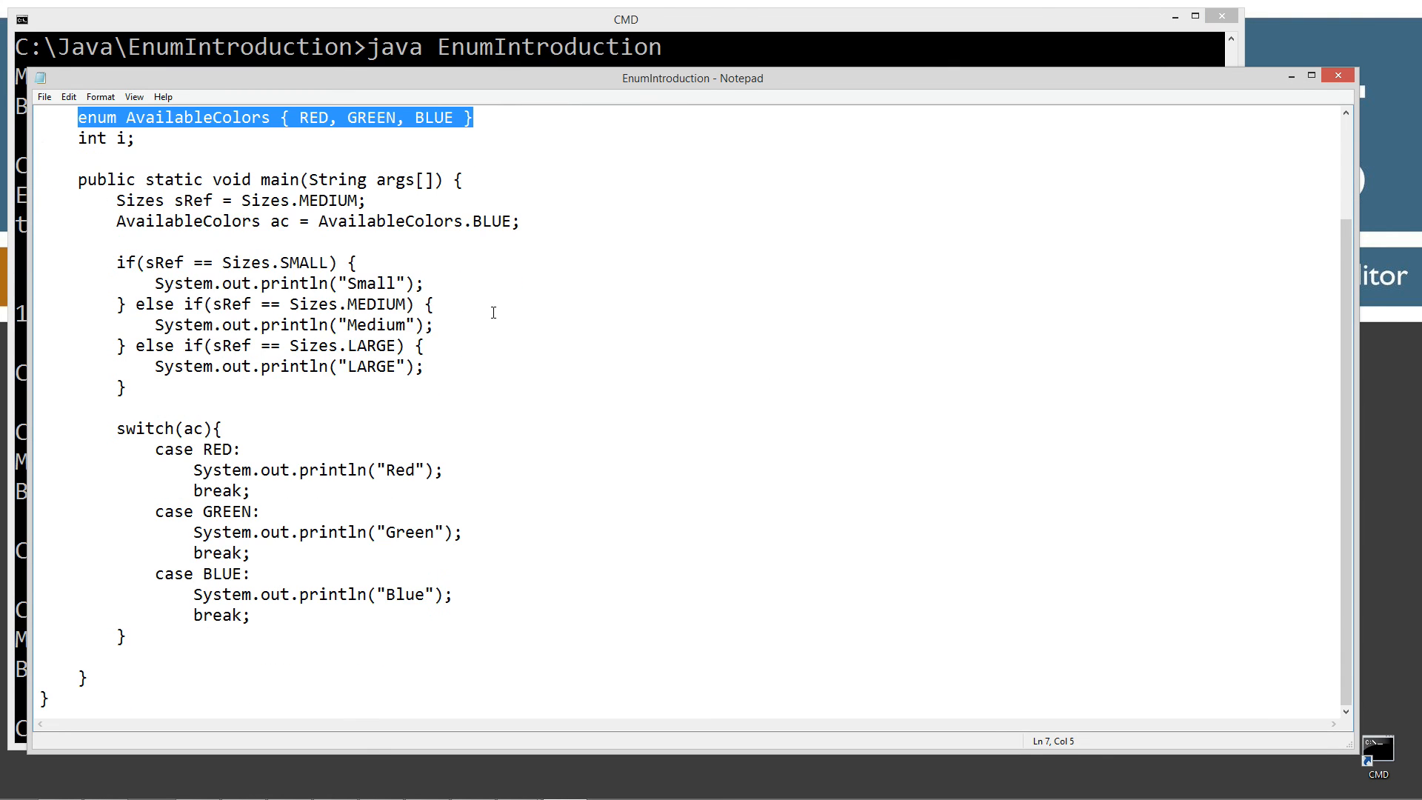
pyautogui.scroll(3)
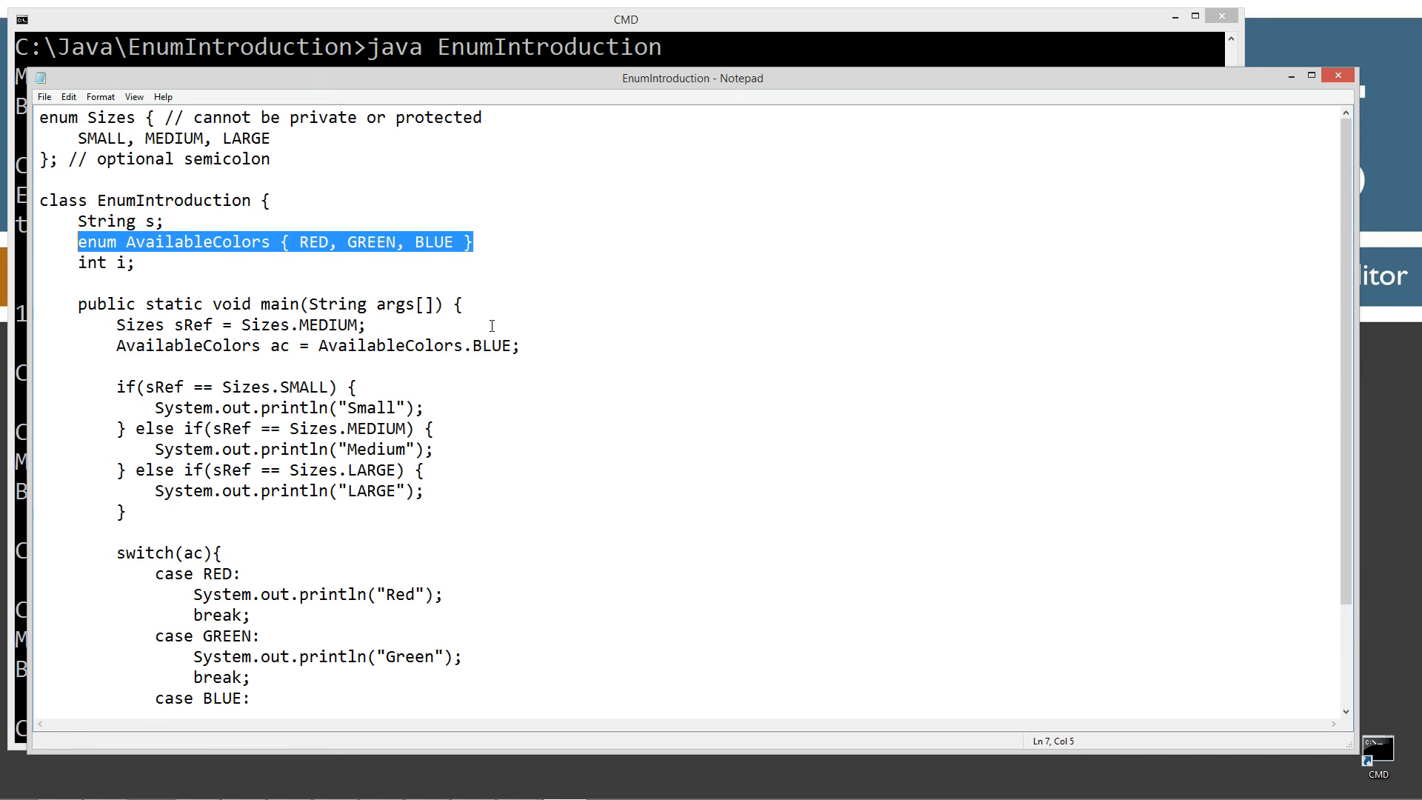
pyautogui.scroll(3)
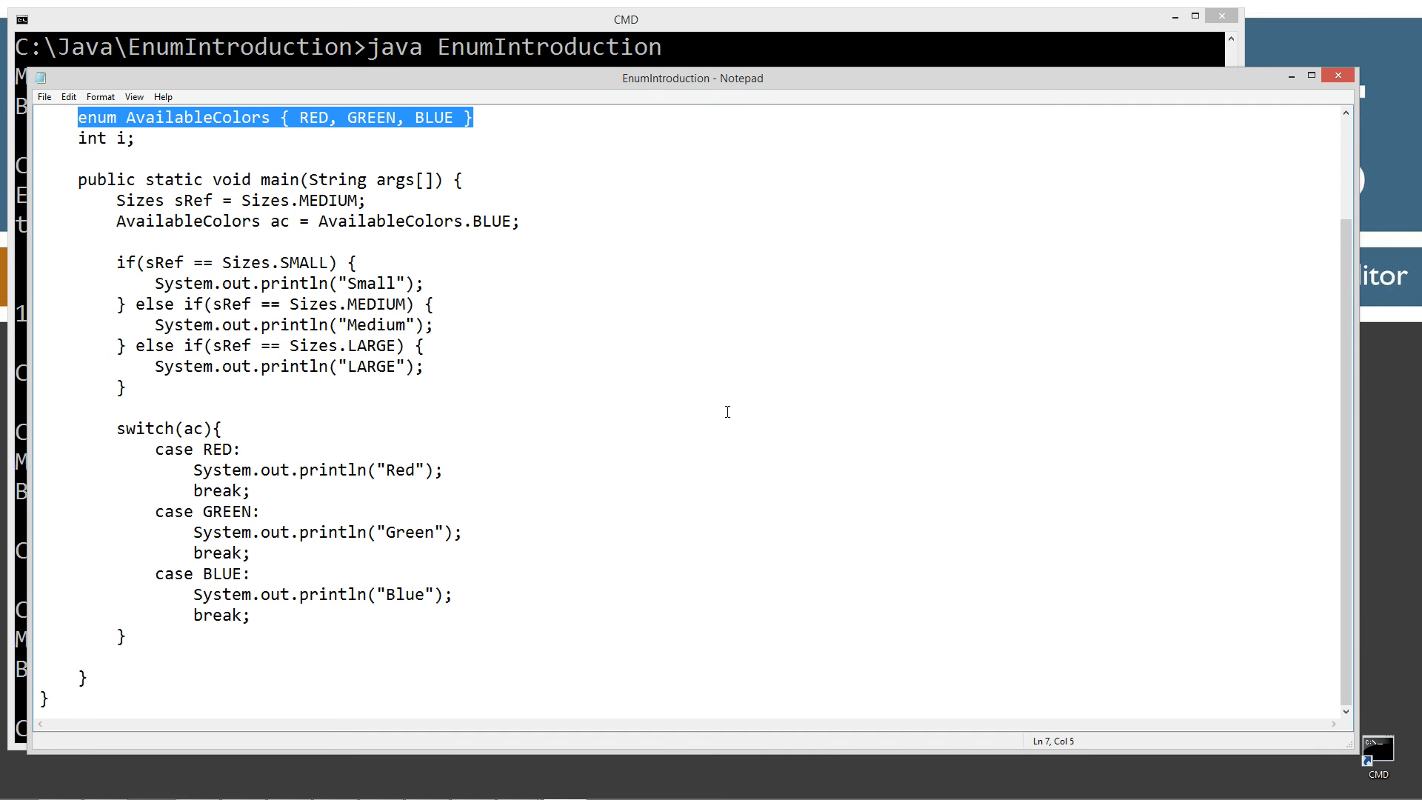
pyautogui.scroll(3)
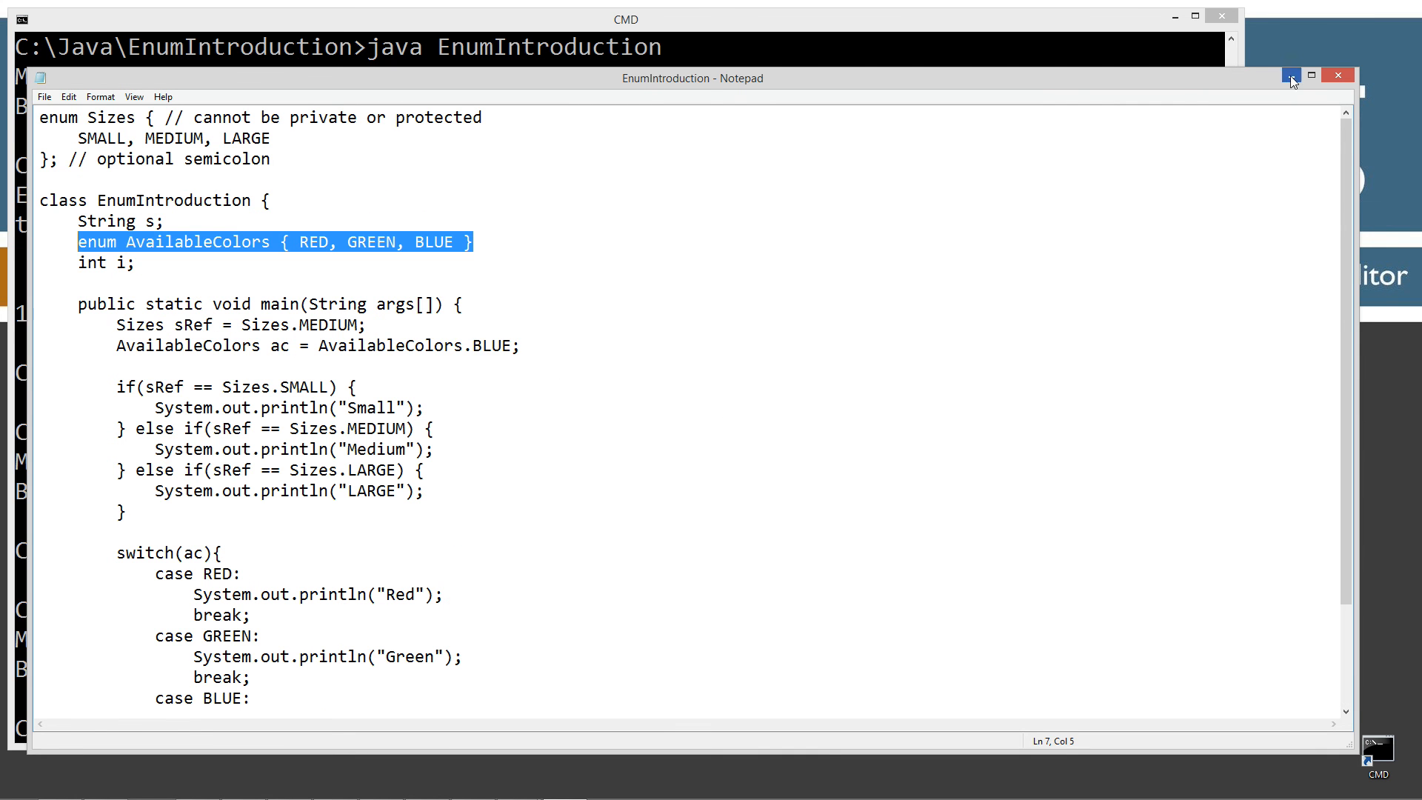